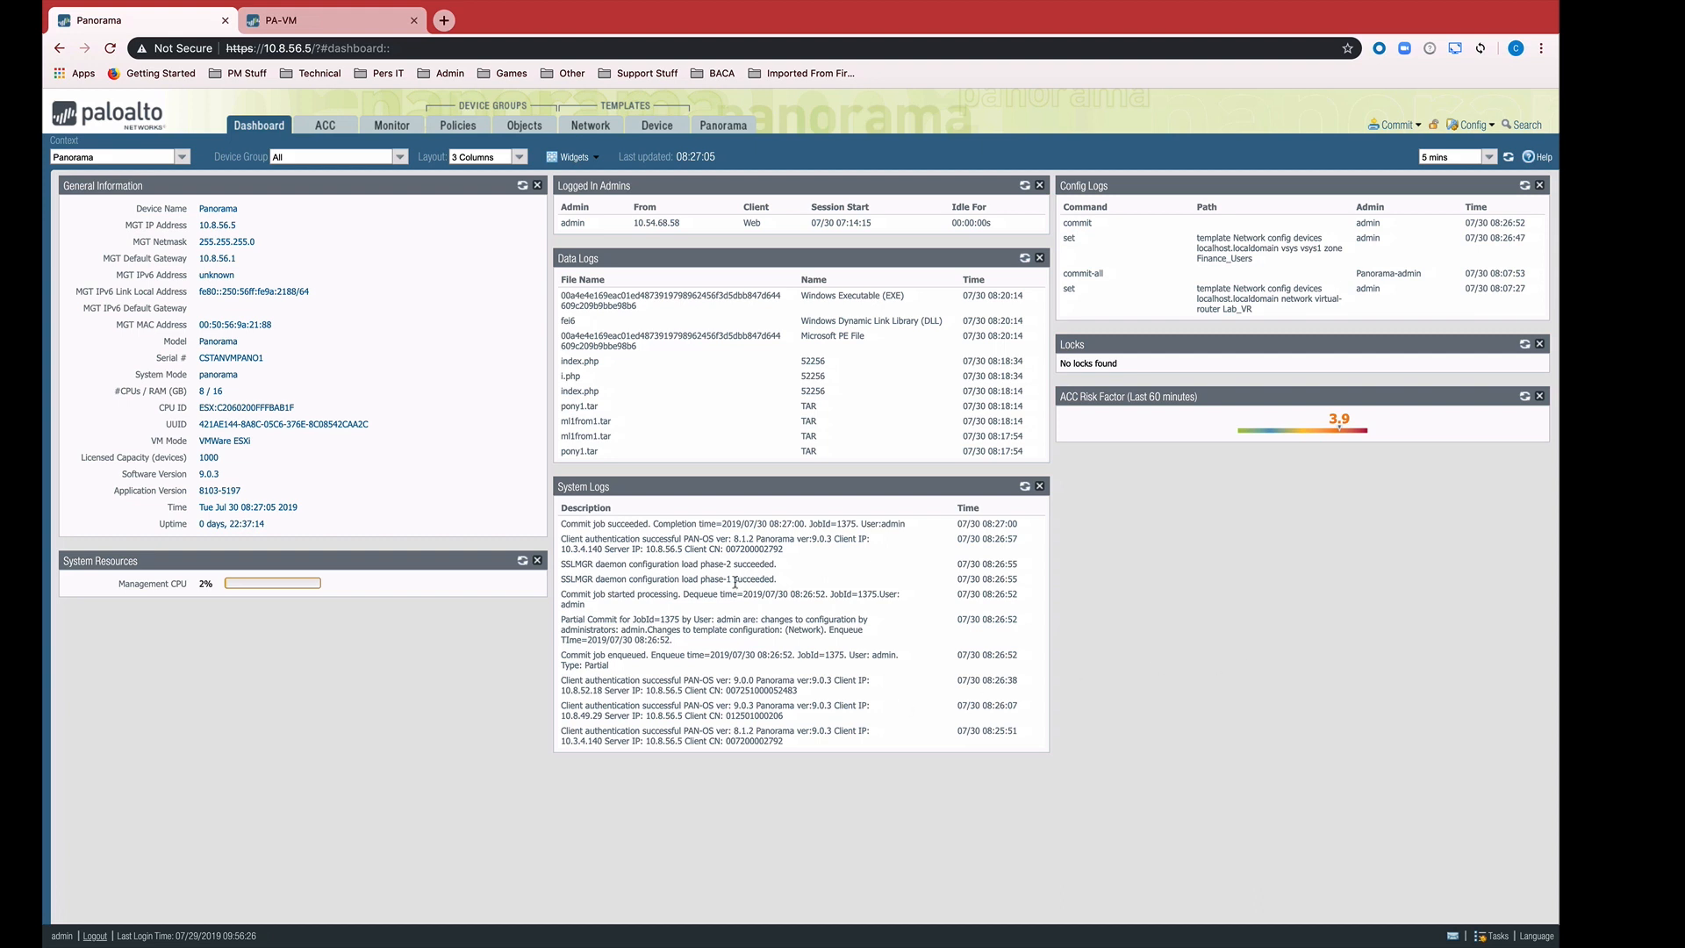
pyautogui.moveTo(406, 287)
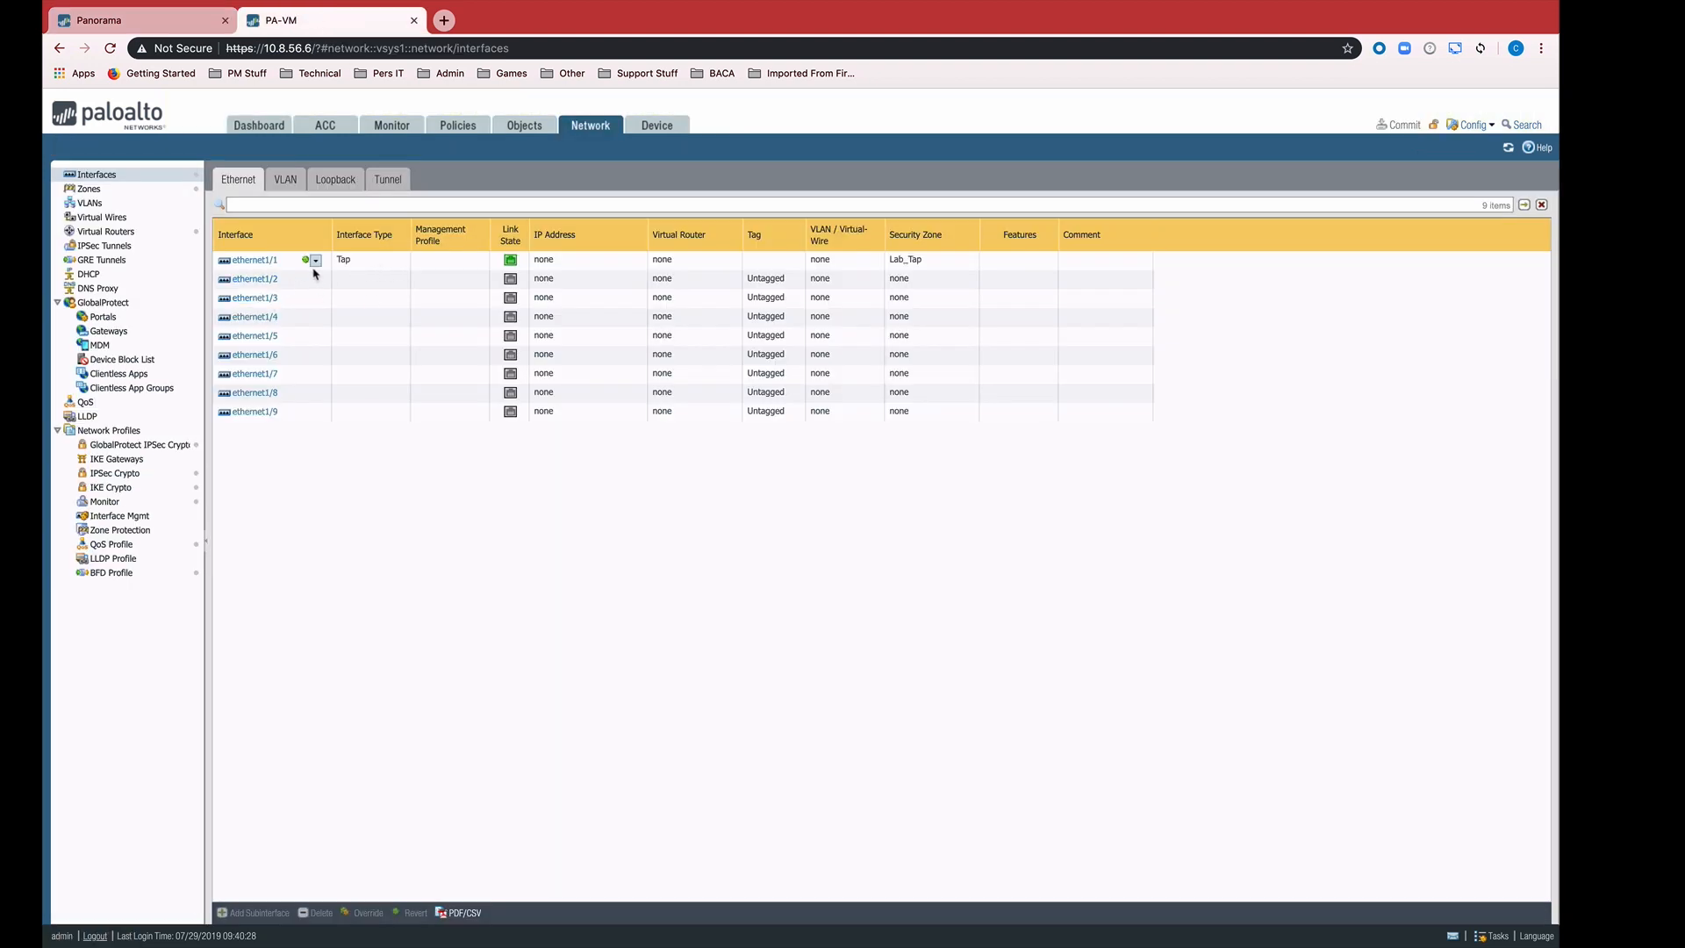
pyautogui.moveTo(306, 259)
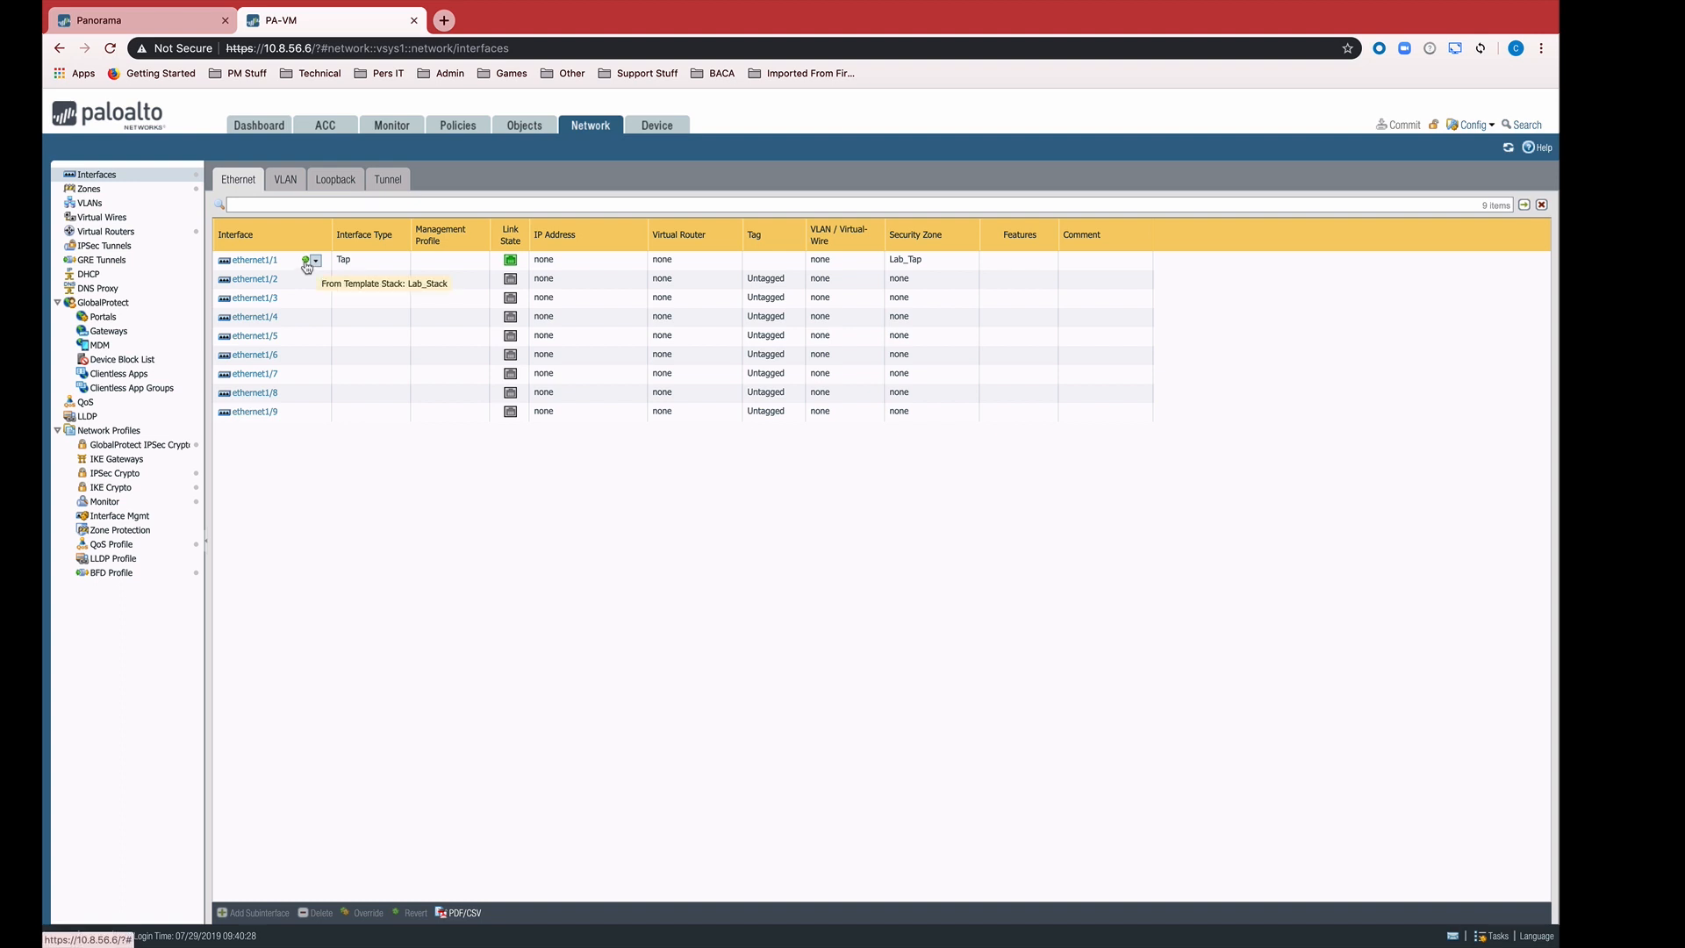
# From the dashboard, open the Network template's Ethernet interfaces and start a new interface
pyautogui.click(129, 19)
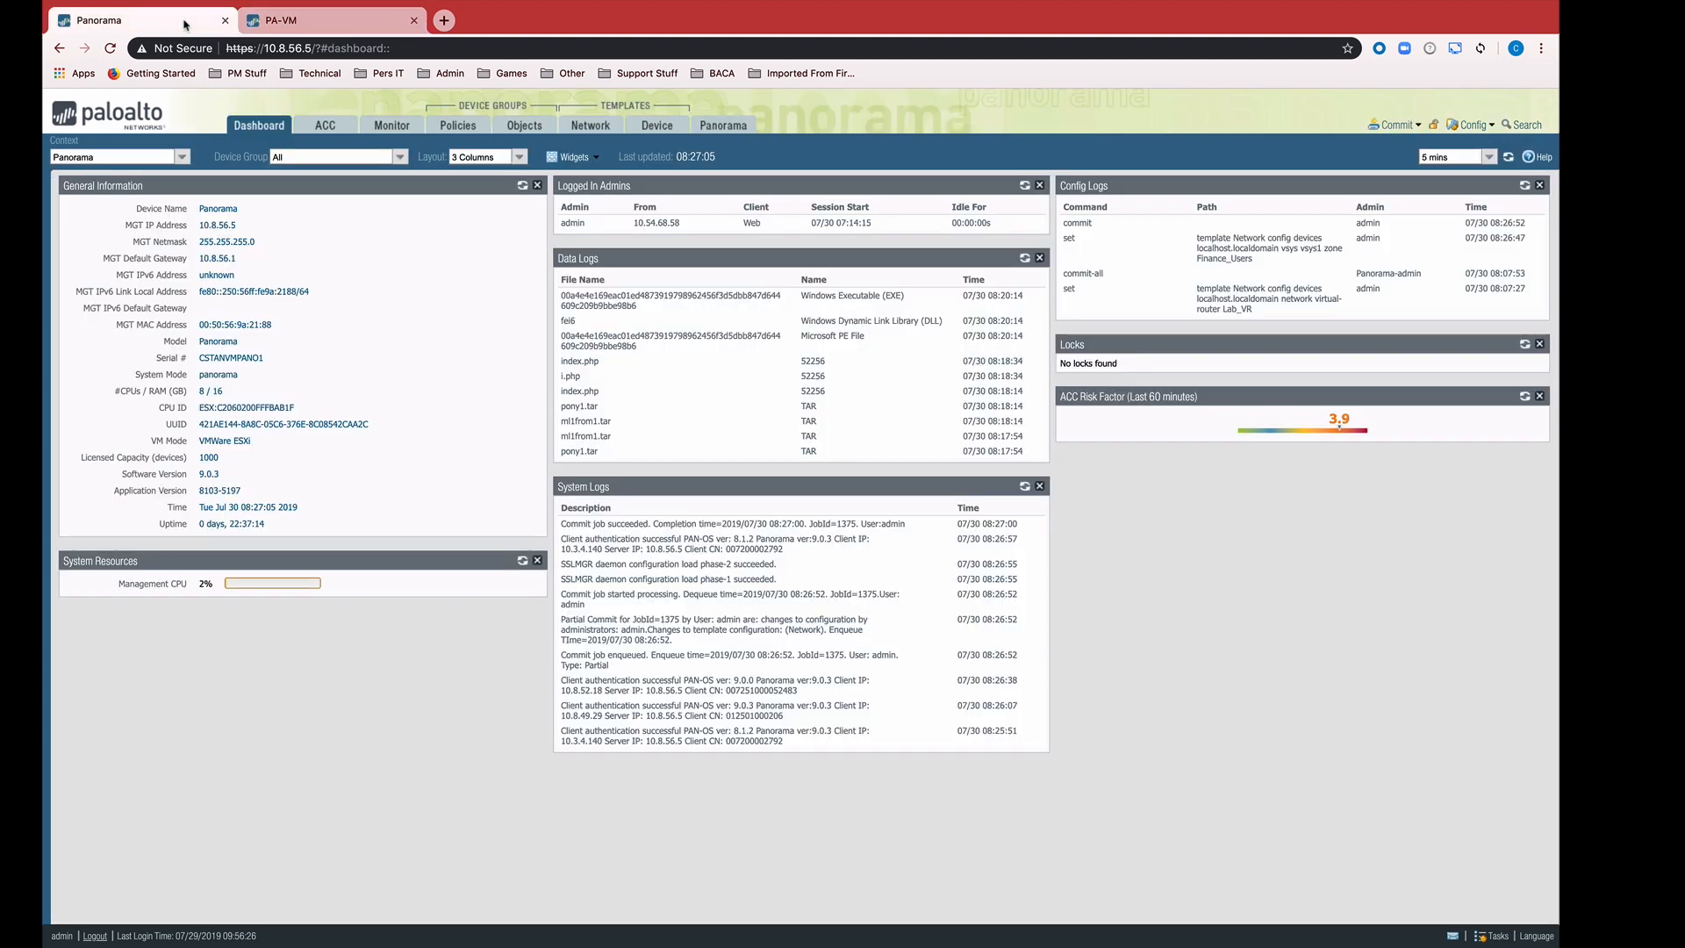
pyautogui.click(589, 125)
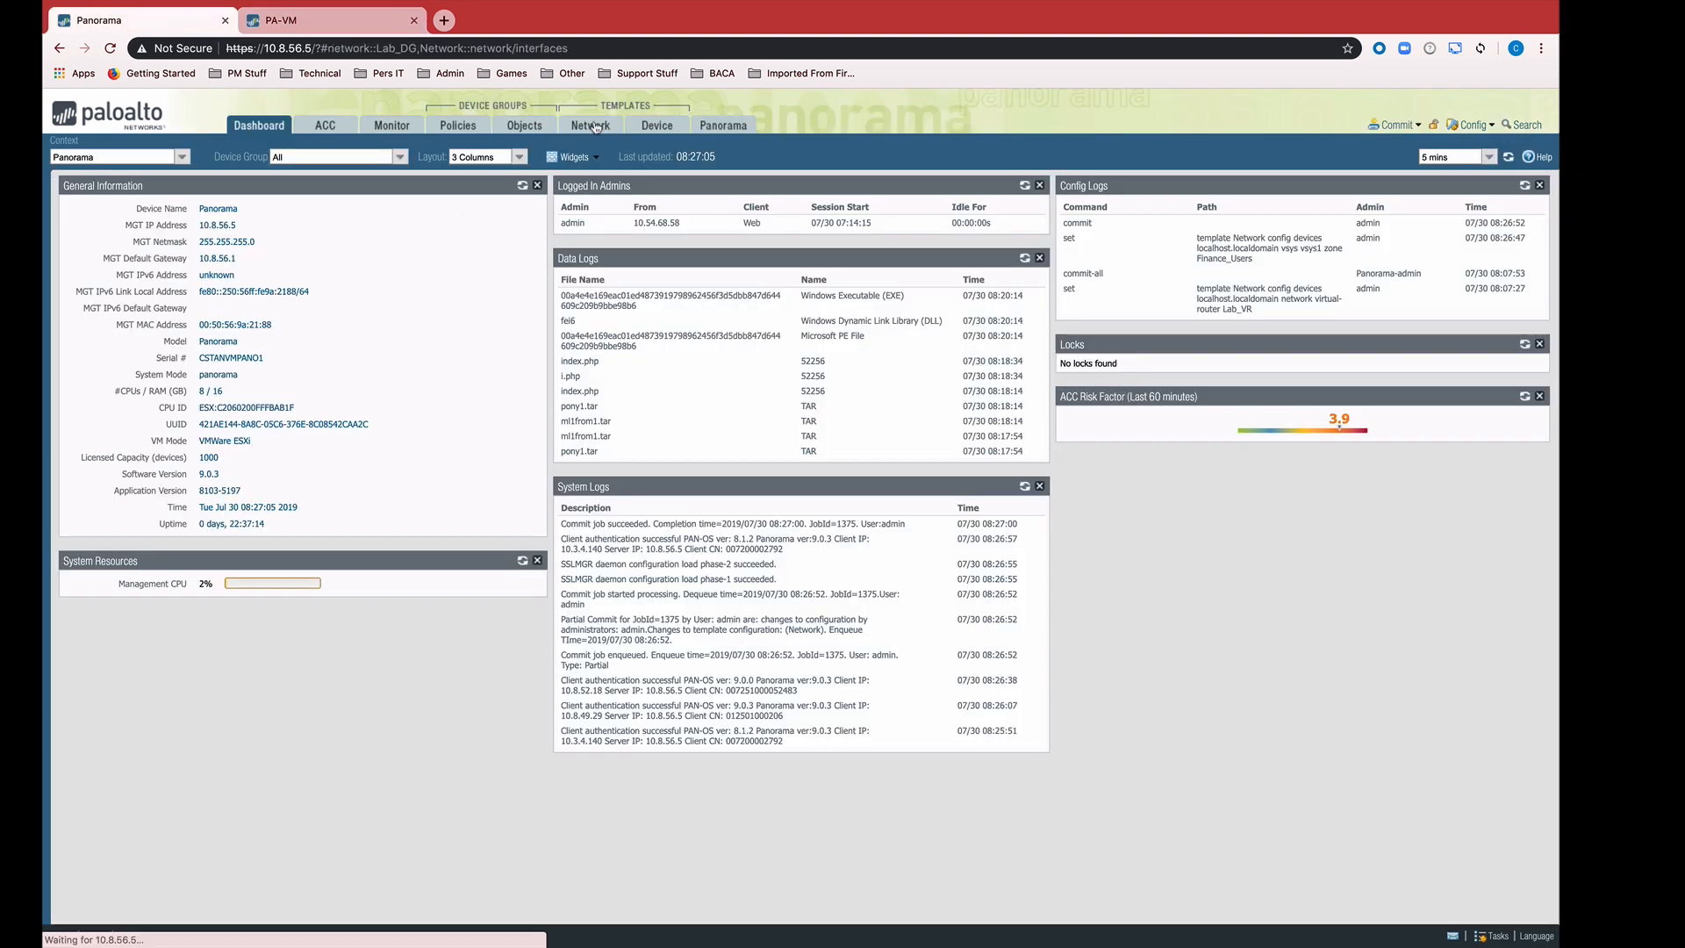
pyautogui.click(589, 125)
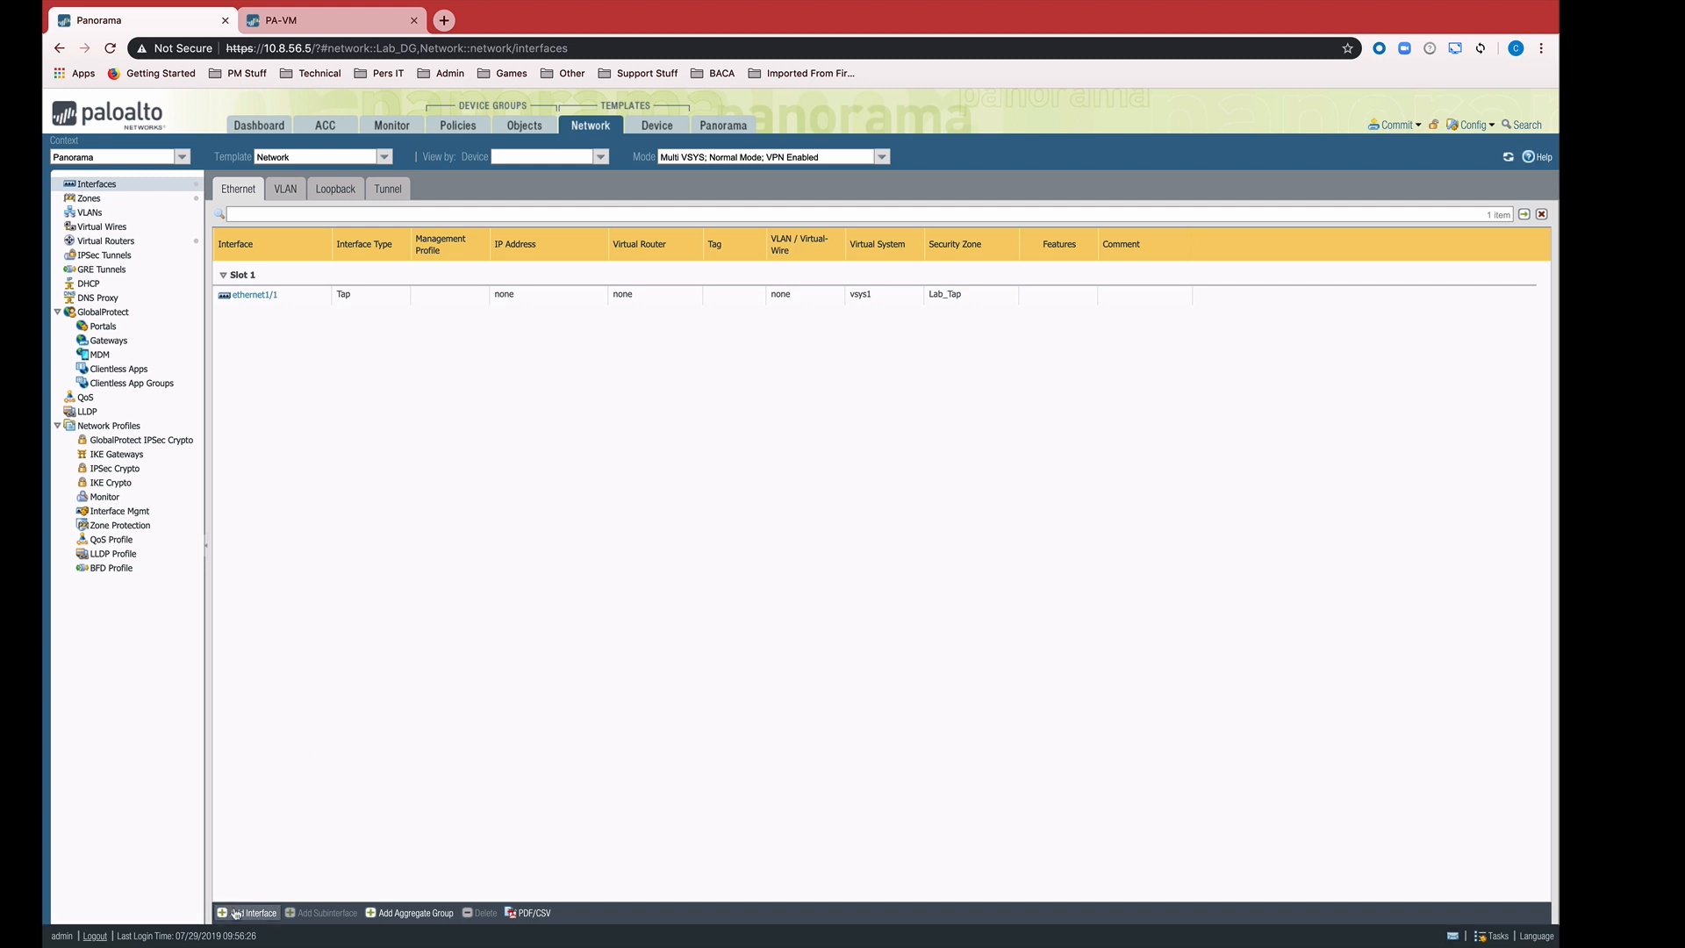
pyautogui.click(246, 913)
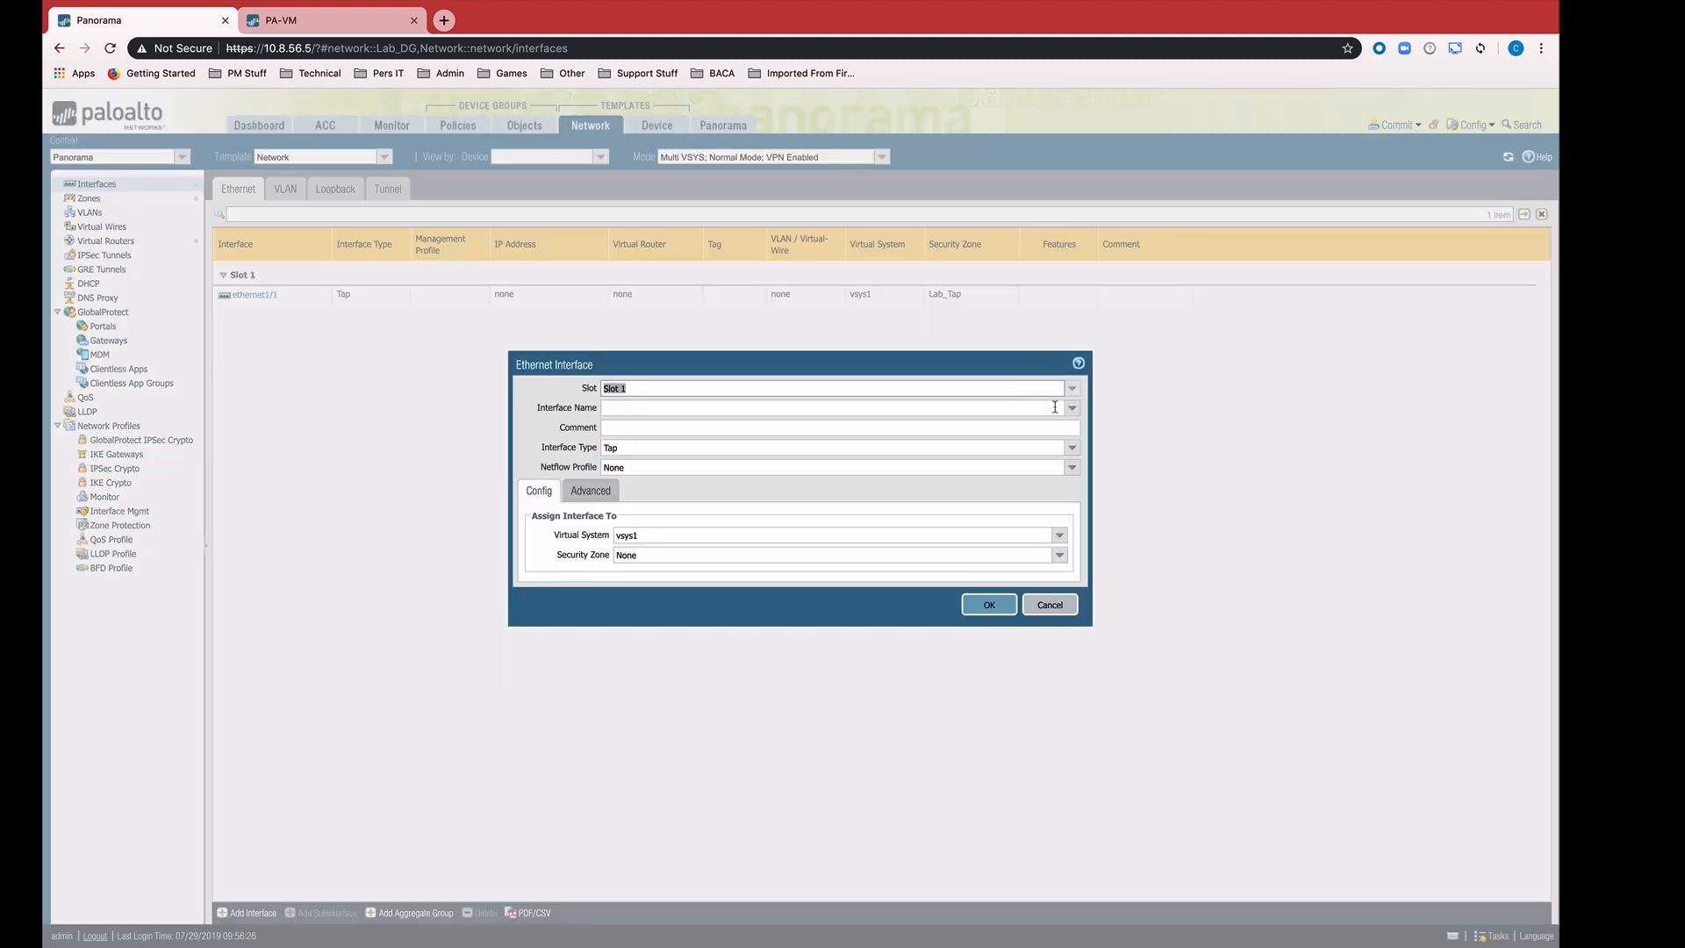
# Make ethernet1/2 a Layer3 interface on Lab_VR, then switch to IPv4 settings
pyautogui.click(1070, 407)
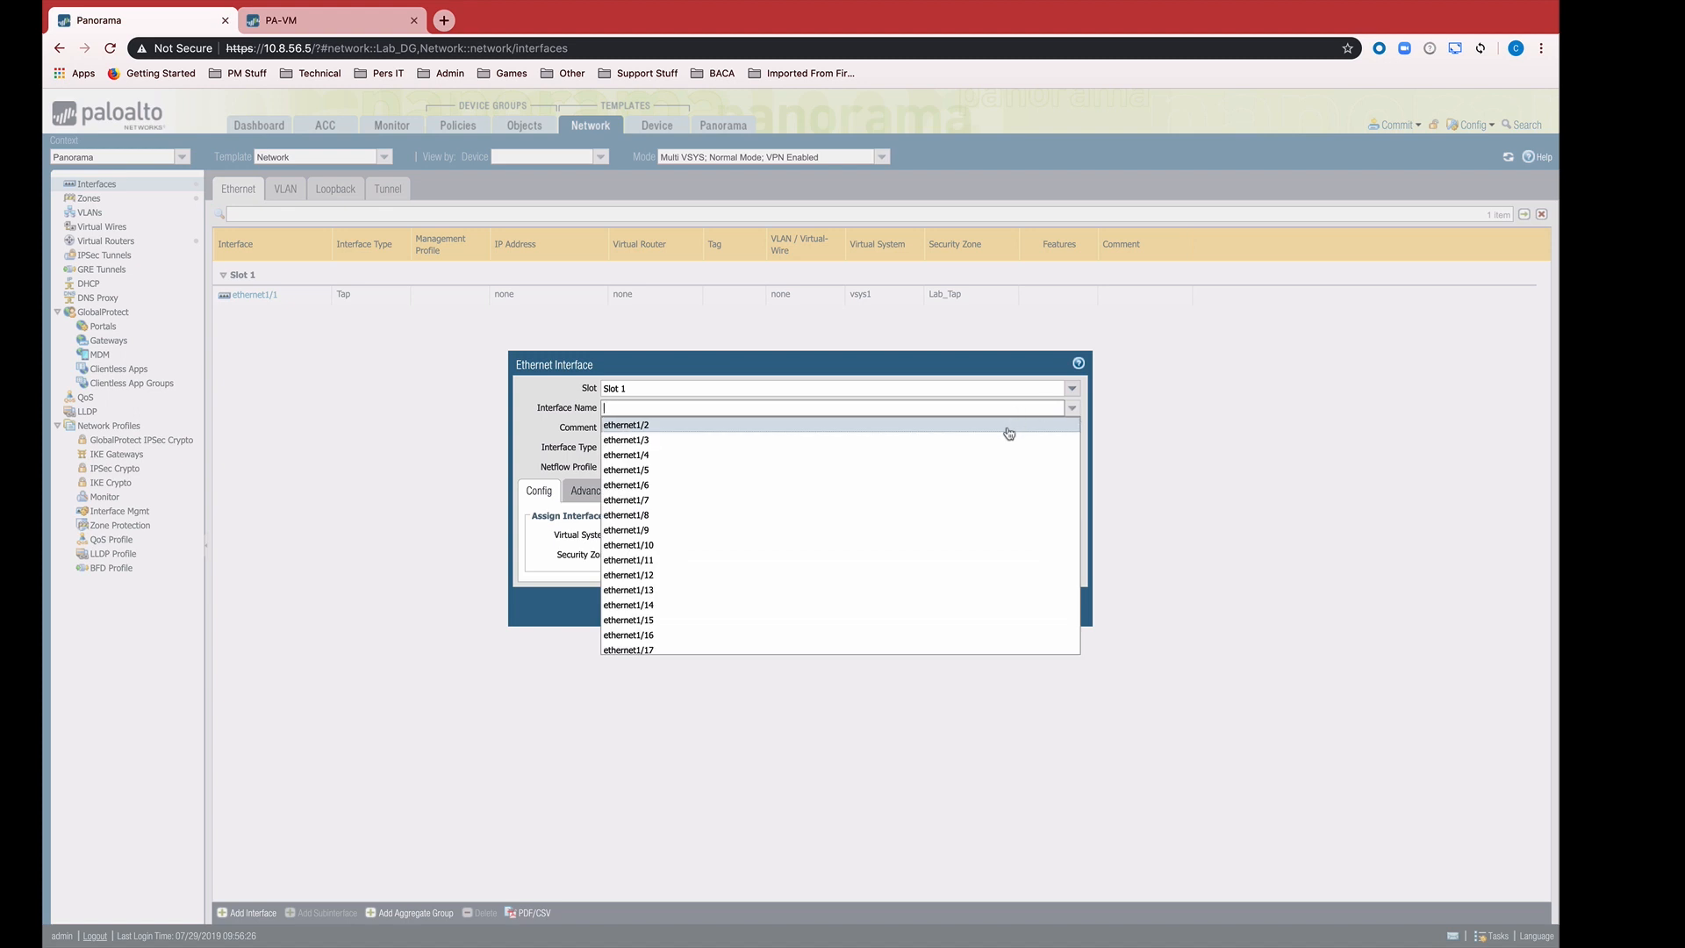
pyautogui.click(627, 424)
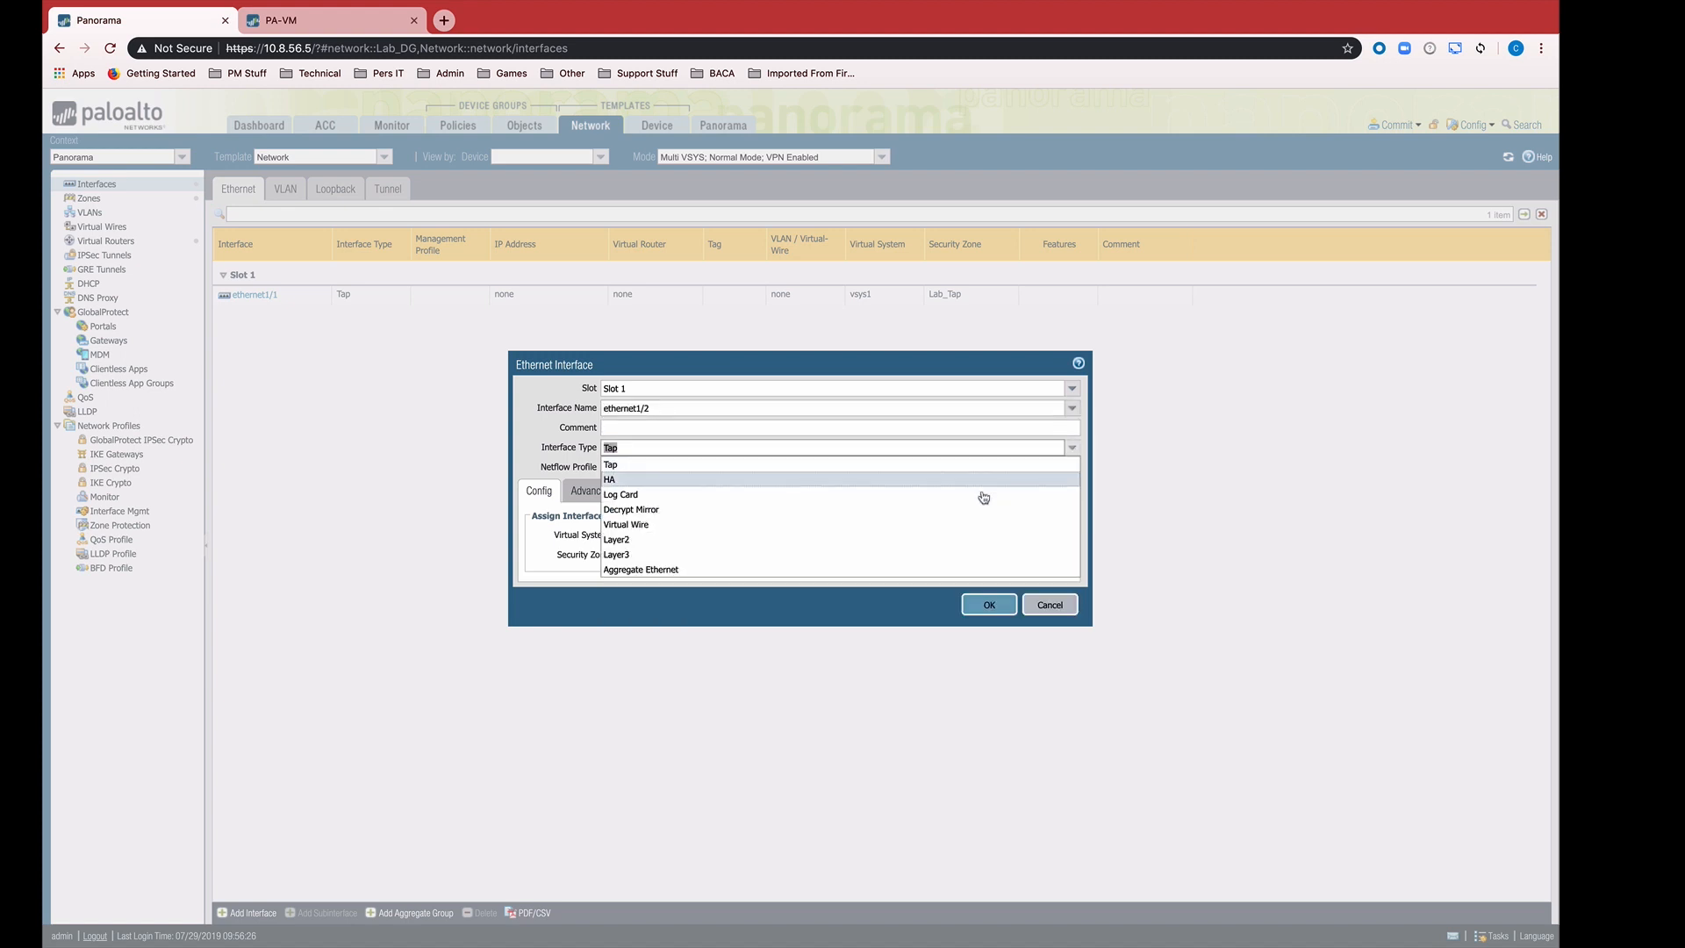
pyautogui.click(617, 539)
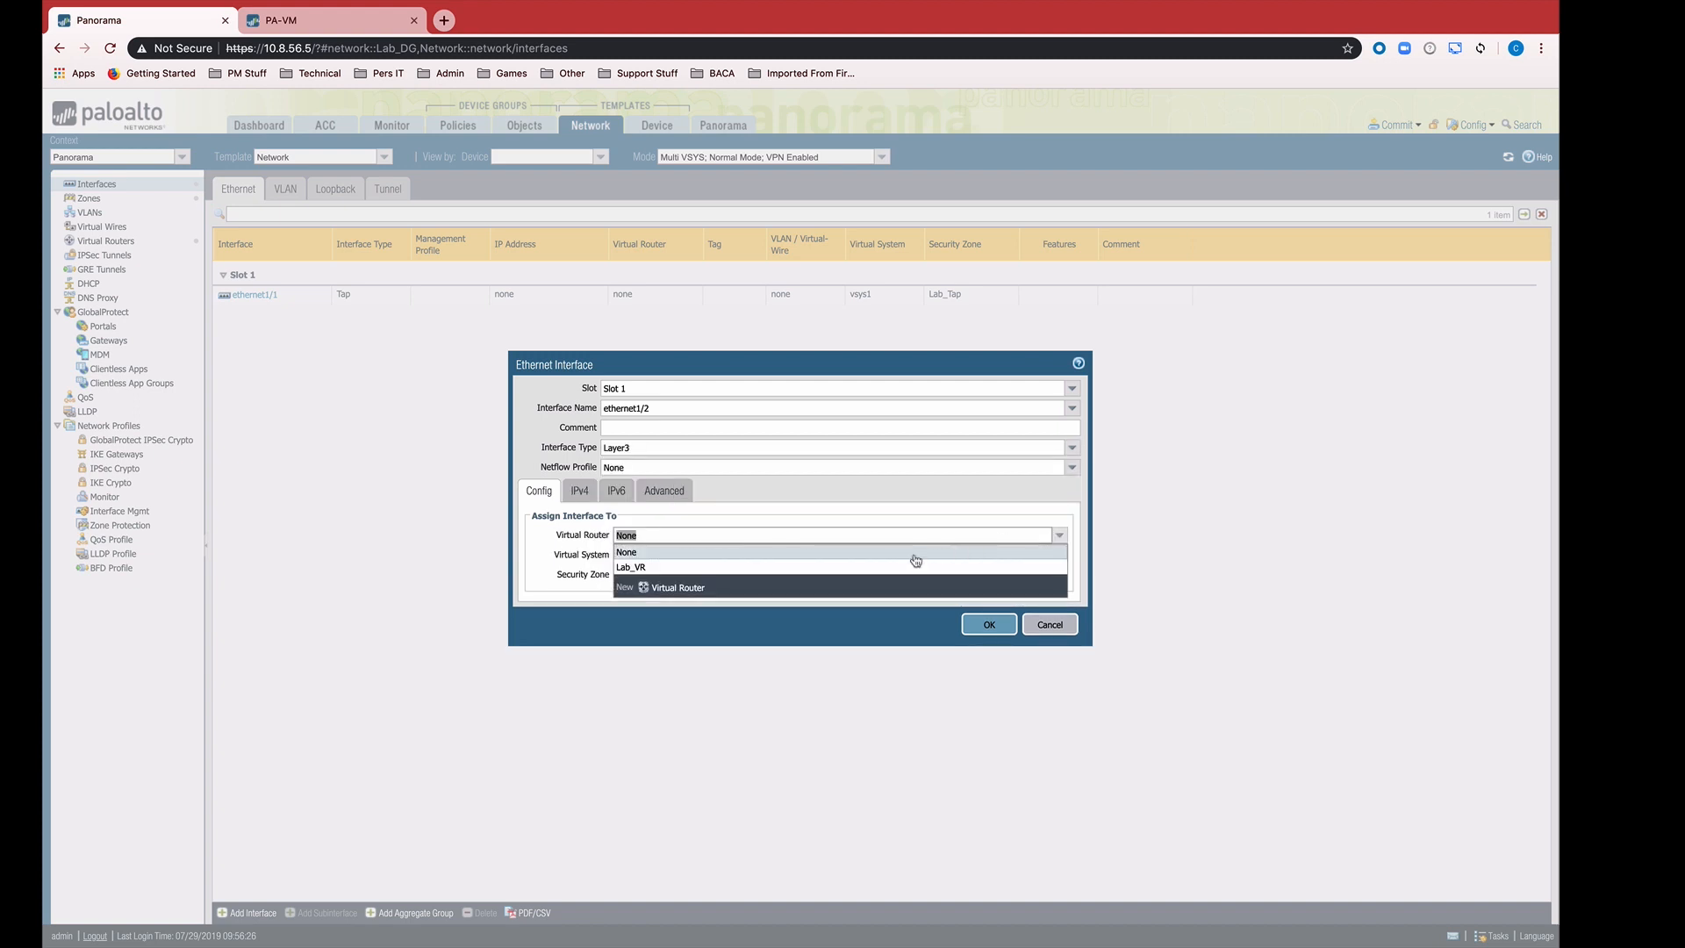
pyautogui.click(631, 566)
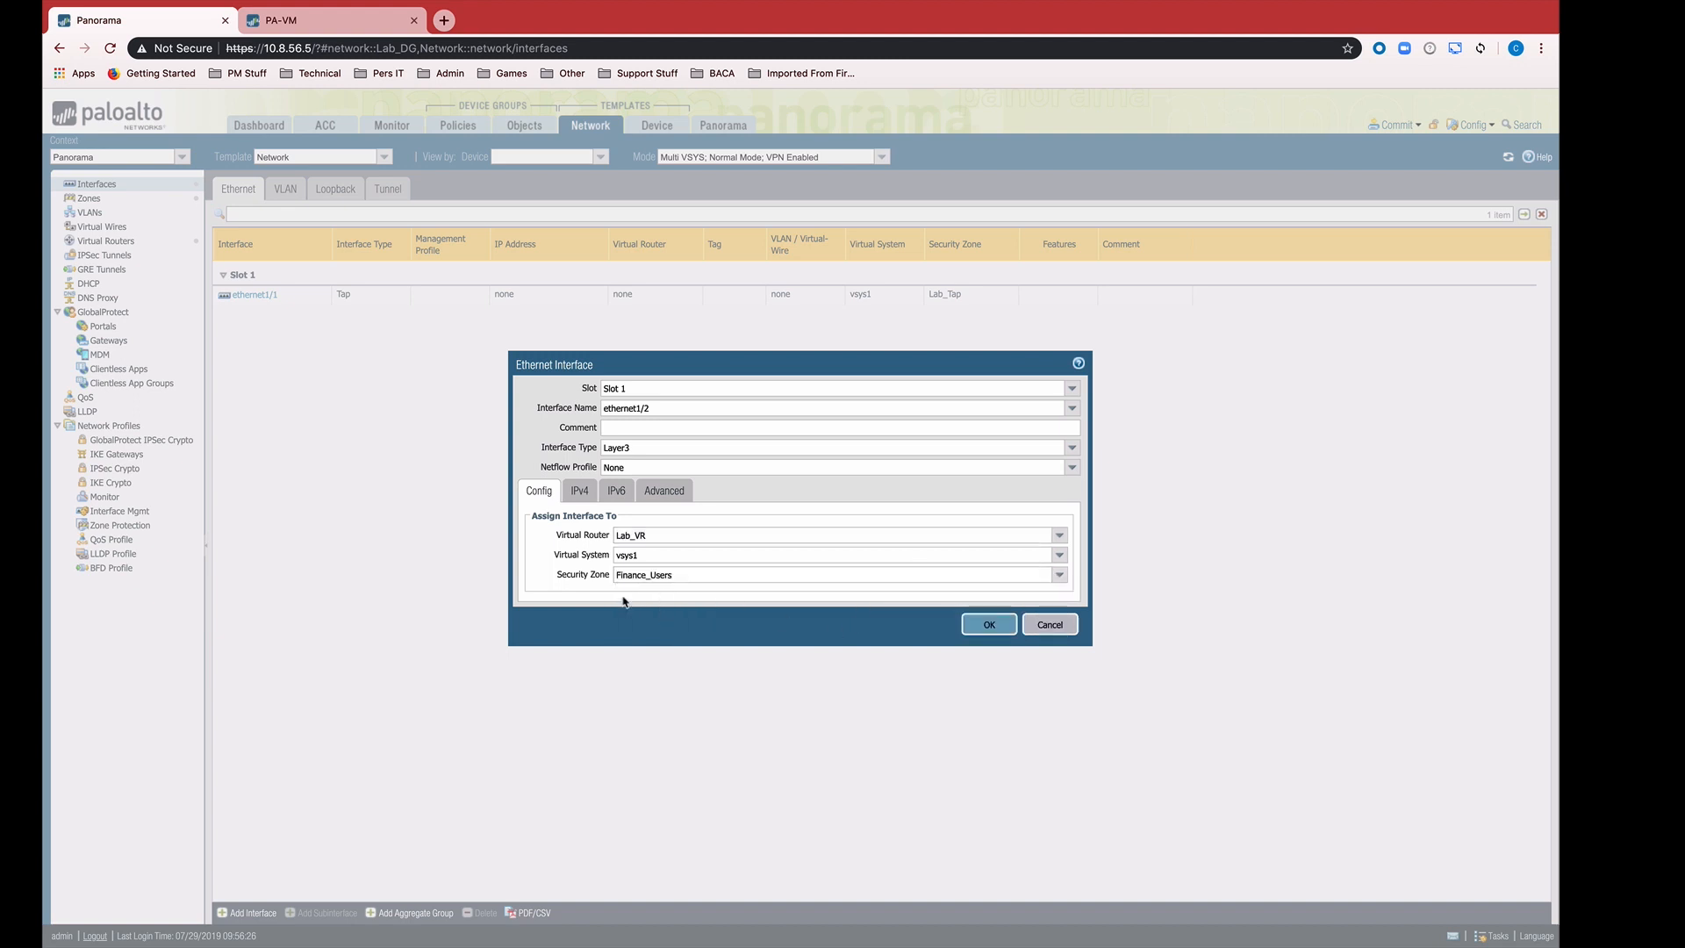
pyautogui.click(579, 489)
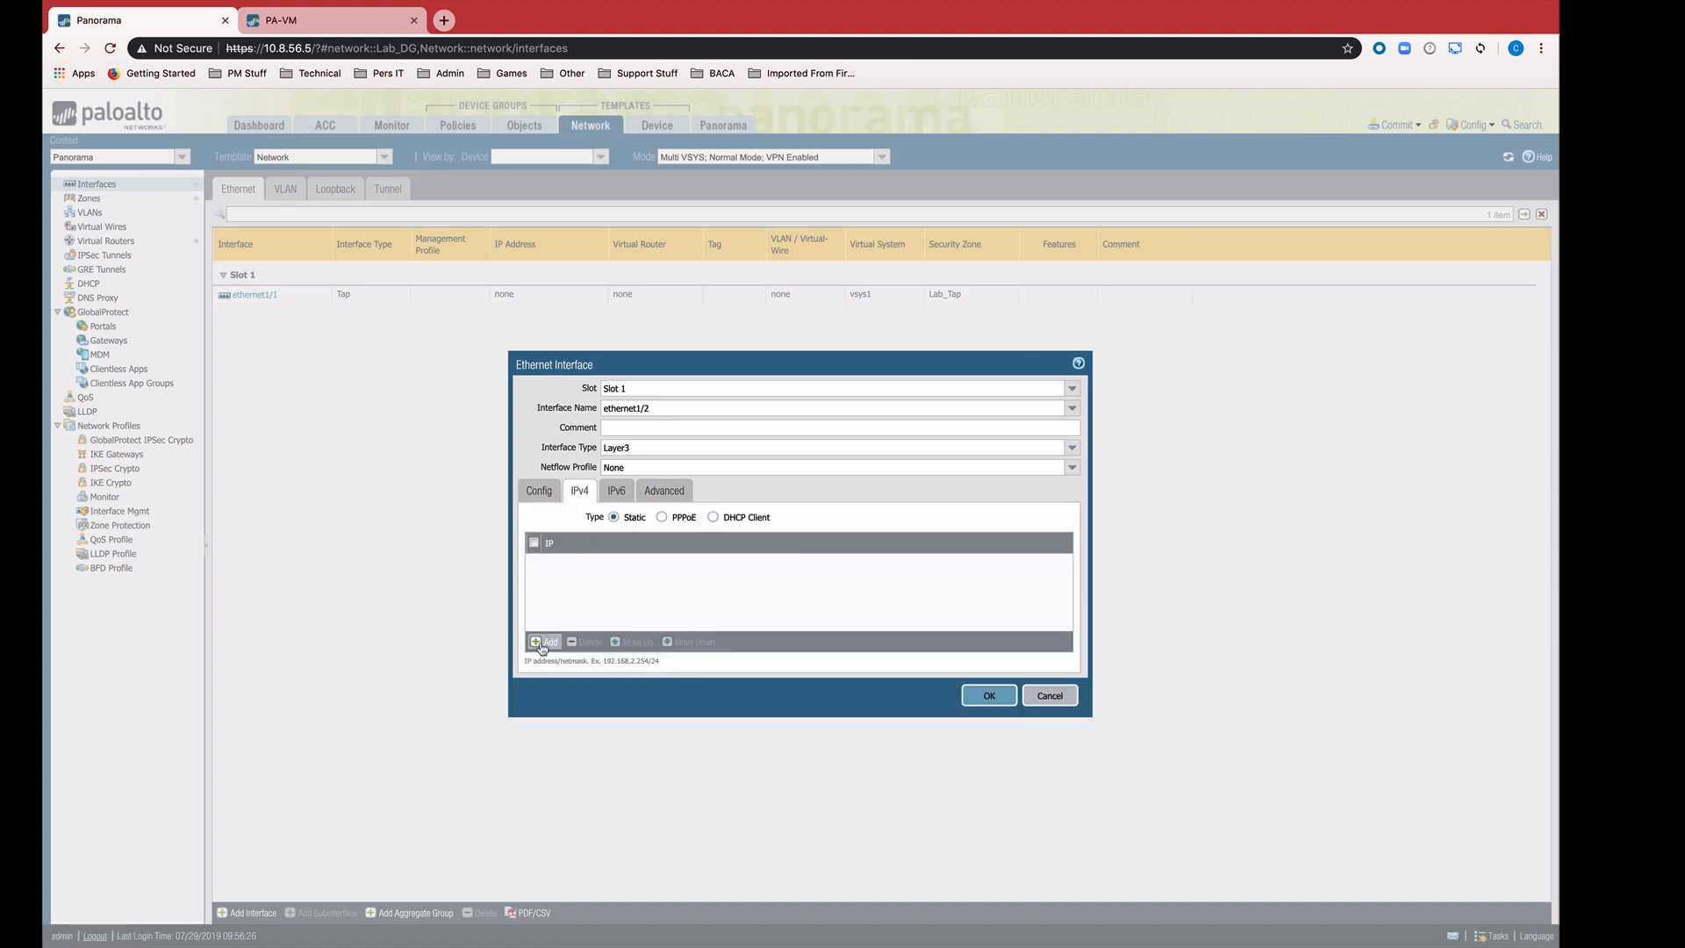
# Add an IPv4 address as a new IP Netmask variable named $eth1_2
pyautogui.click(546, 641)
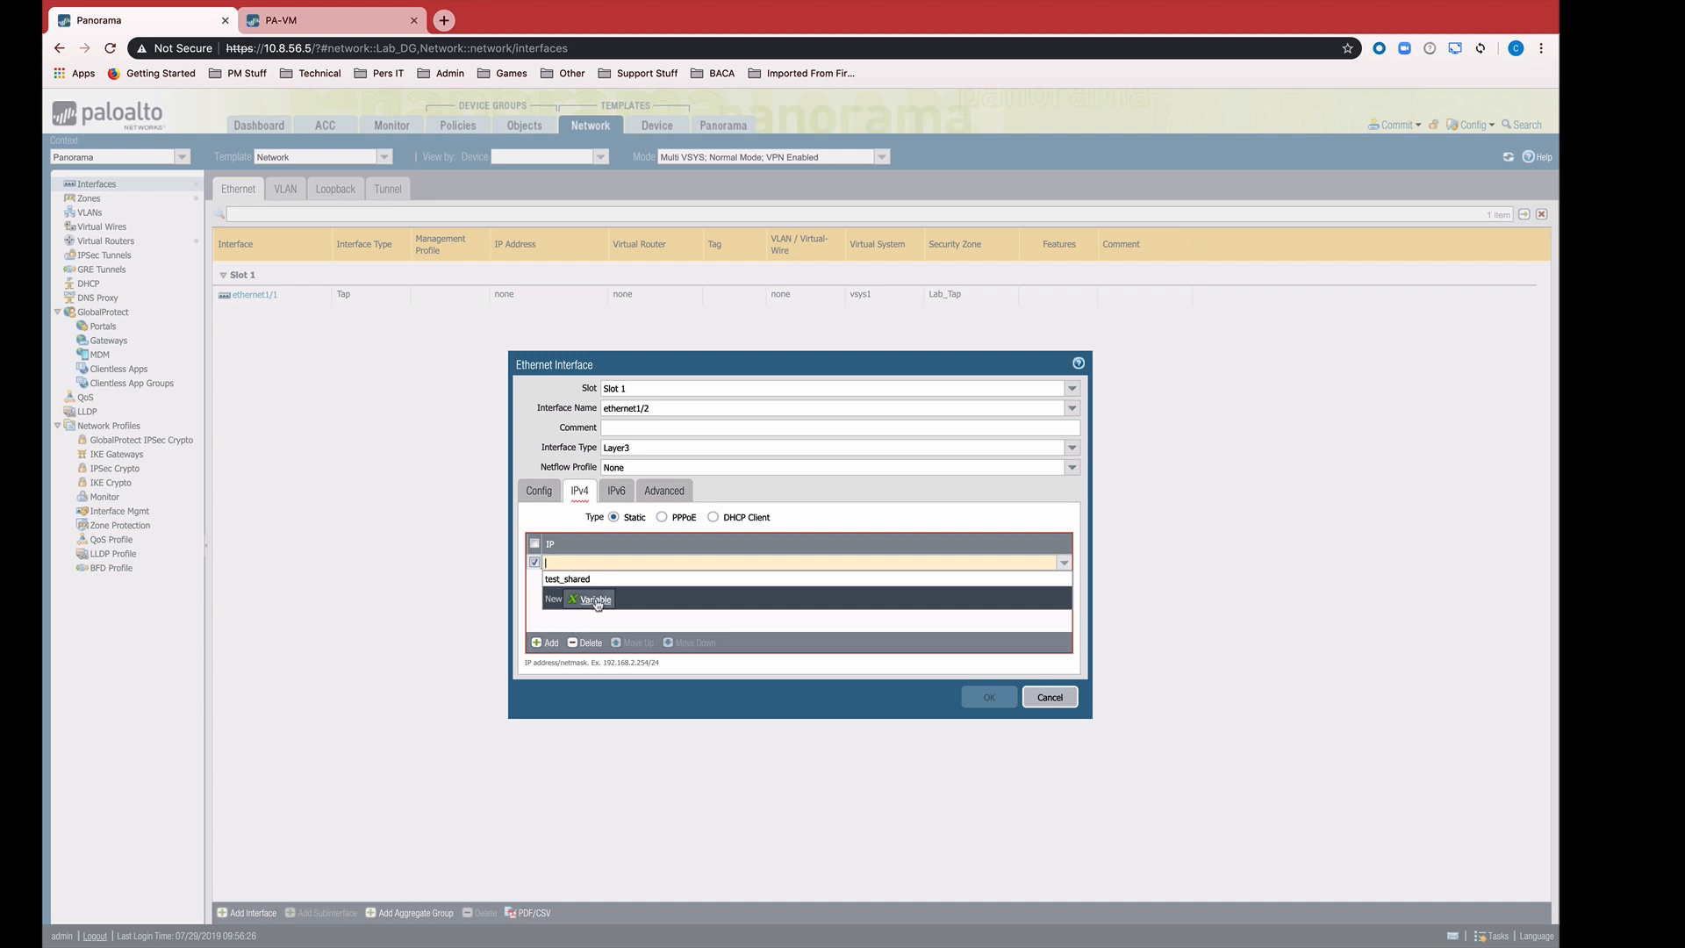
pyautogui.click(593, 599)
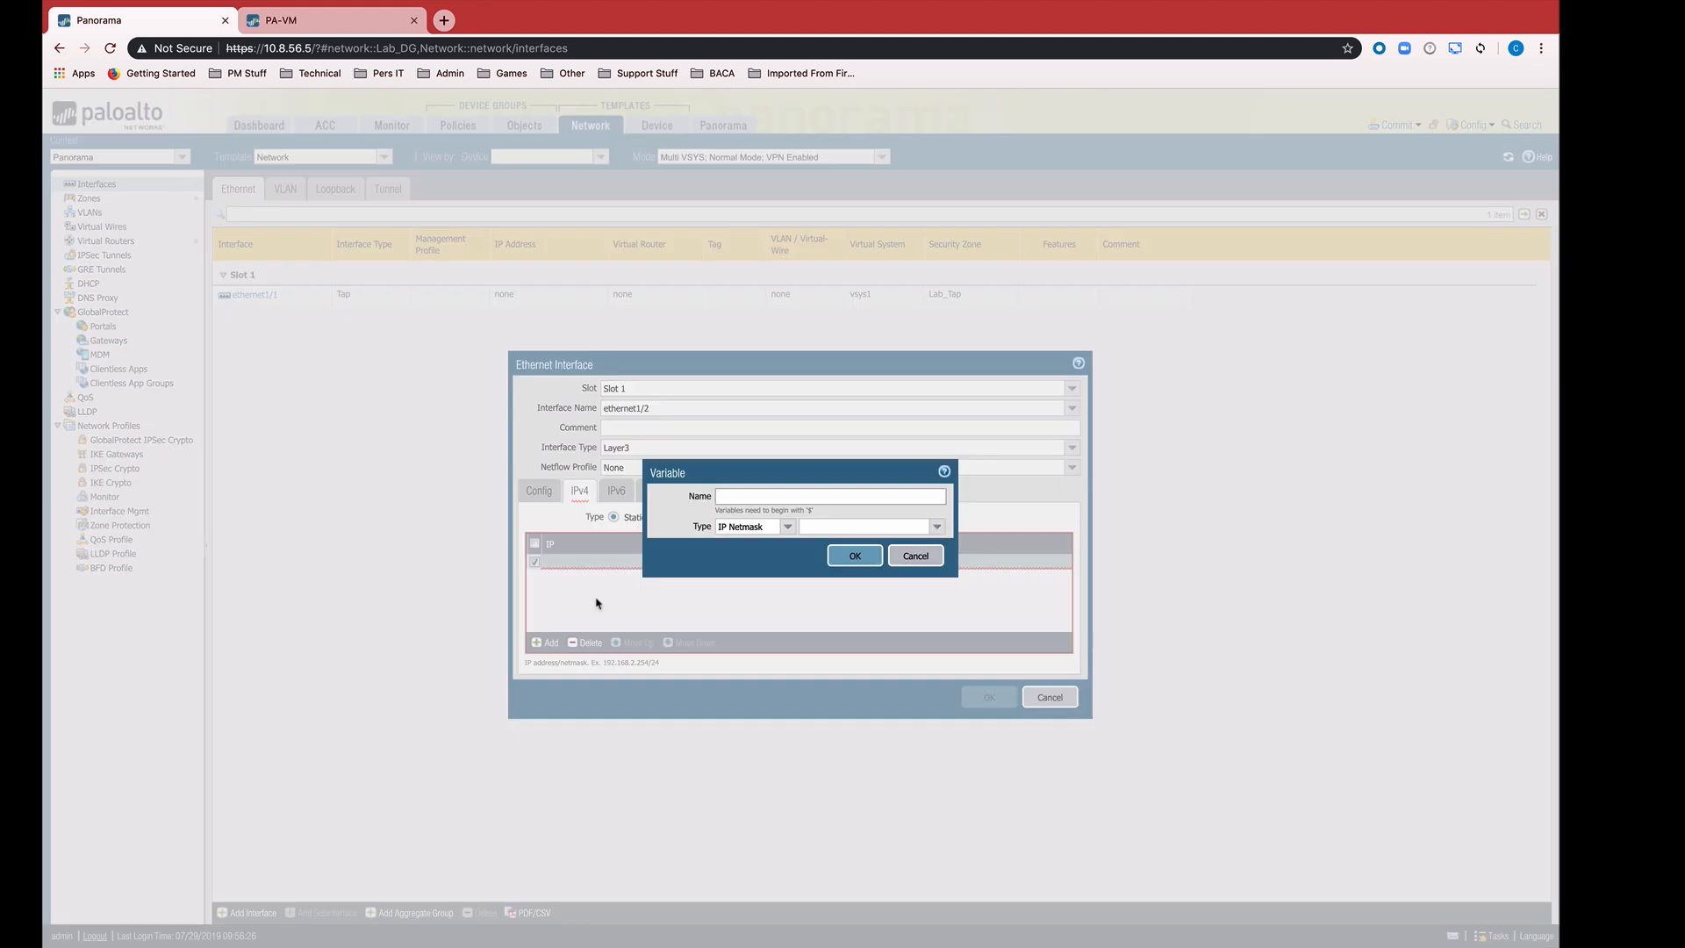
pyautogui.write('$eth1_2')
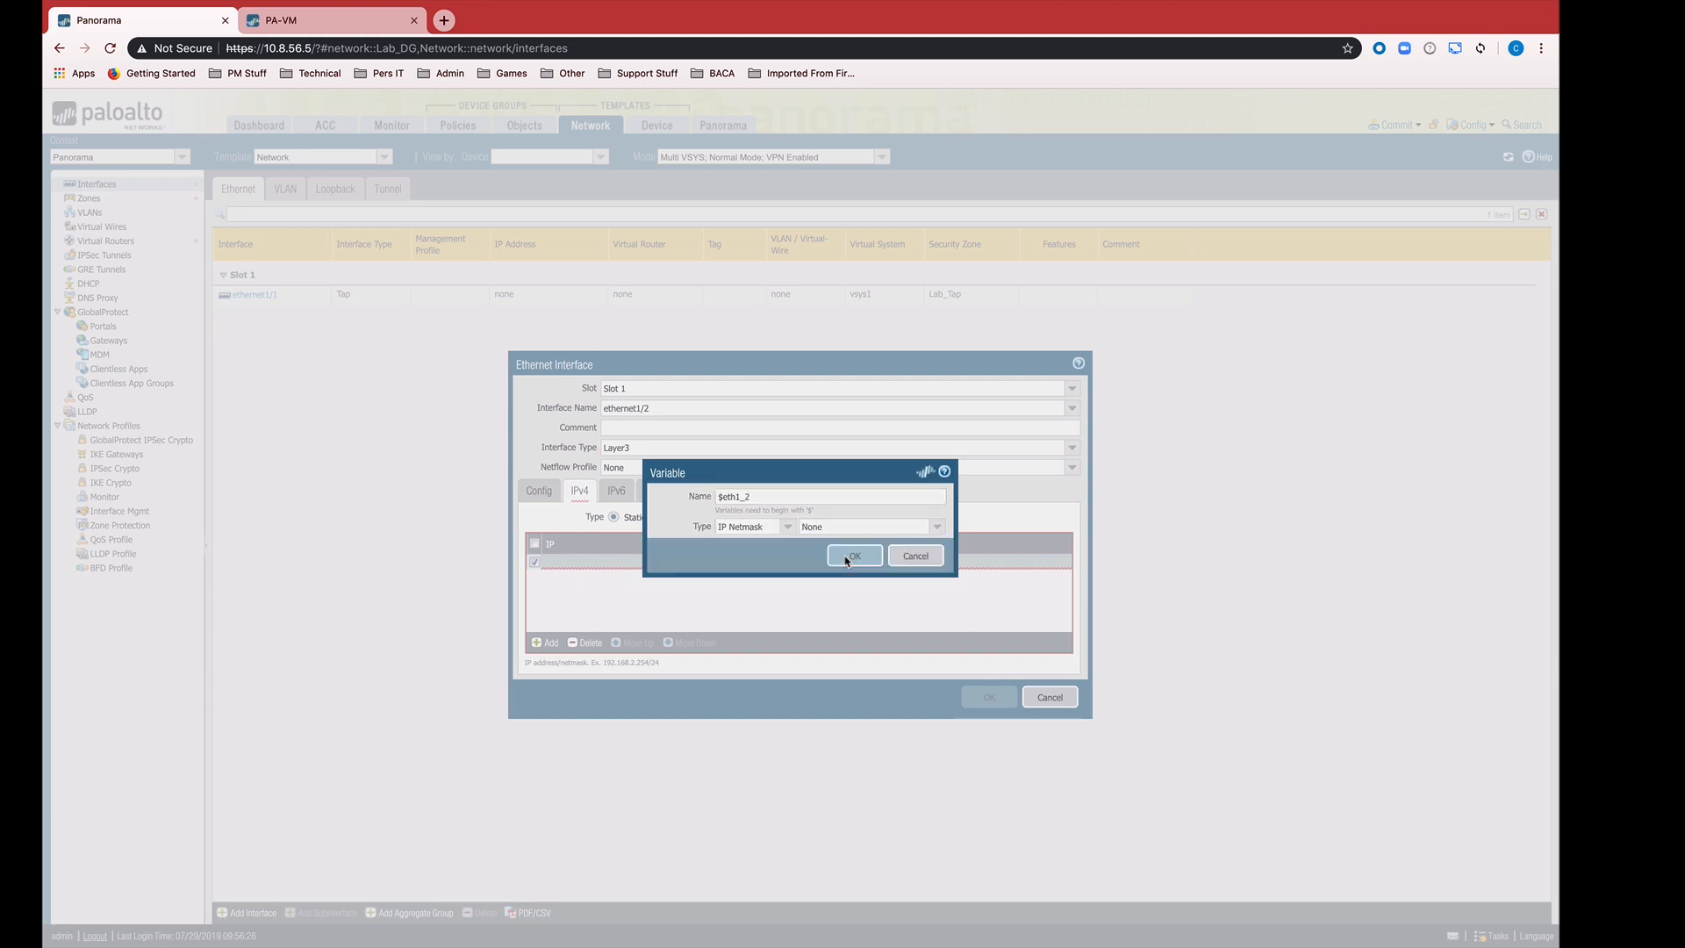
pyautogui.click(853, 555)
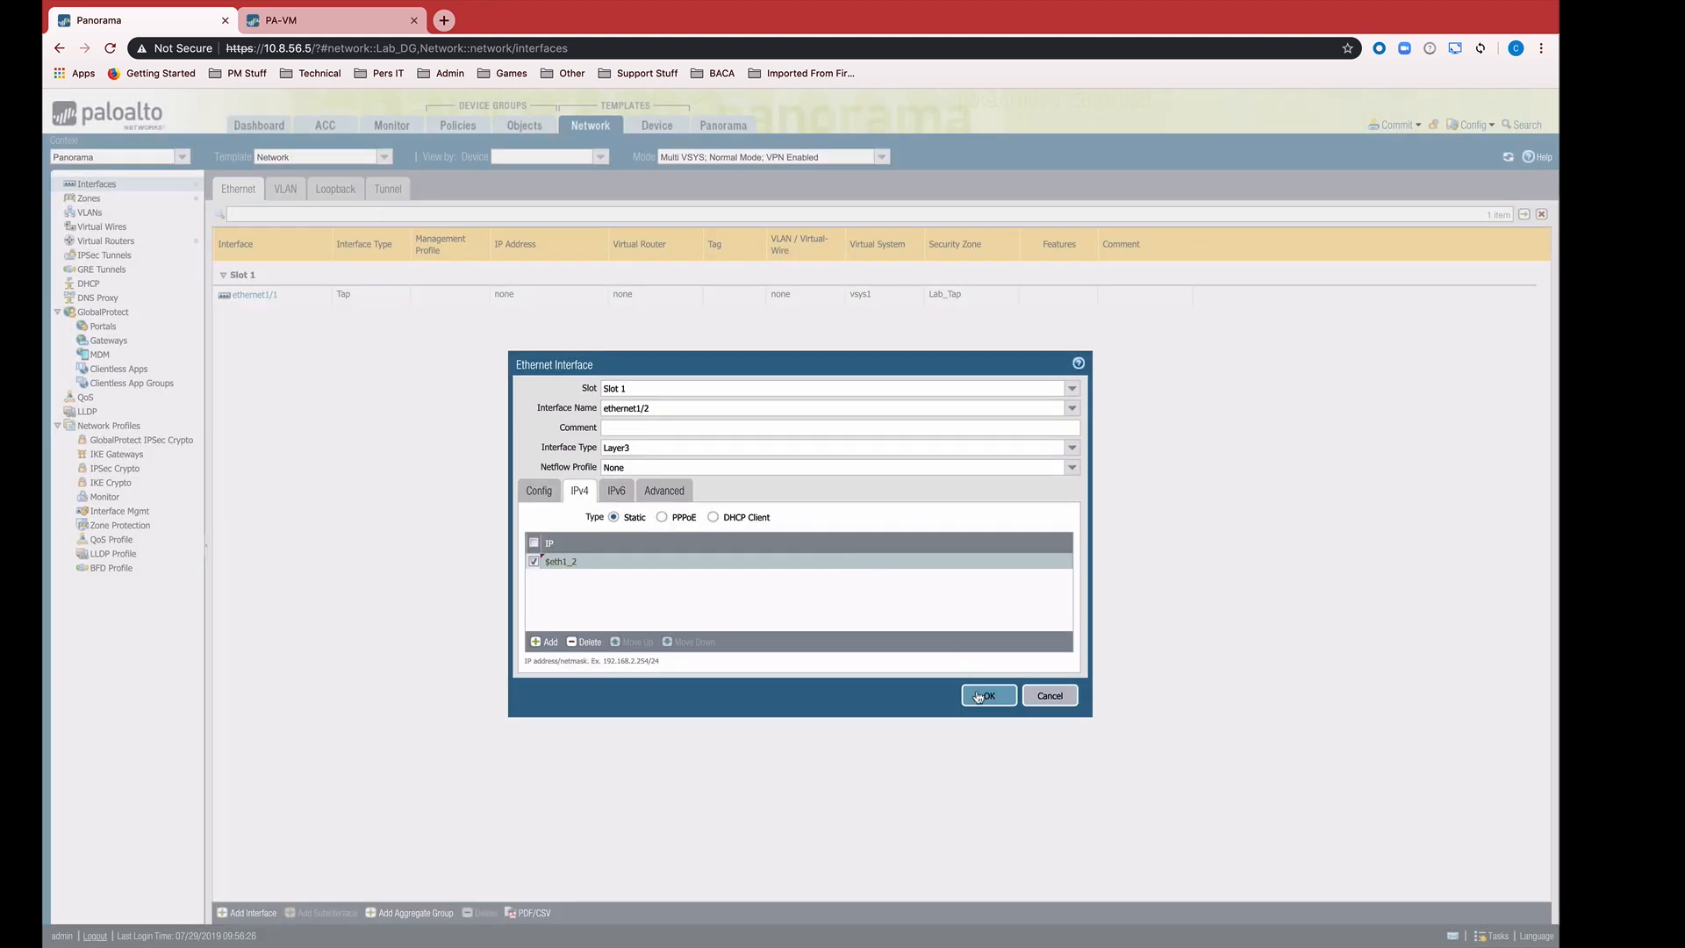
# Confirm the Ethernet Interface dialog to store ethernet1/2 in the template
pyautogui.click(986, 695)
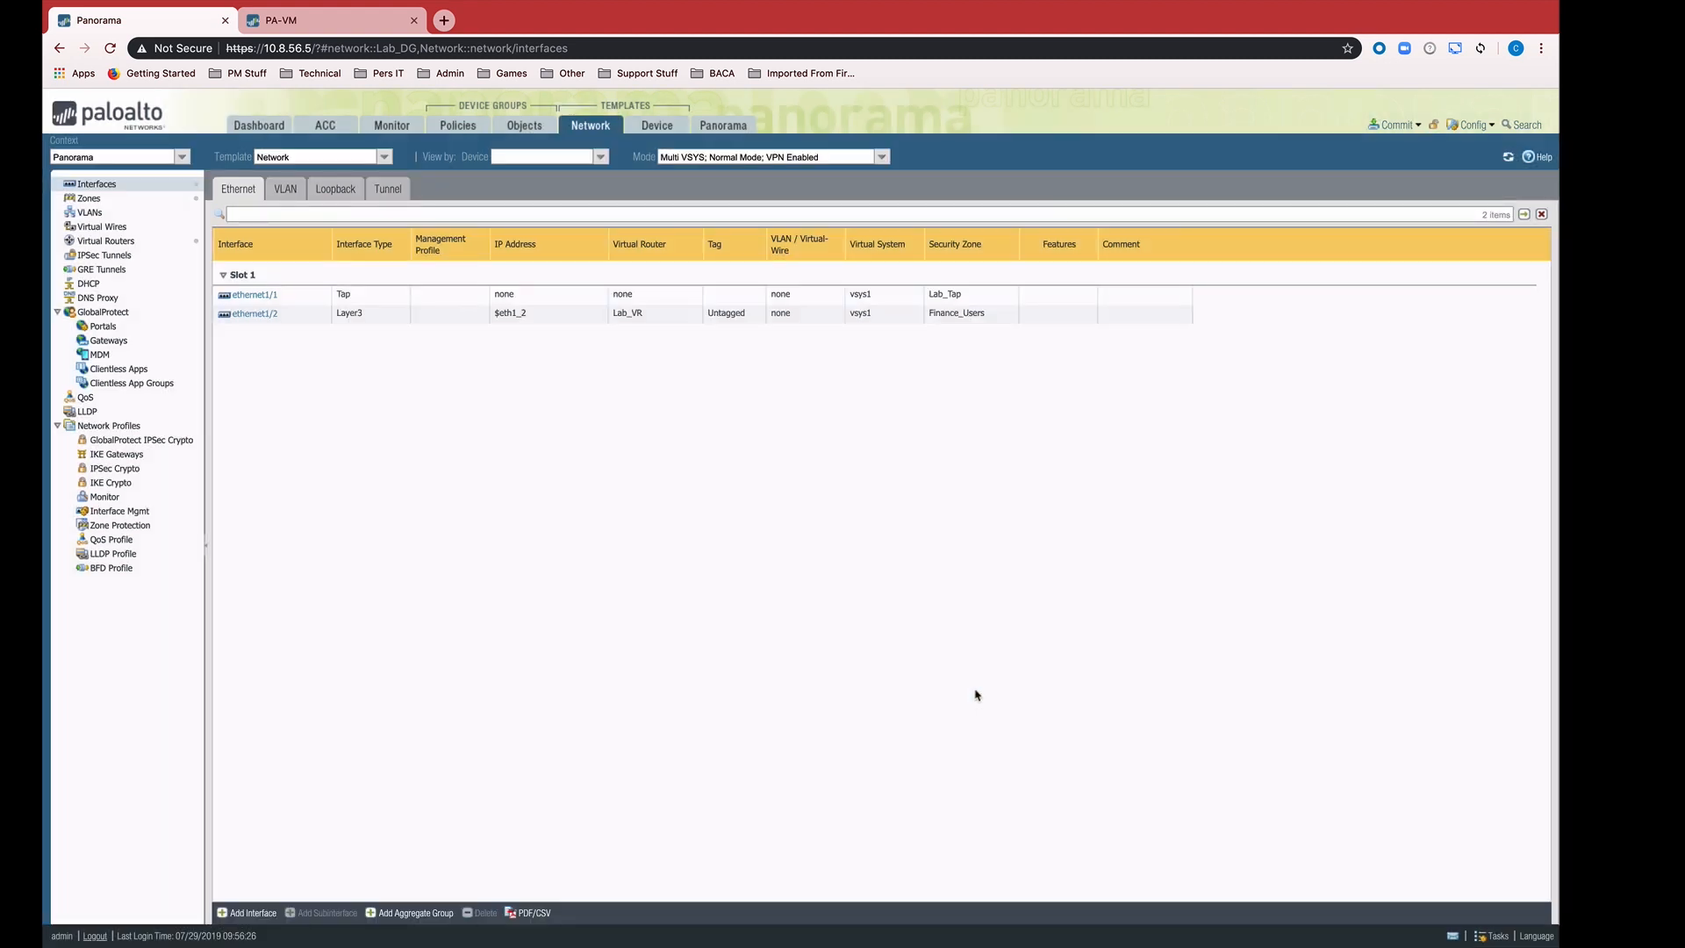
pyautogui.moveTo(746, 521)
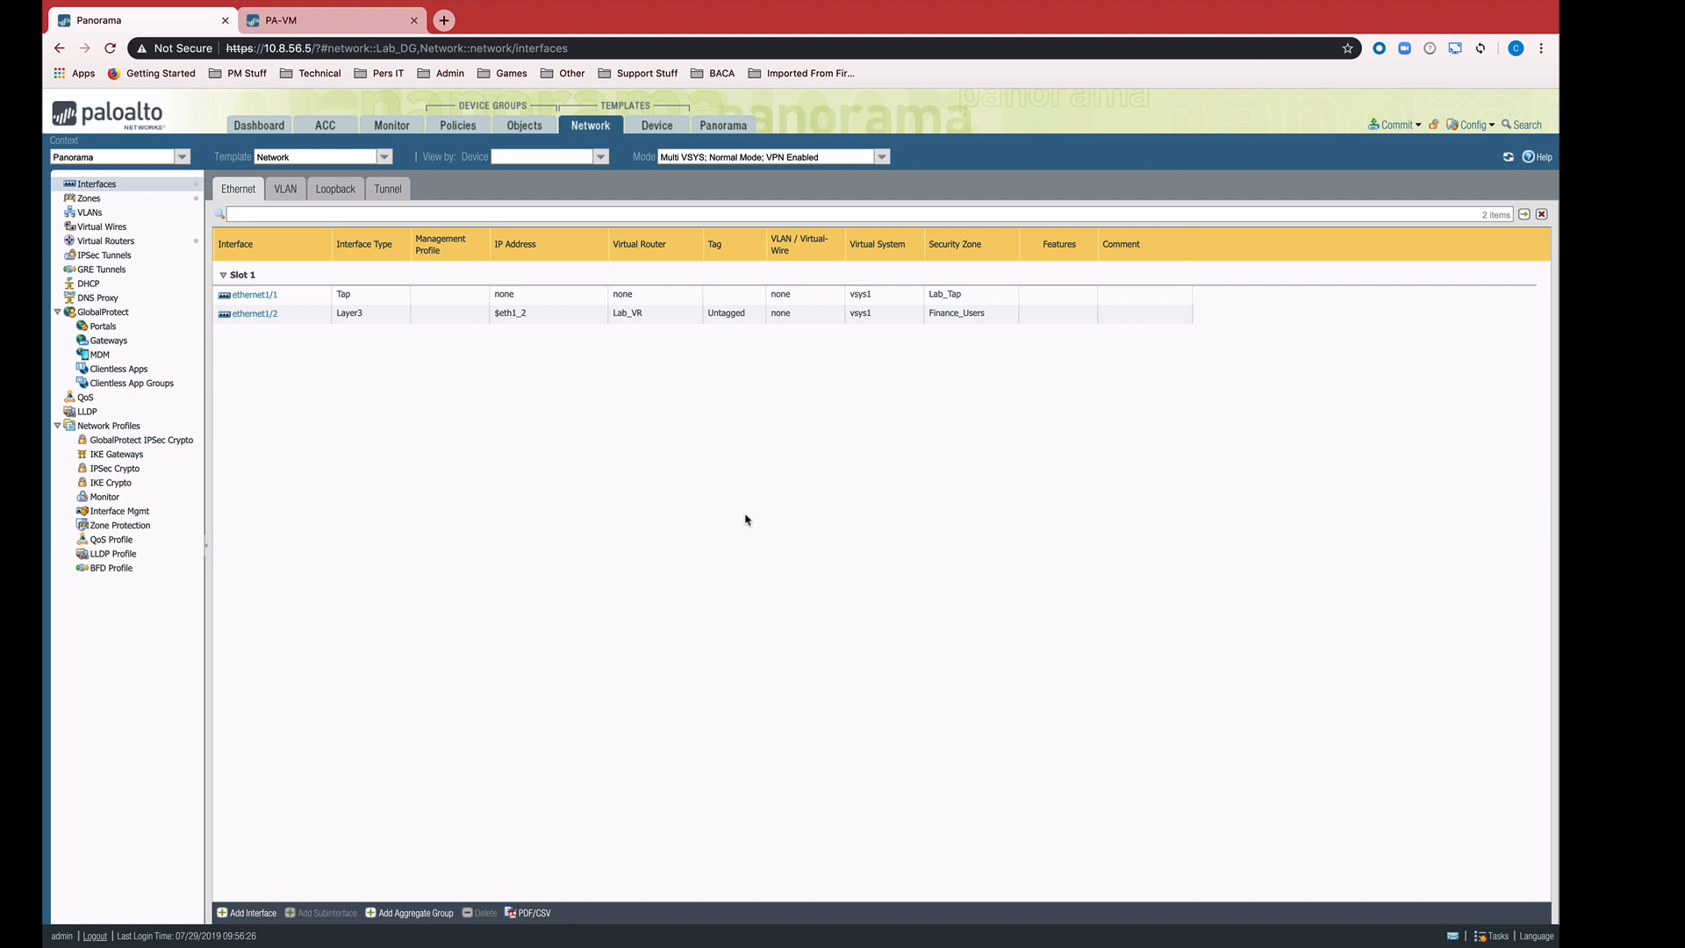
pyautogui.moveTo(465, 357)
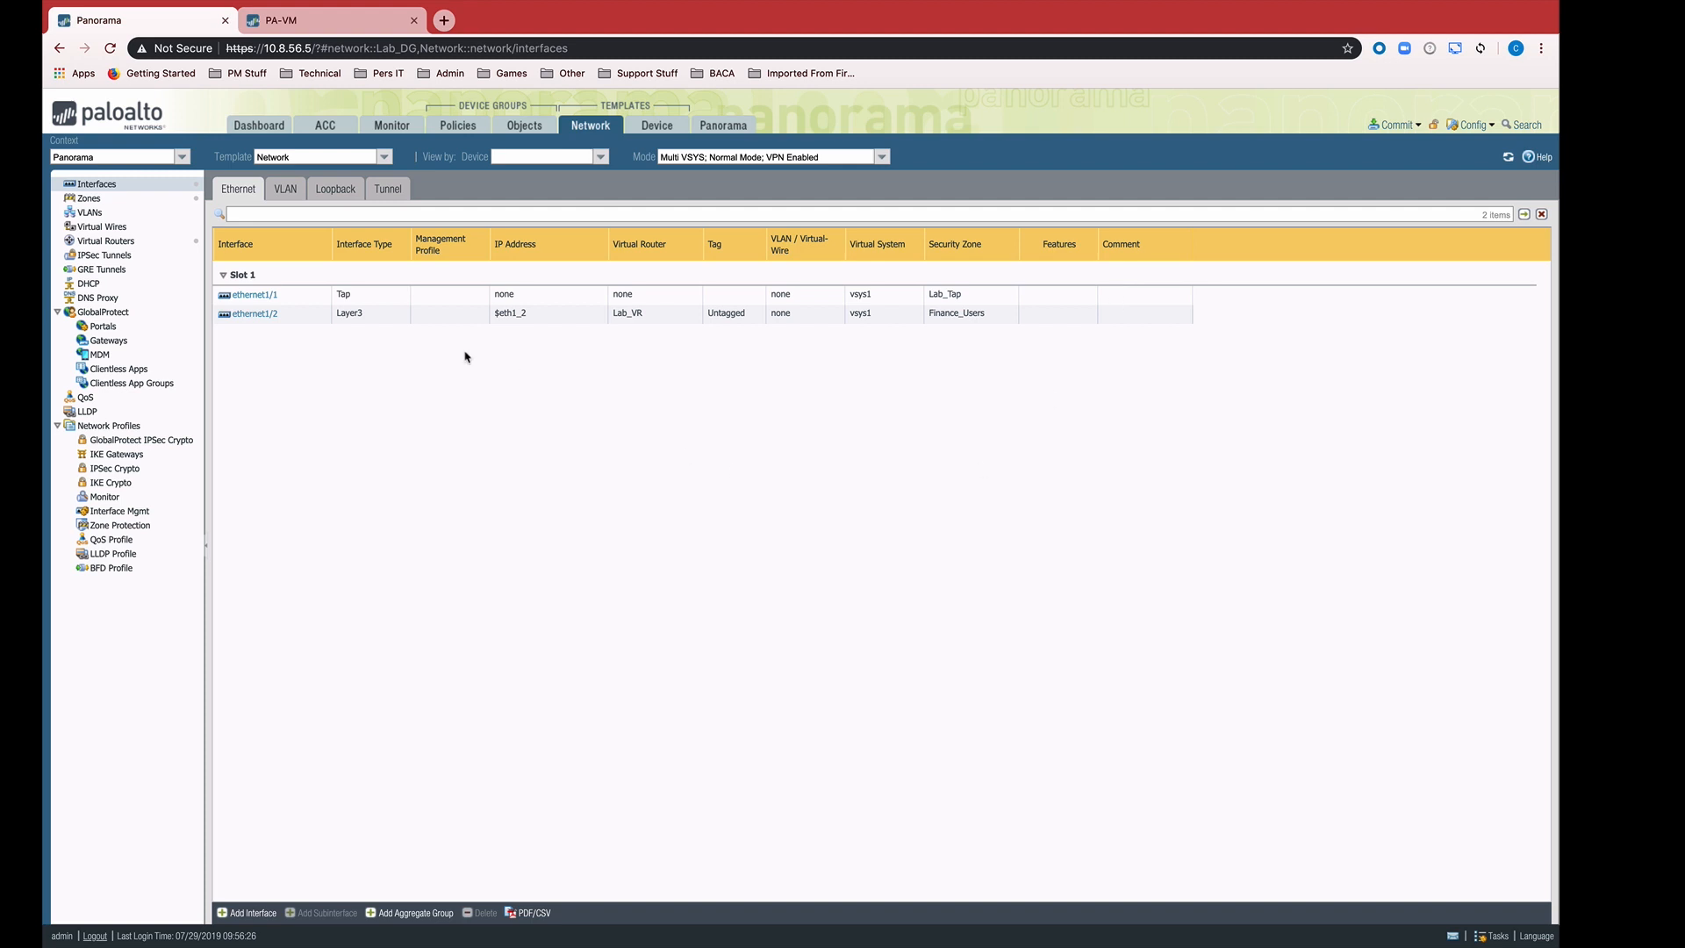
pyautogui.moveTo(558, 408)
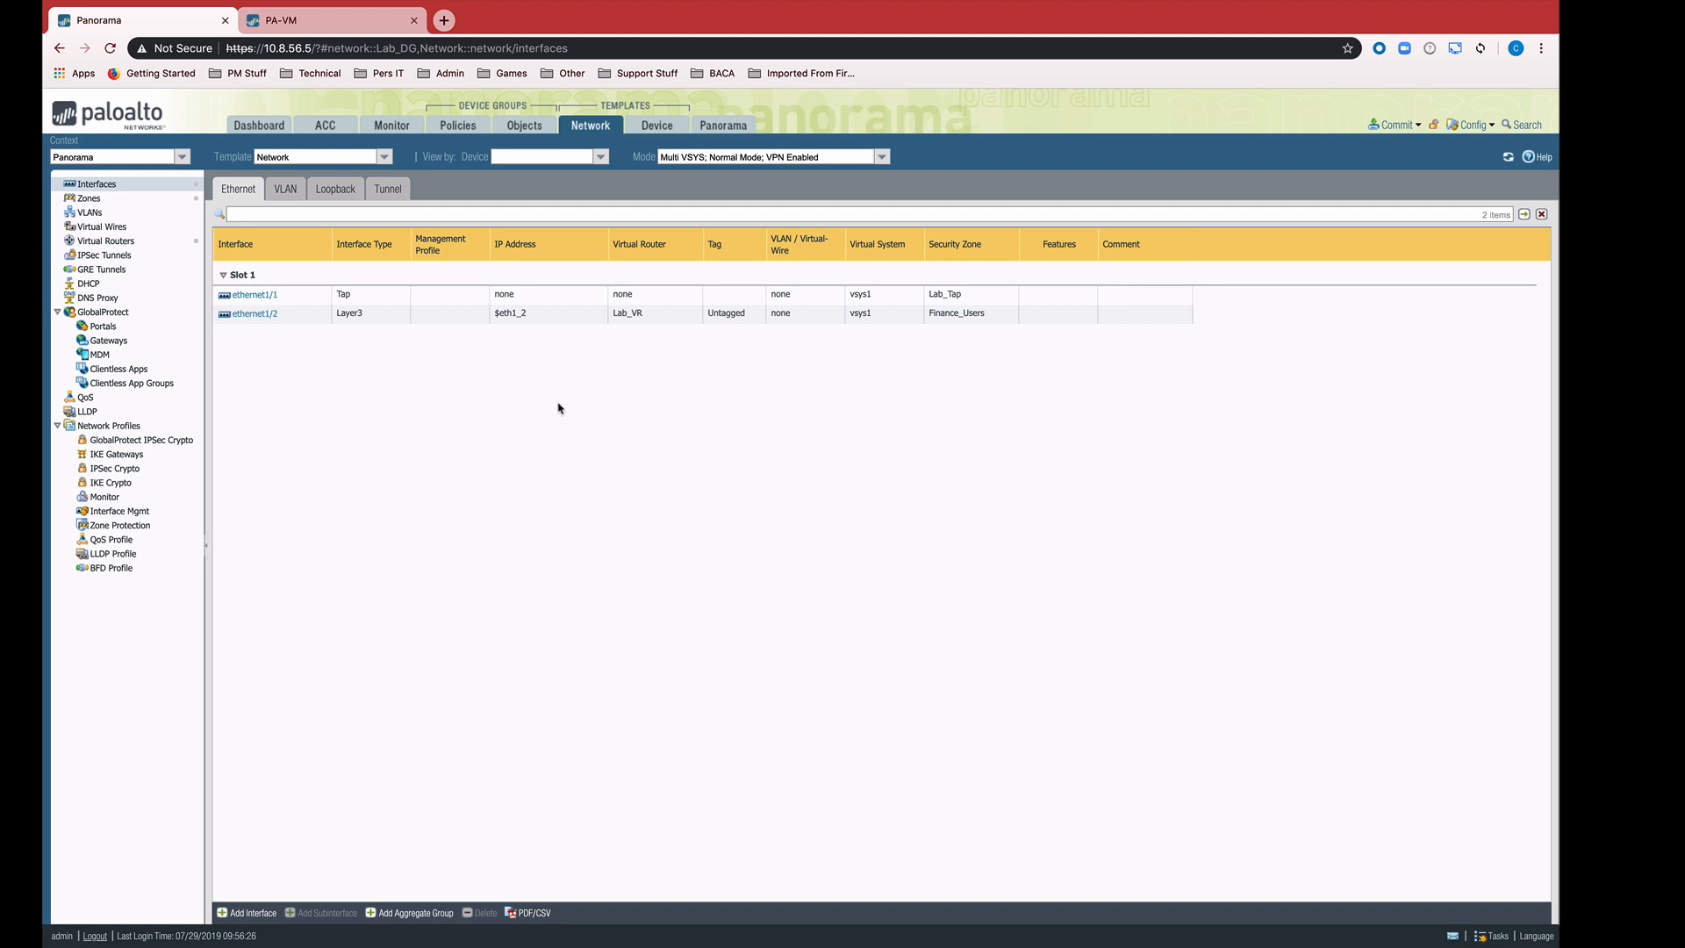
pyautogui.moveTo(968, 389)
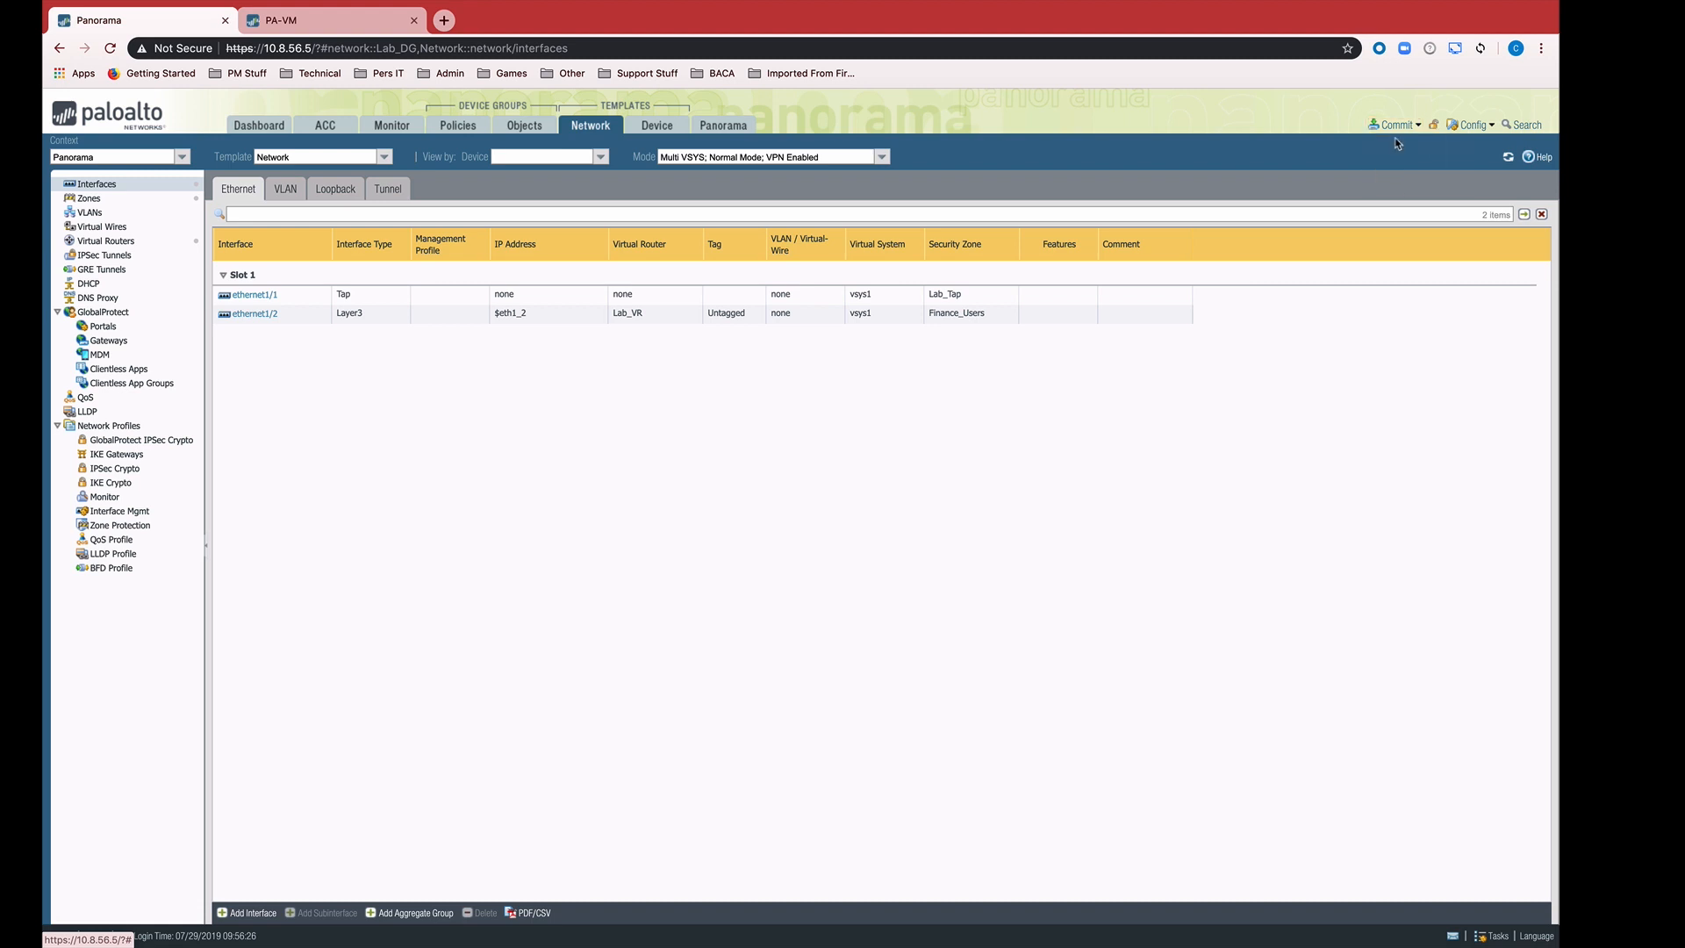
# Commit the changes to Panorama, dismiss the commit status, and go to Managed Devices
pyautogui.click(1393, 124)
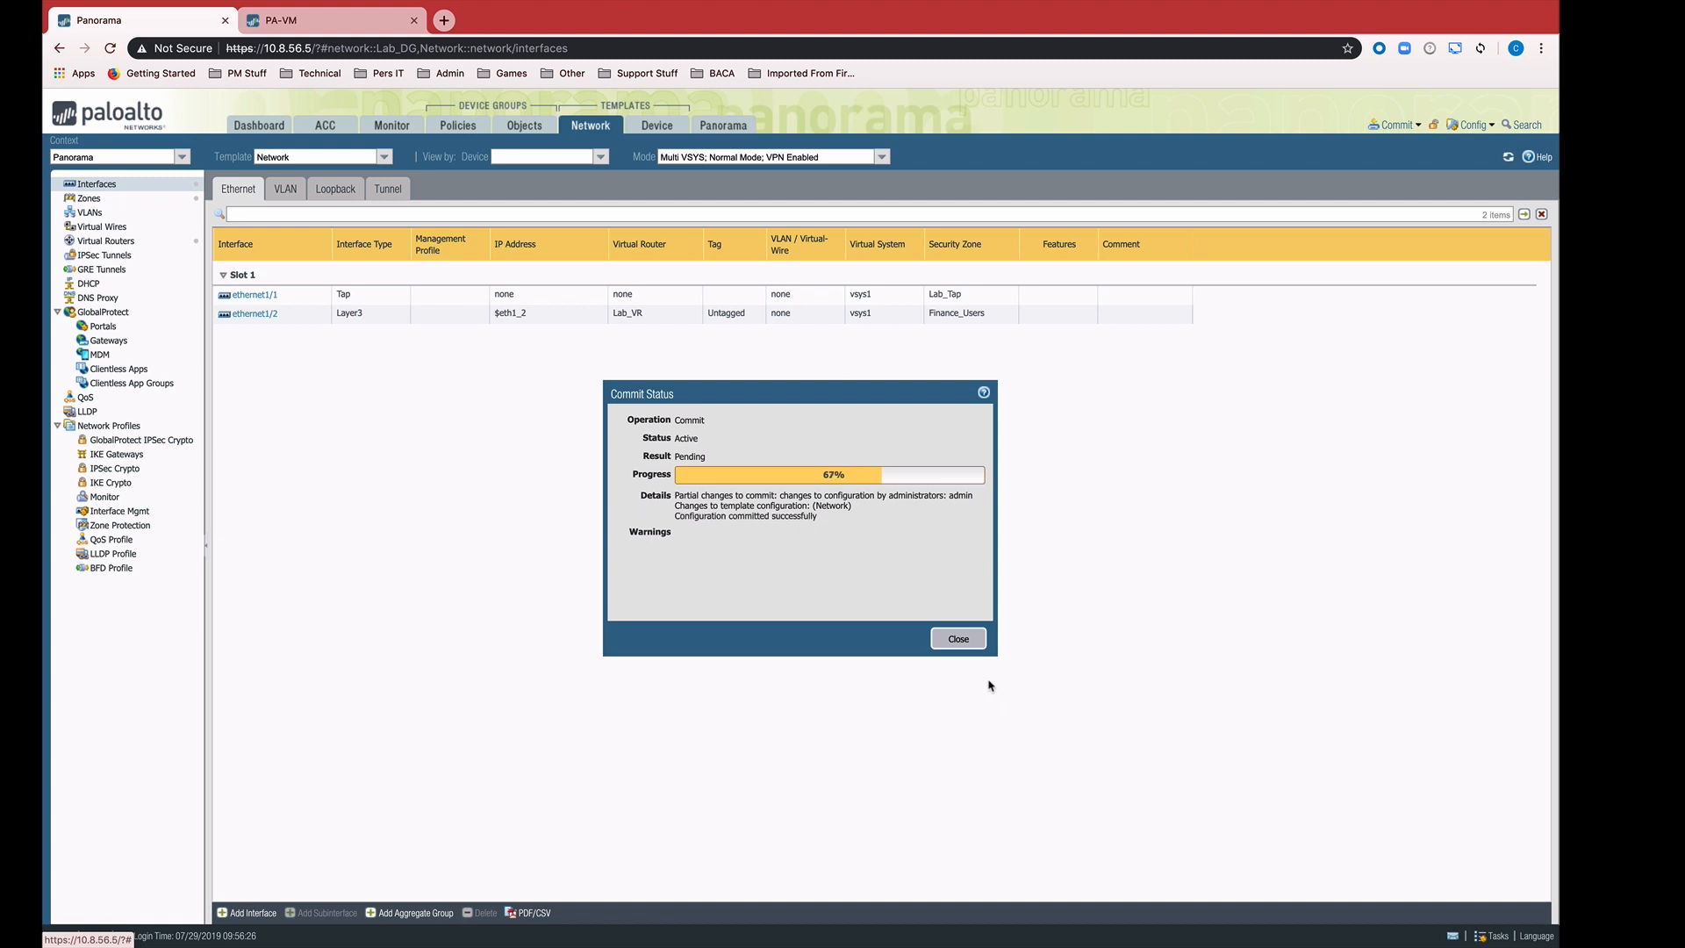
pyautogui.click(956, 637)
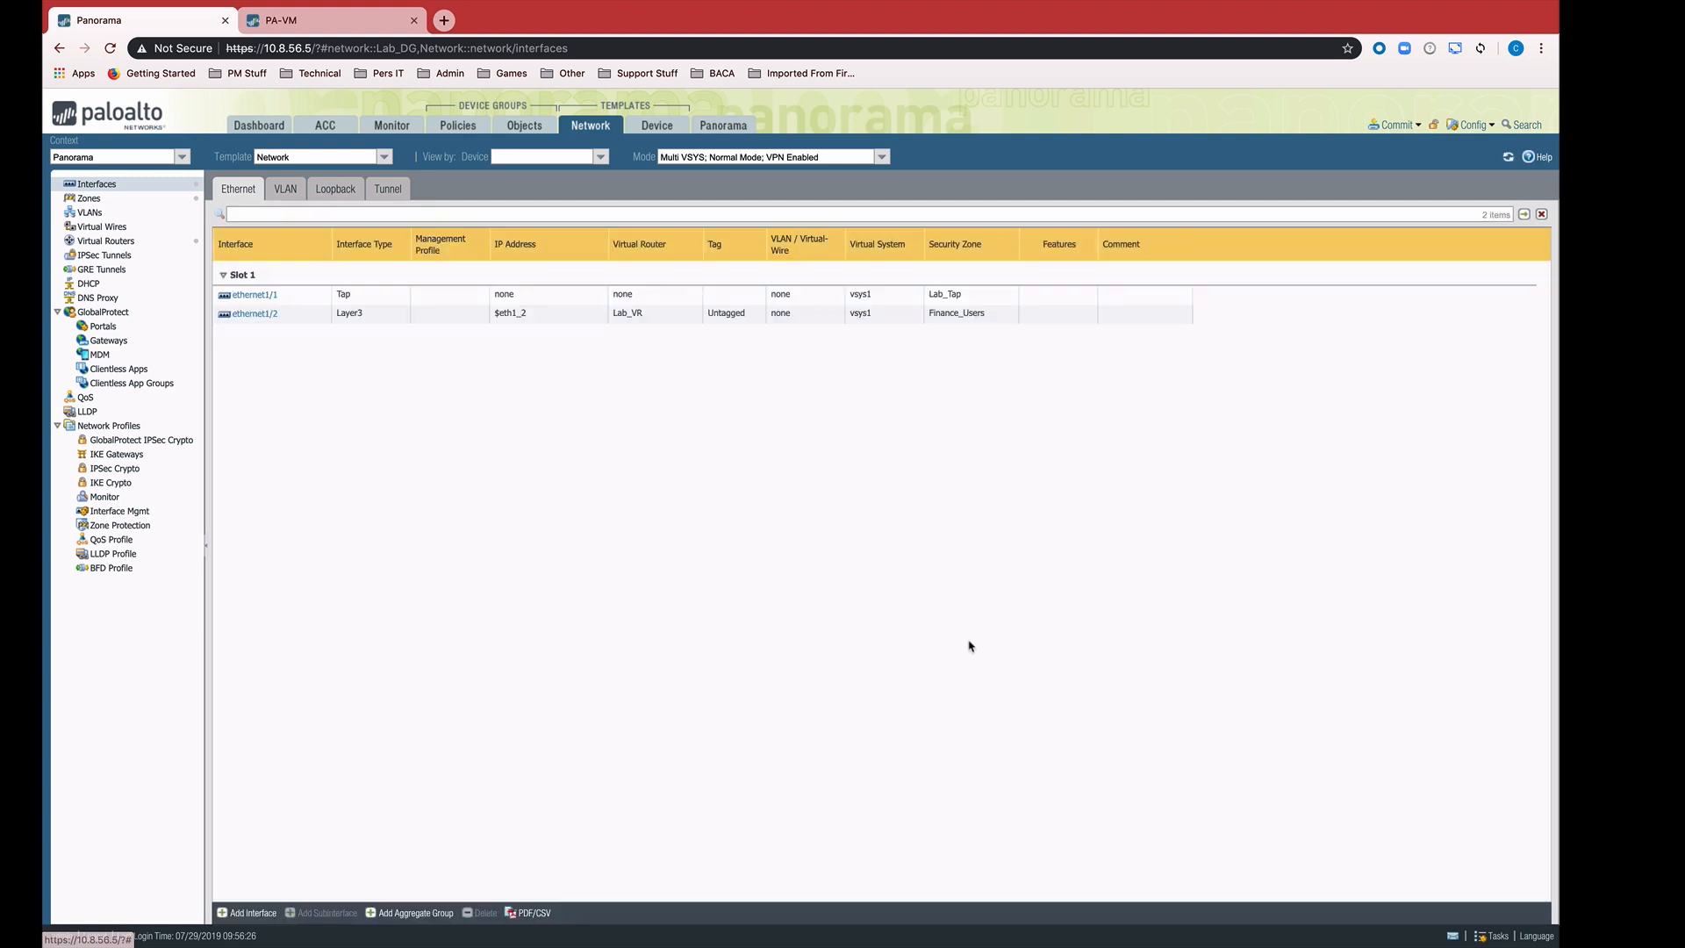
pyautogui.click(723, 125)
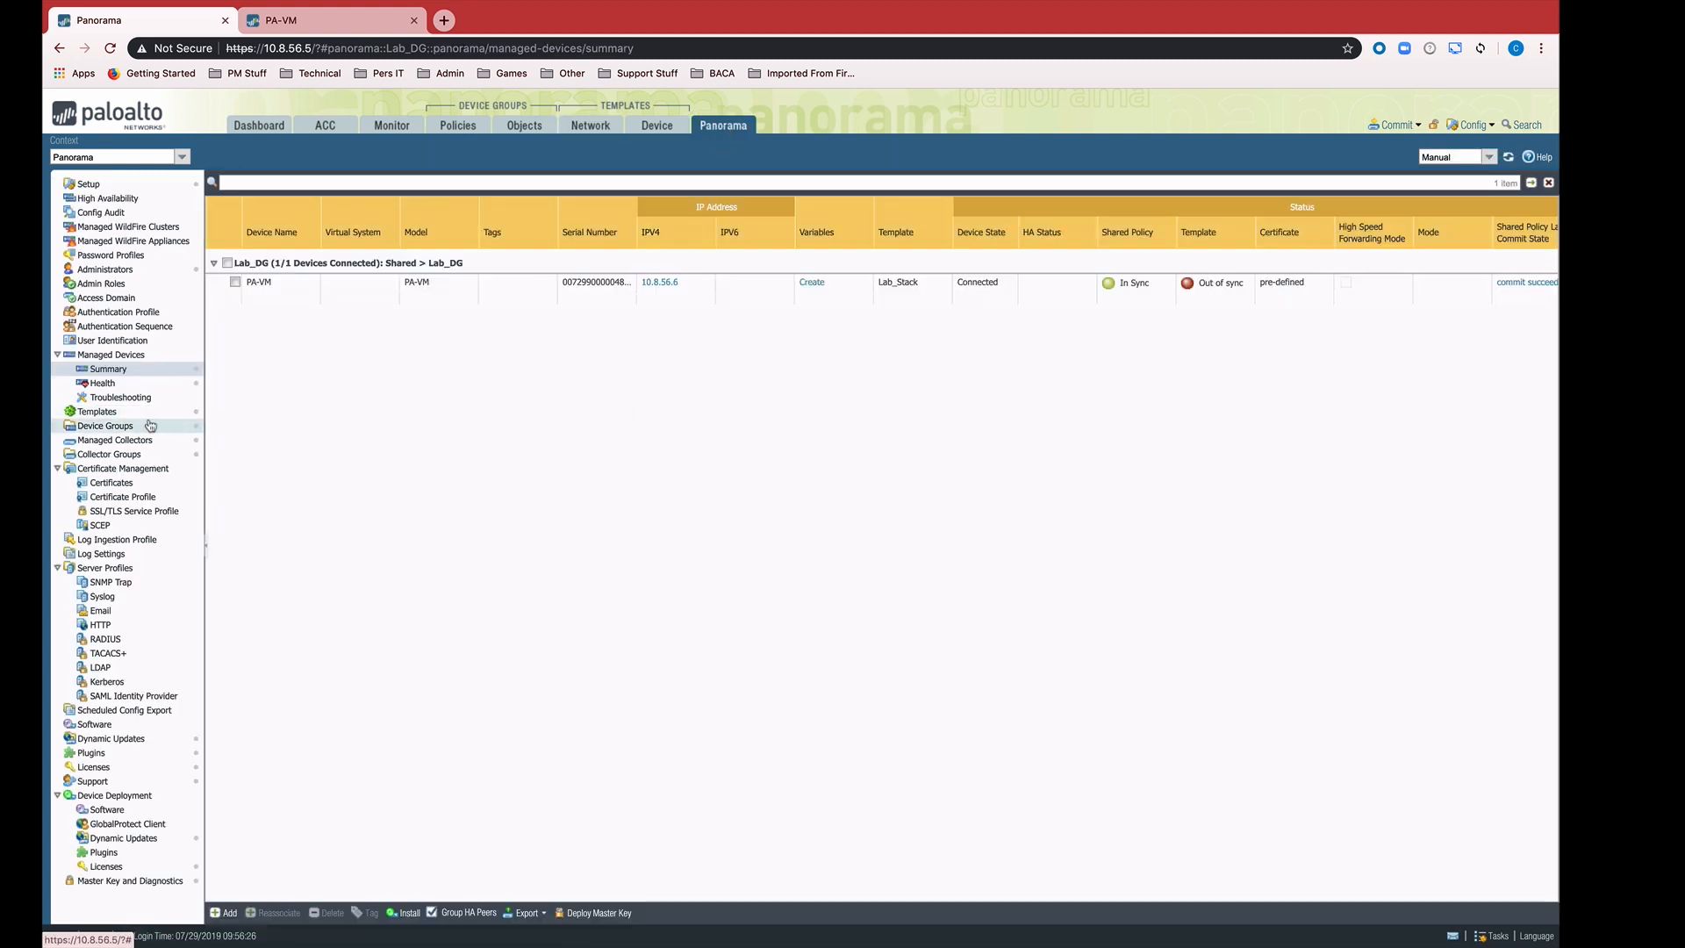
# Open the Templates page and check the Lab_Stack template stack
pyautogui.click(95, 411)
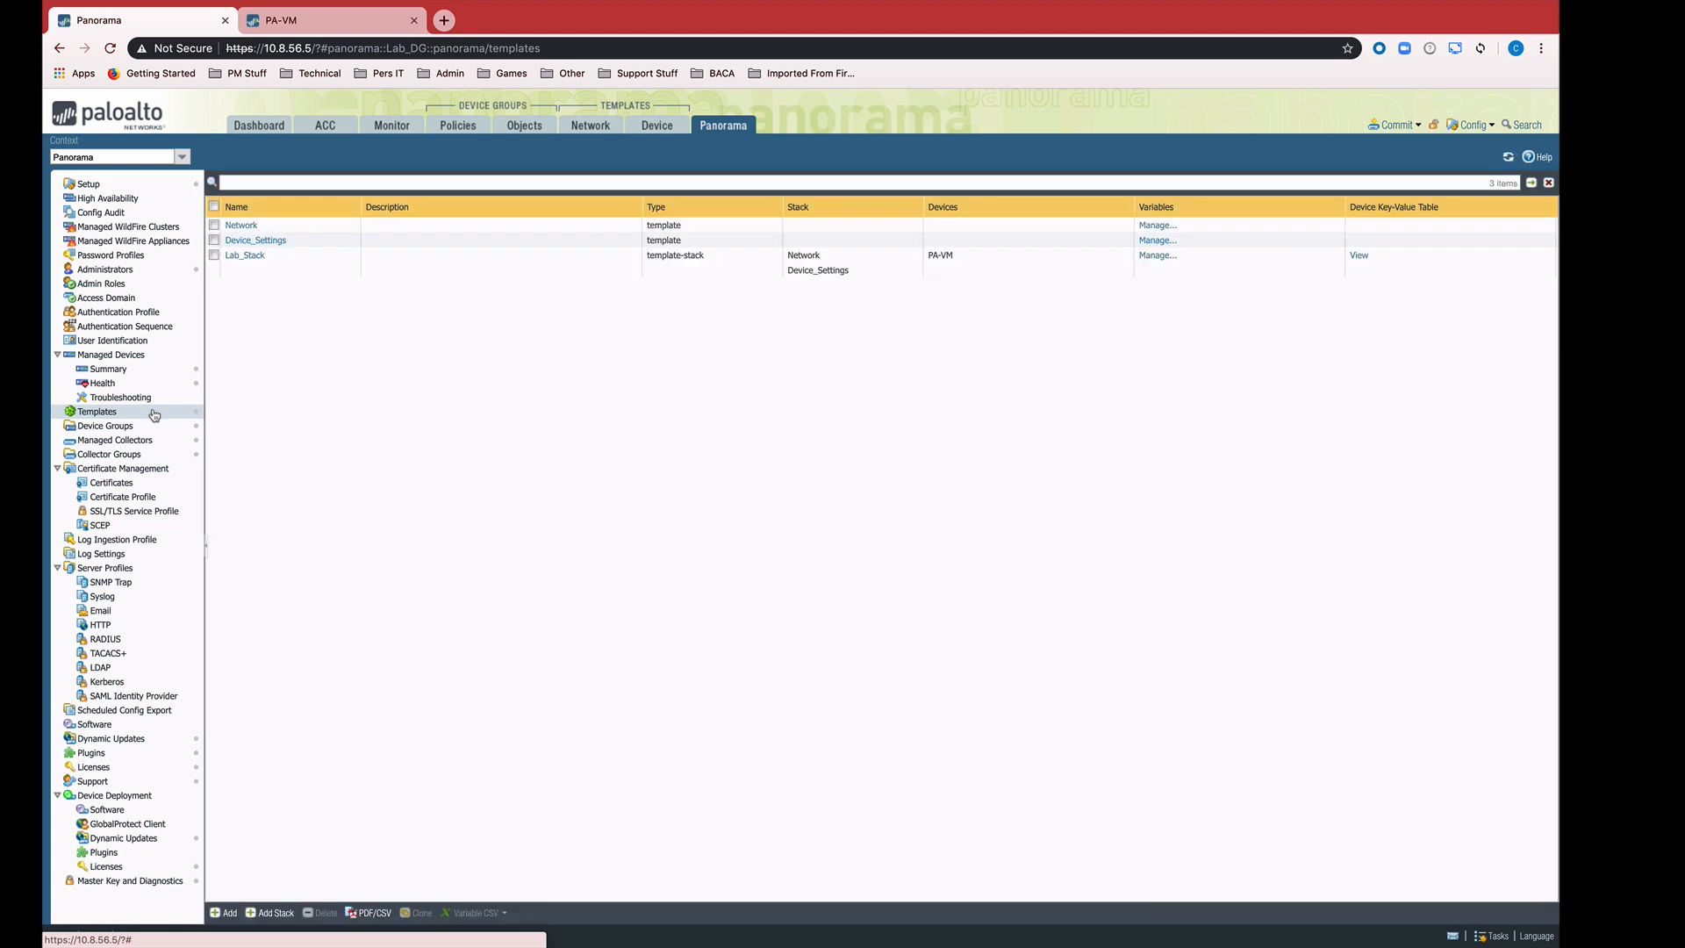
pyautogui.moveTo(493, 349)
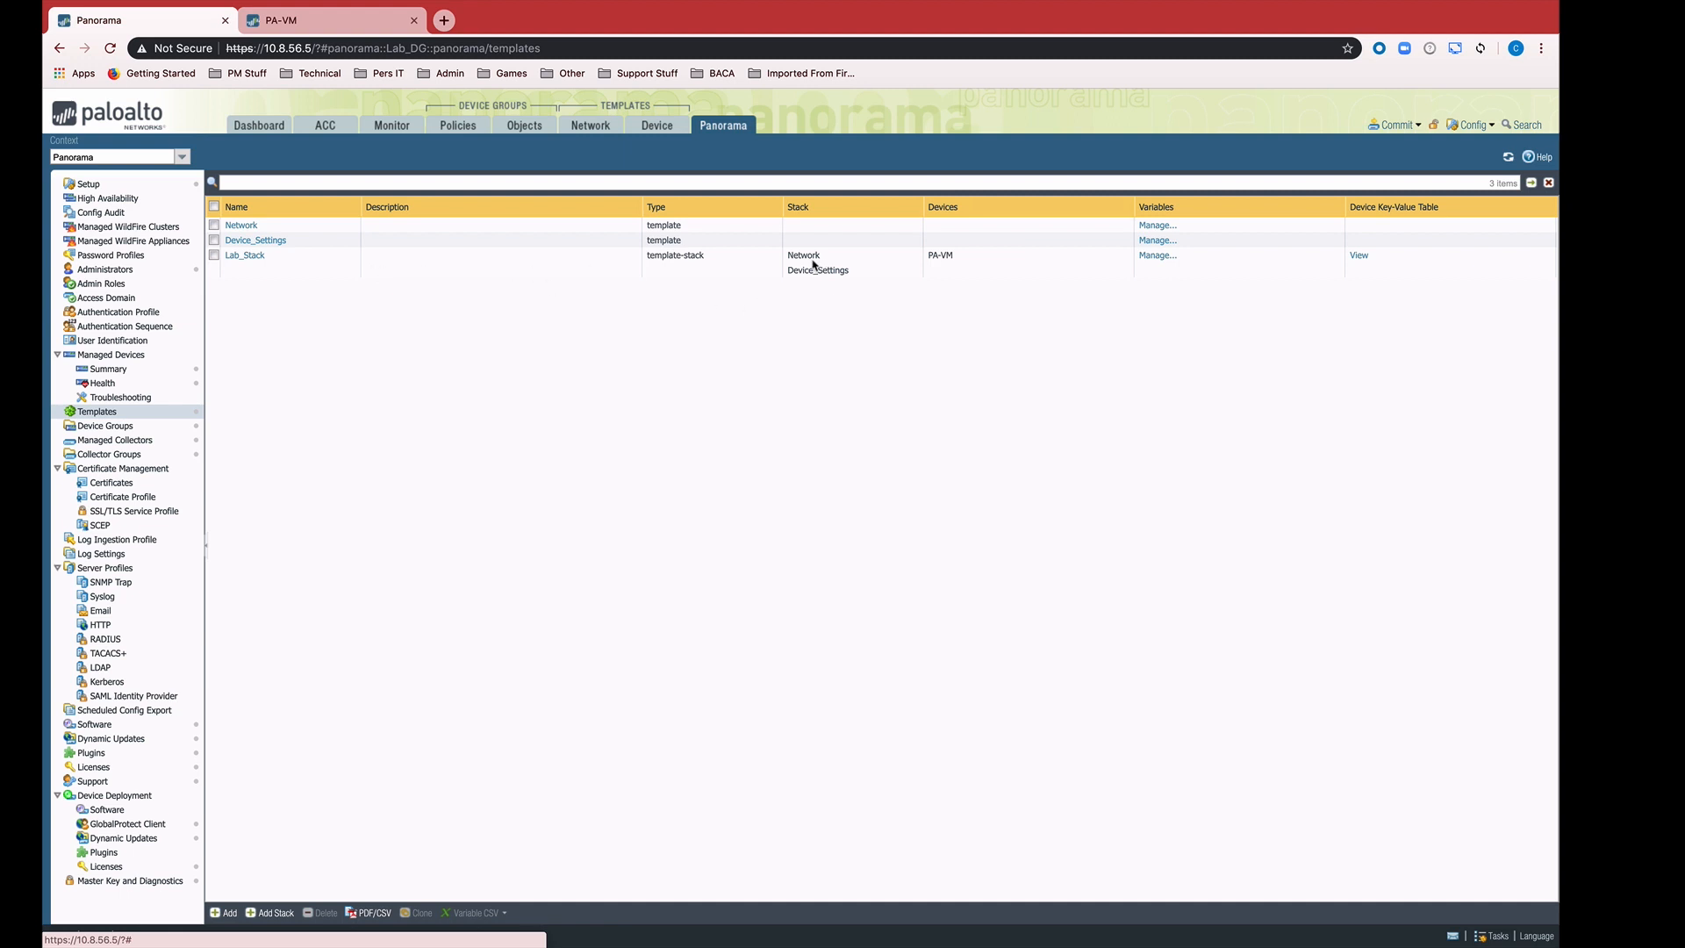
pyautogui.moveTo(807, 268)
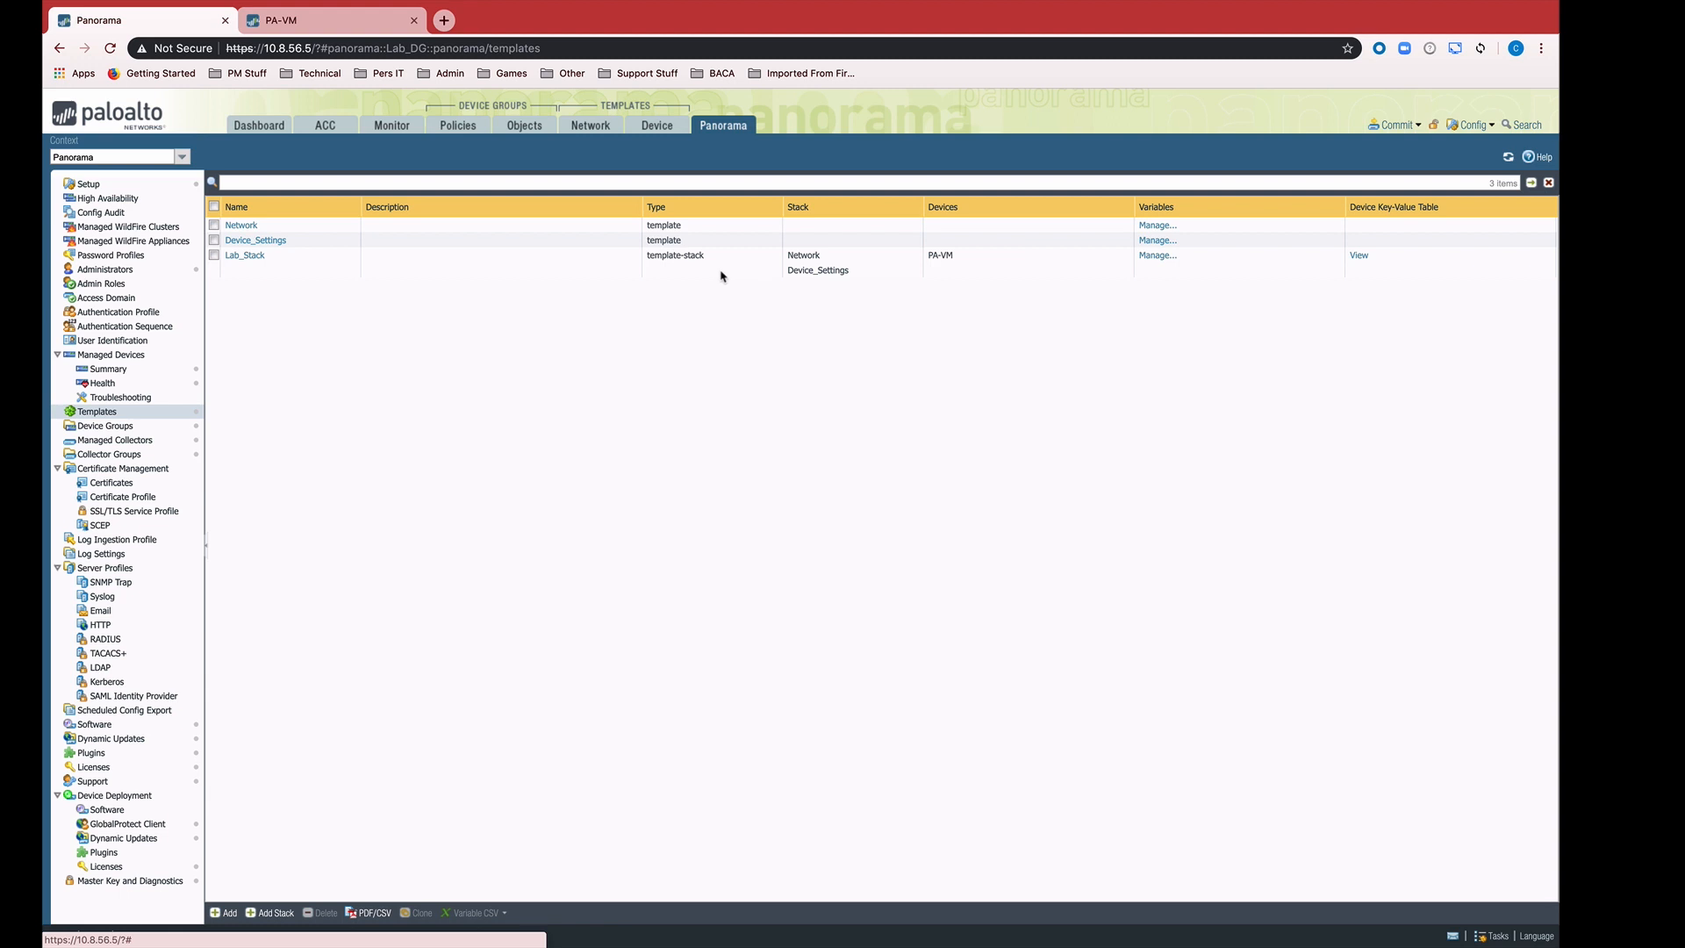
pyautogui.moveTo(986, 303)
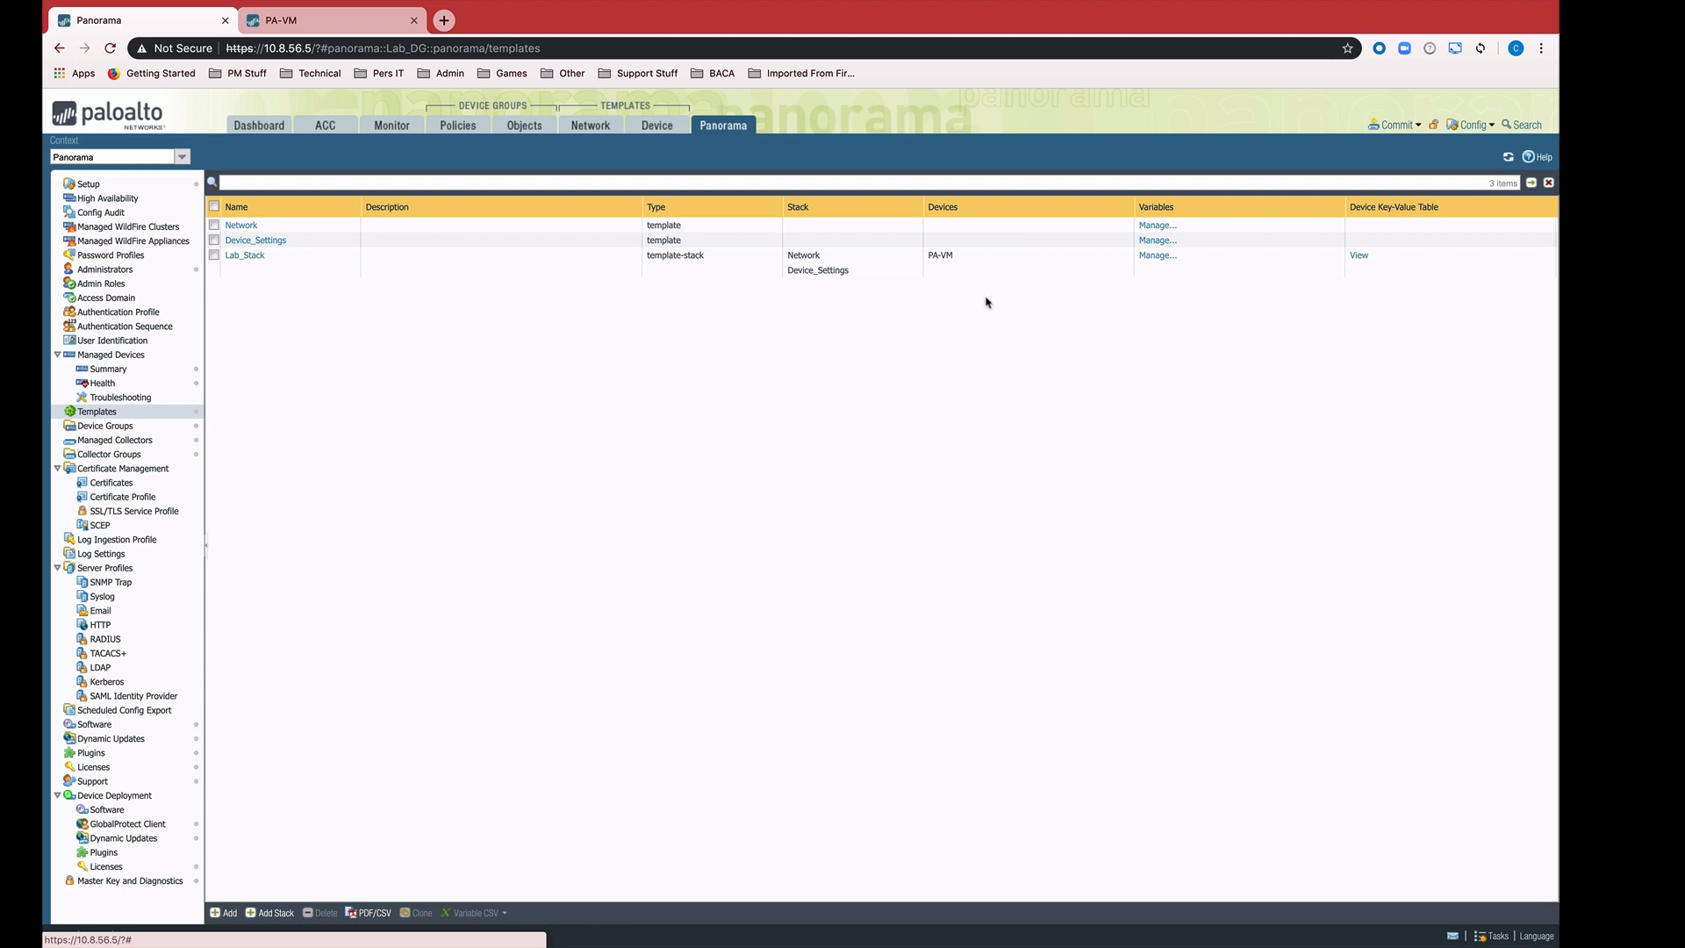
pyautogui.click(214, 255)
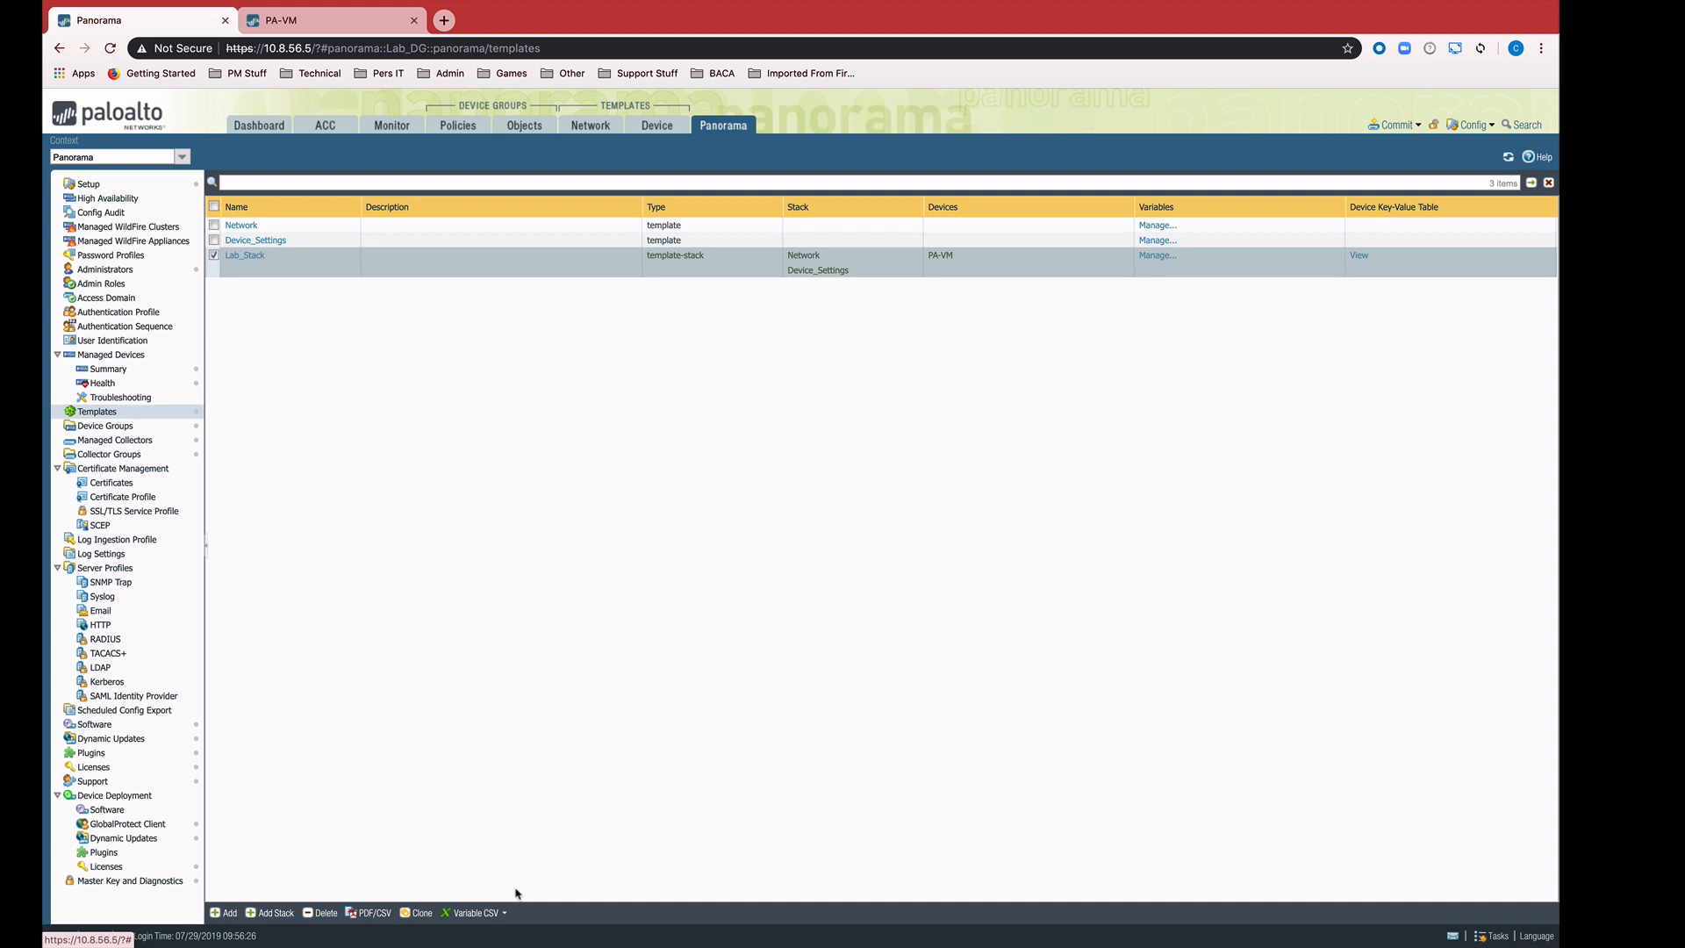
# Export Lab_Stack's variables to CSV and open the downloaded file in Excel
pyautogui.click(470, 913)
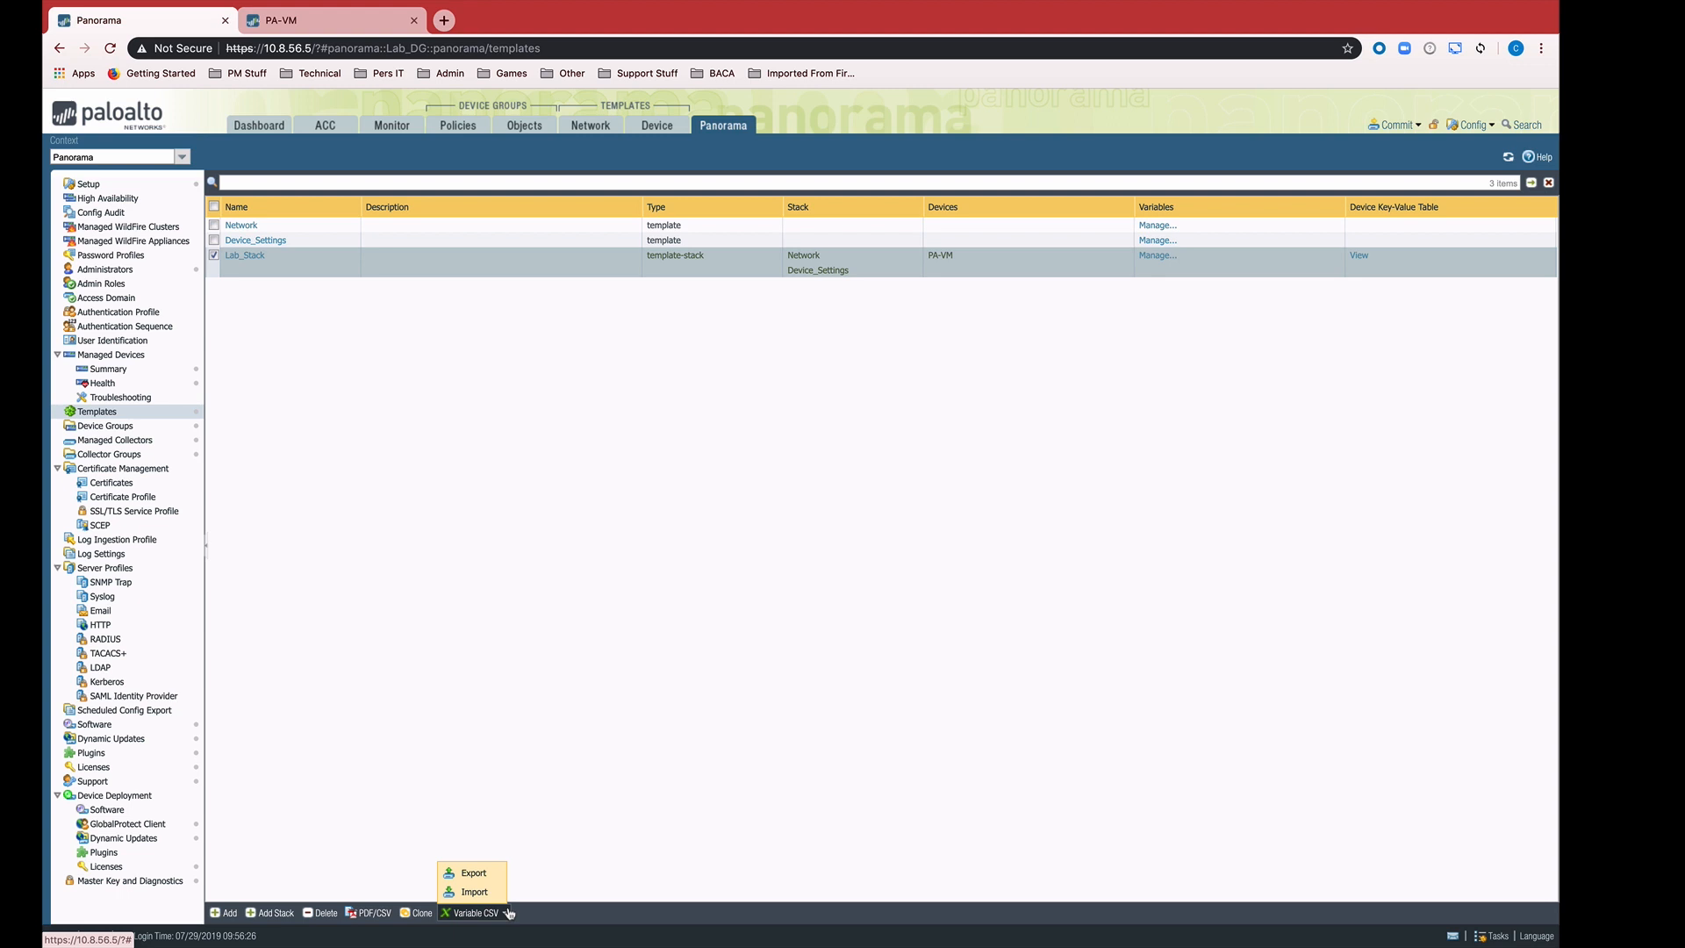
pyautogui.click(473, 871)
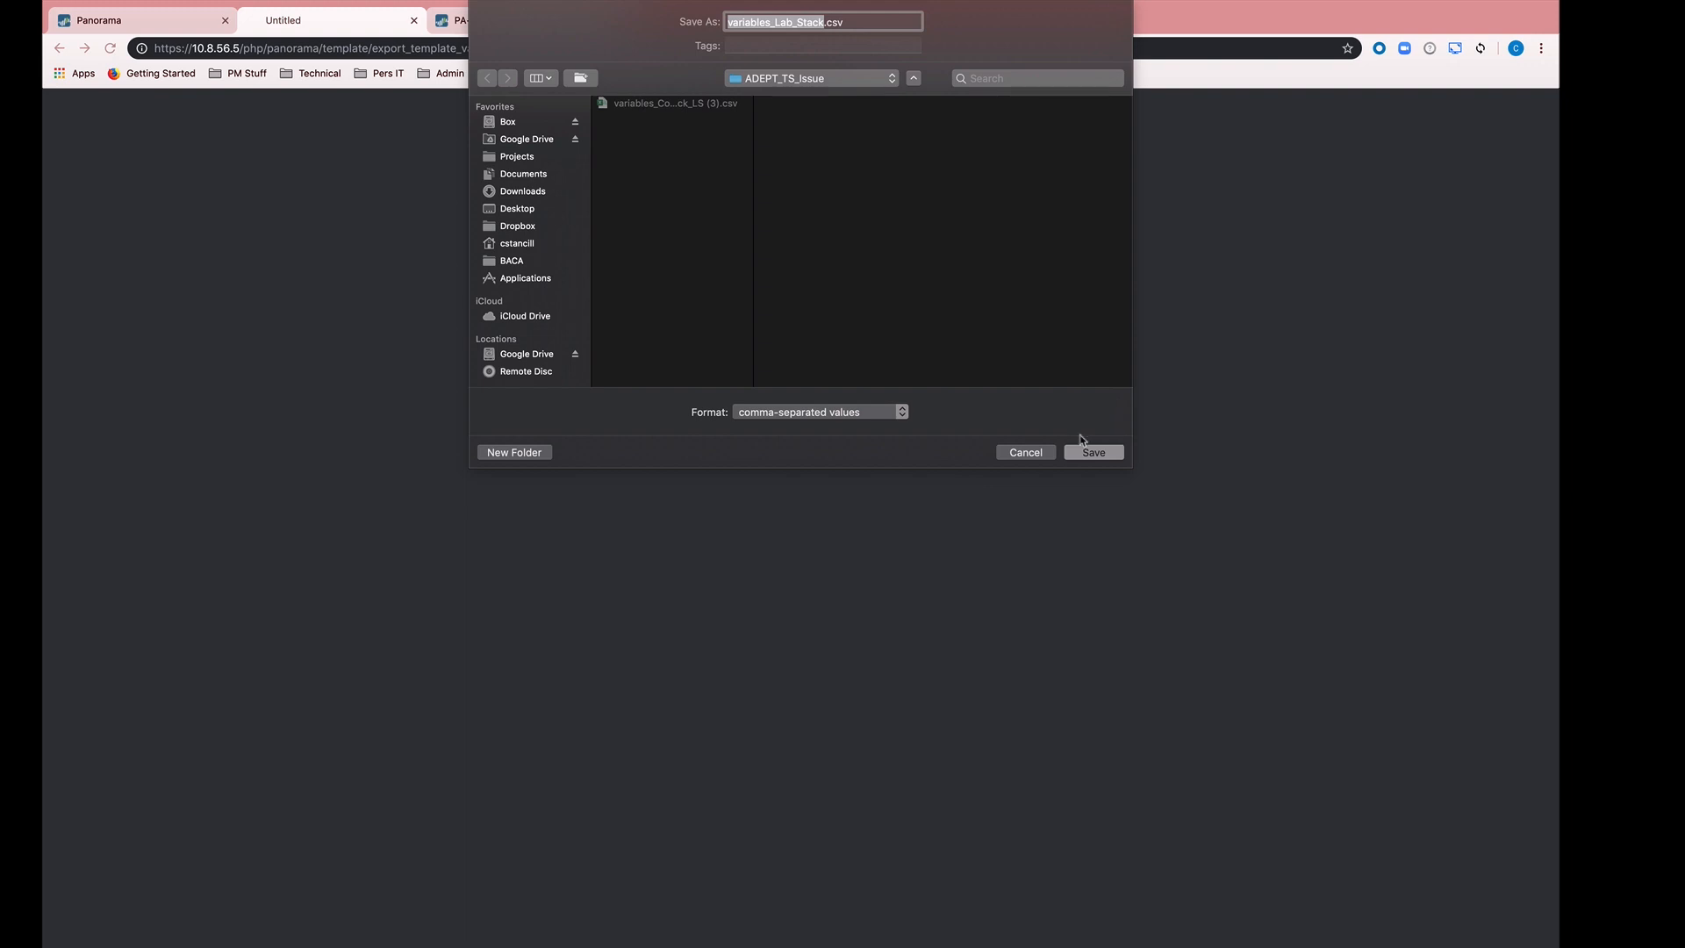
pyautogui.click(1092, 451)
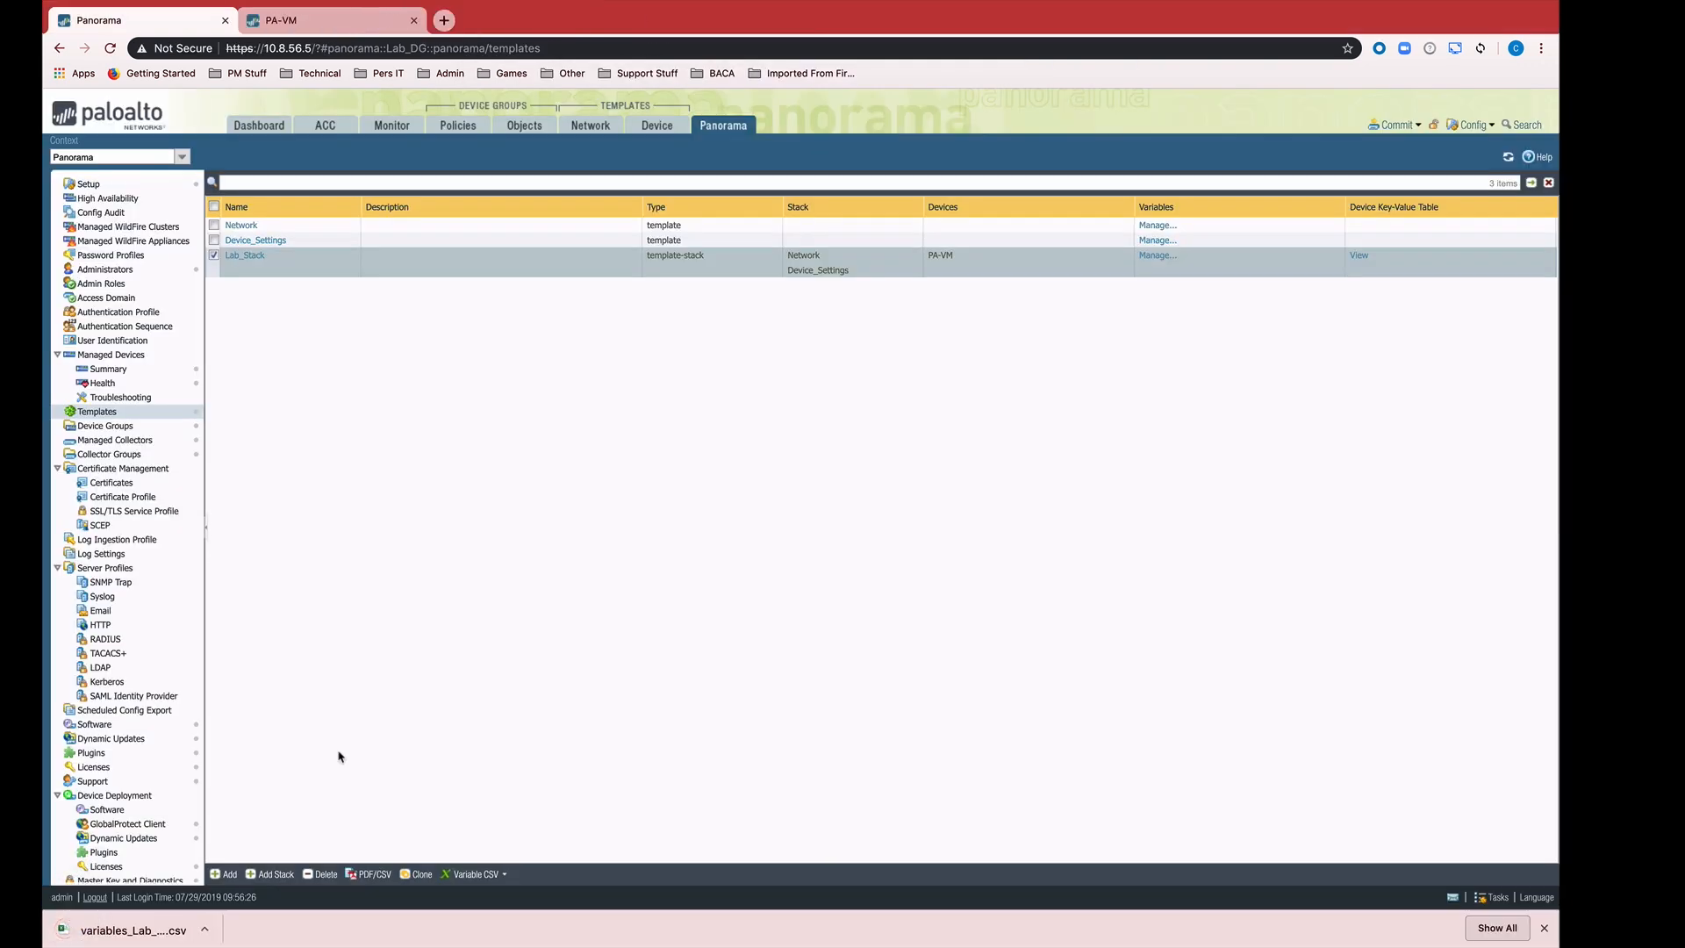
pyautogui.click(134, 929)
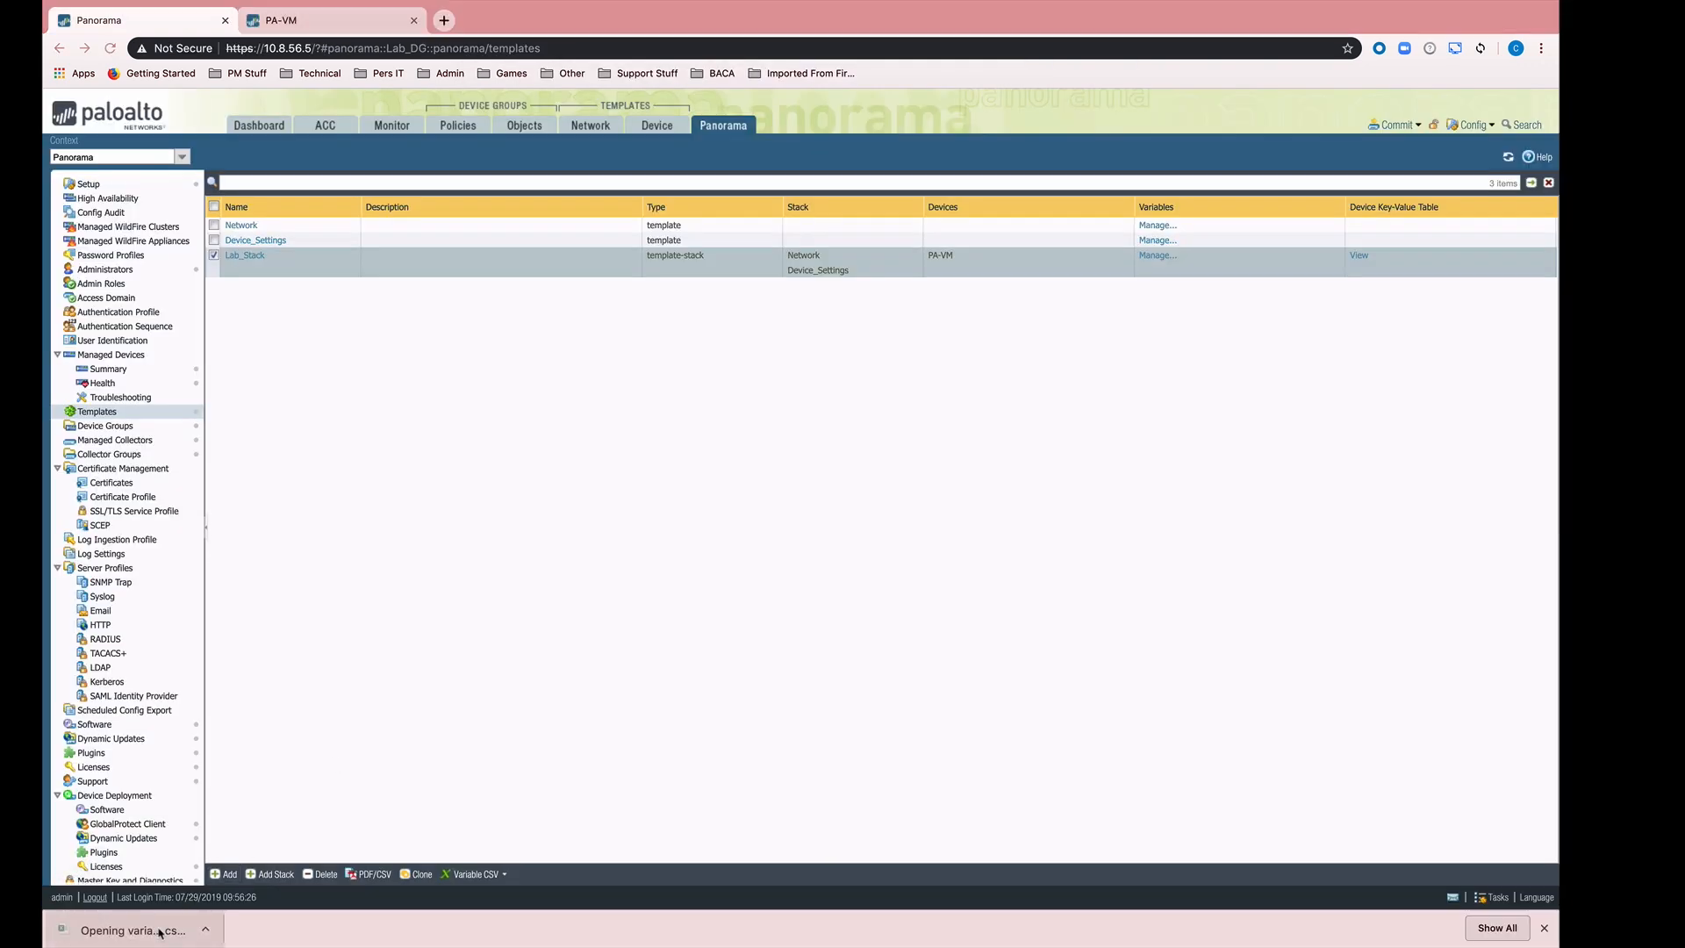
pyautogui.click(129, 929)
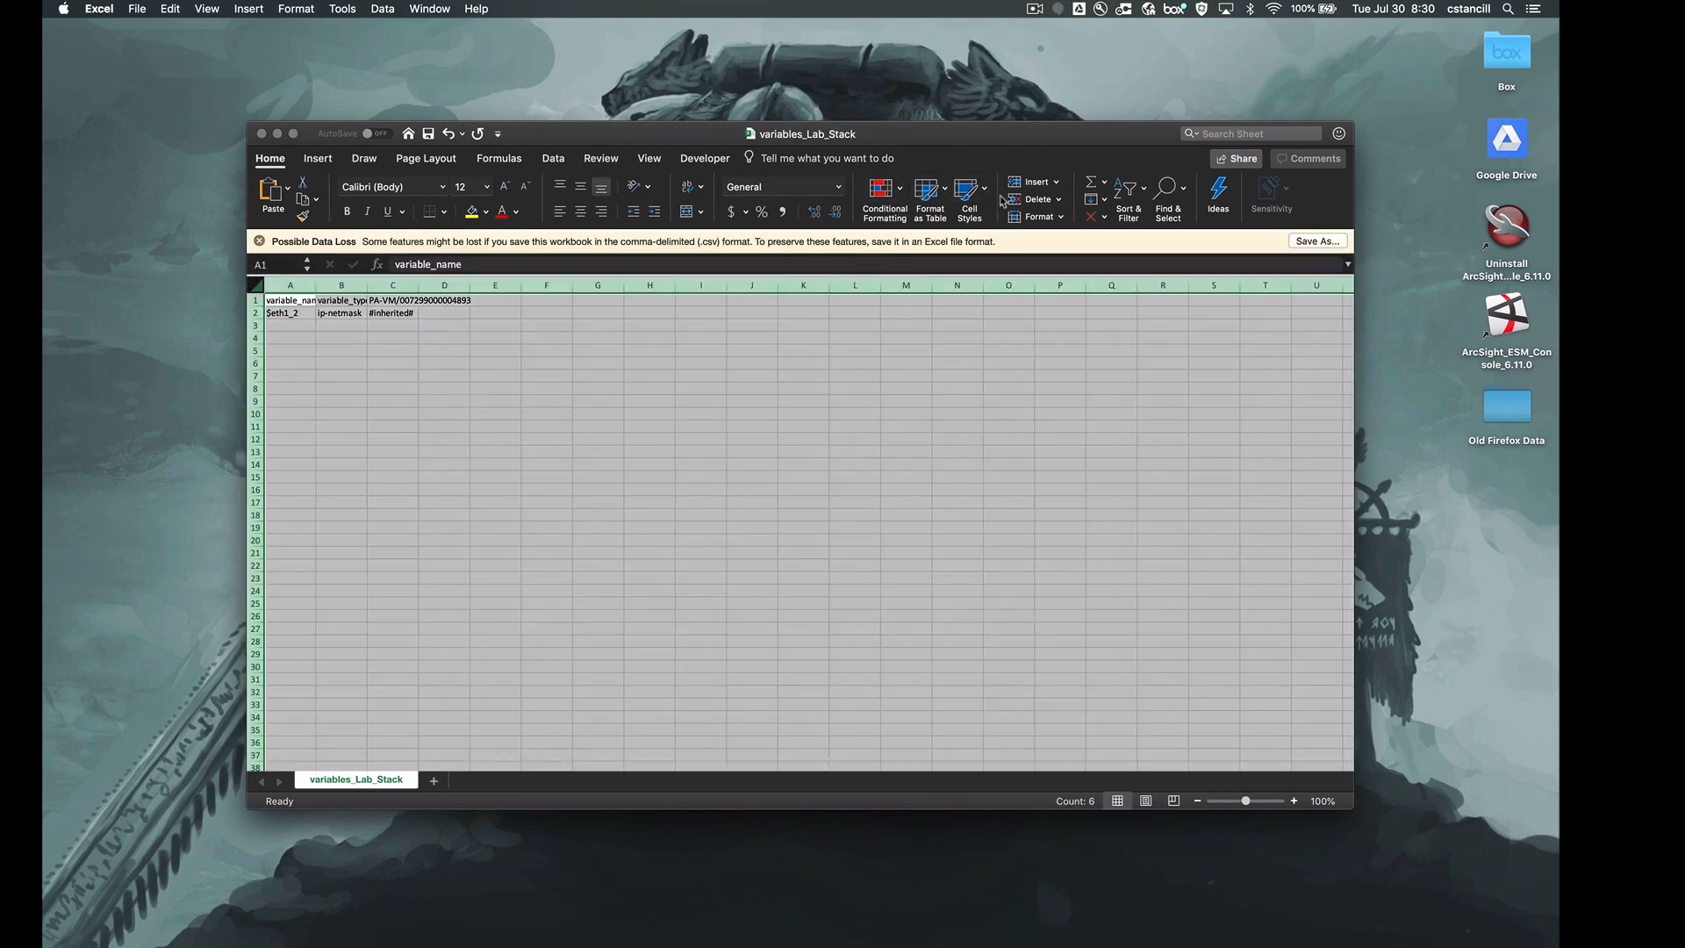
# AutoFit all column widths in the variables sheet and select PA-VM's #inherited# cell C2
pyautogui.click(1034, 216)
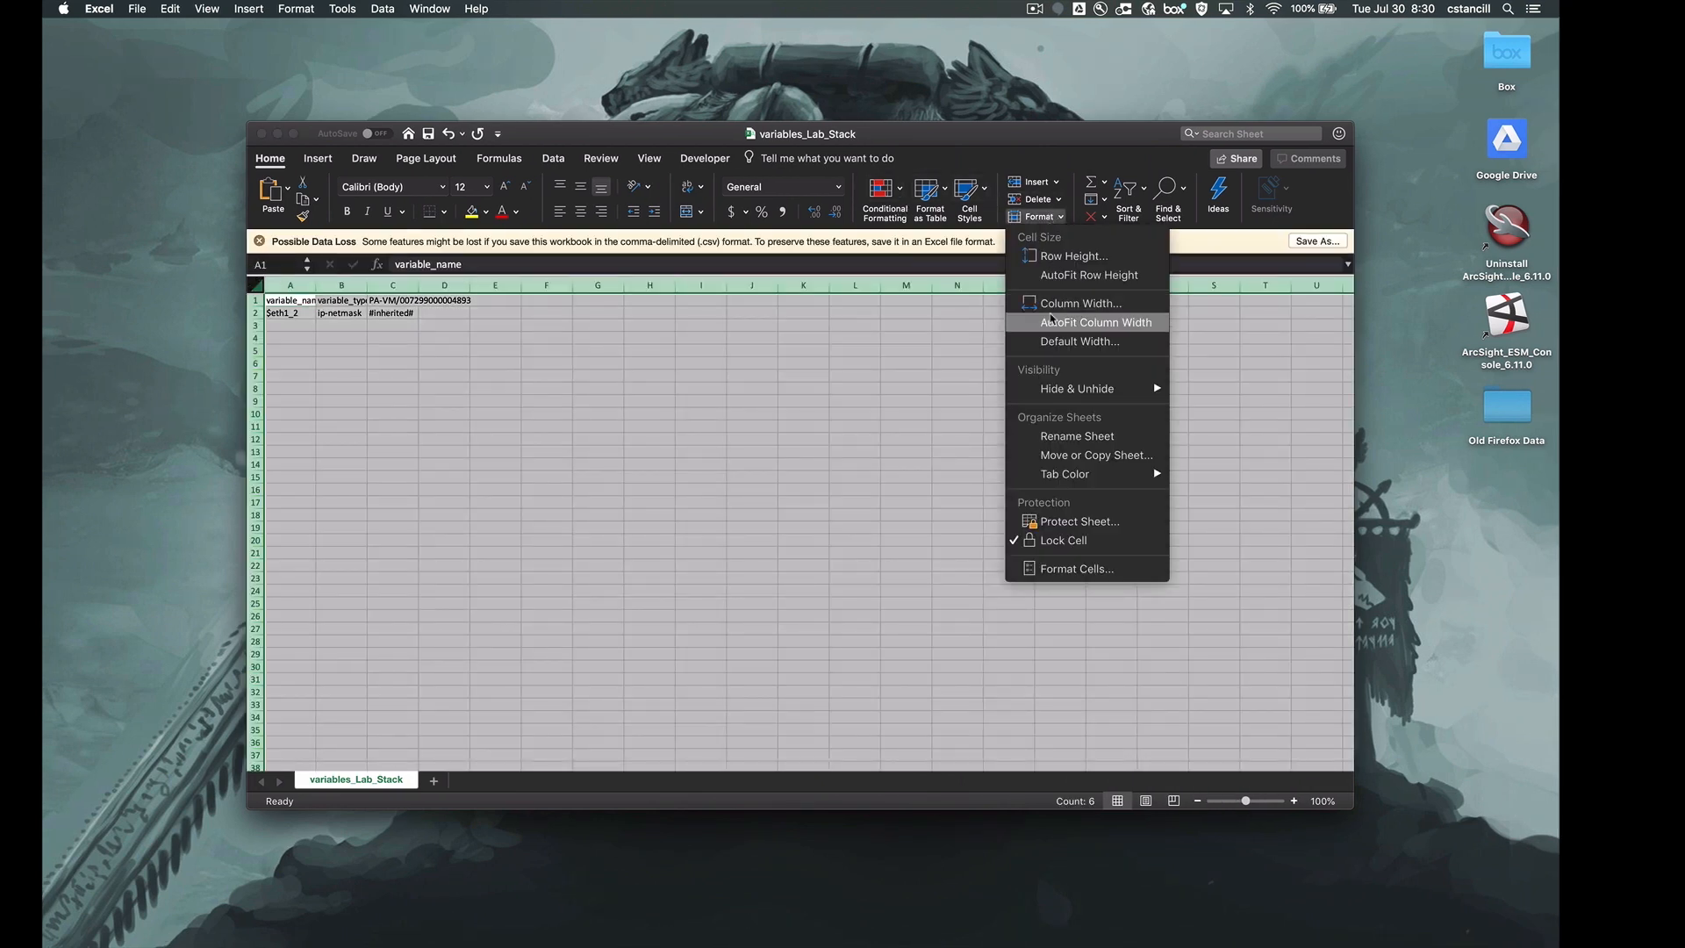
pyautogui.click(1095, 322)
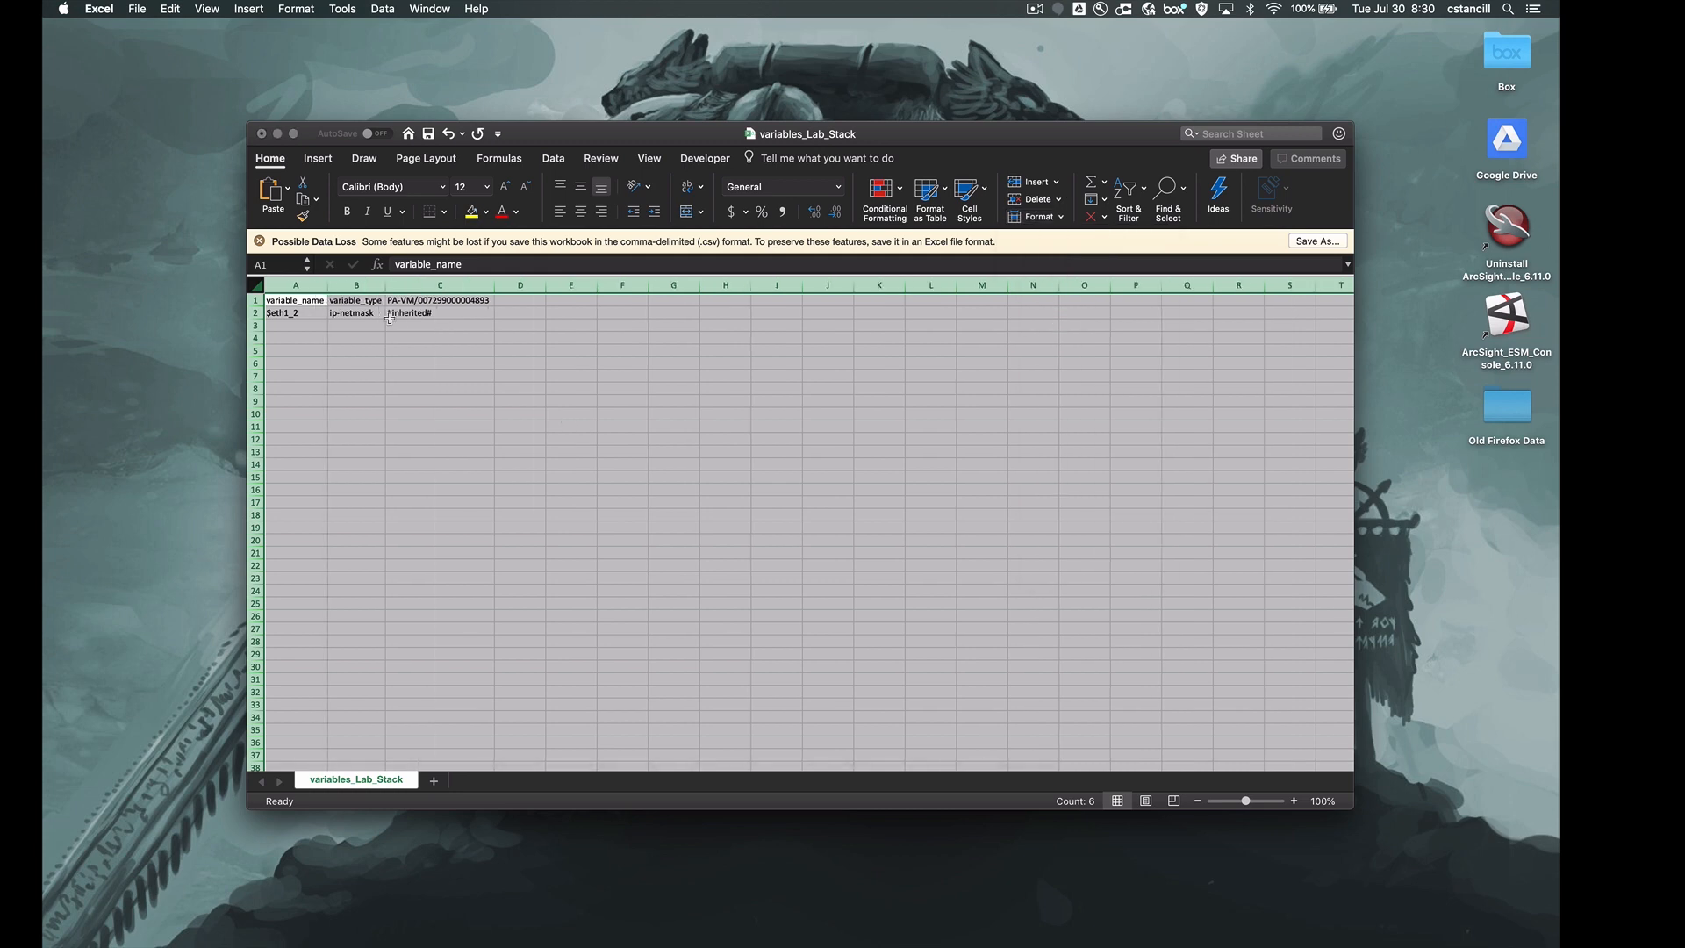
pyautogui.click(295, 312)
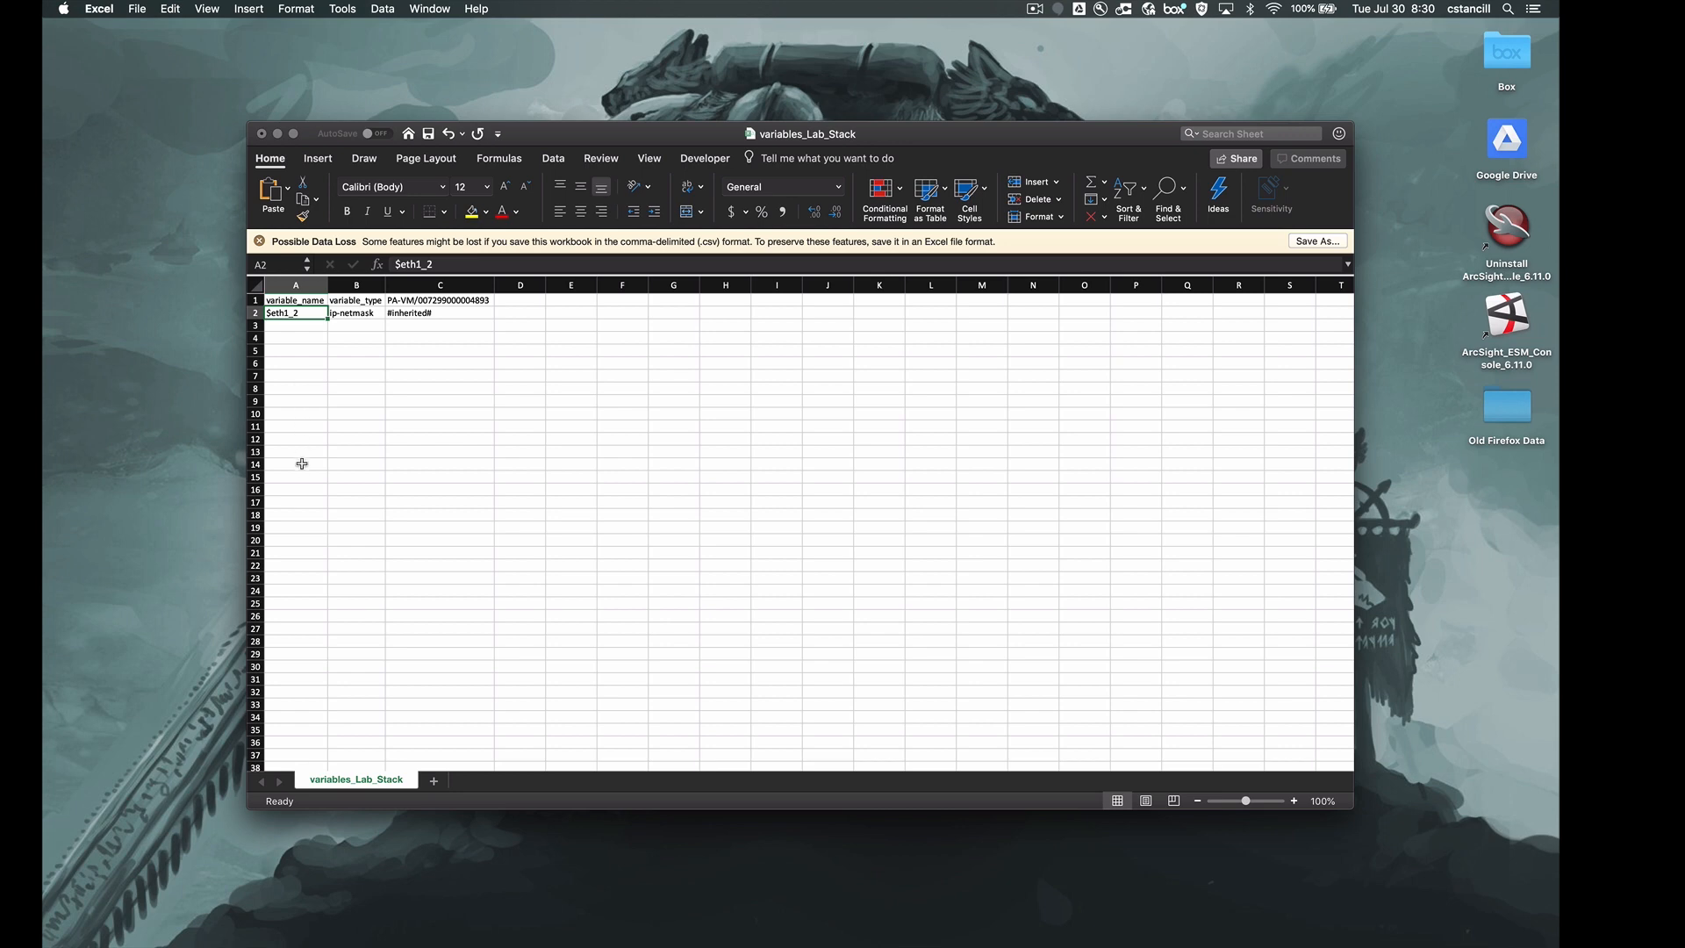
pyautogui.moveTo(333, 394)
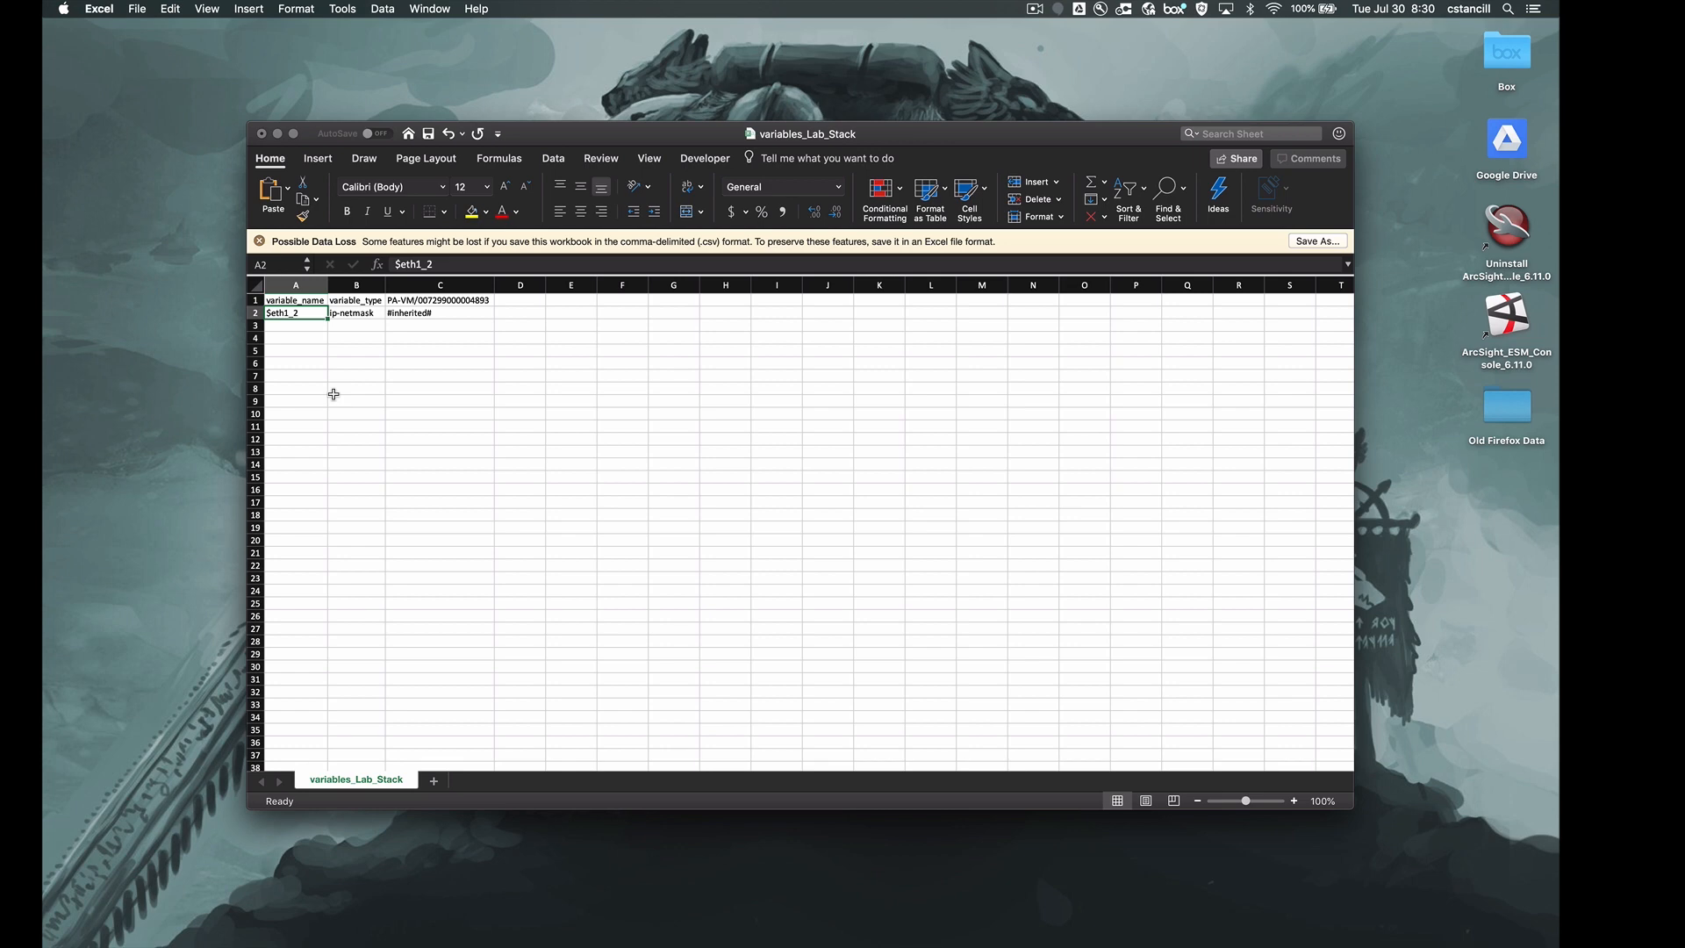
pyautogui.moveTo(449, 313)
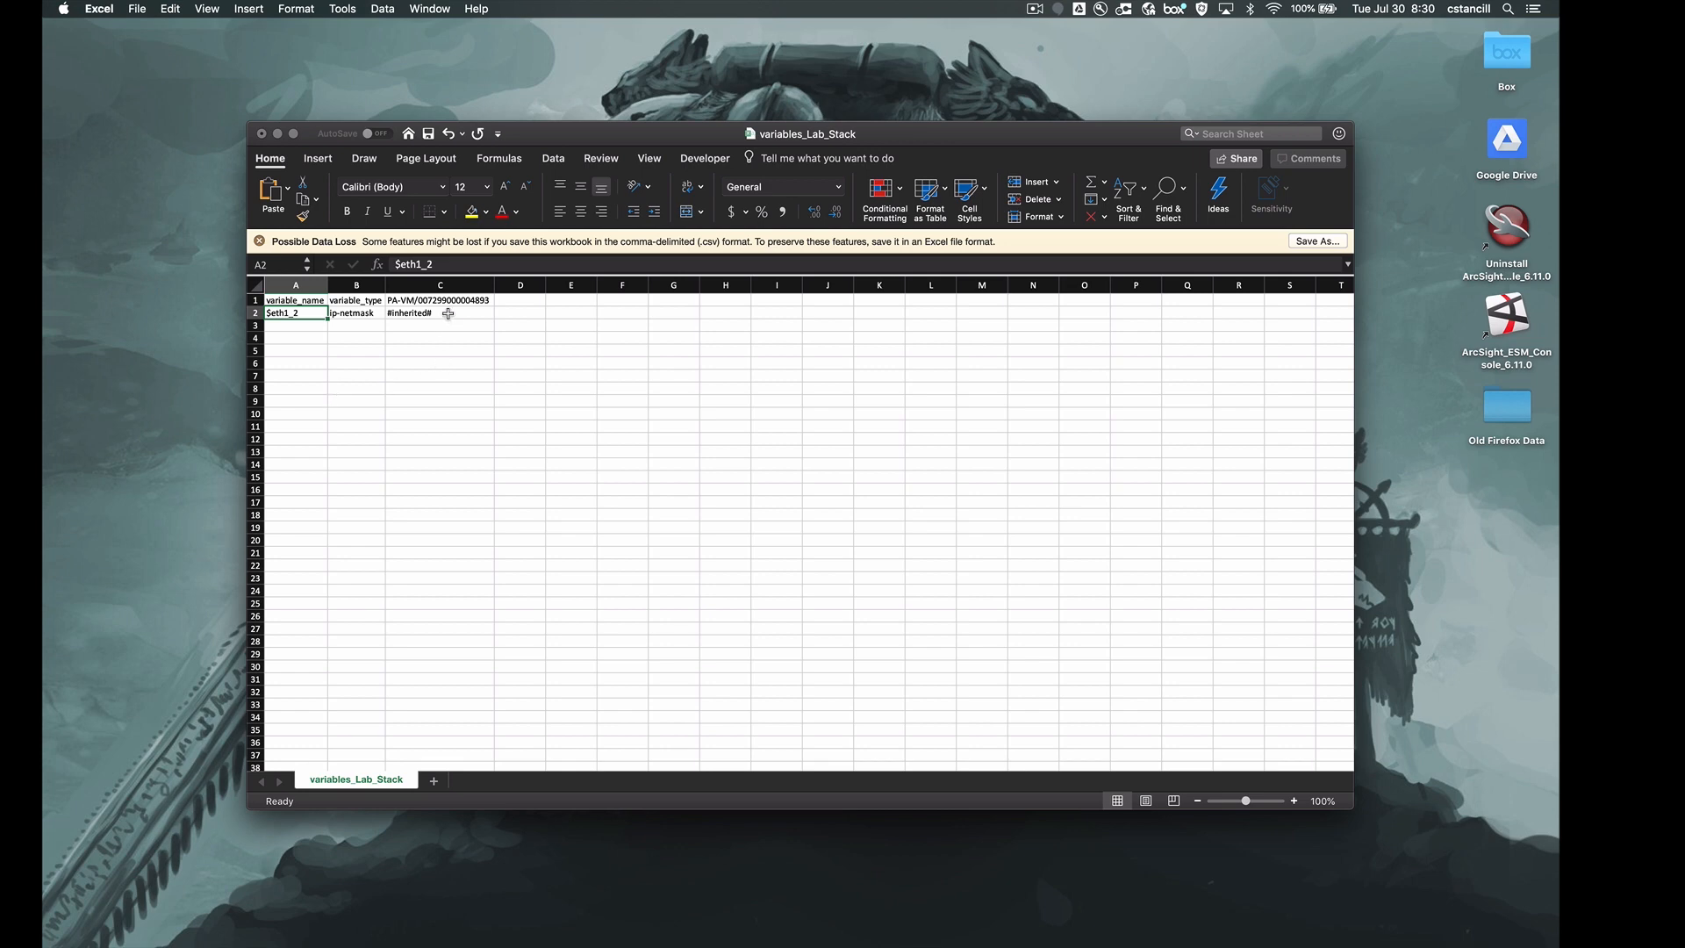
pyautogui.click(440, 313)
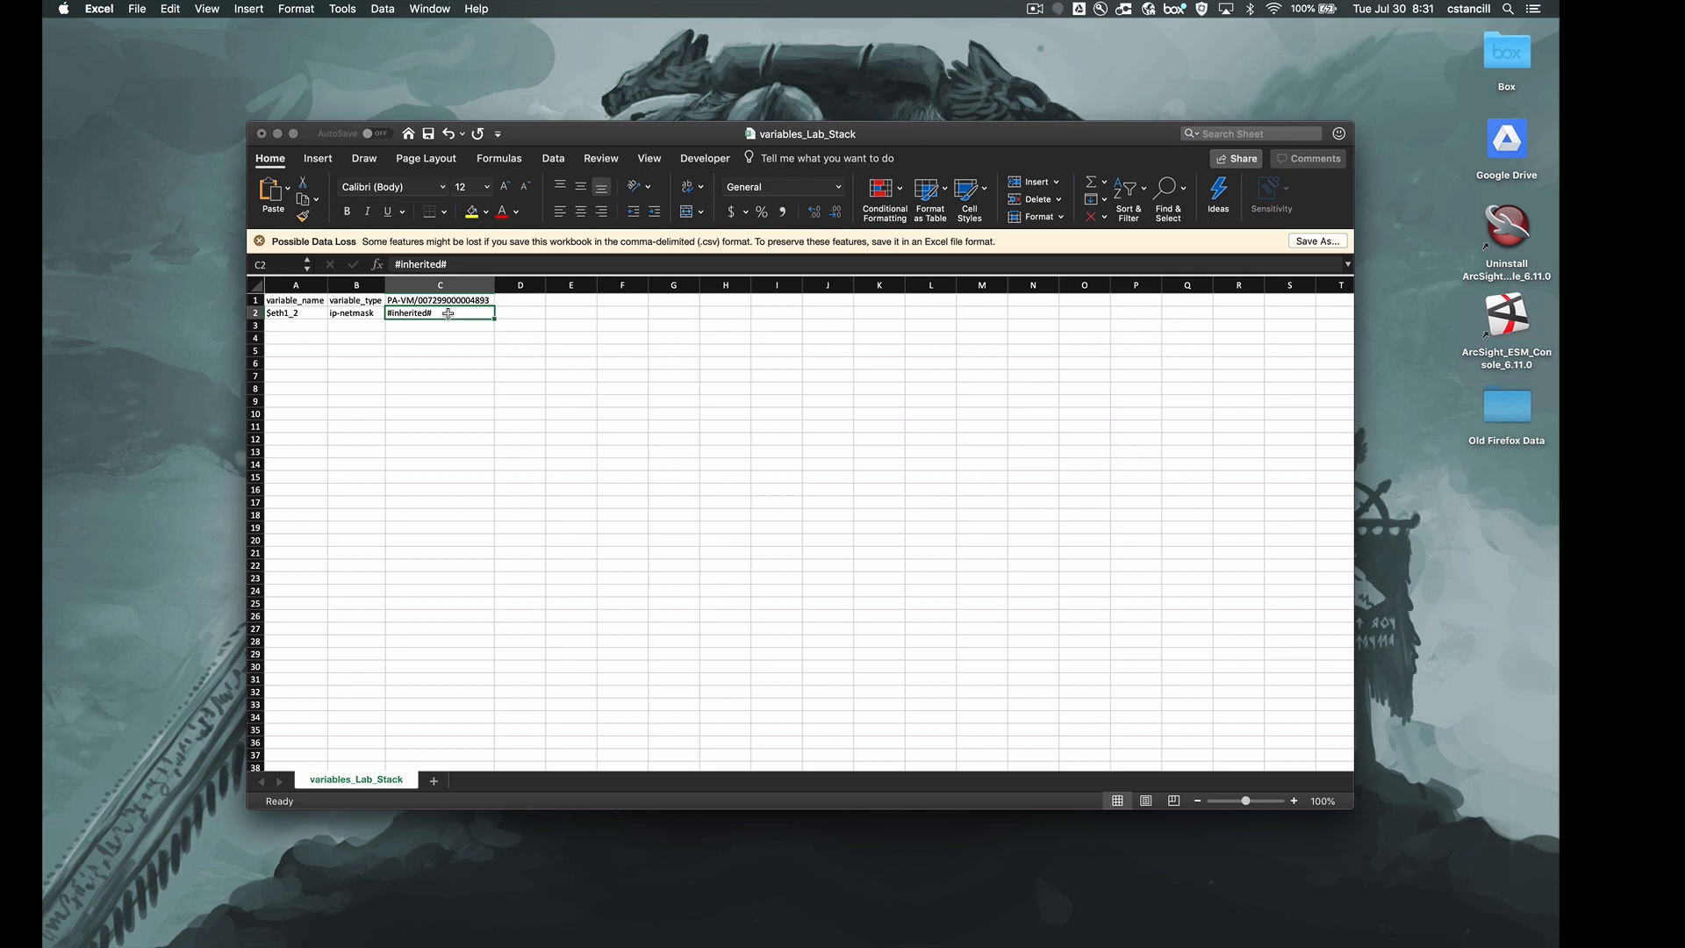
# Type 192.168.1.1/24 into cell C2 for $eth1_2 and save the CSV
pyautogui.write('192')
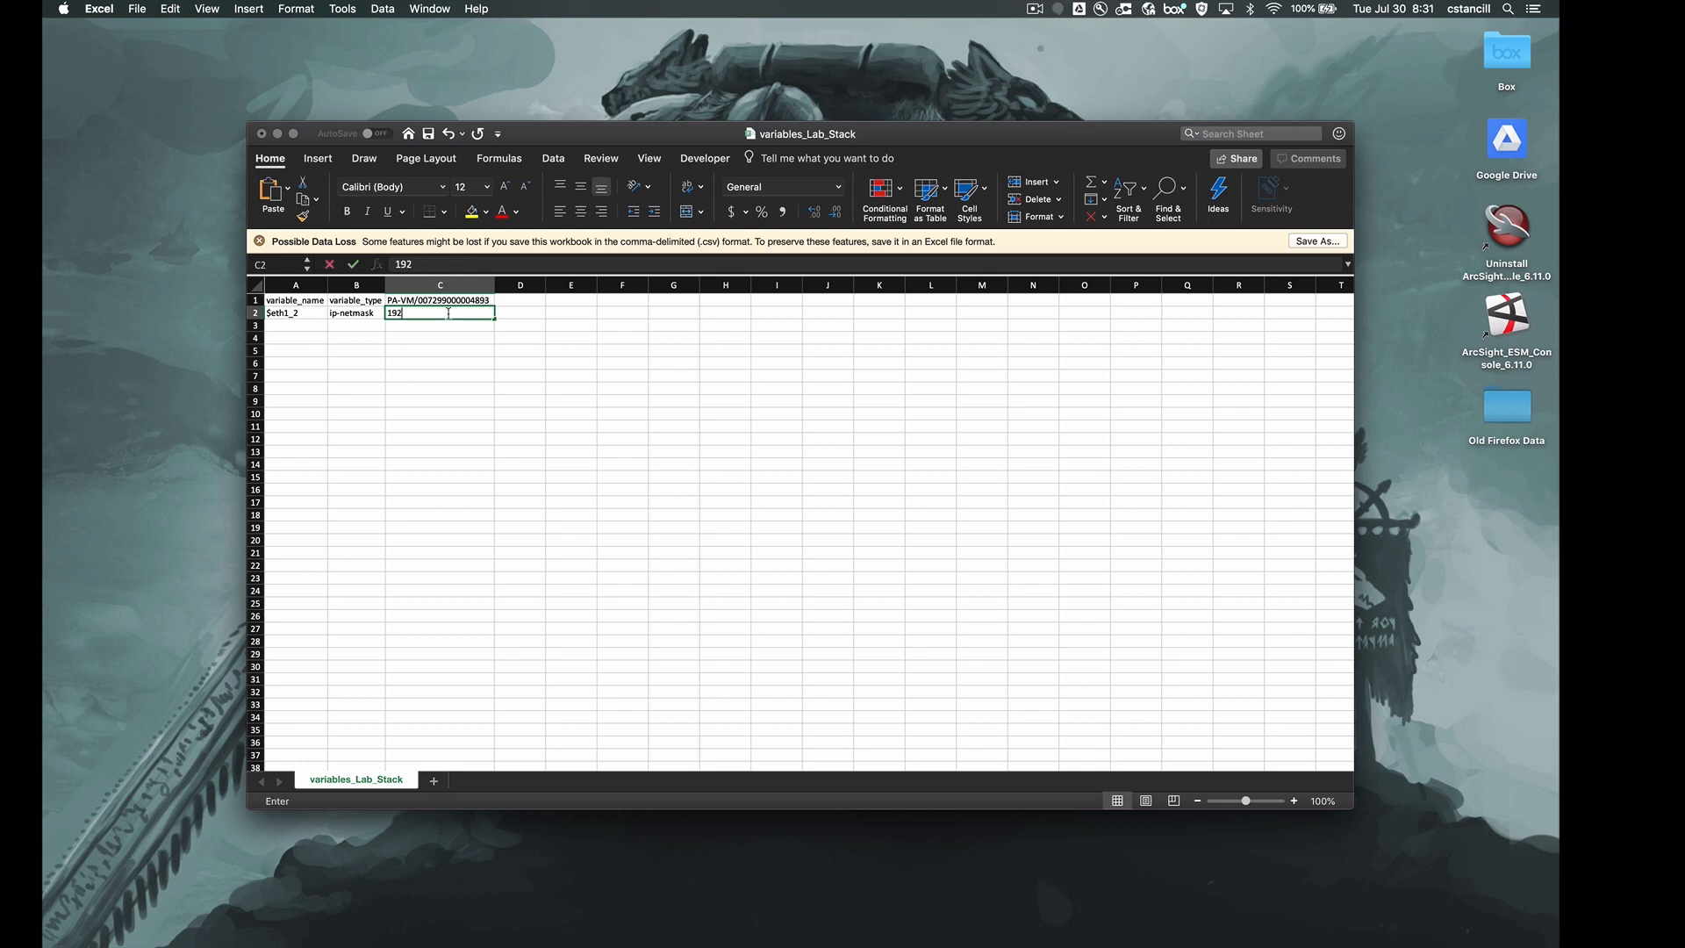
pyautogui.write('.168.1.1')
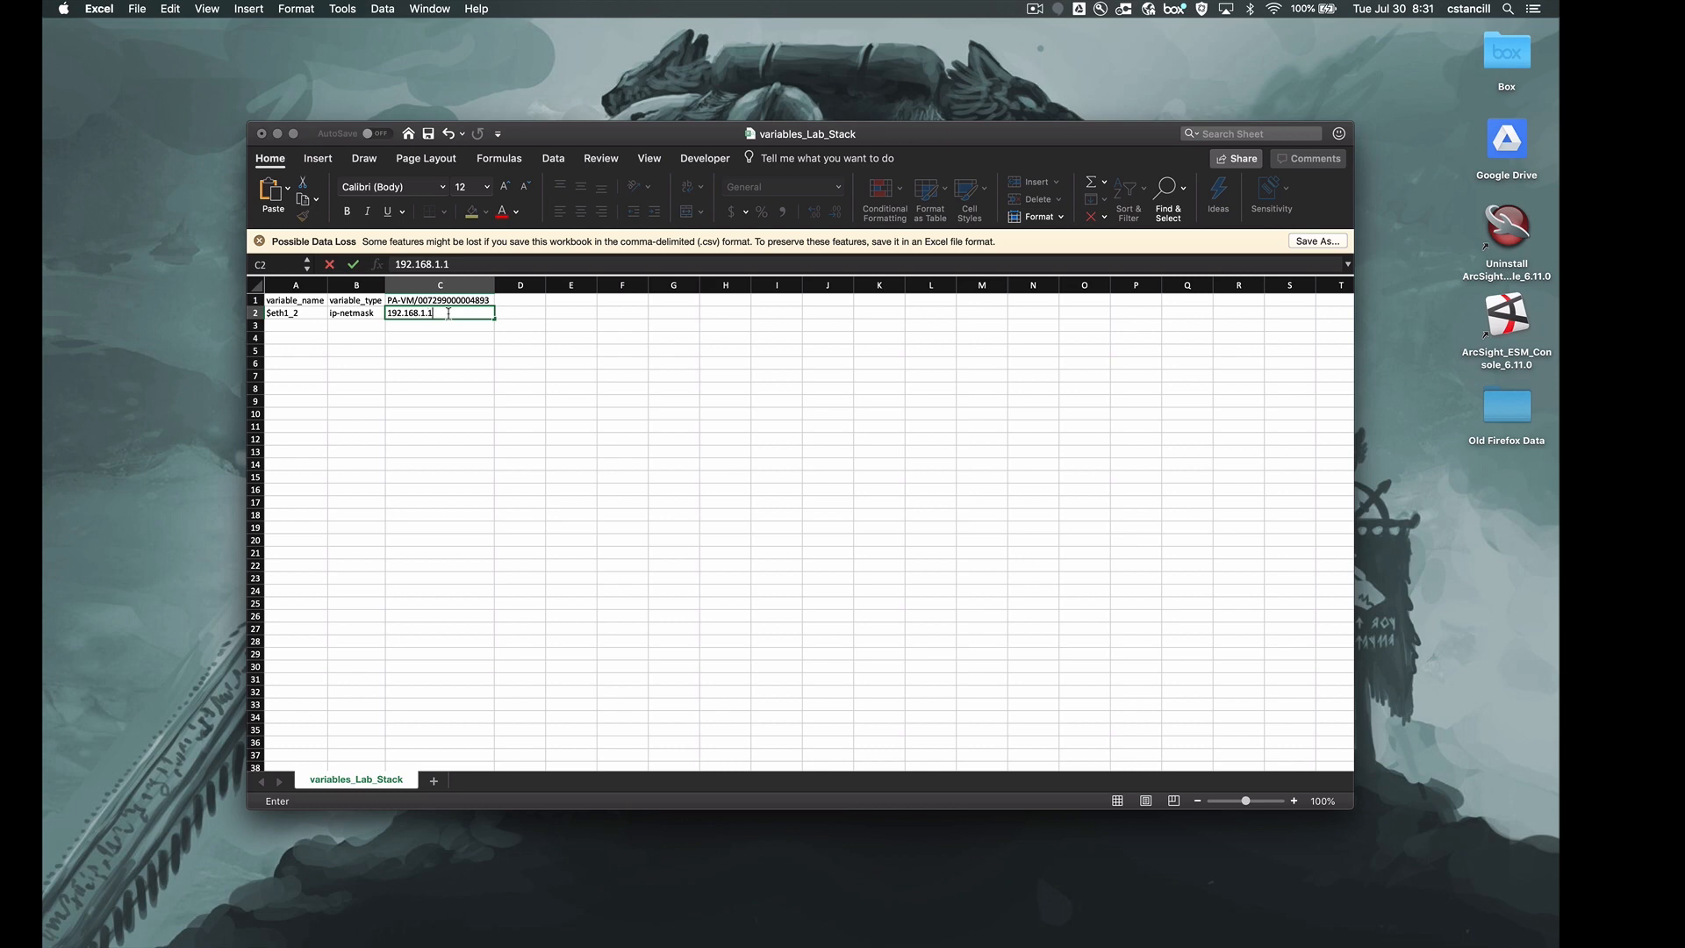
pyautogui.write('/24')
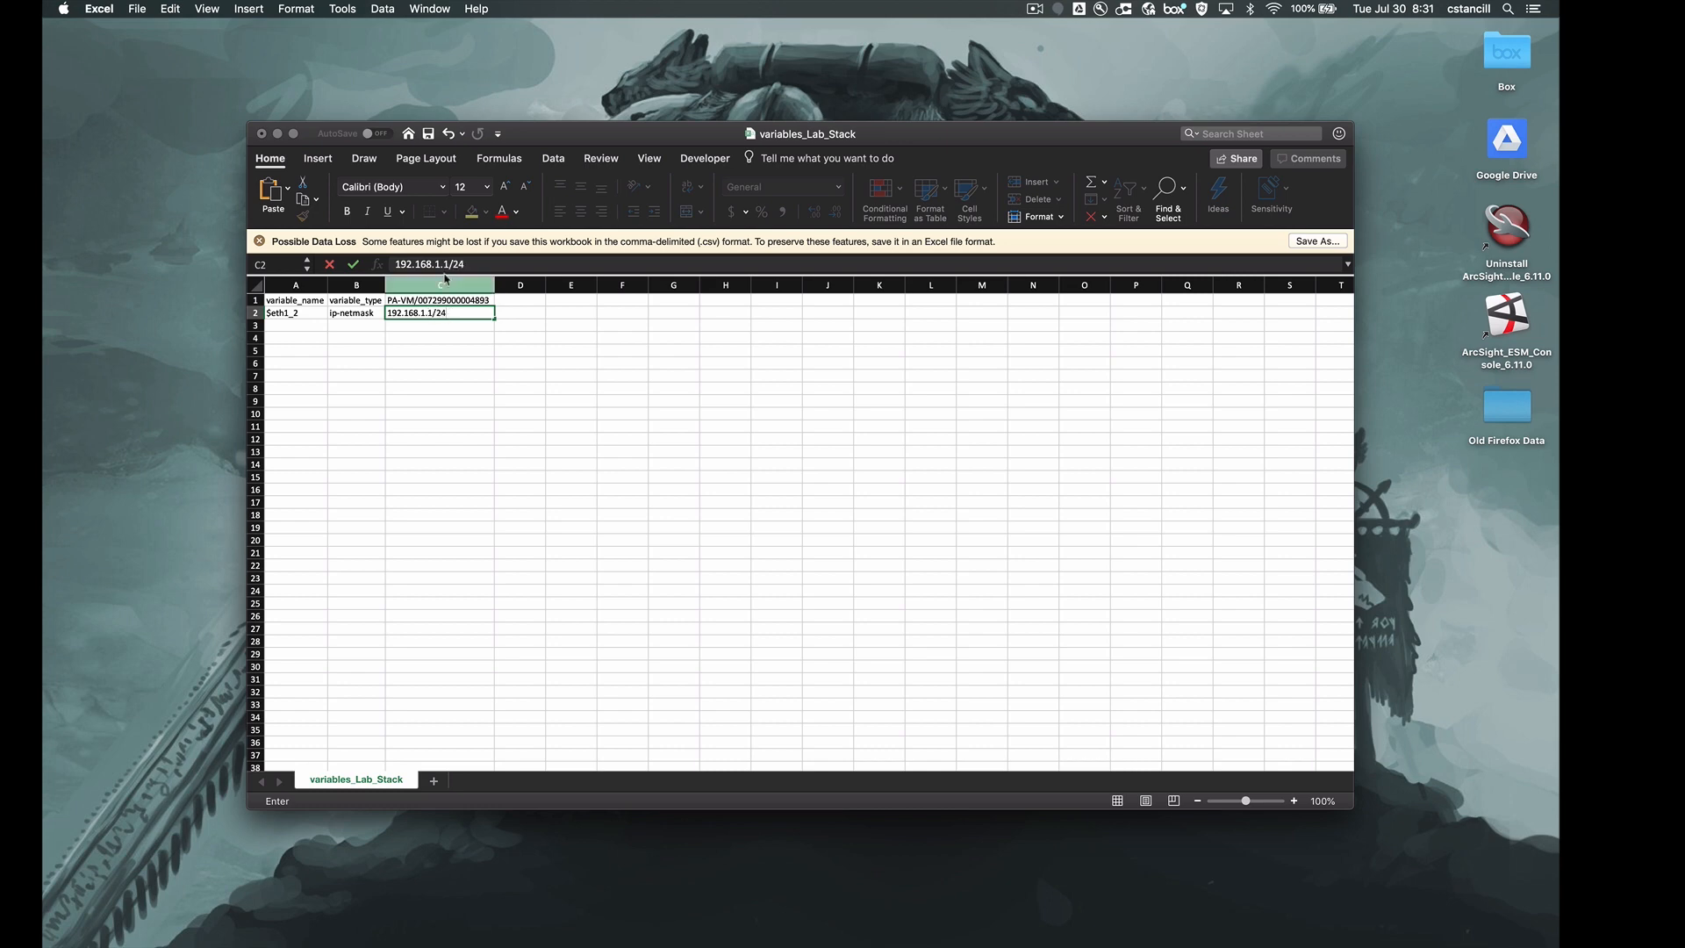
pyautogui.click(137, 9)
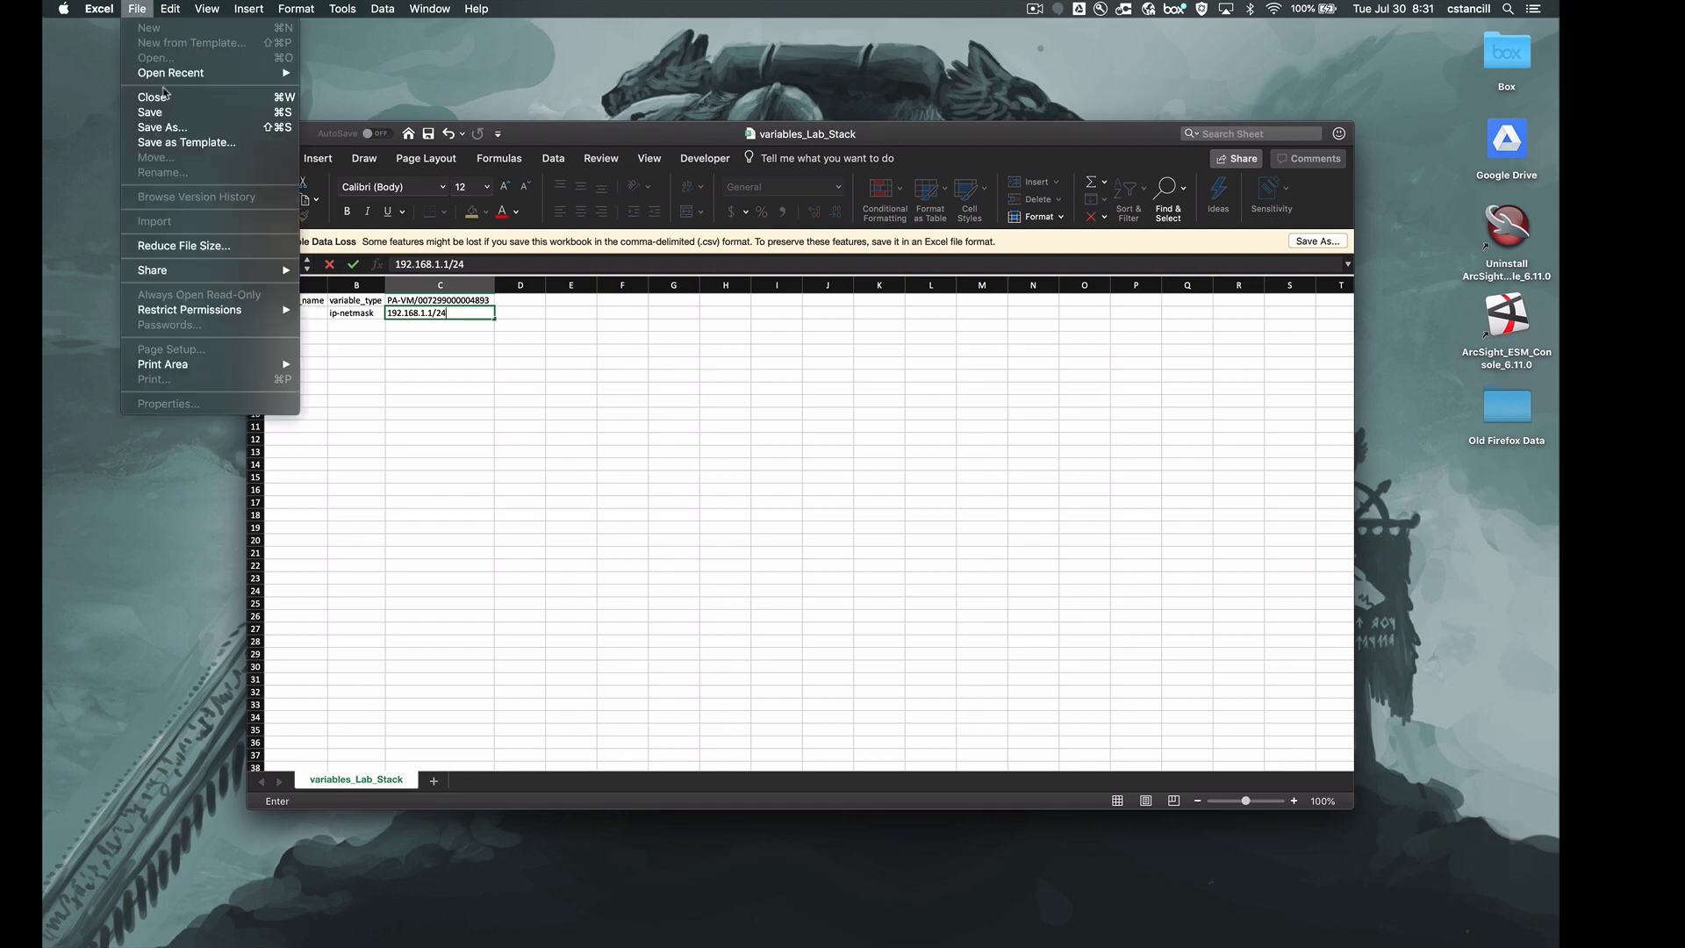
pyautogui.click(566, 471)
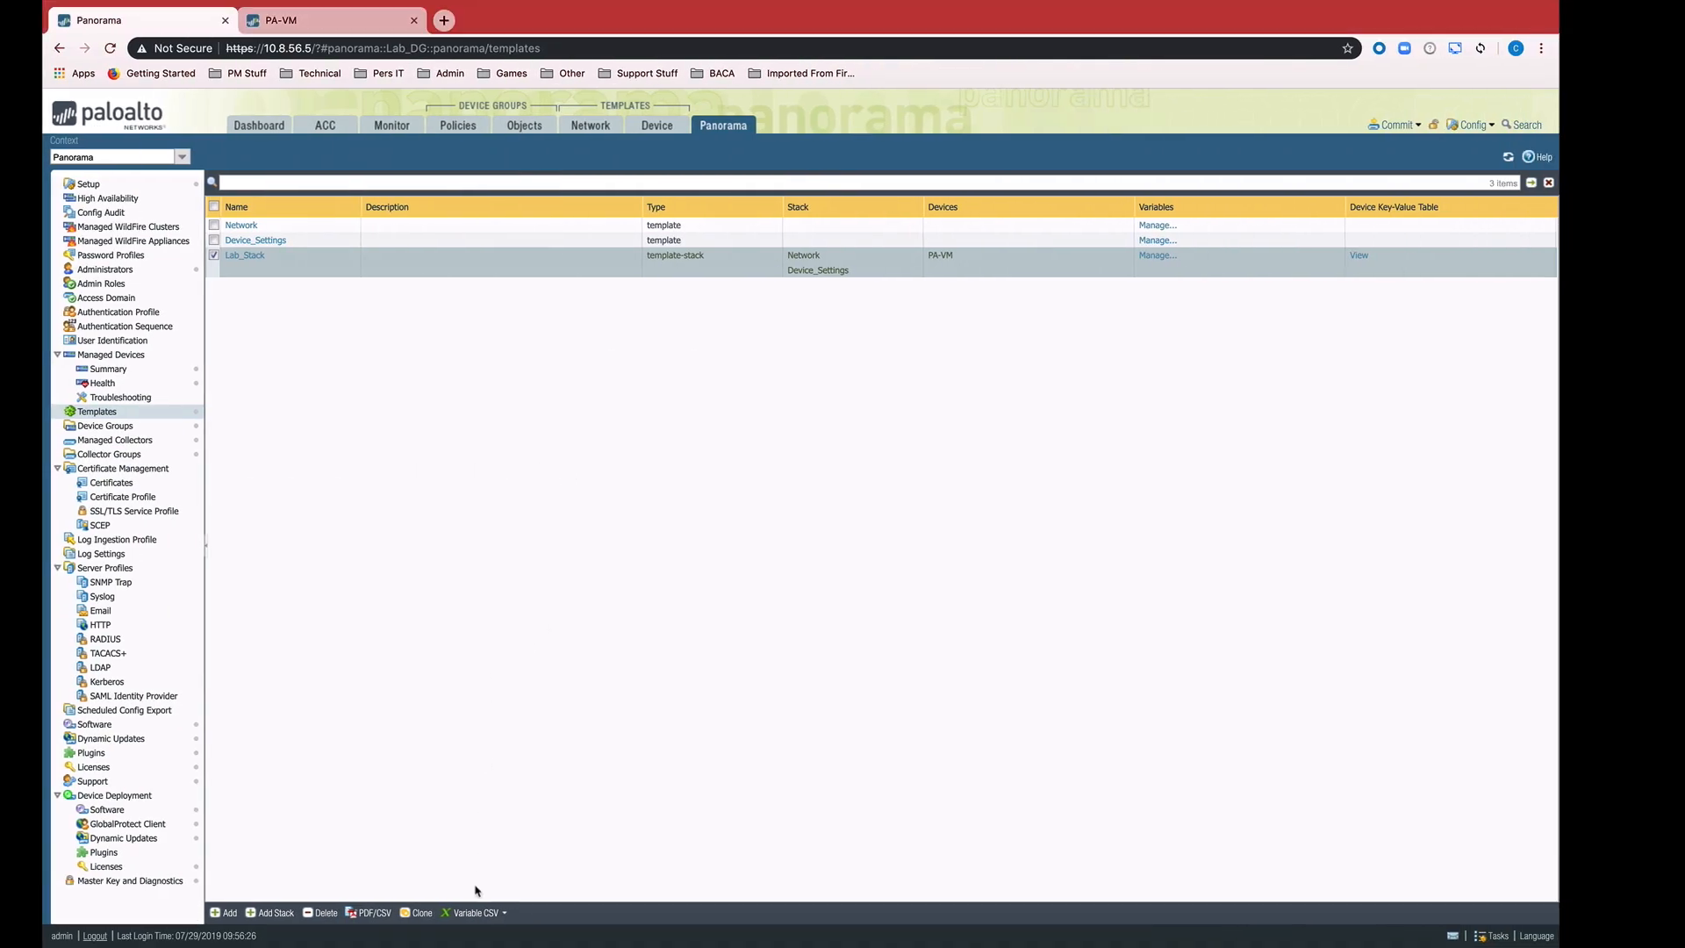
# Choose Import from Lab_Stack's Variable CSV dropdown
pyautogui.click(475, 912)
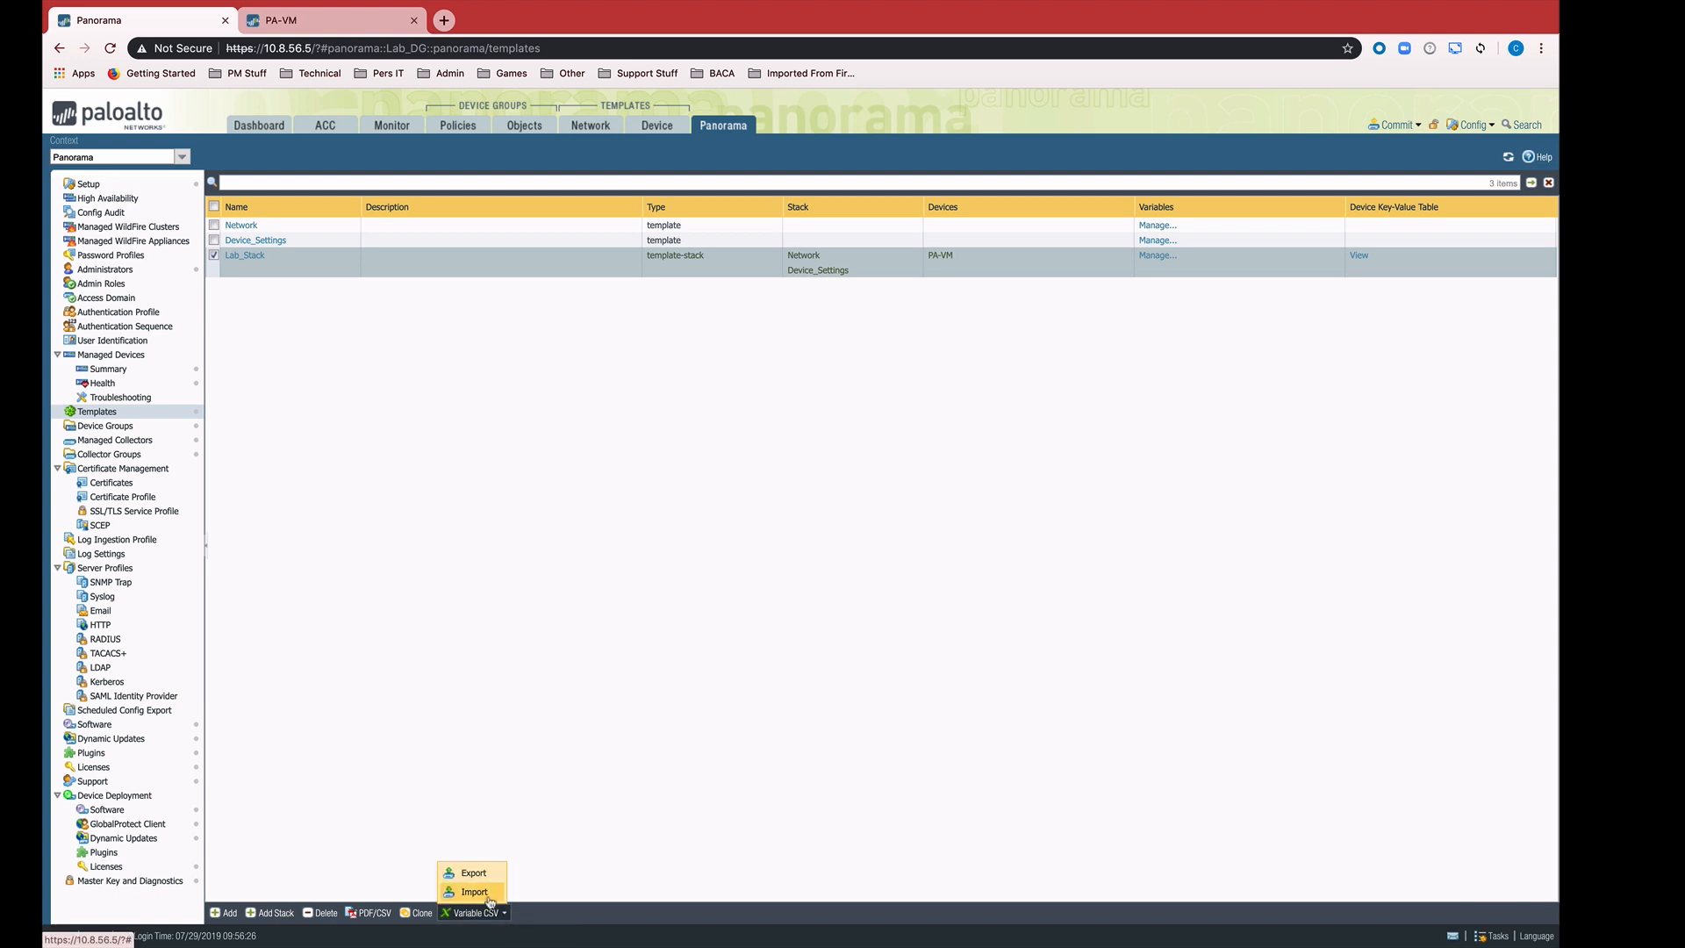
pyautogui.click(474, 891)
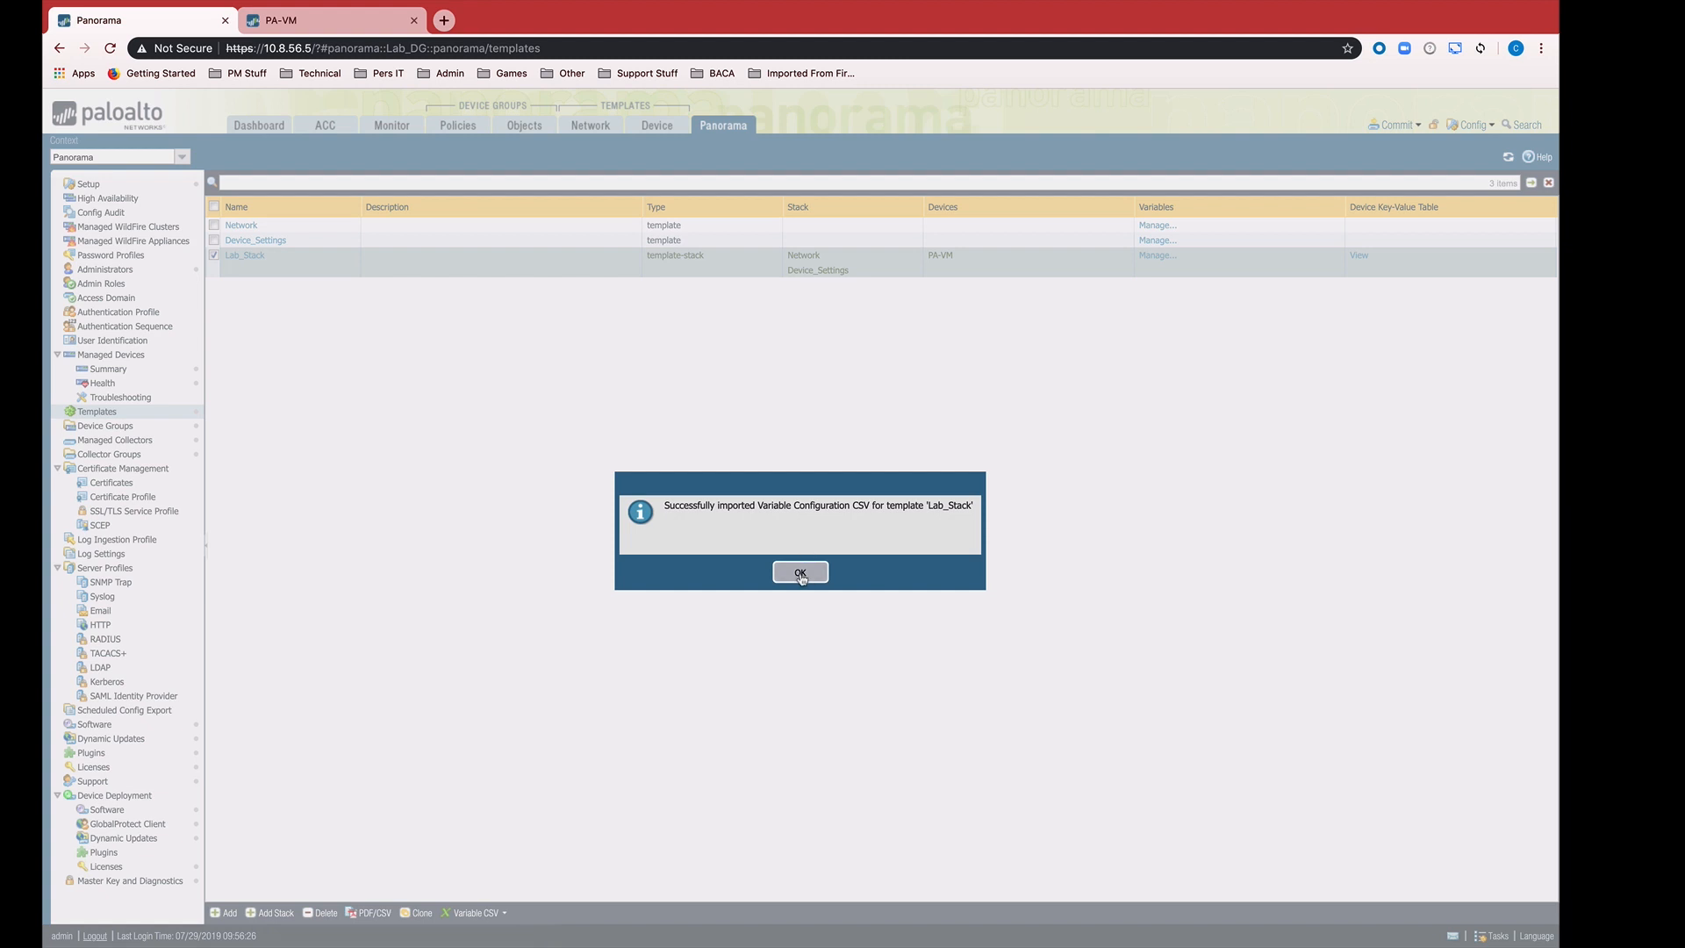
# Dismiss the import message and commit the Lab_Stack variable change to Panorama
pyautogui.click(799, 570)
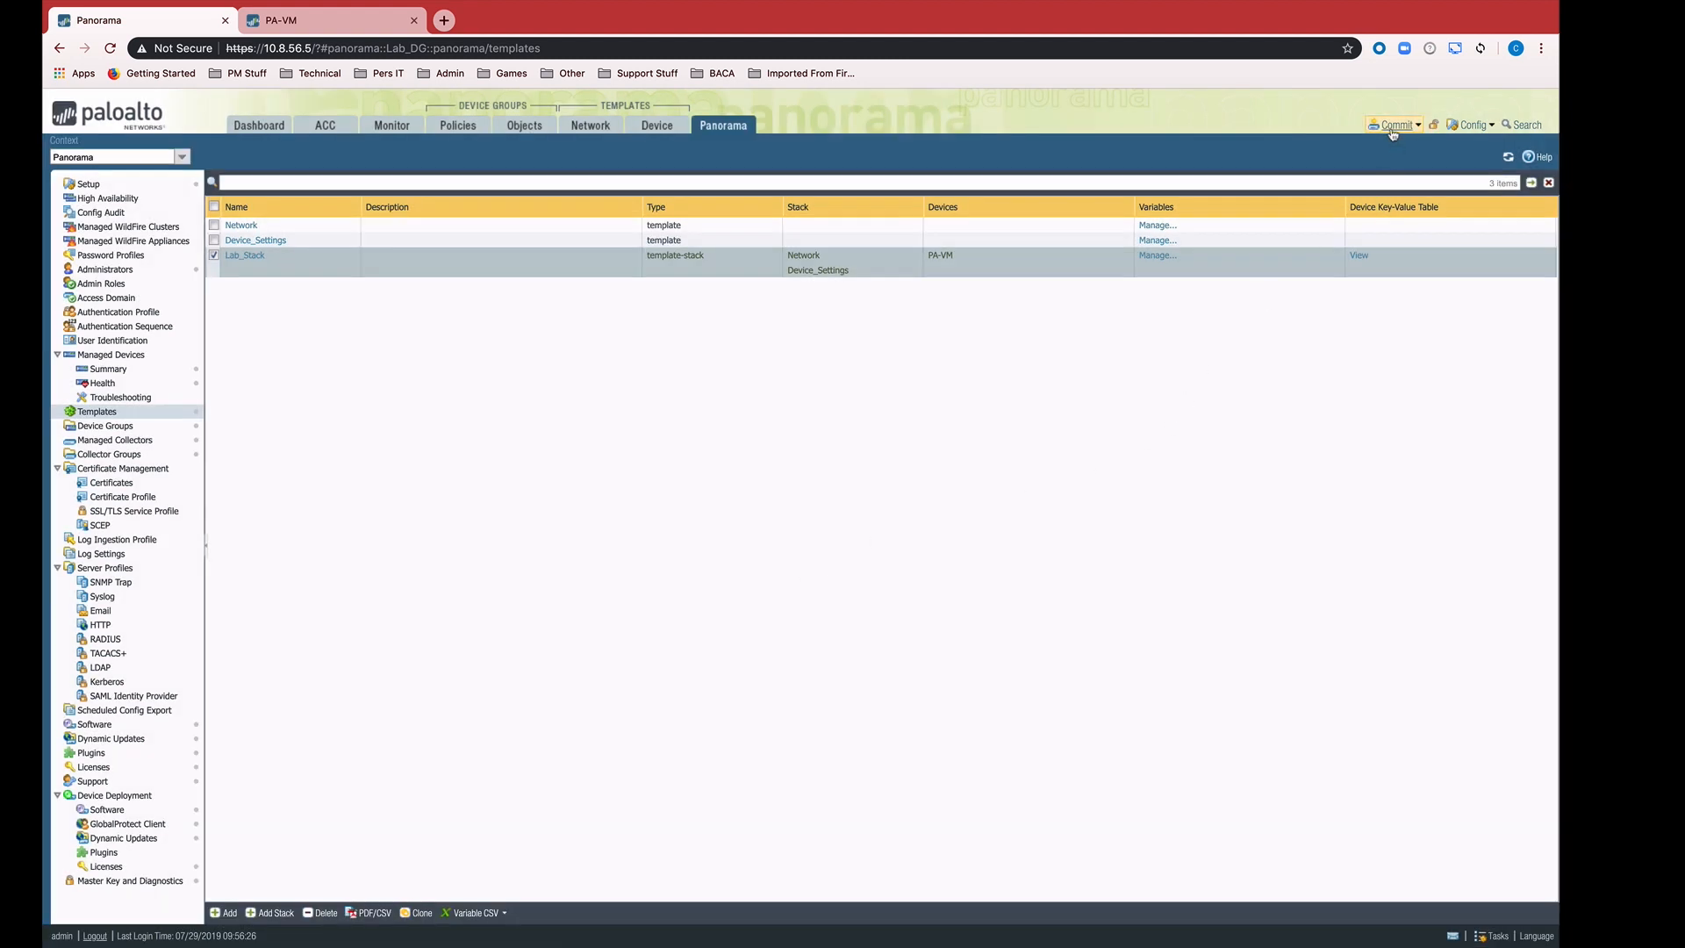
pyautogui.click(1393, 124)
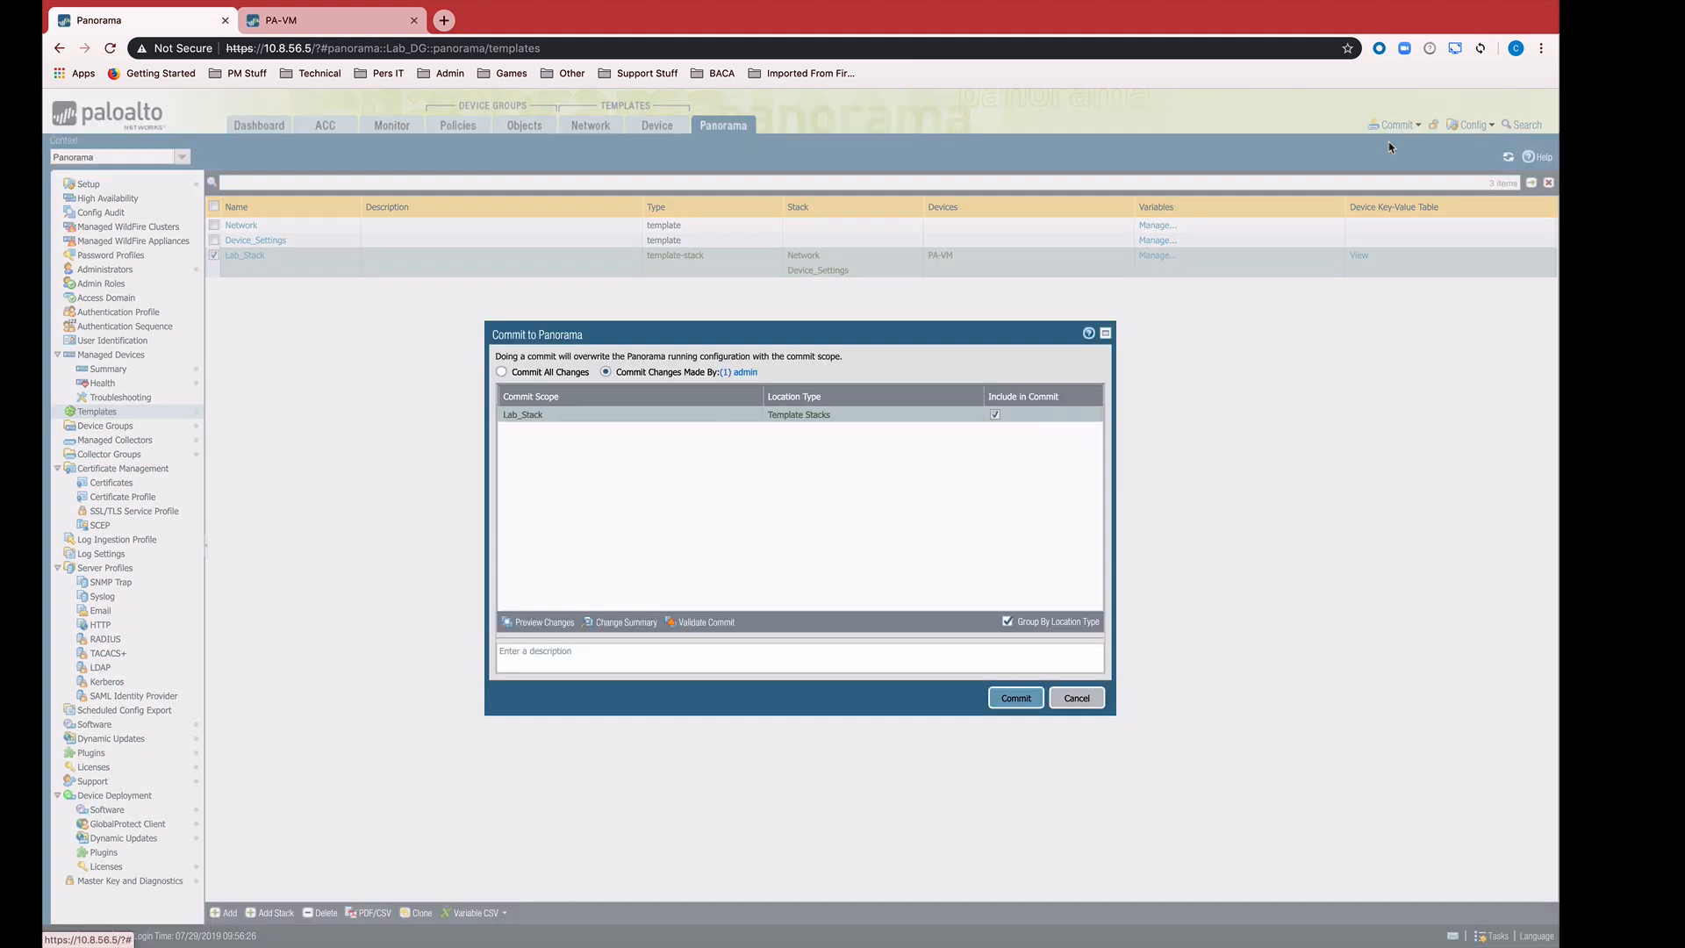
pyautogui.click(1014, 697)
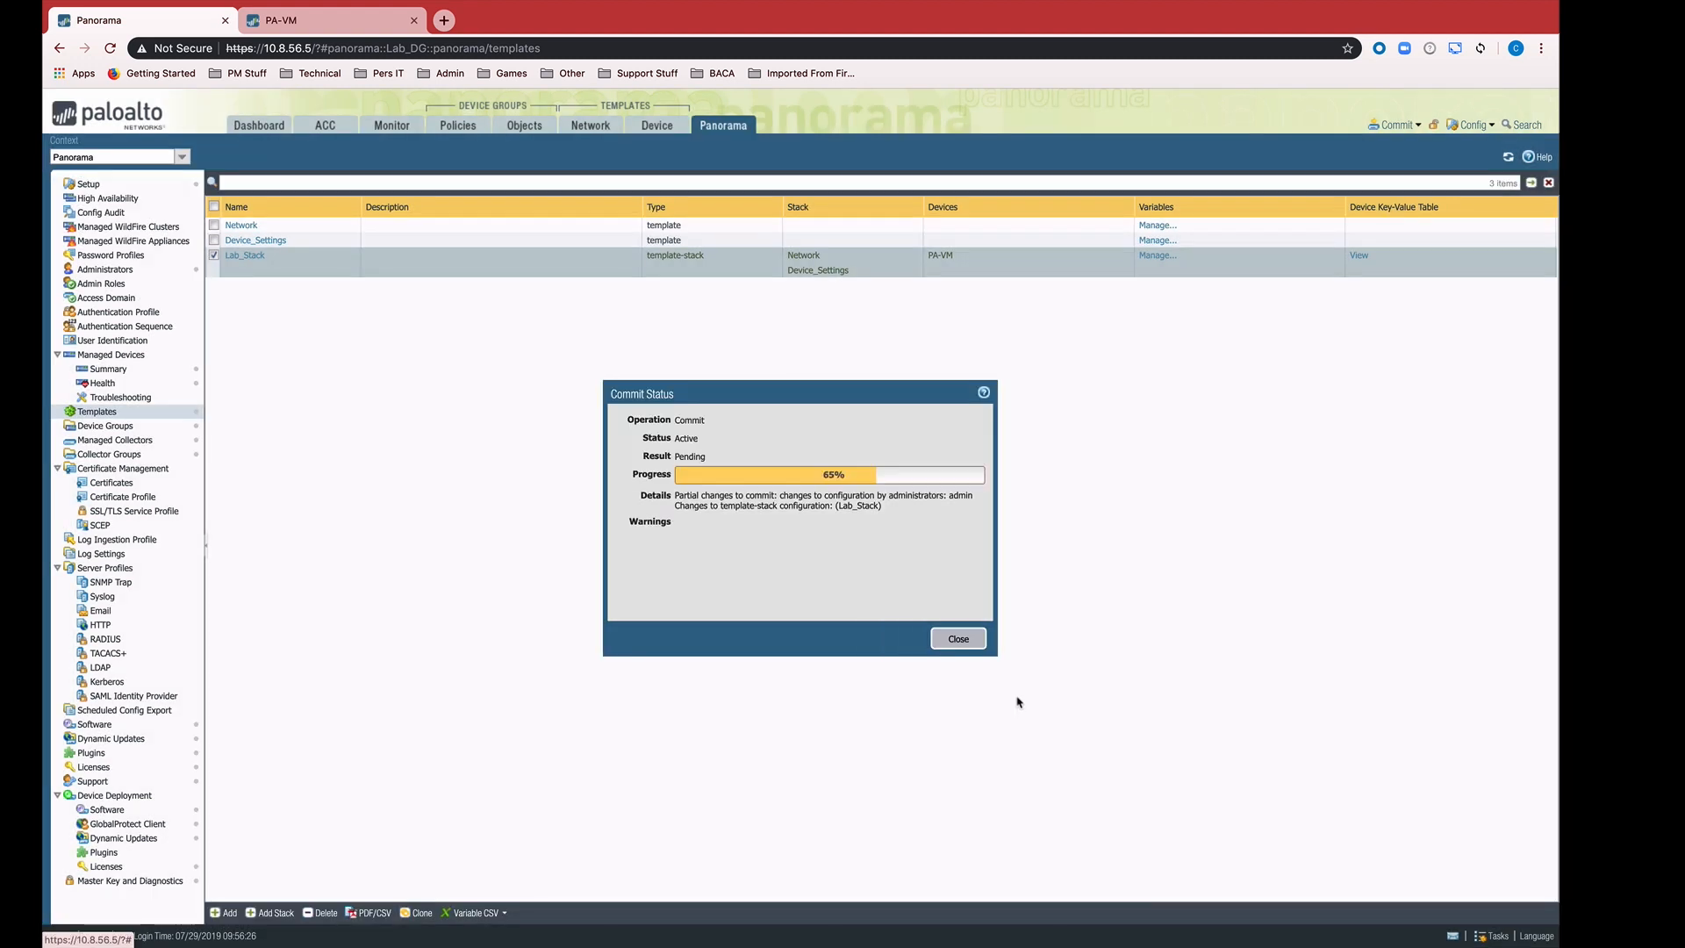
pyautogui.click(956, 638)
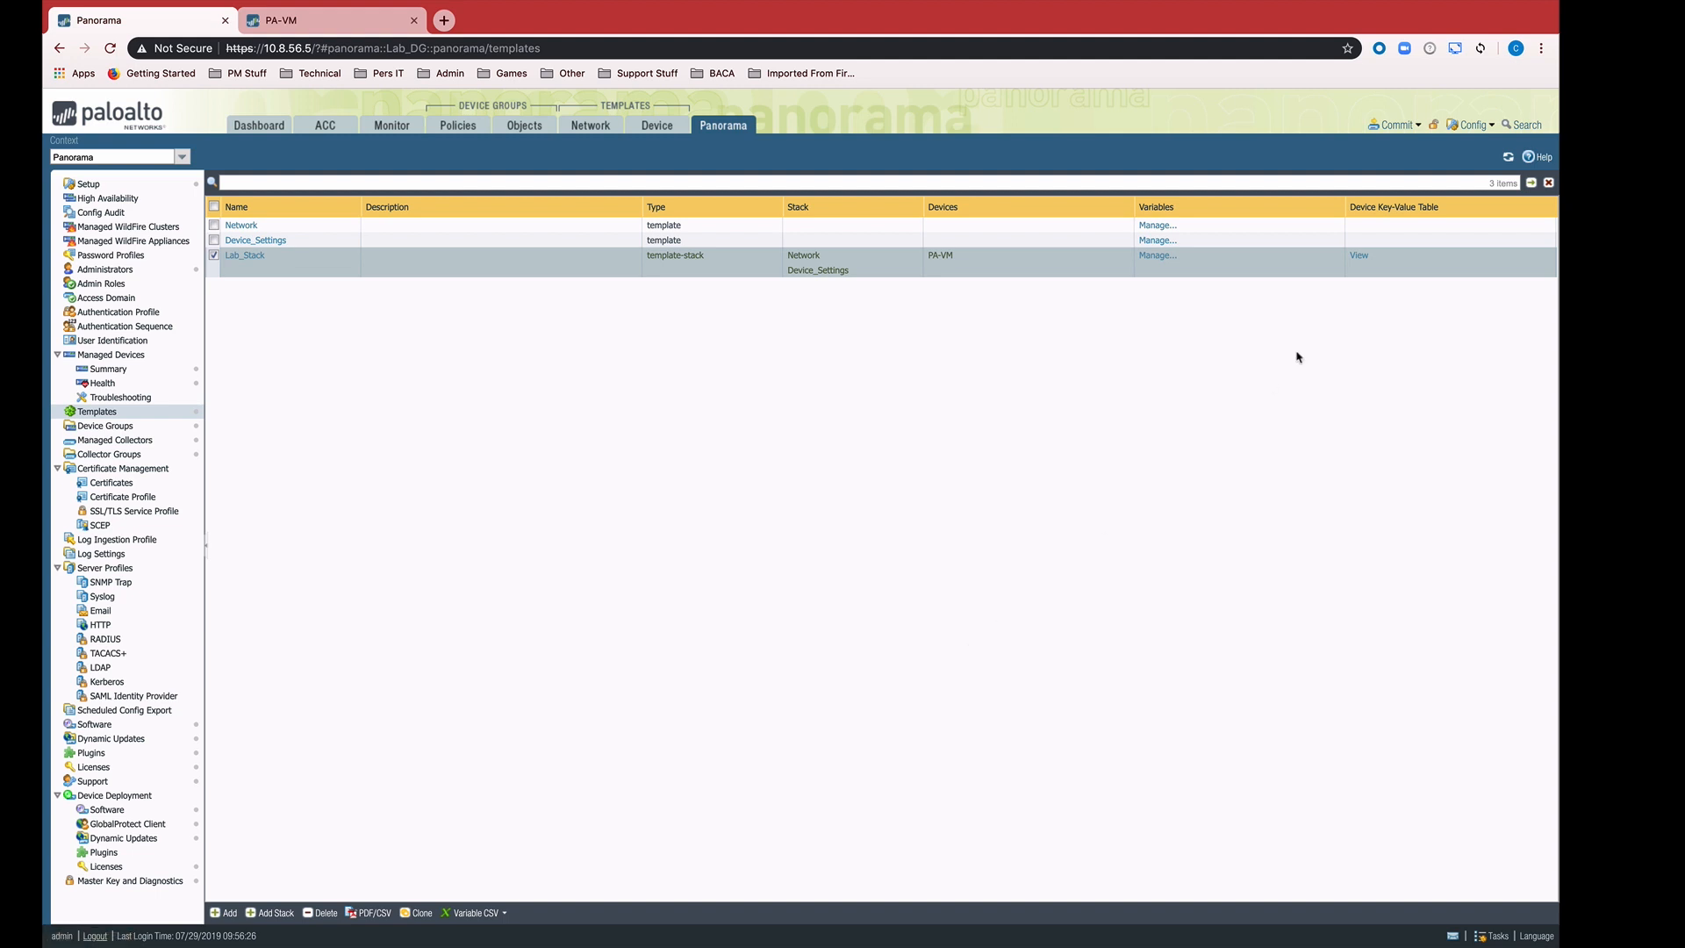
pyautogui.moveTo(1358, 256)
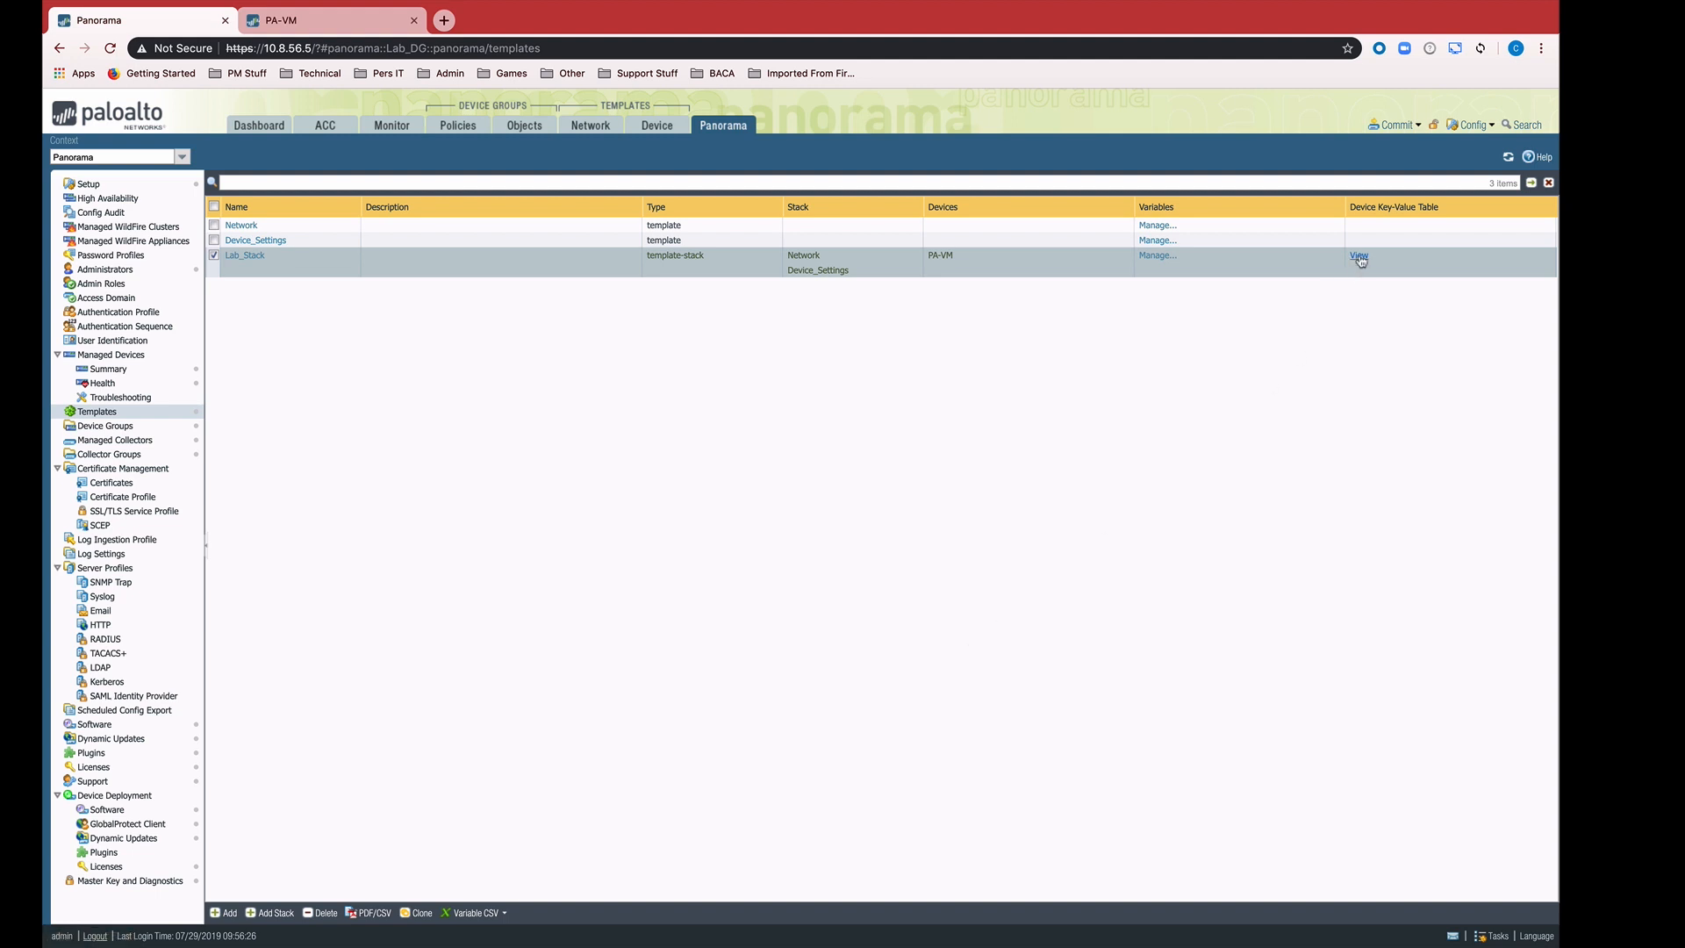
pyautogui.click(1358, 255)
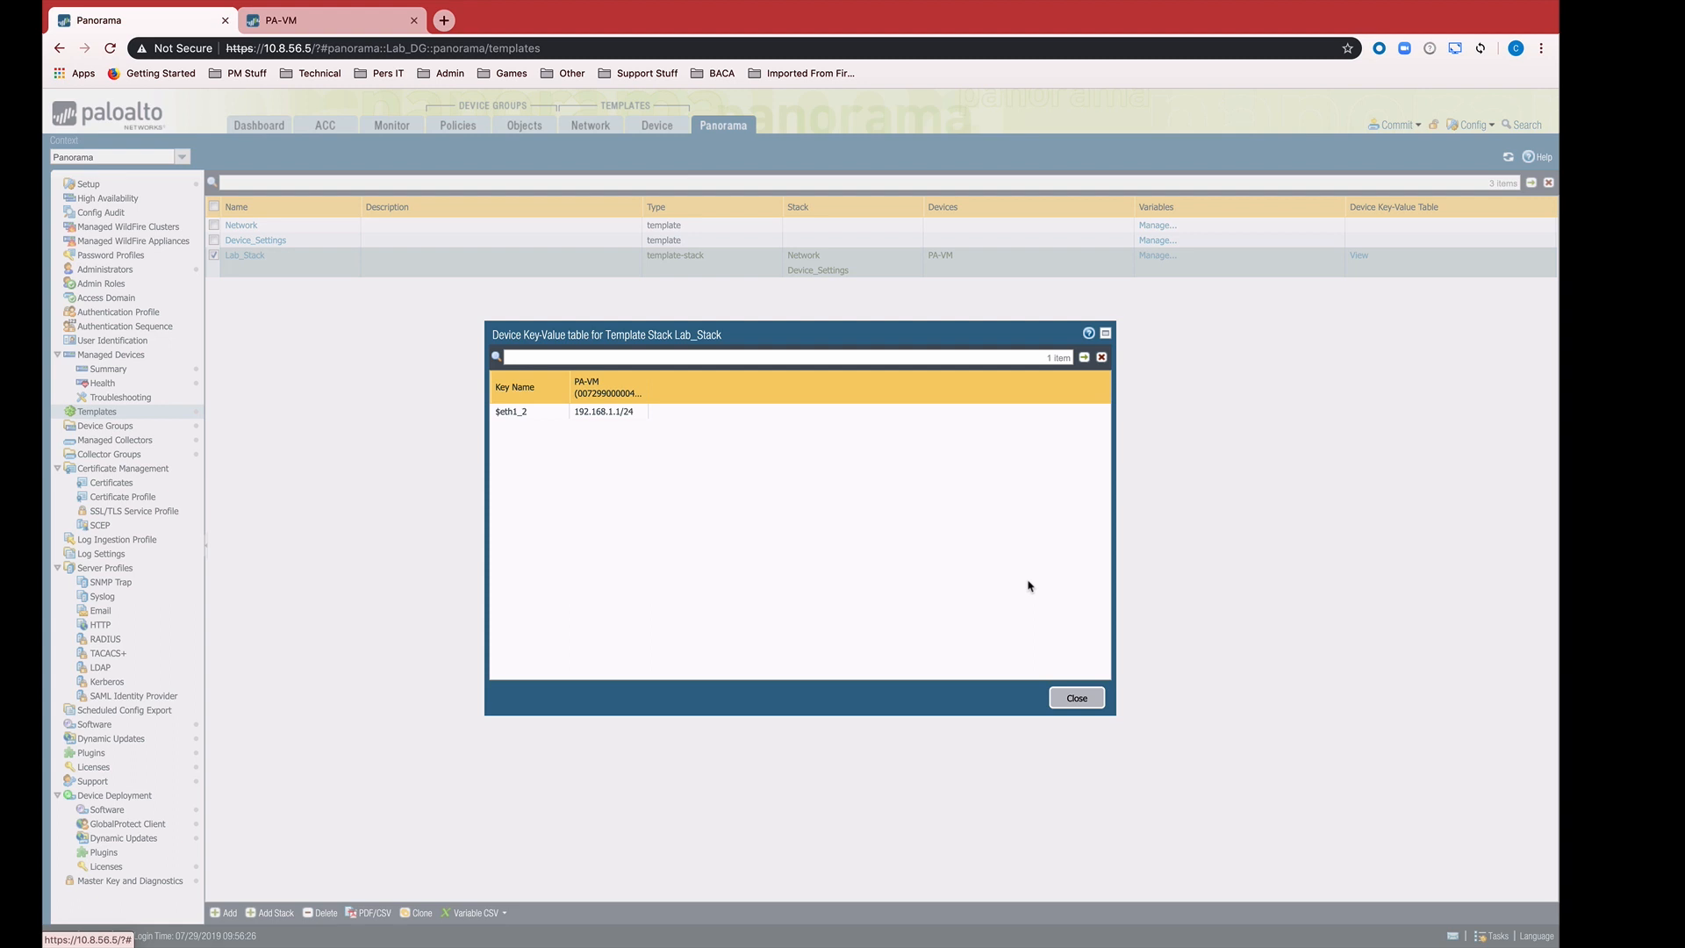
pyautogui.moveTo(732, 525)
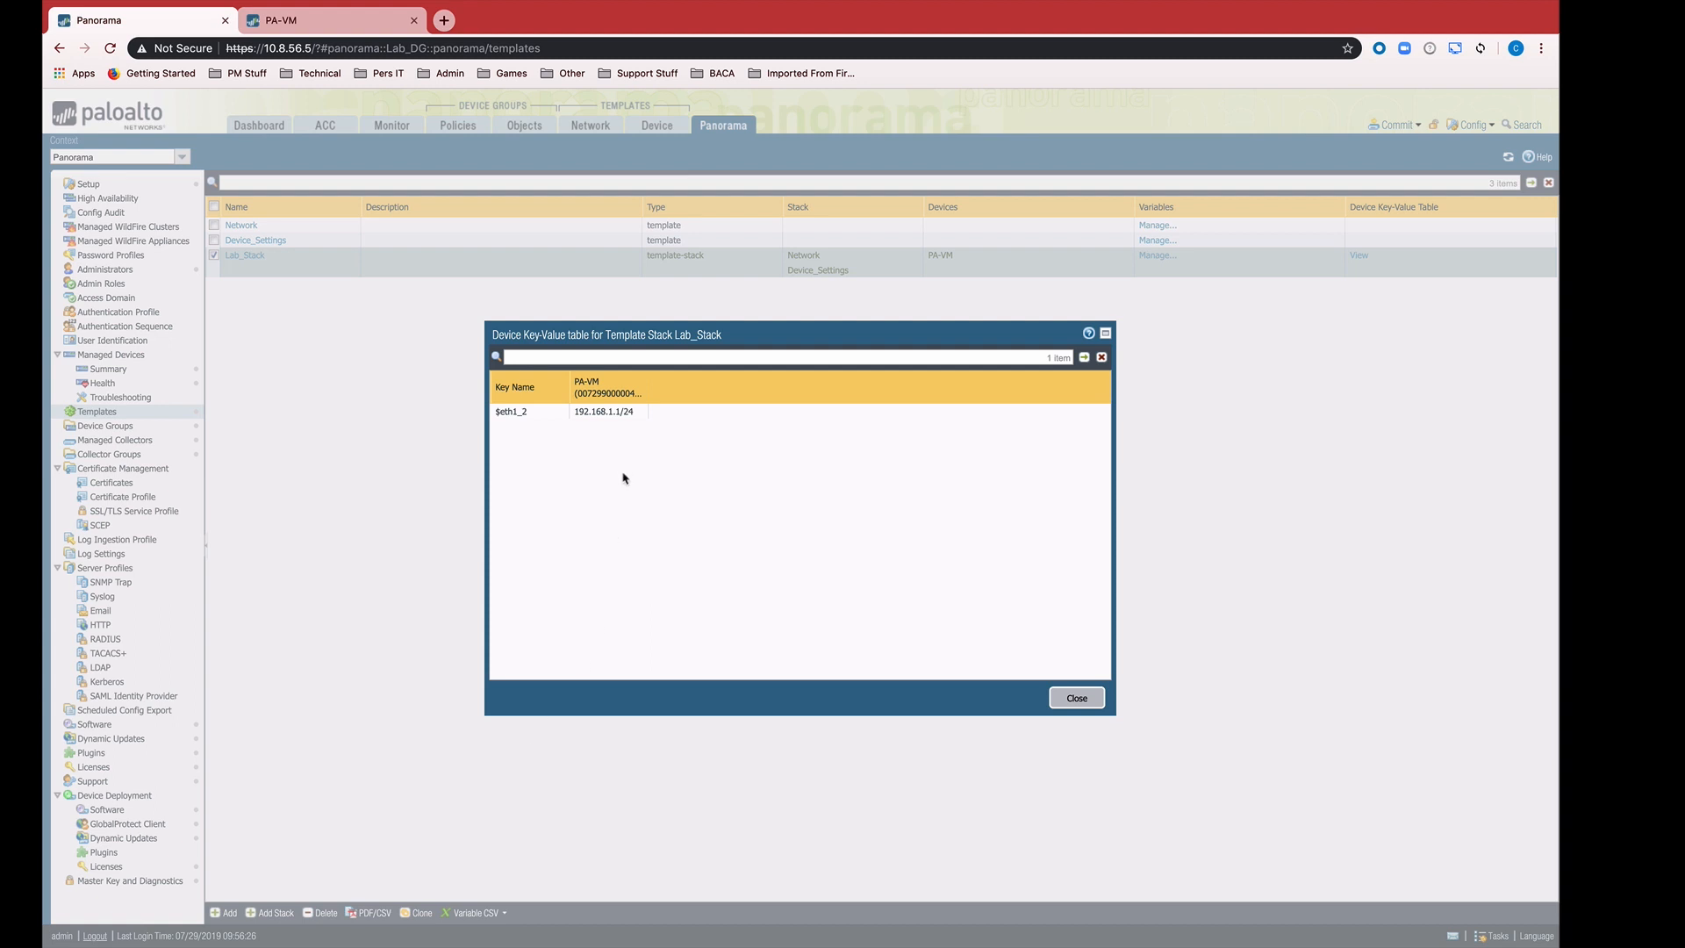
pyautogui.moveTo(1076, 697)
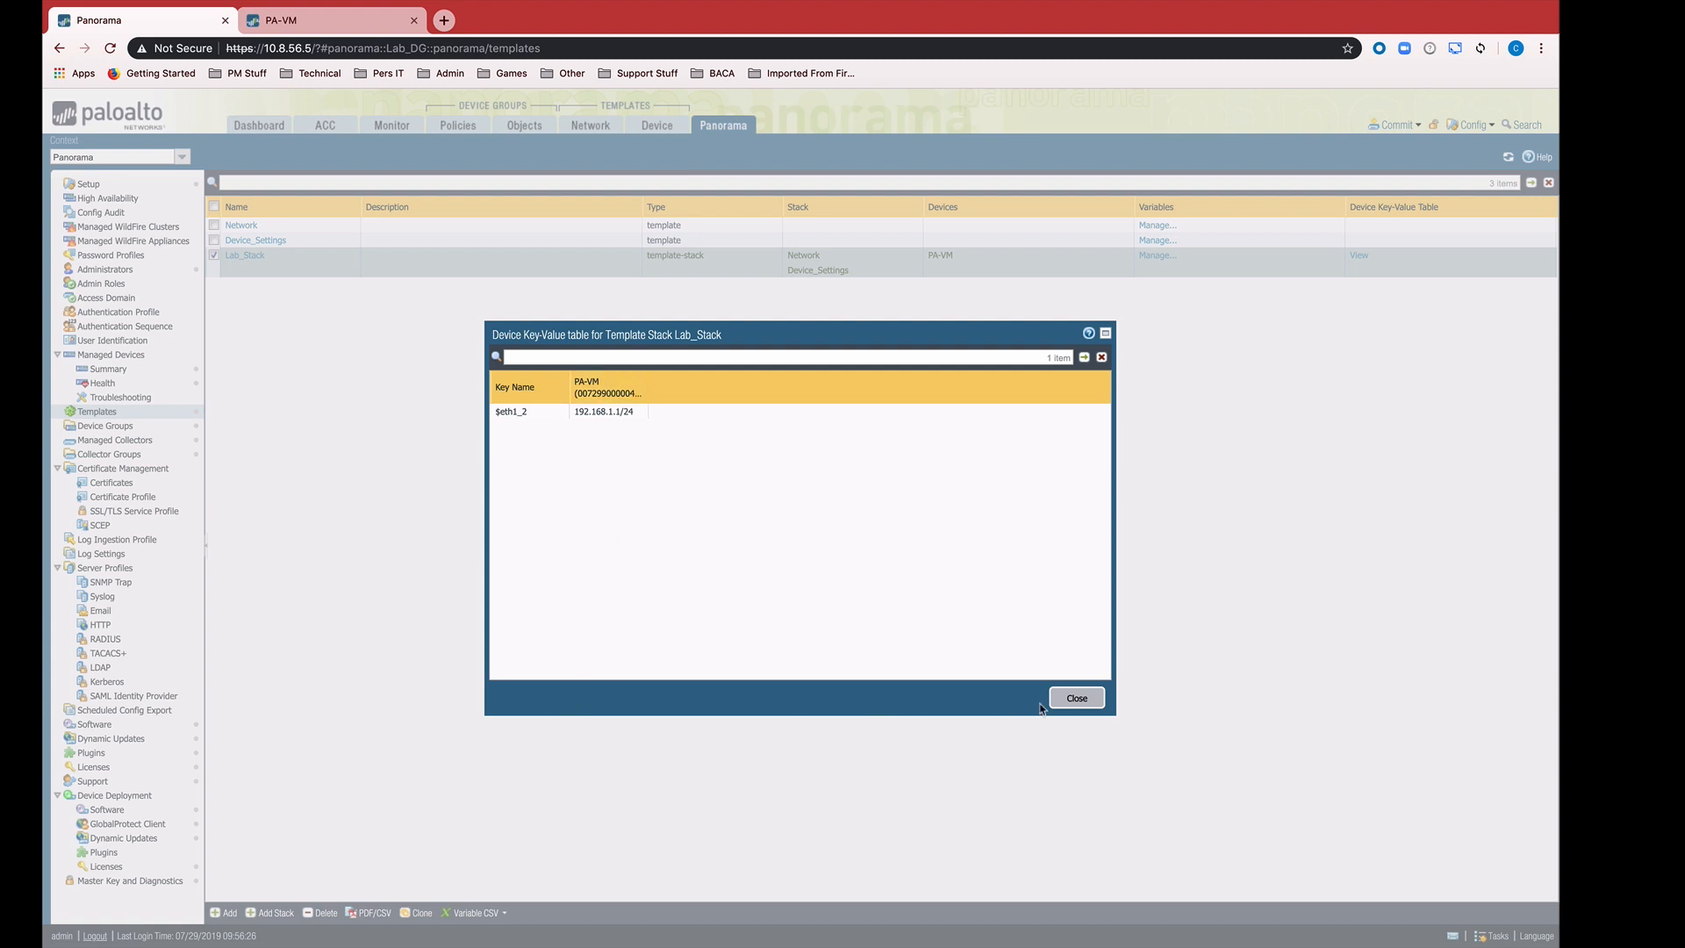
pyautogui.click(1074, 697)
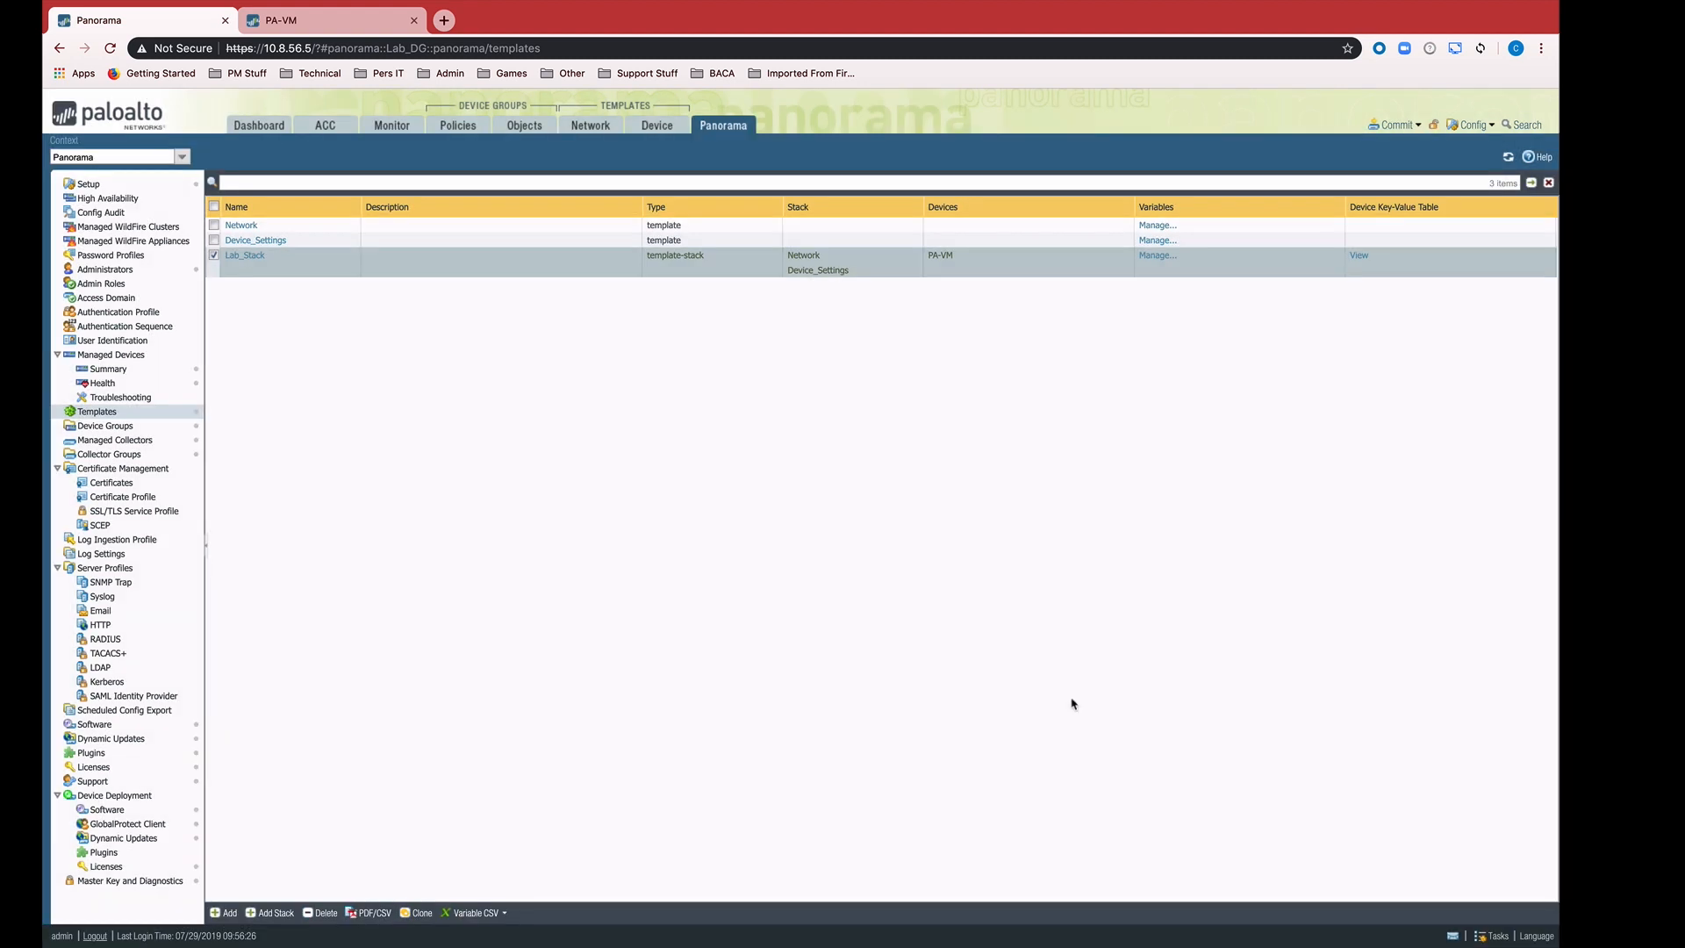
pyautogui.moveTo(478, 84)
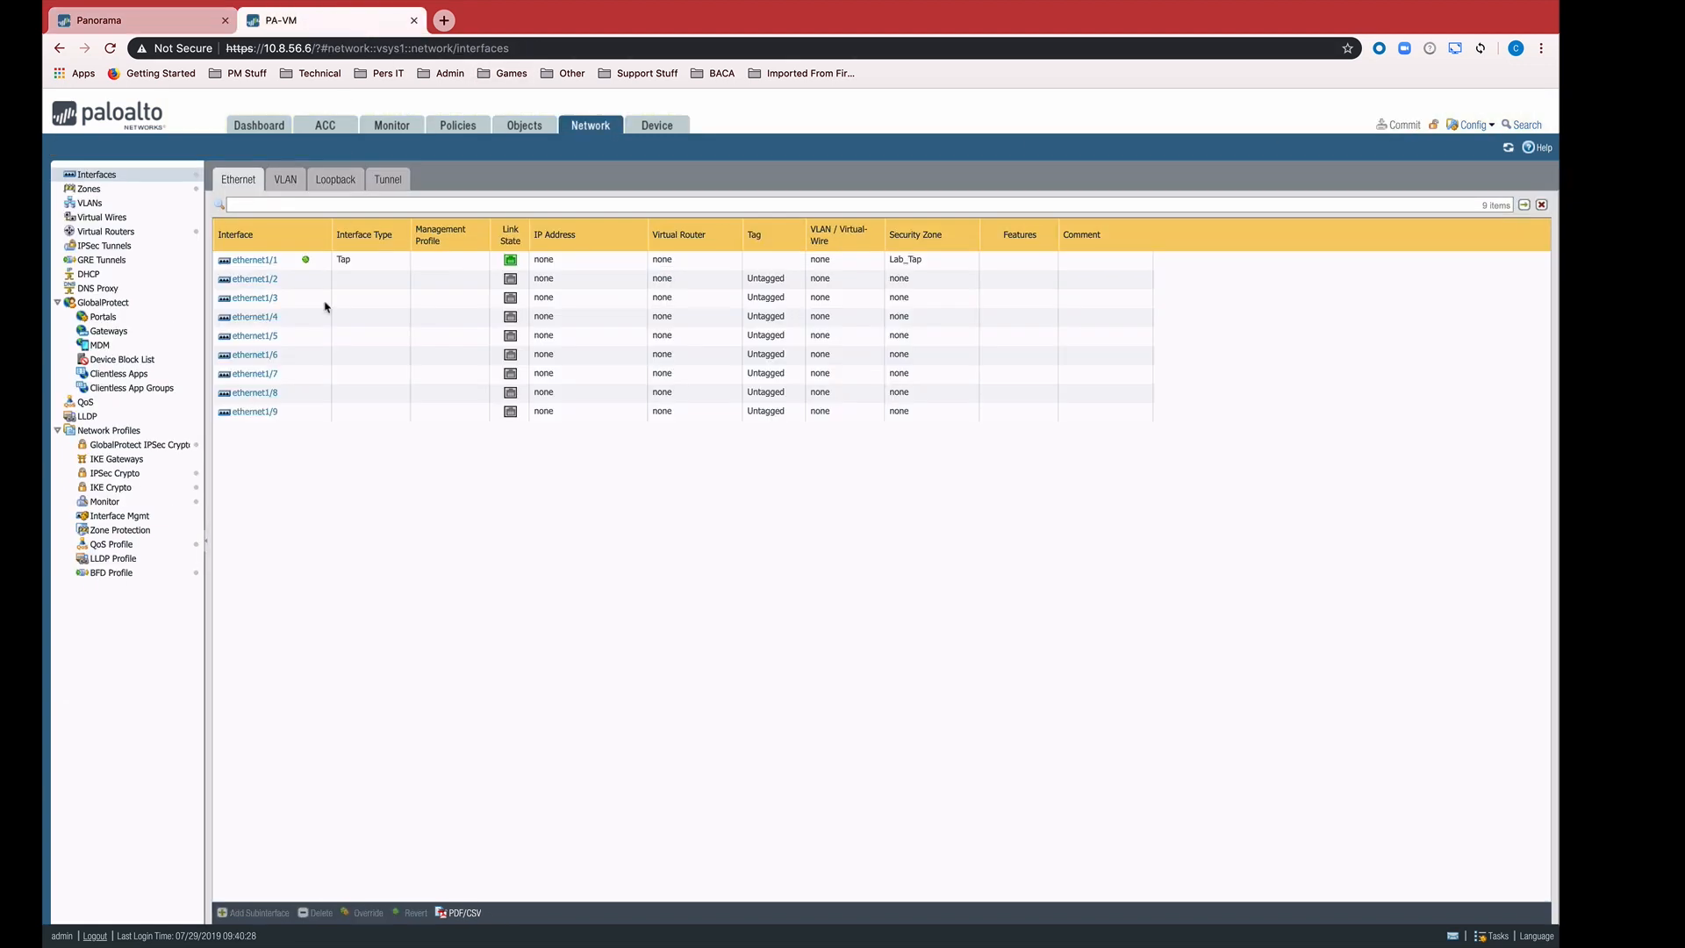
pyautogui.moveTo(455, 256)
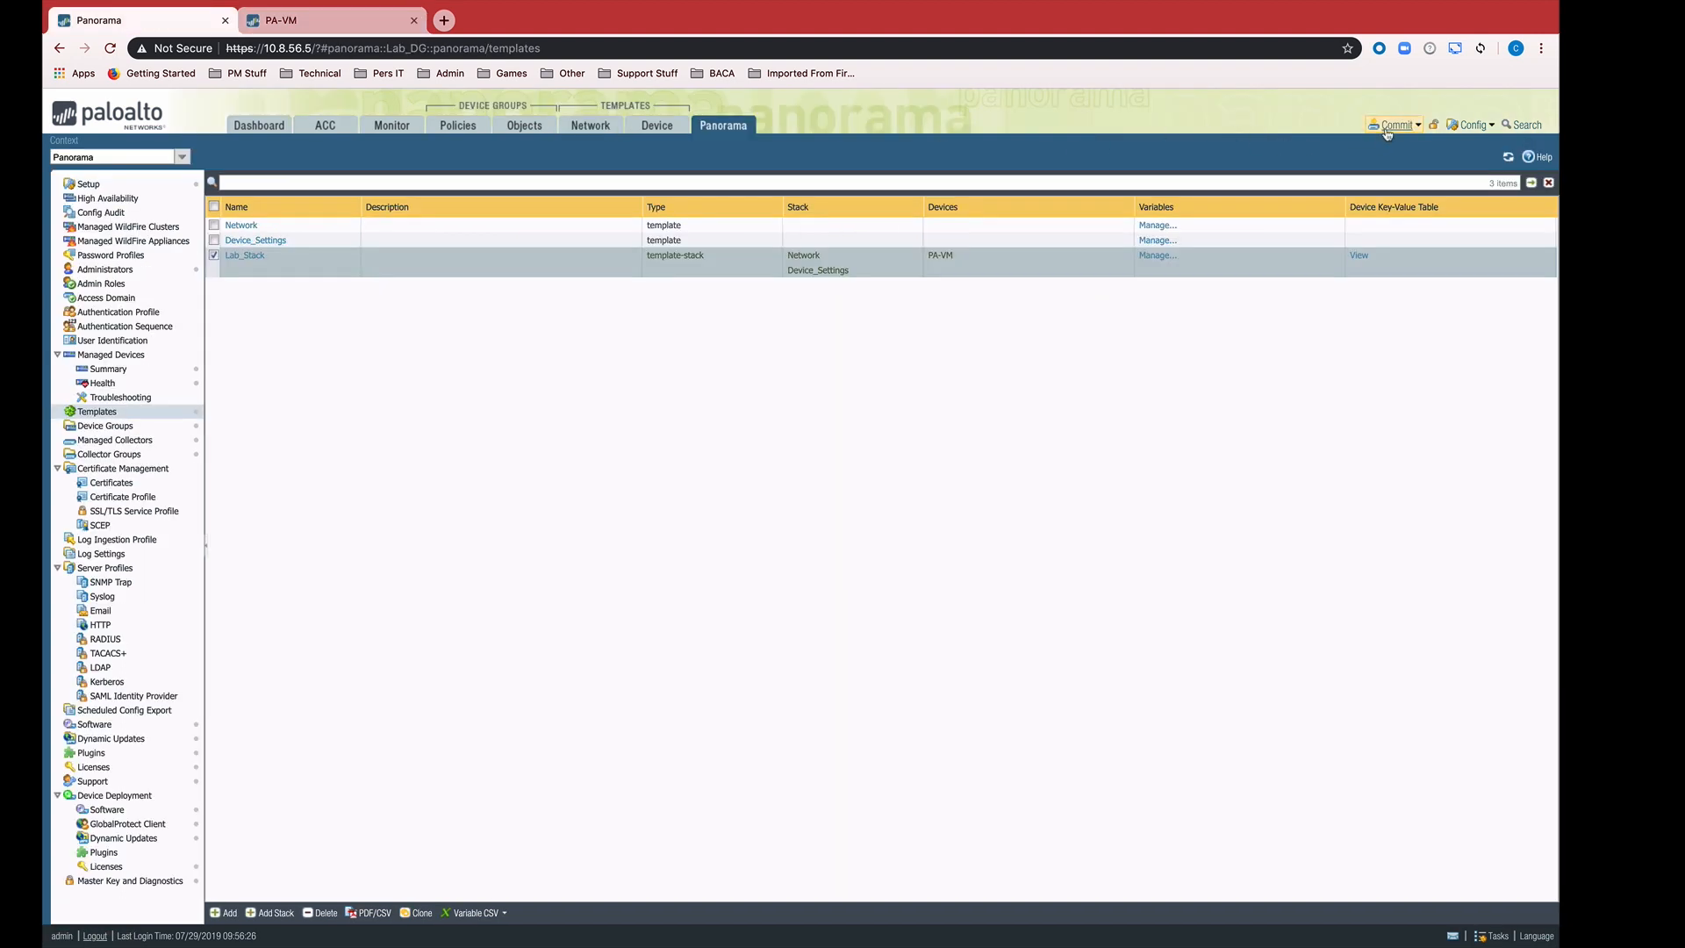
# Open the Lab_Stack Commit All job status, then go to the PA-VM firewall's interface list
pyautogui.click(1396, 125)
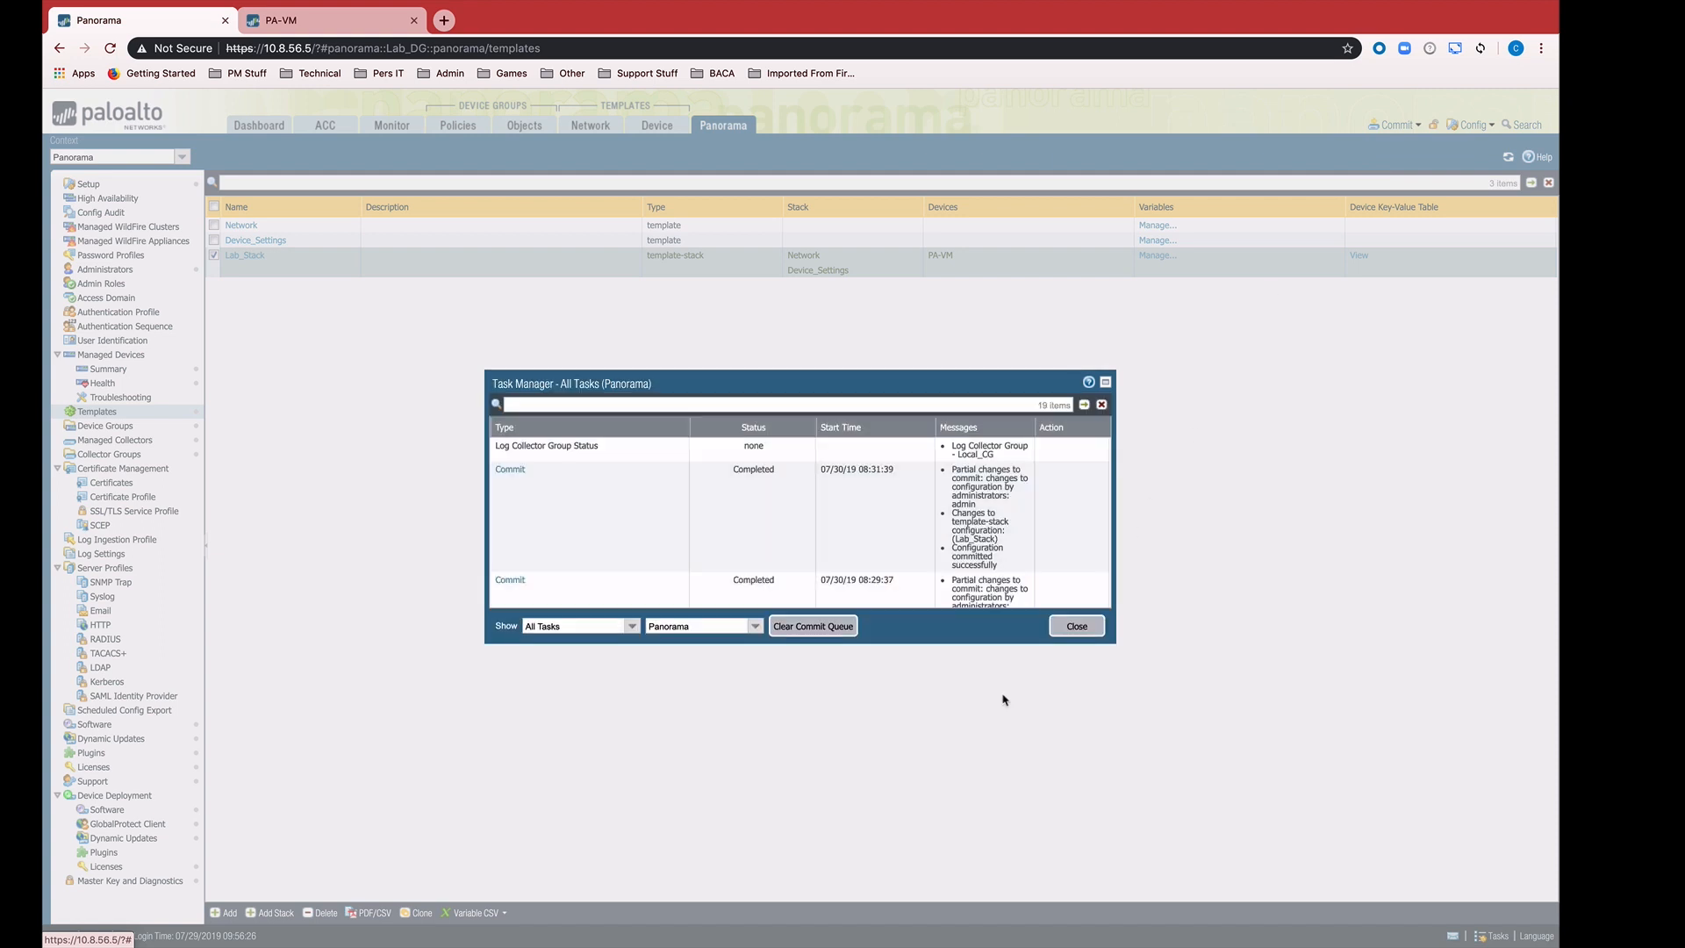
pyautogui.moveTo(959, 695)
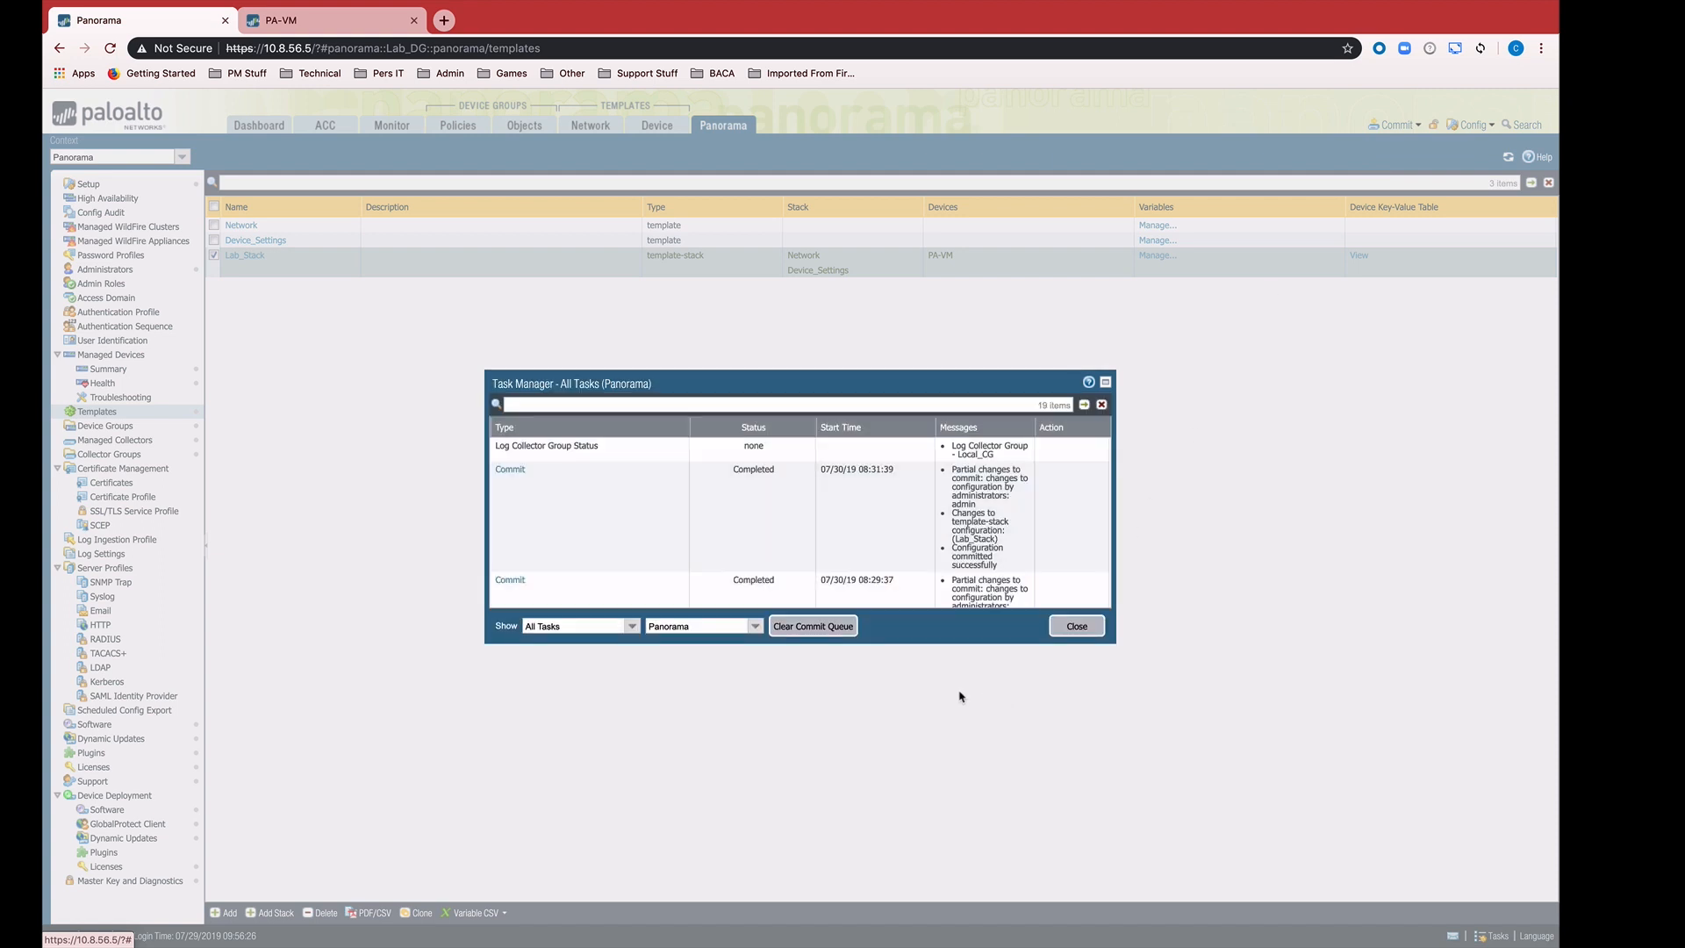
pyautogui.moveTo(976, 674)
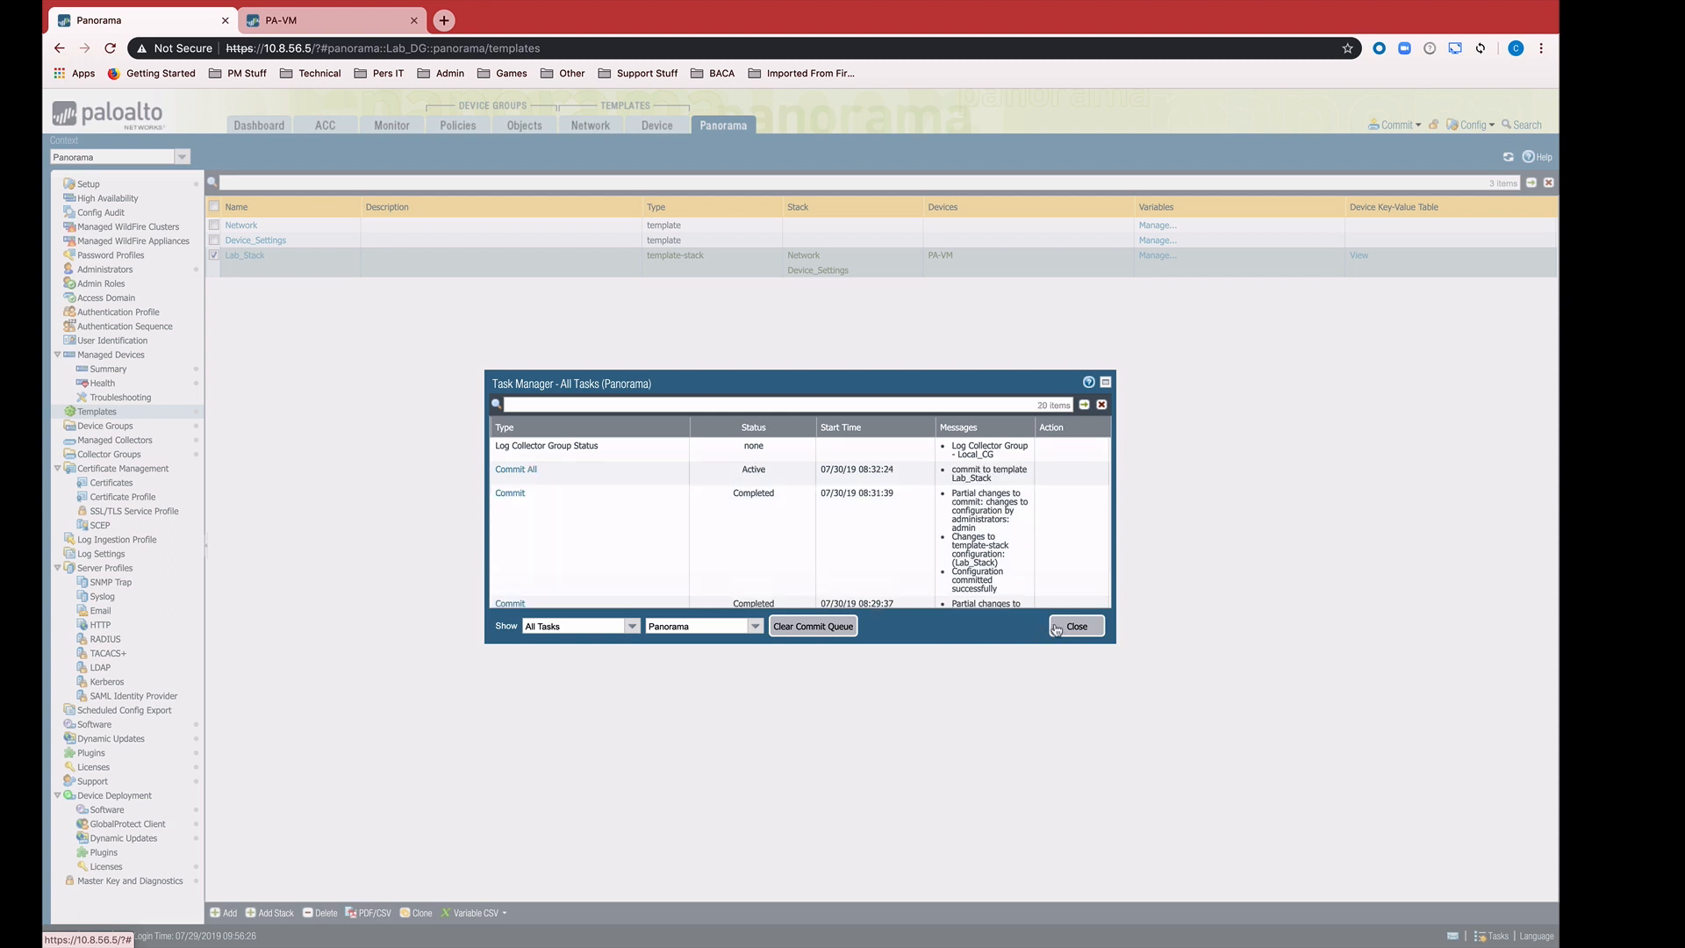
pyautogui.moveTo(1043, 626)
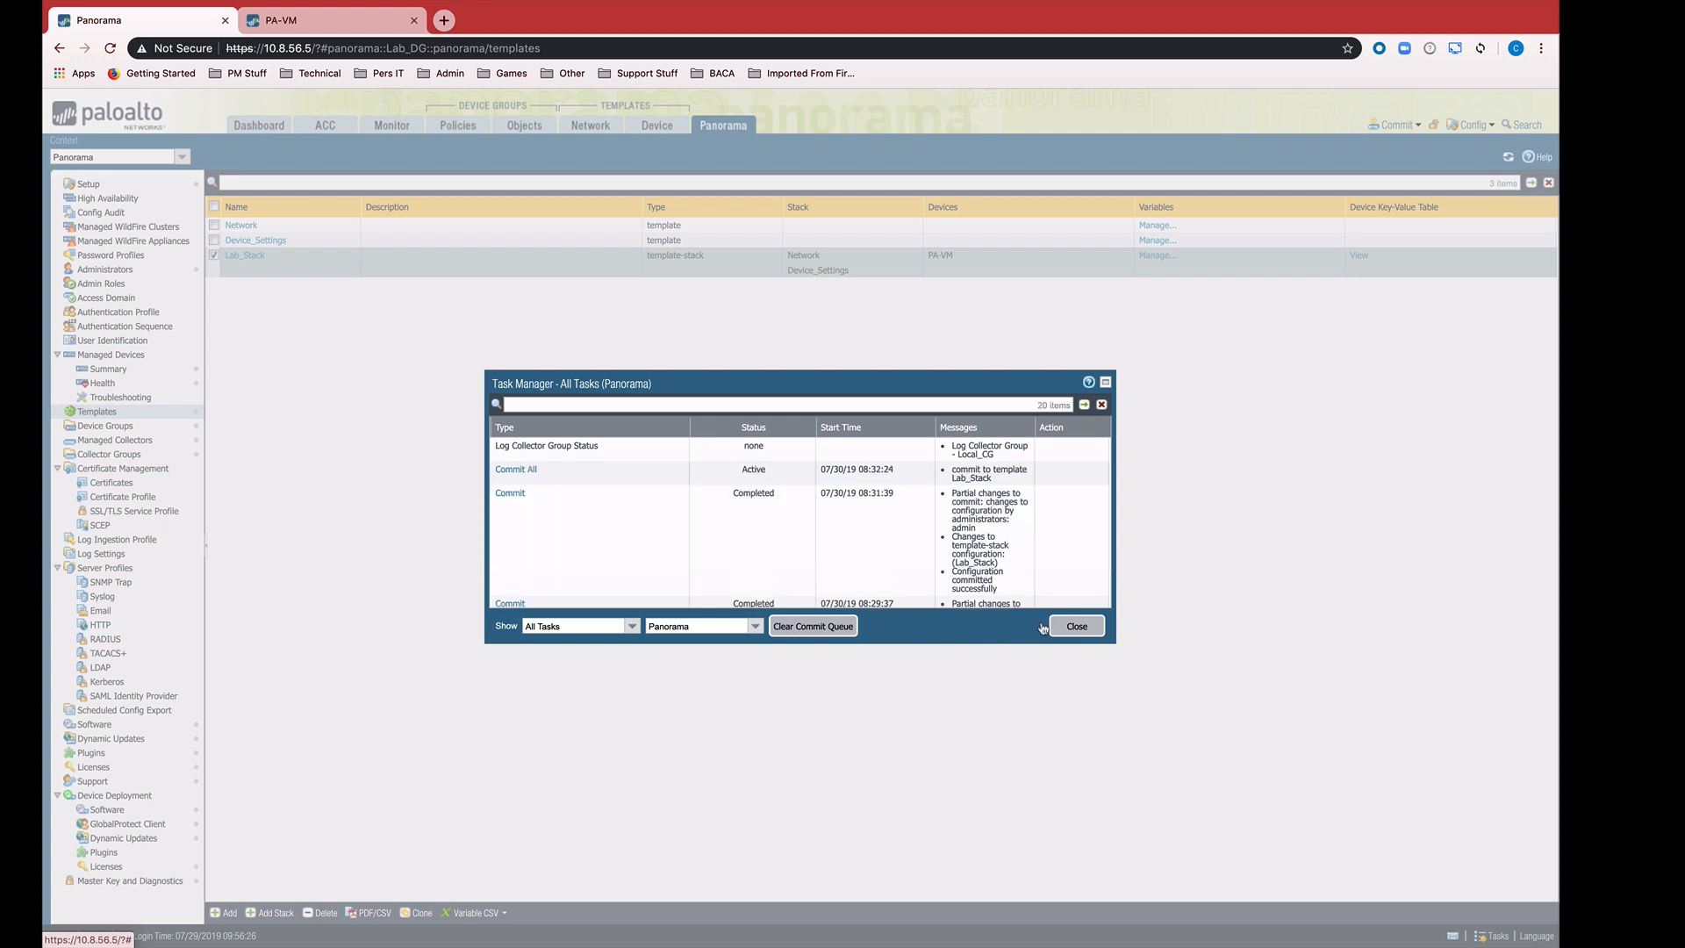
pyautogui.moveTo(515, 470)
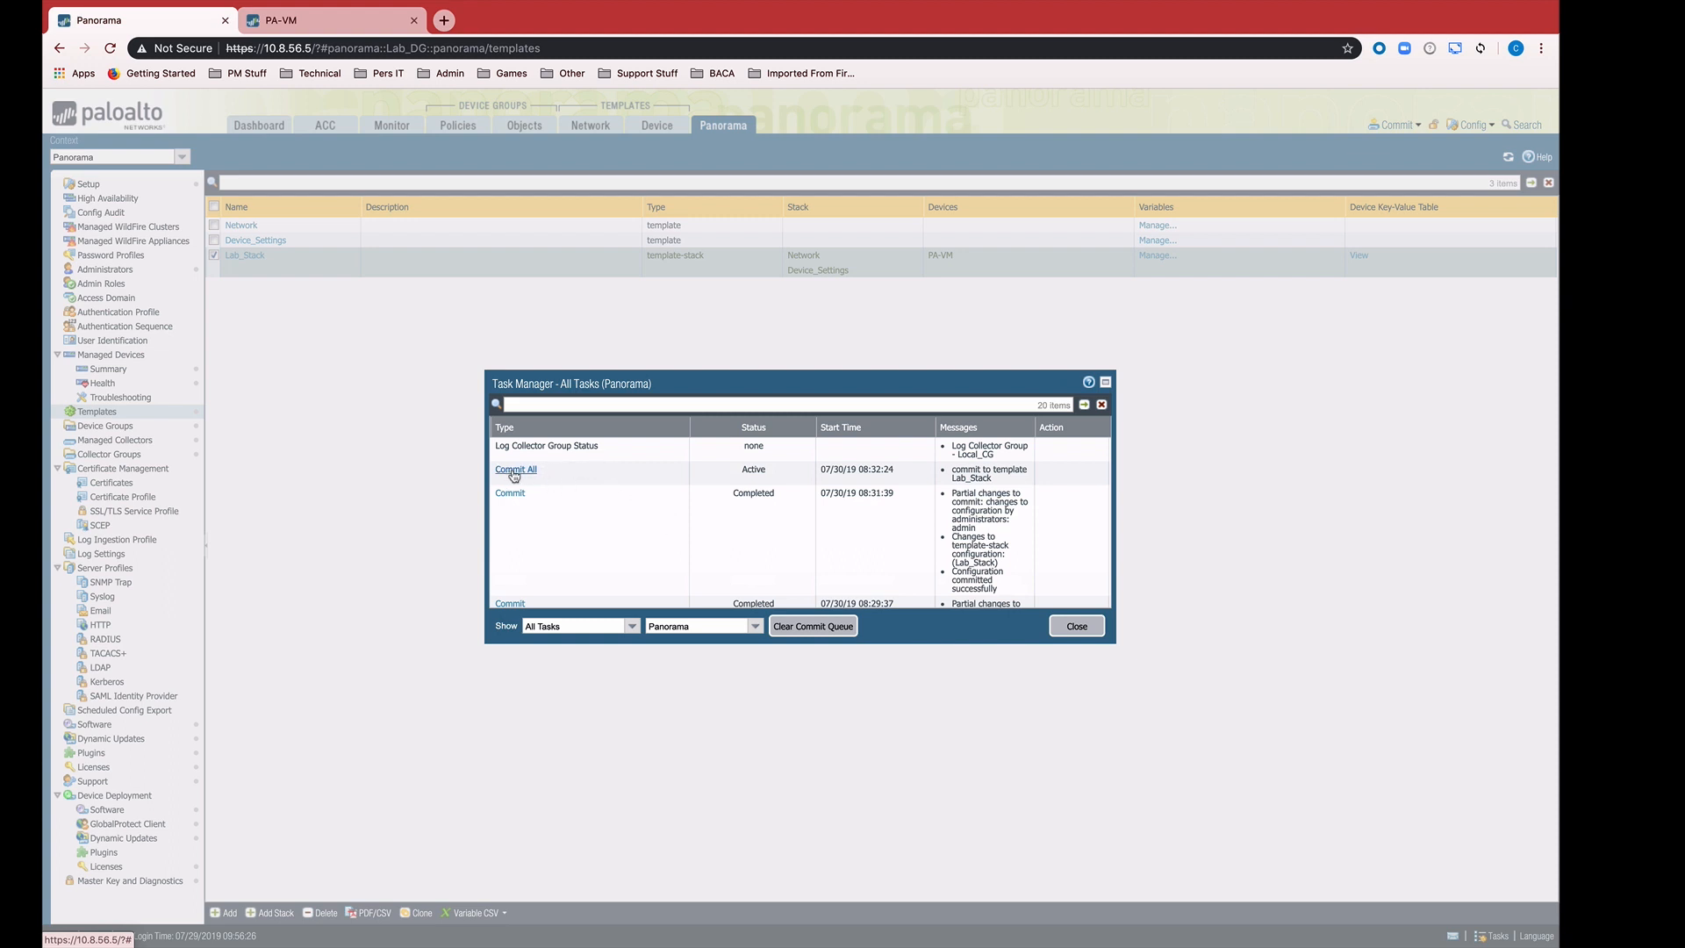
pyautogui.click(515, 469)
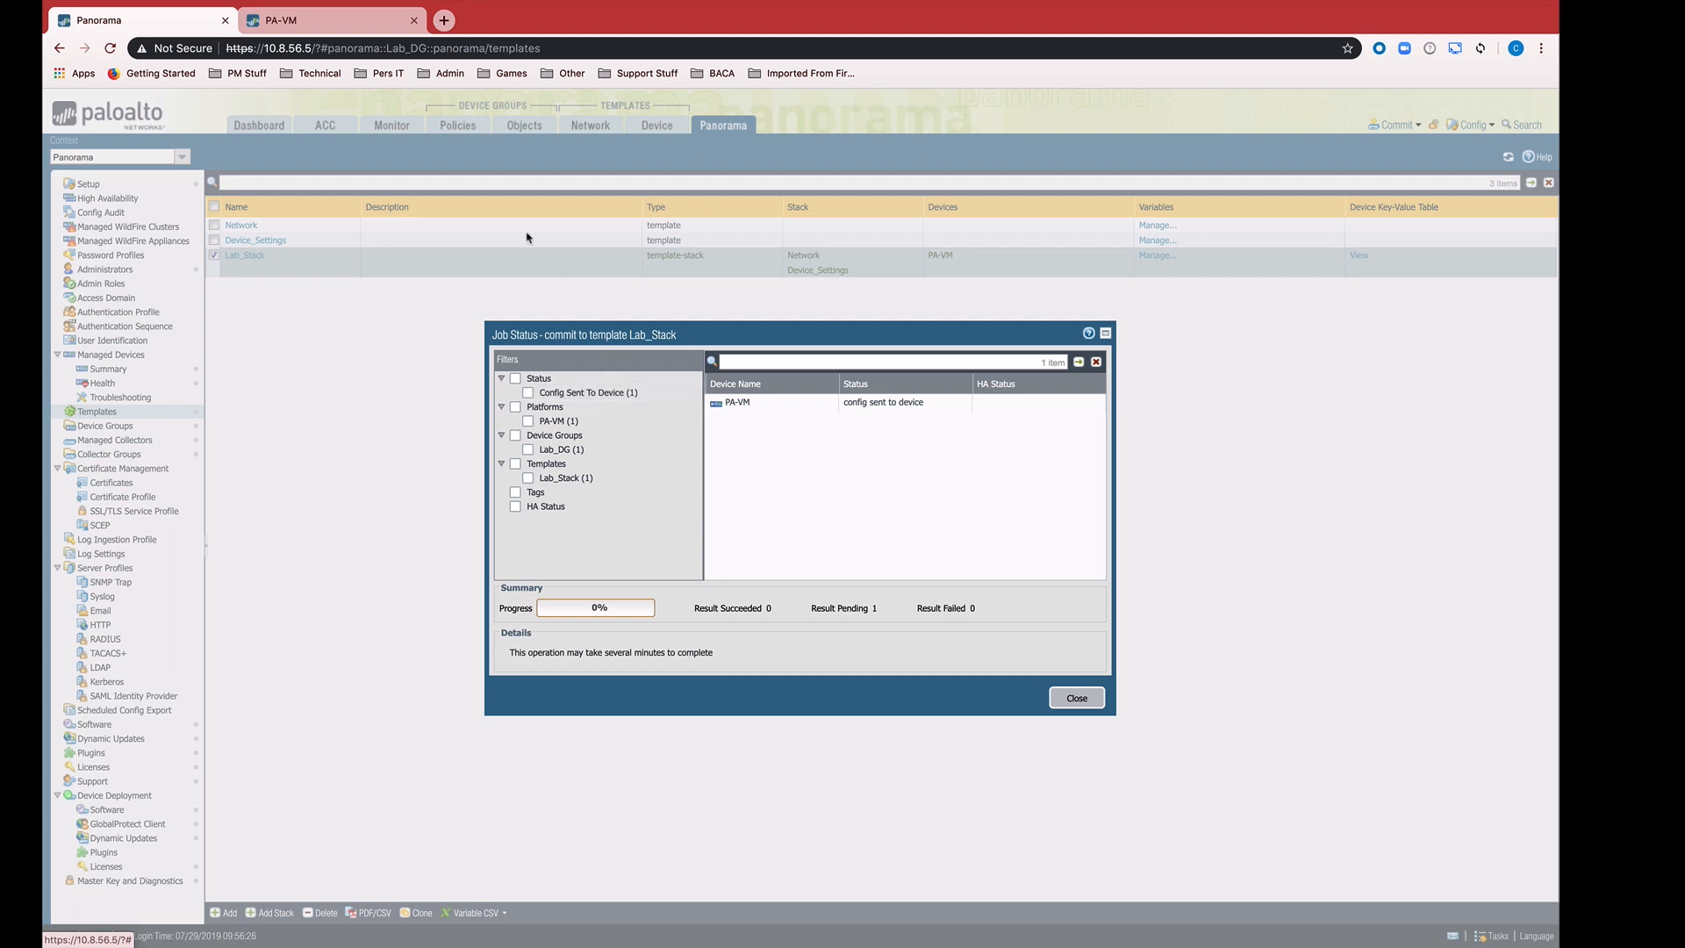
pyautogui.click(279, 20)
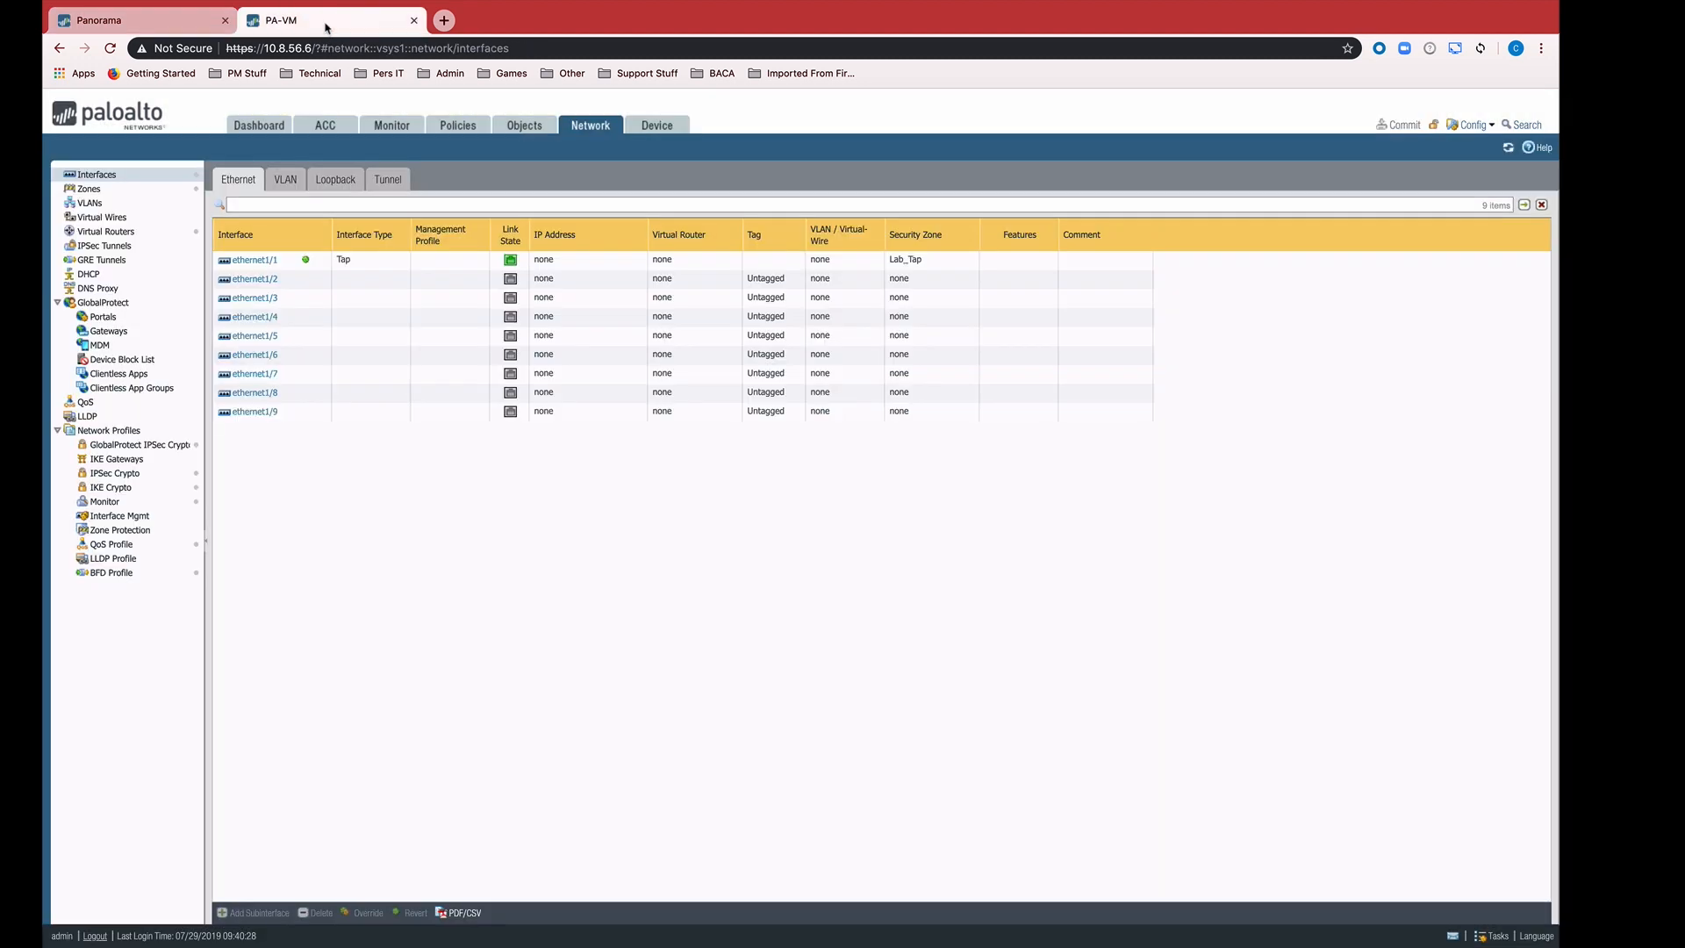
pyautogui.moveTo(1492, 936)
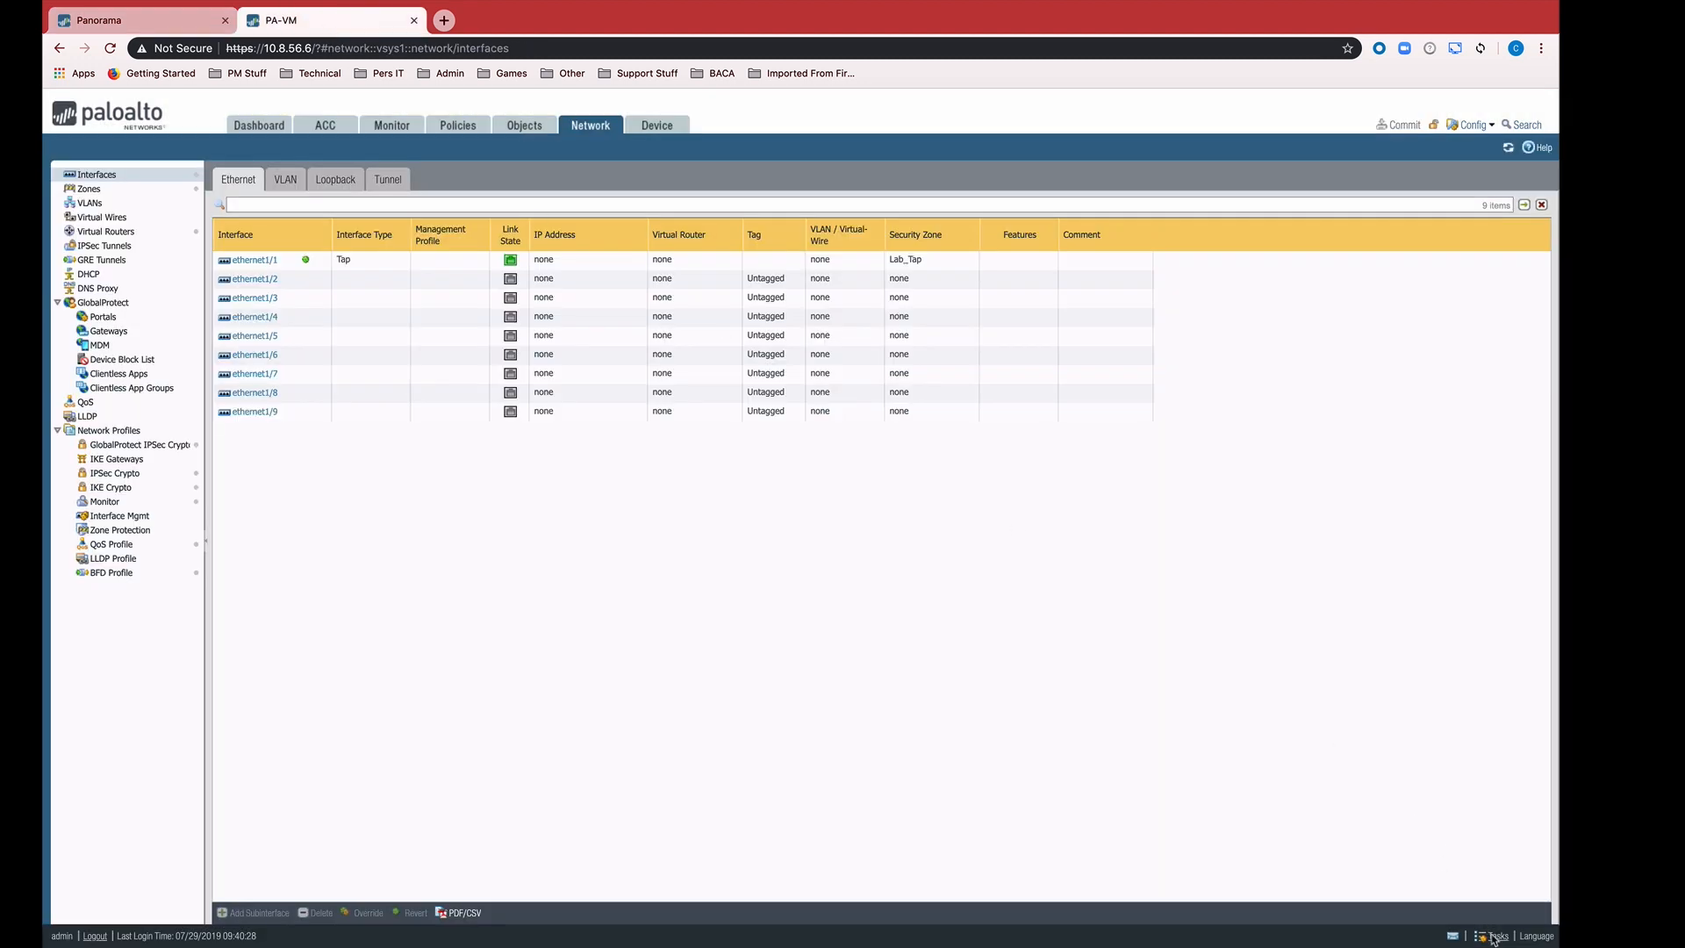
# Confirm the Commit All finished in PA-VM's task list, then move to the adept-panorama01 dashboard
pyautogui.click(1494, 934)
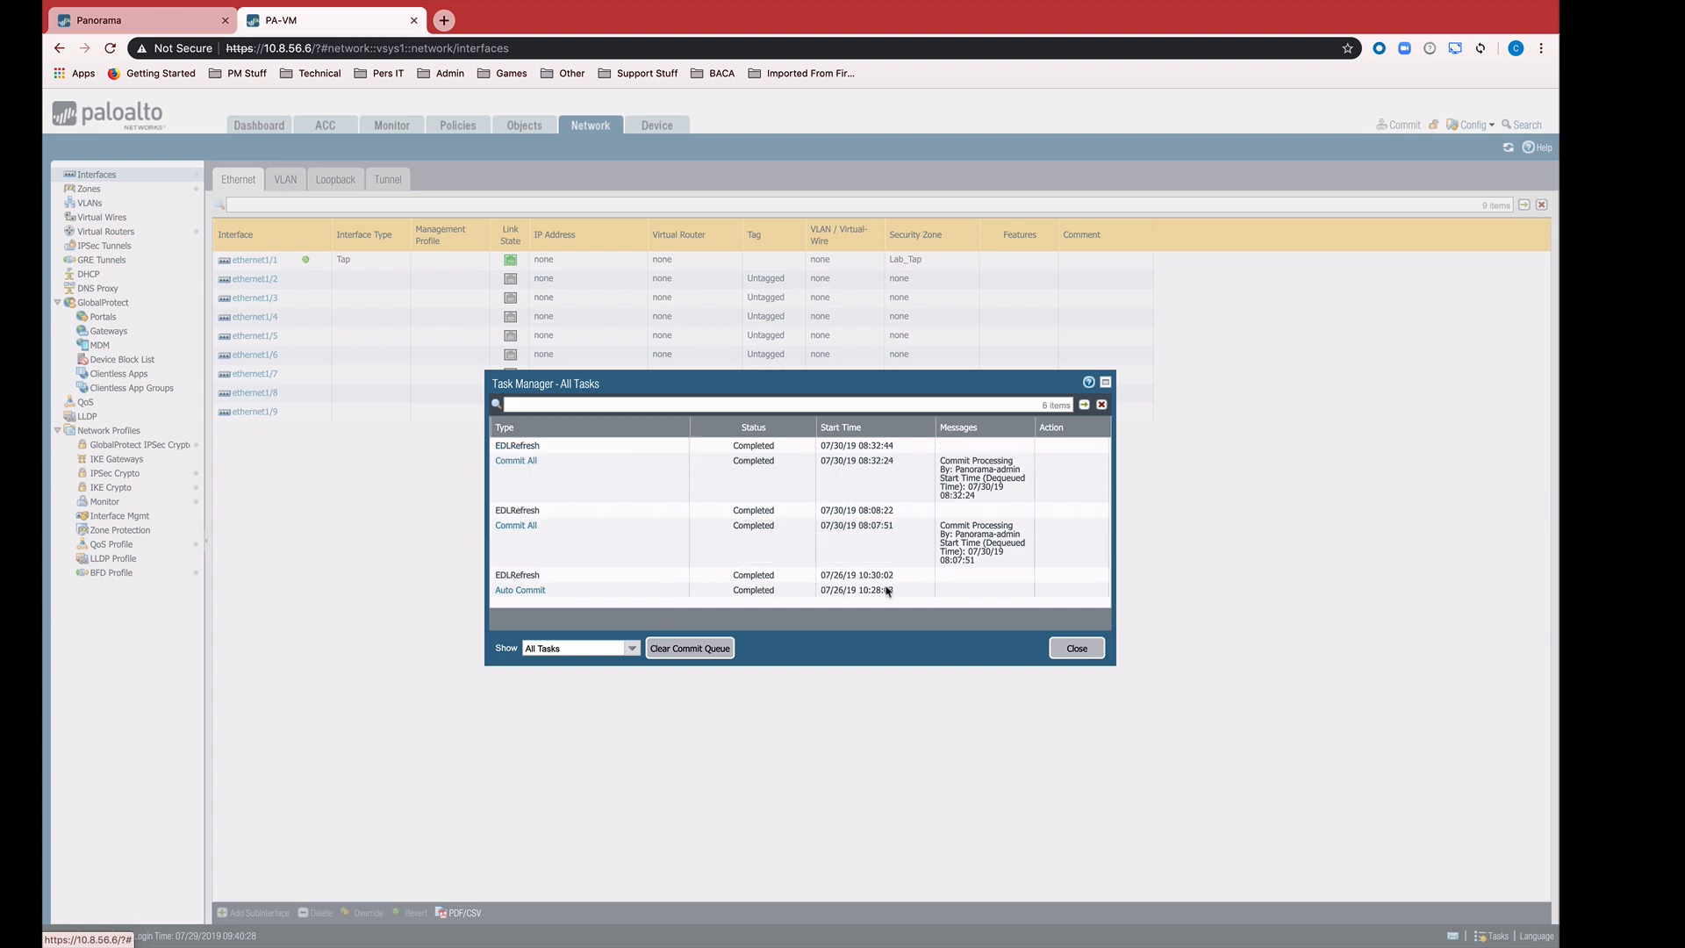
pyautogui.click(1074, 647)
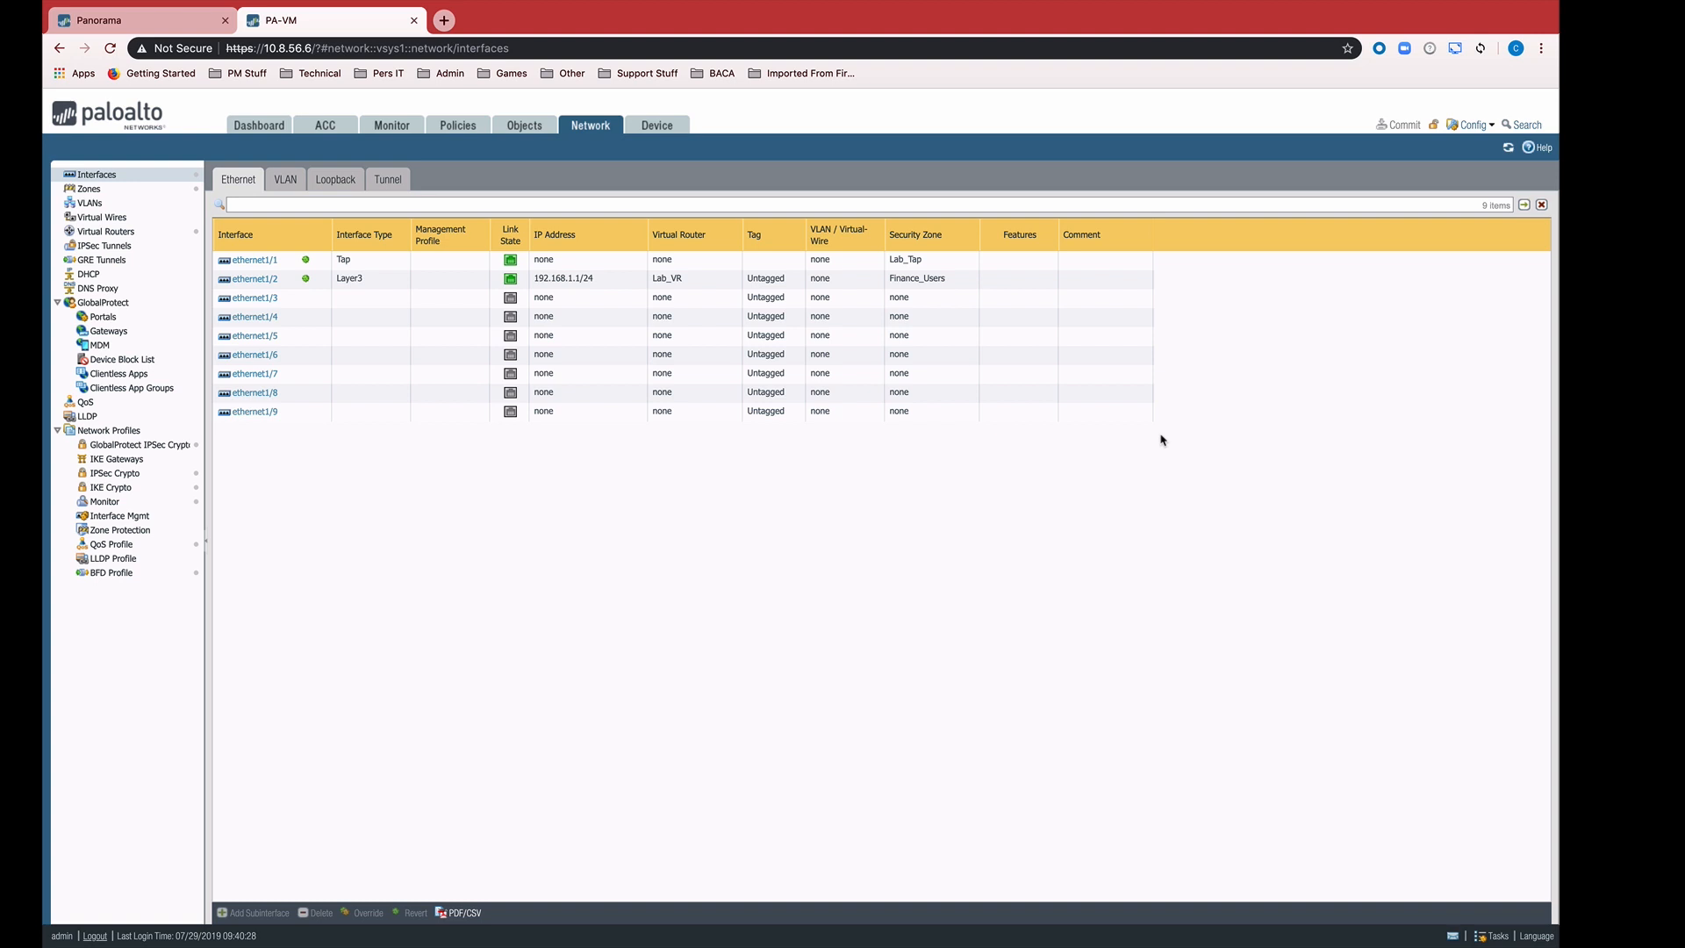
pyautogui.click(140, 19)
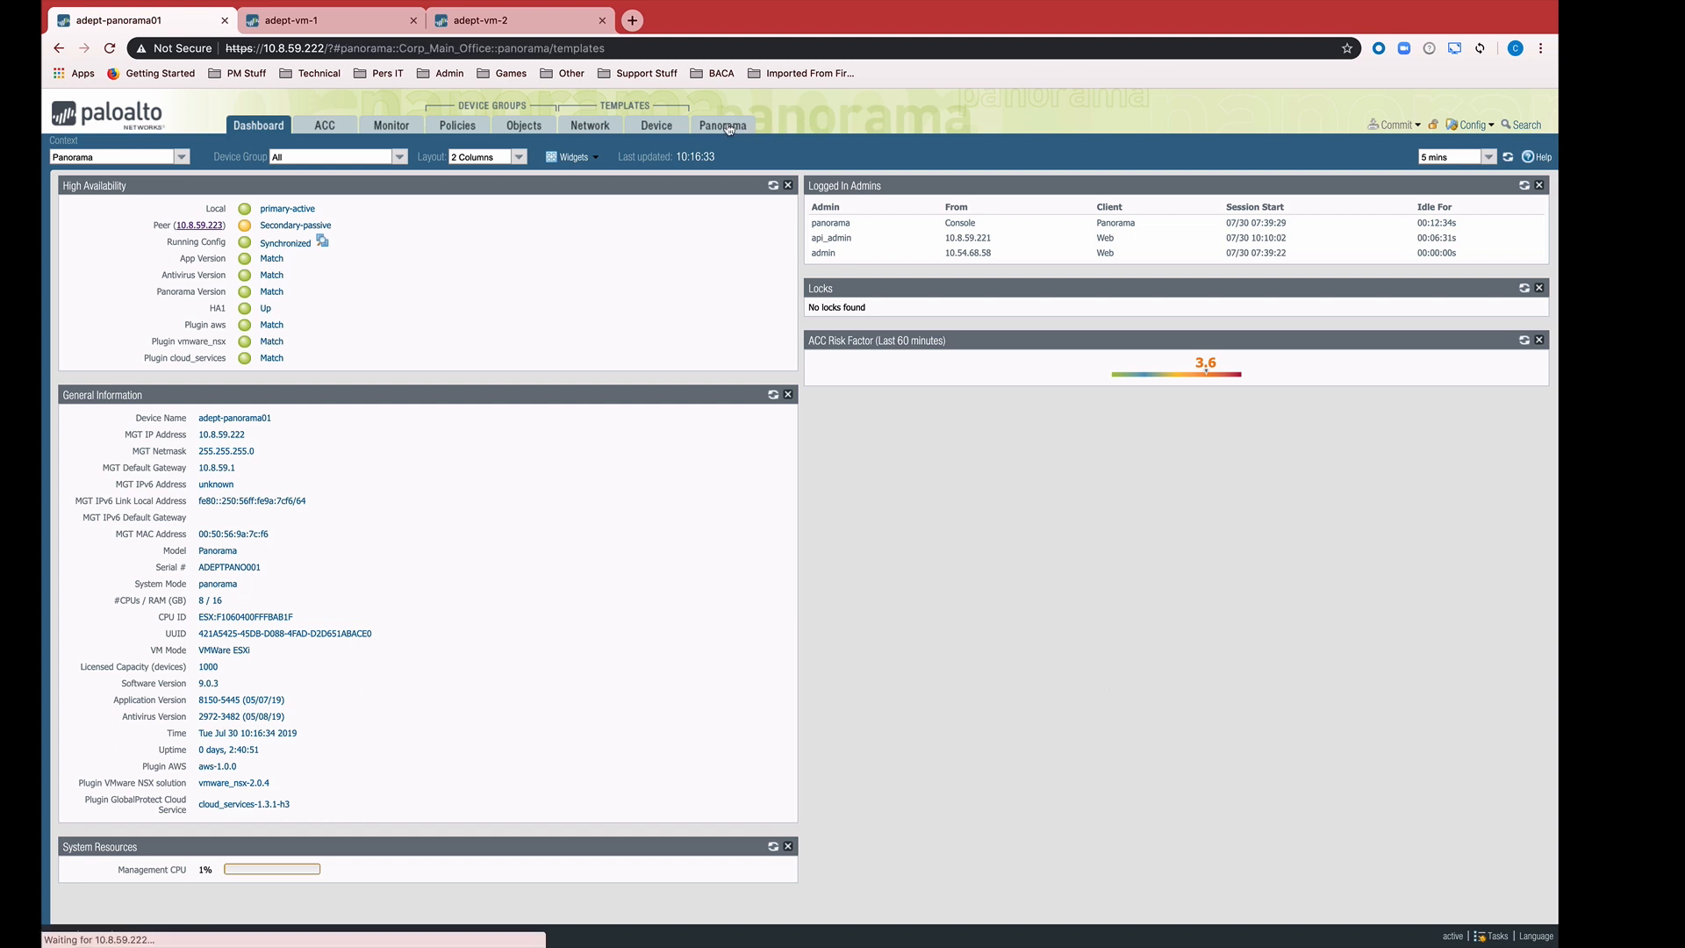
# Open the Templates page on adept-panorama01 to see the Corp_Stack_LS stack
pyautogui.click(722, 125)
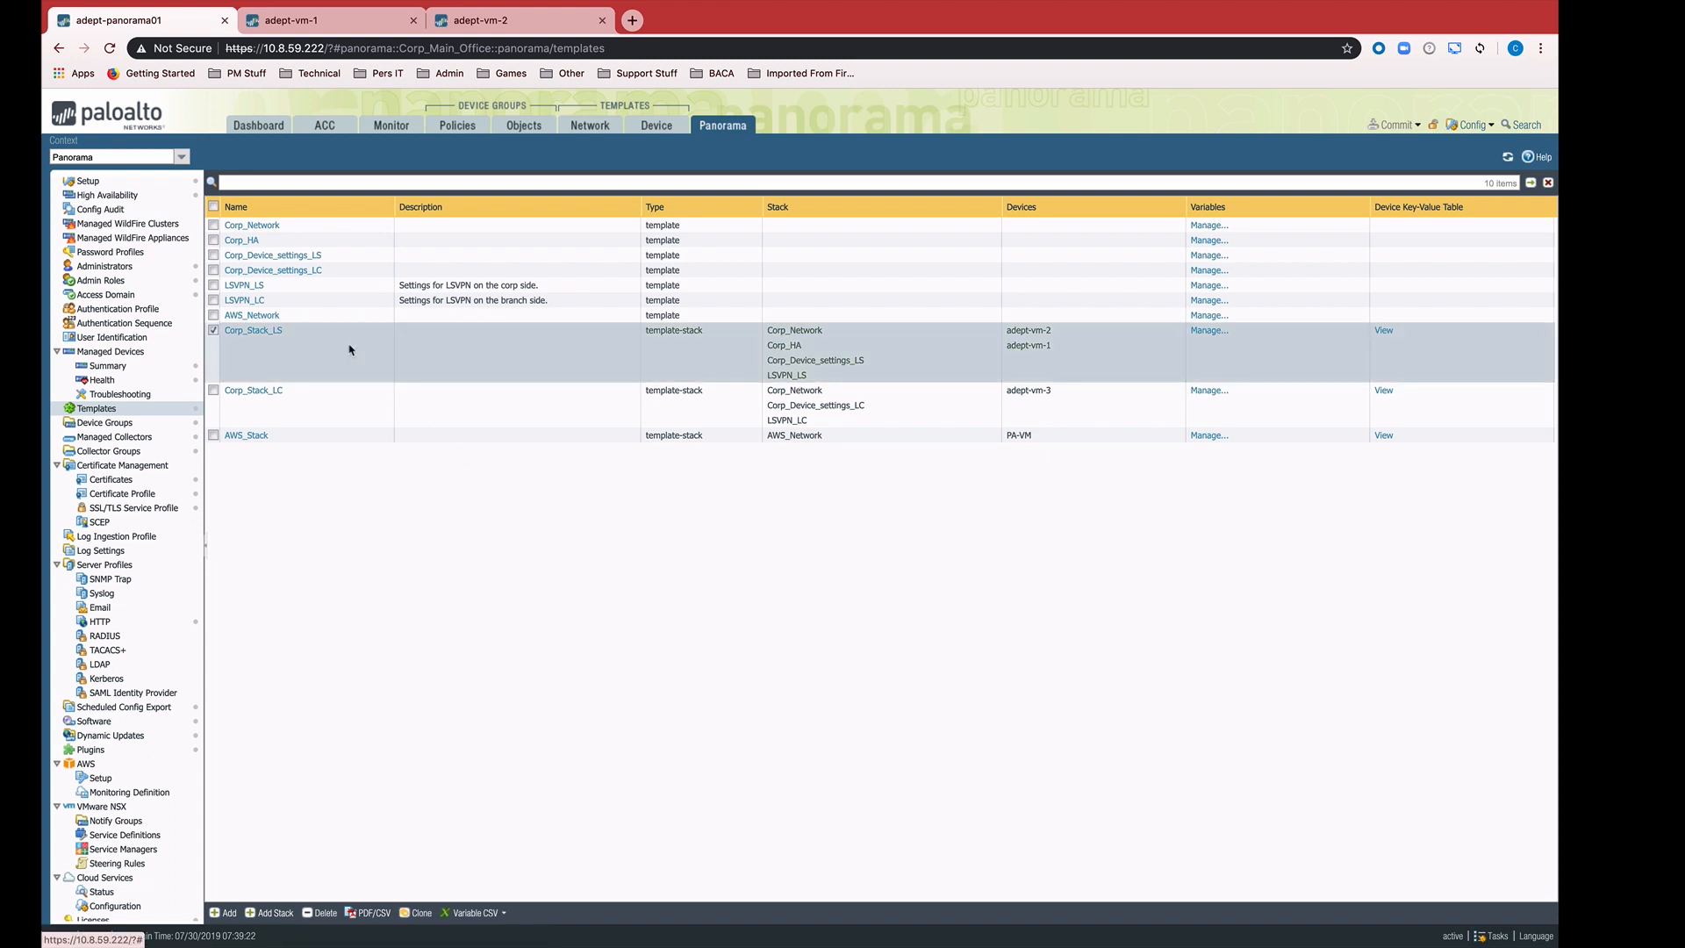
pyautogui.moveTo(975, 354)
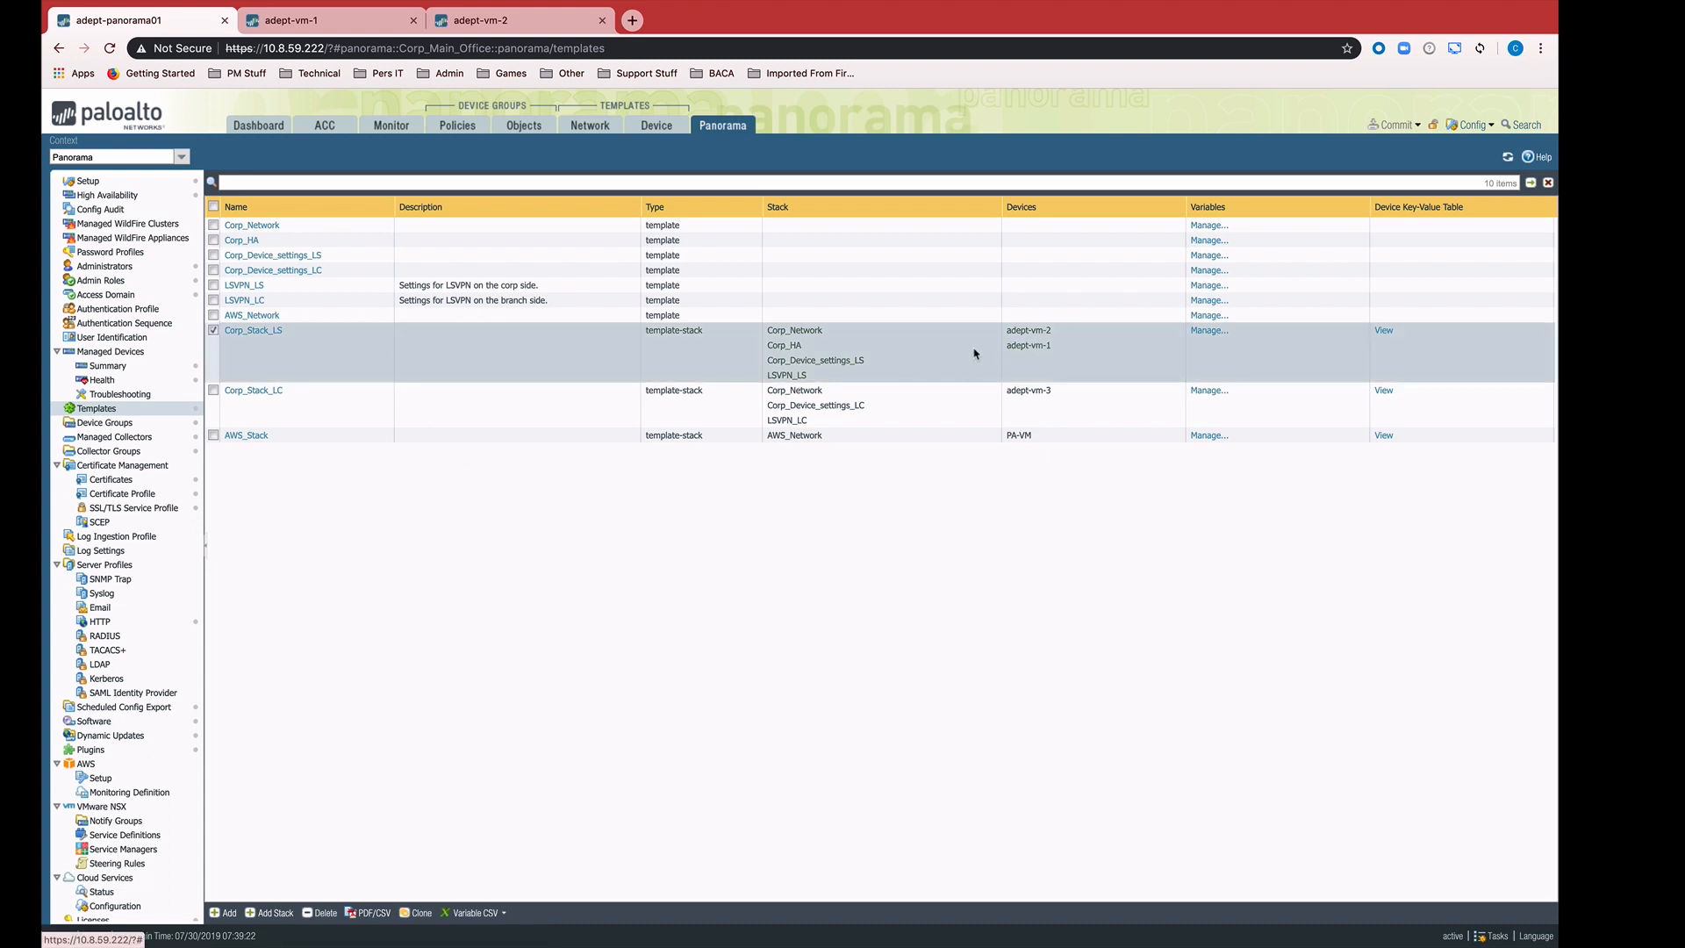
pyautogui.moveTo(889, 345)
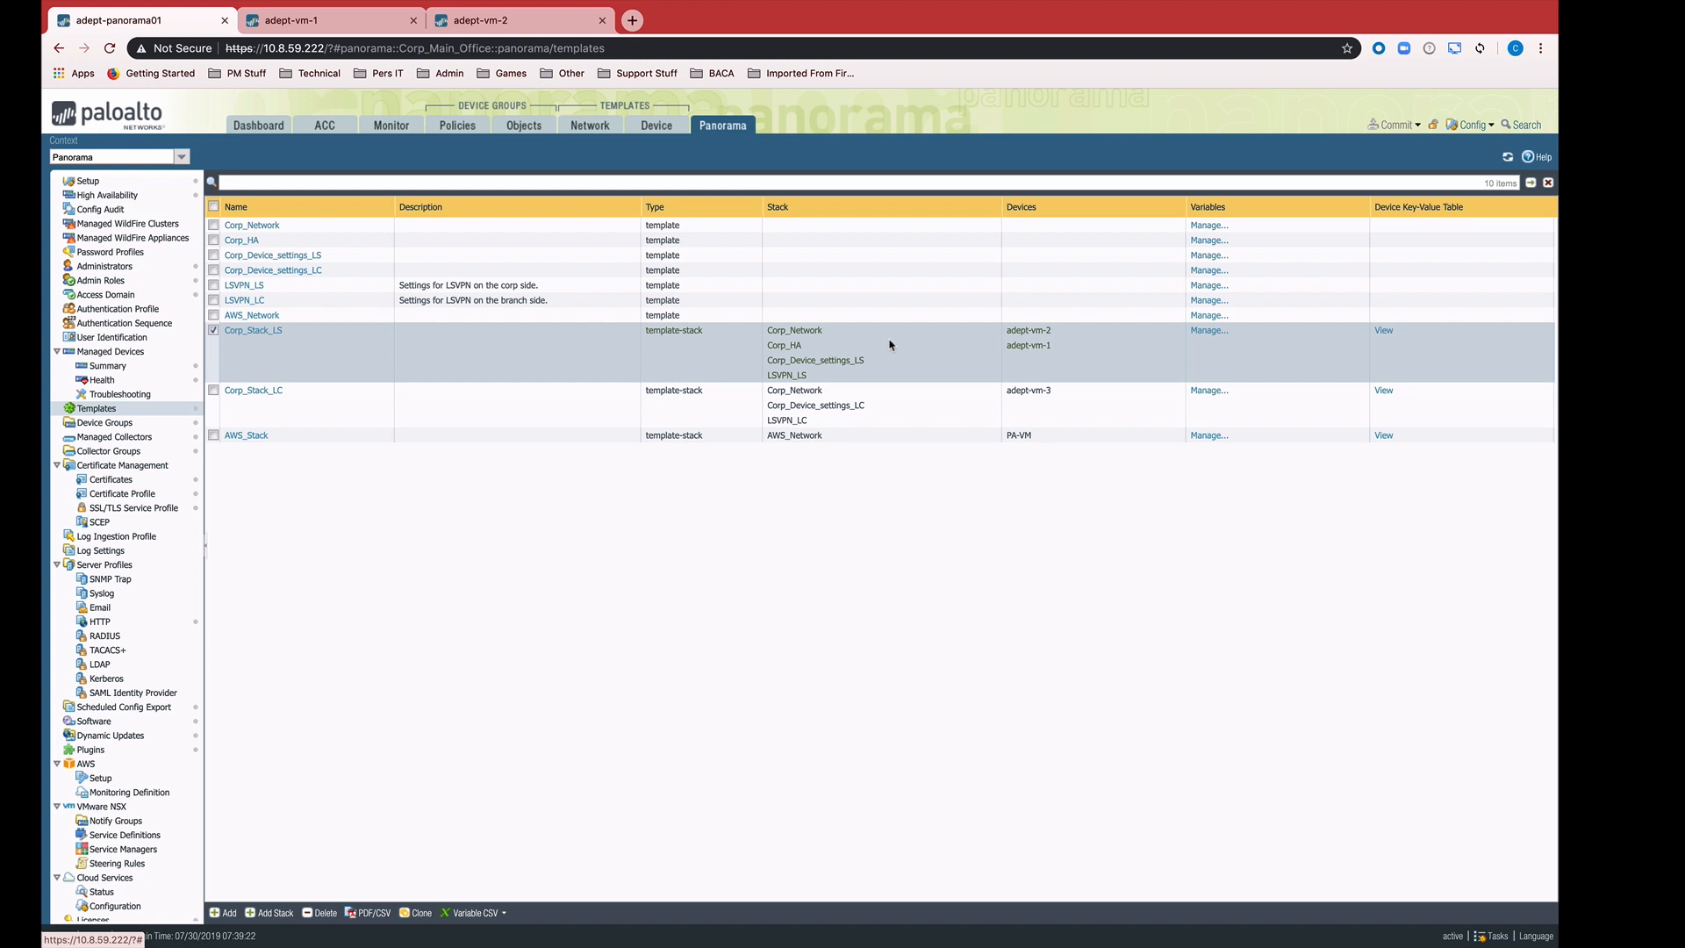
pyautogui.moveTo(799, 351)
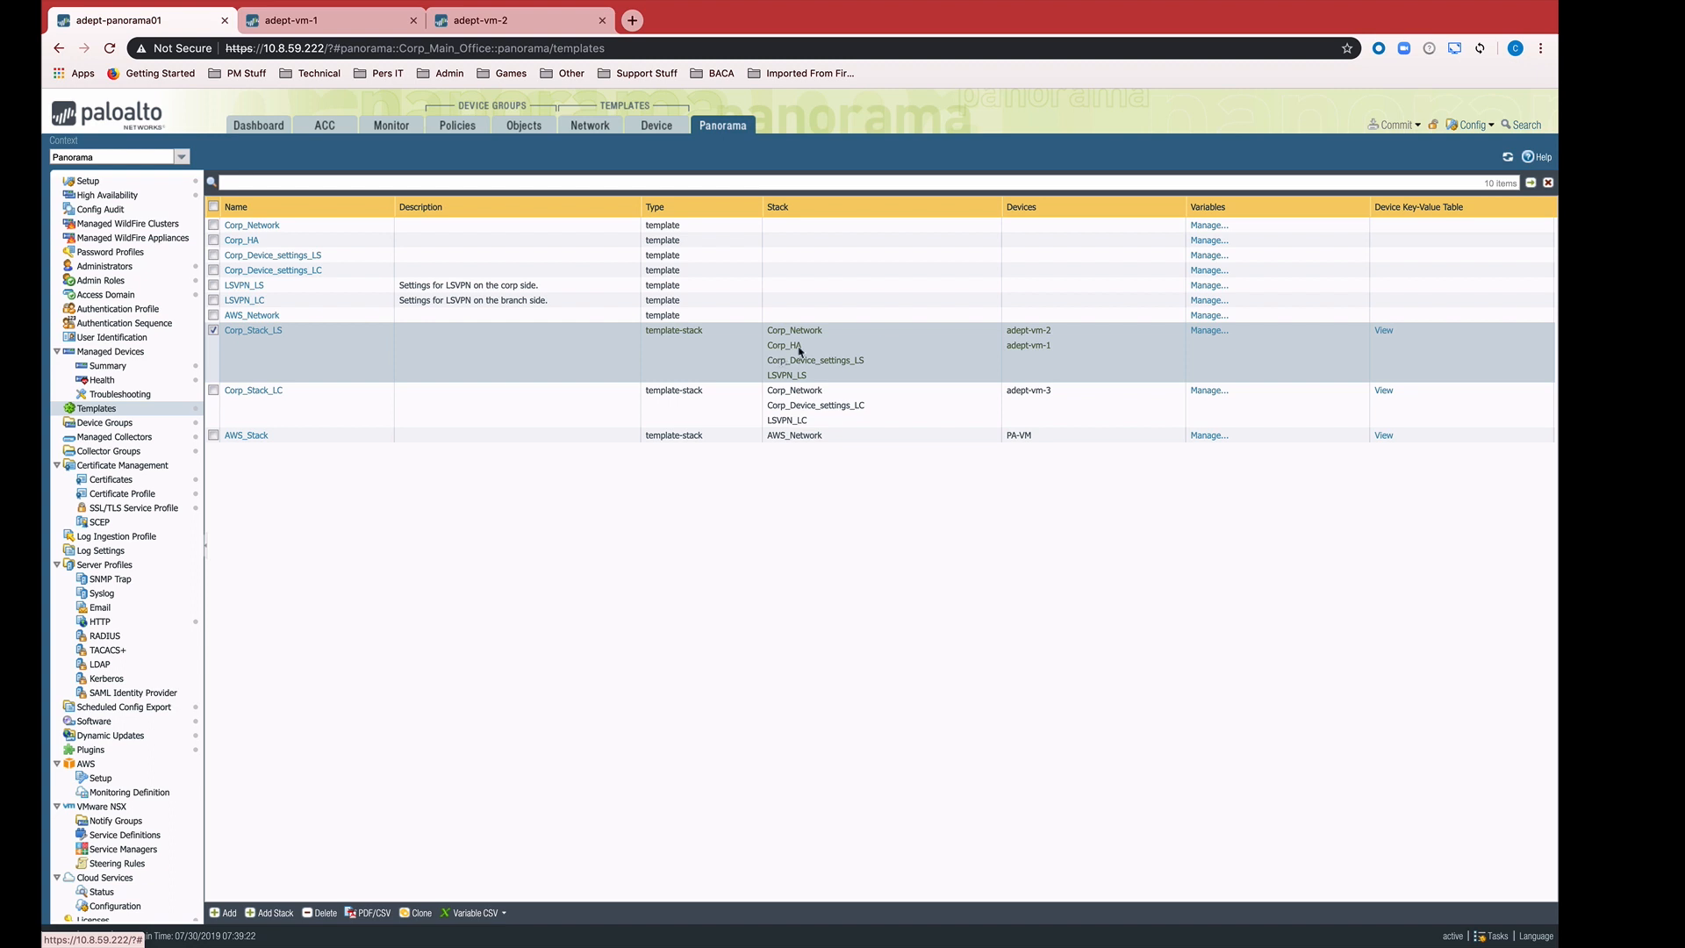
pyautogui.moveTo(813, 352)
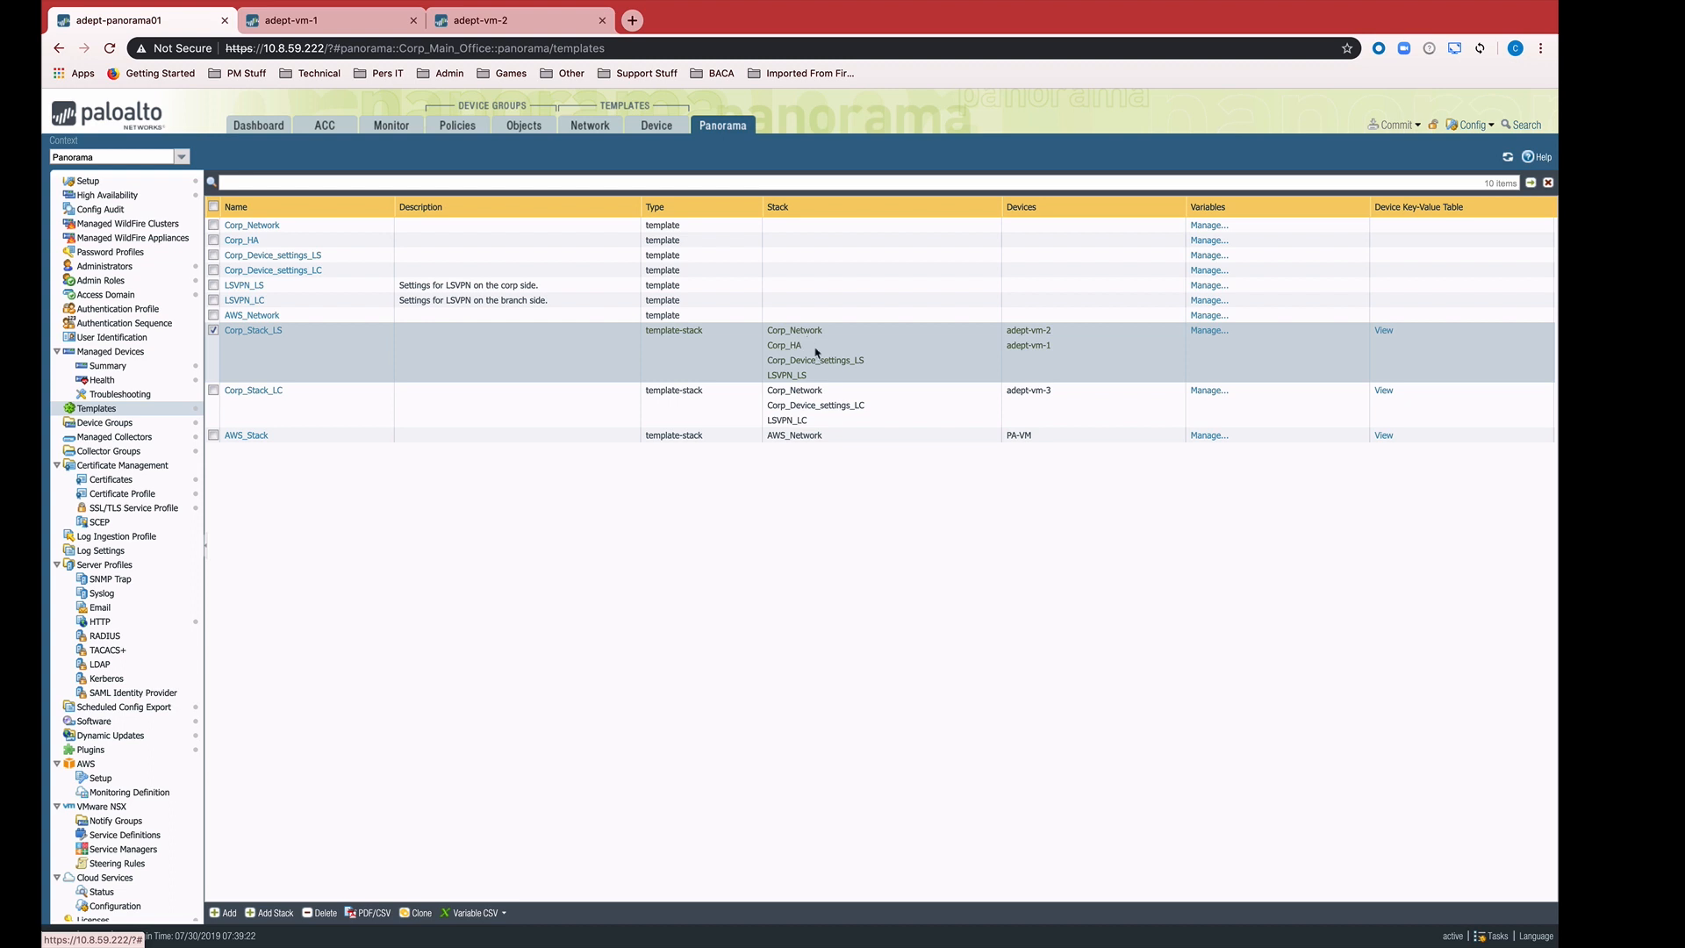
pyautogui.moveTo(811, 382)
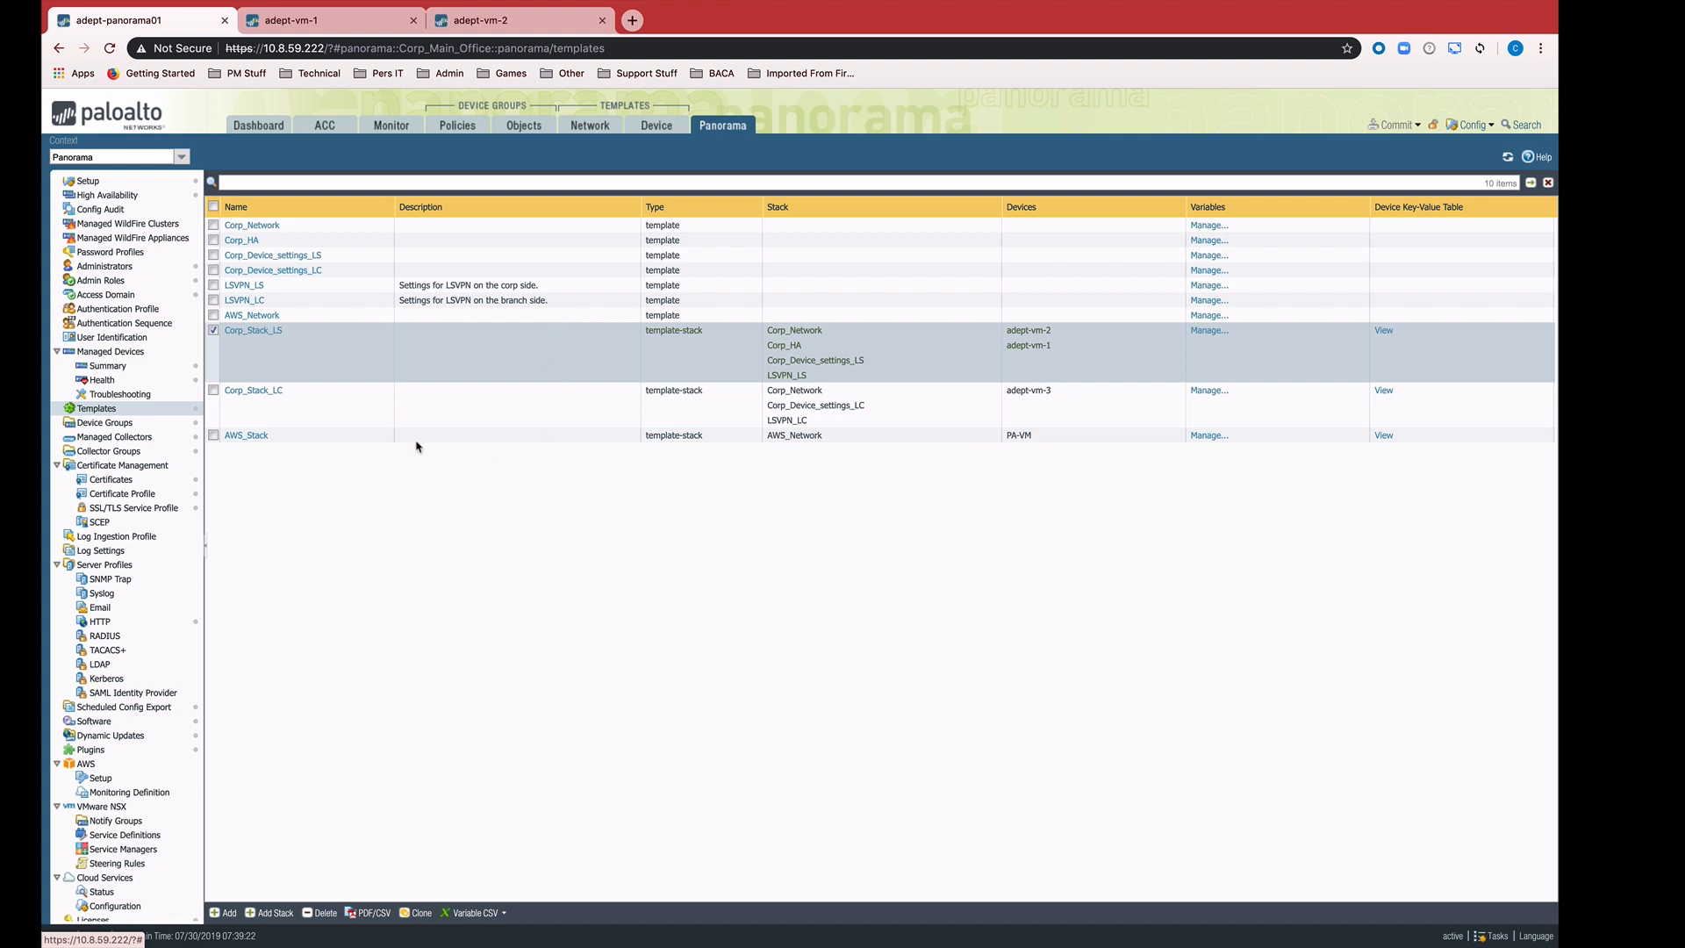
pyautogui.moveTo(326, 341)
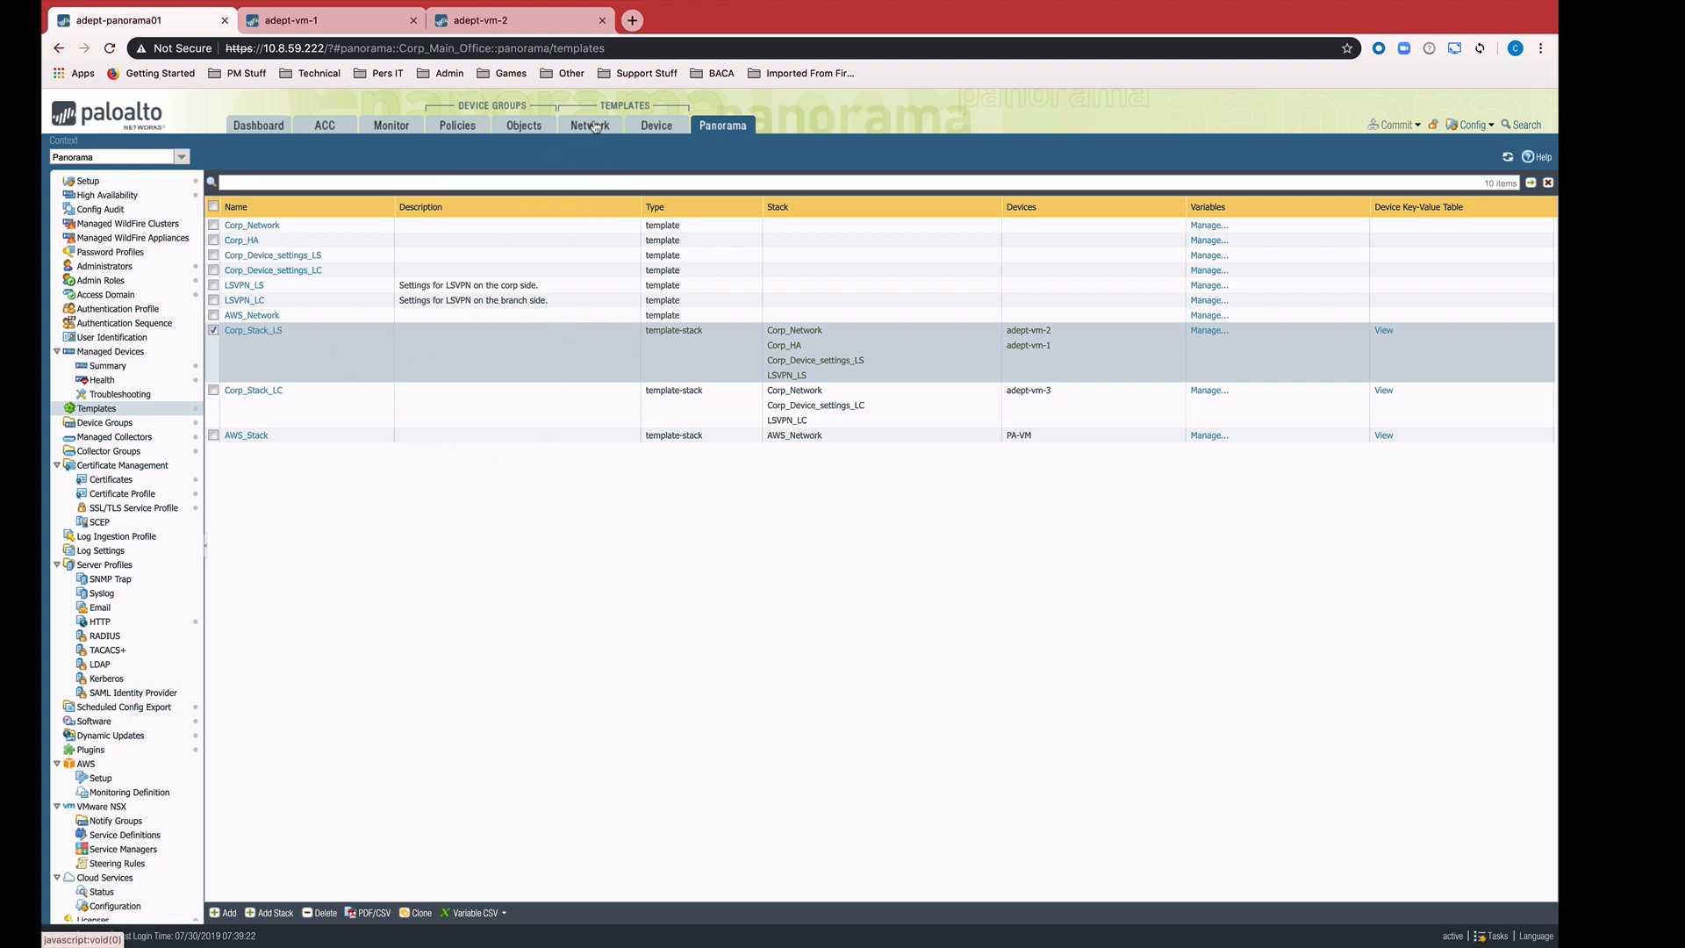
# Inspect Corp_Stack_LS interfaces ($Internet, $Office) and HA variables ($Group_ID, $Peer_HA_1, $Device_Priority)
pyautogui.click(589, 124)
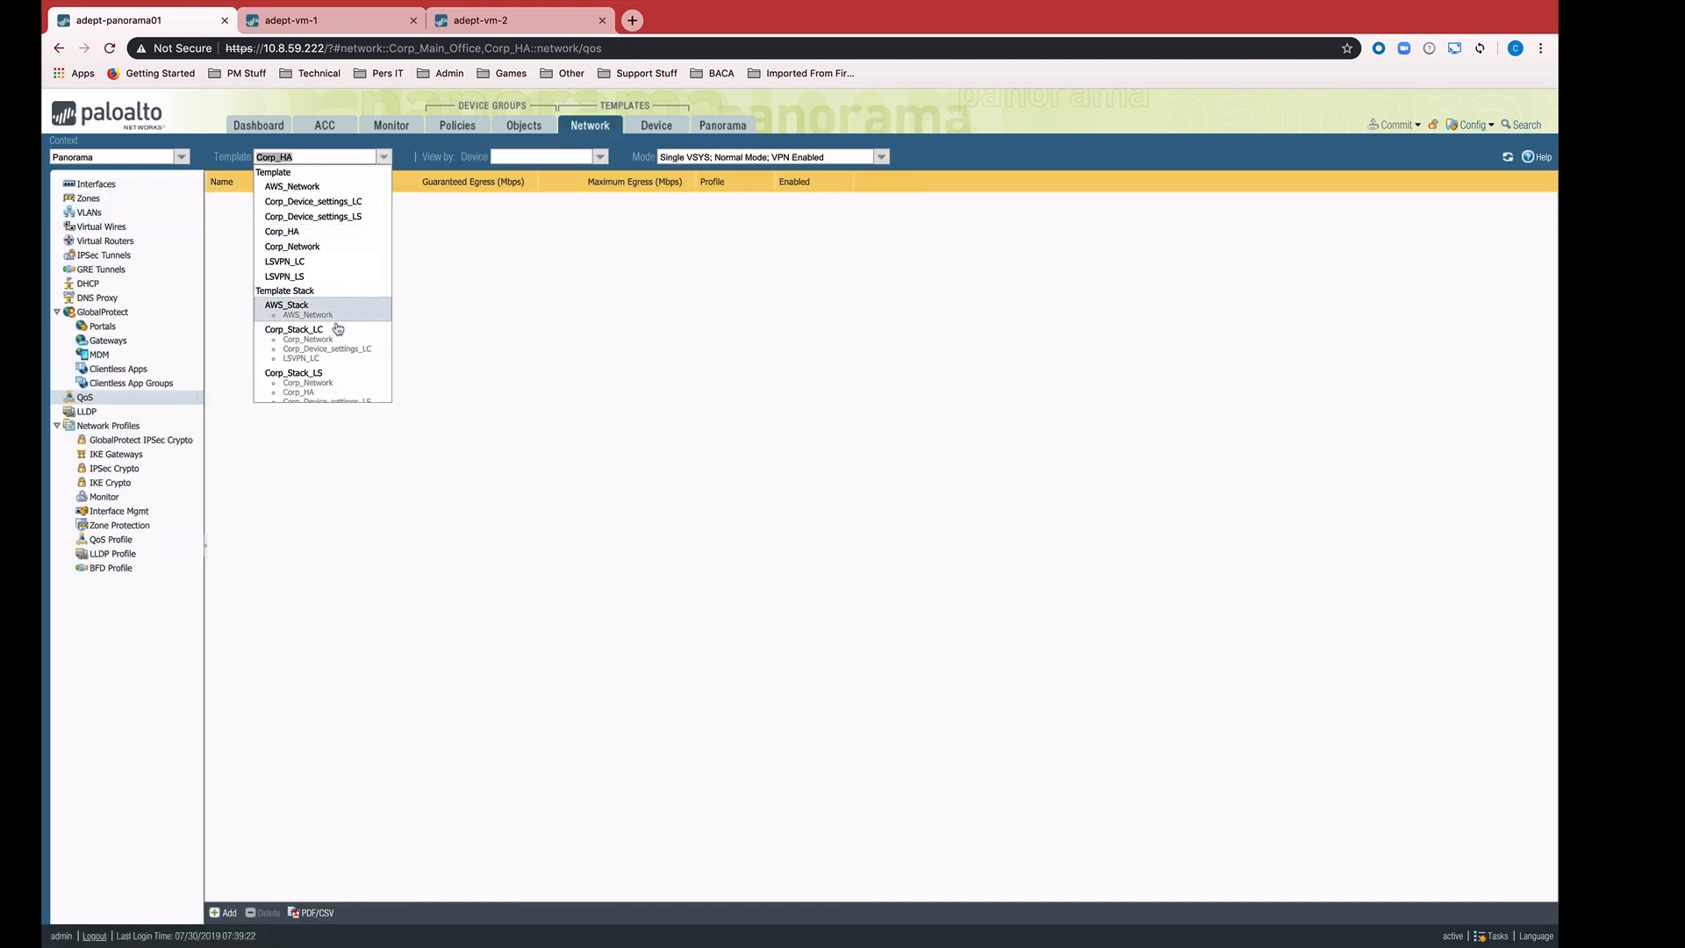
pyautogui.click(293, 372)
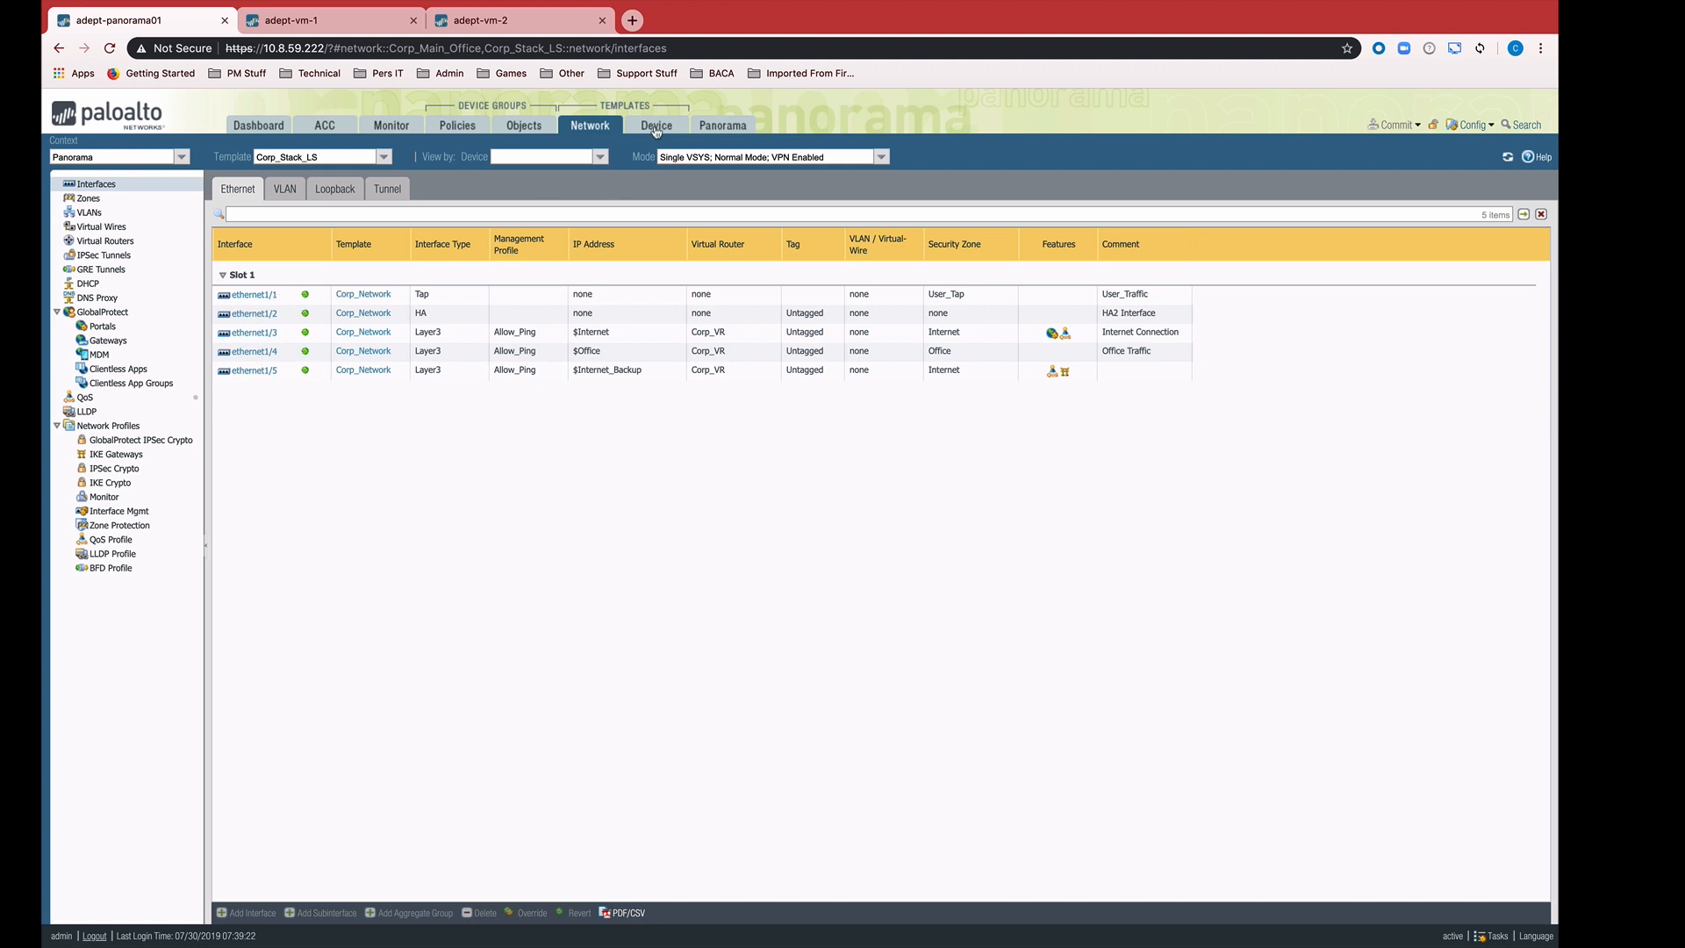
pyautogui.click(654, 125)
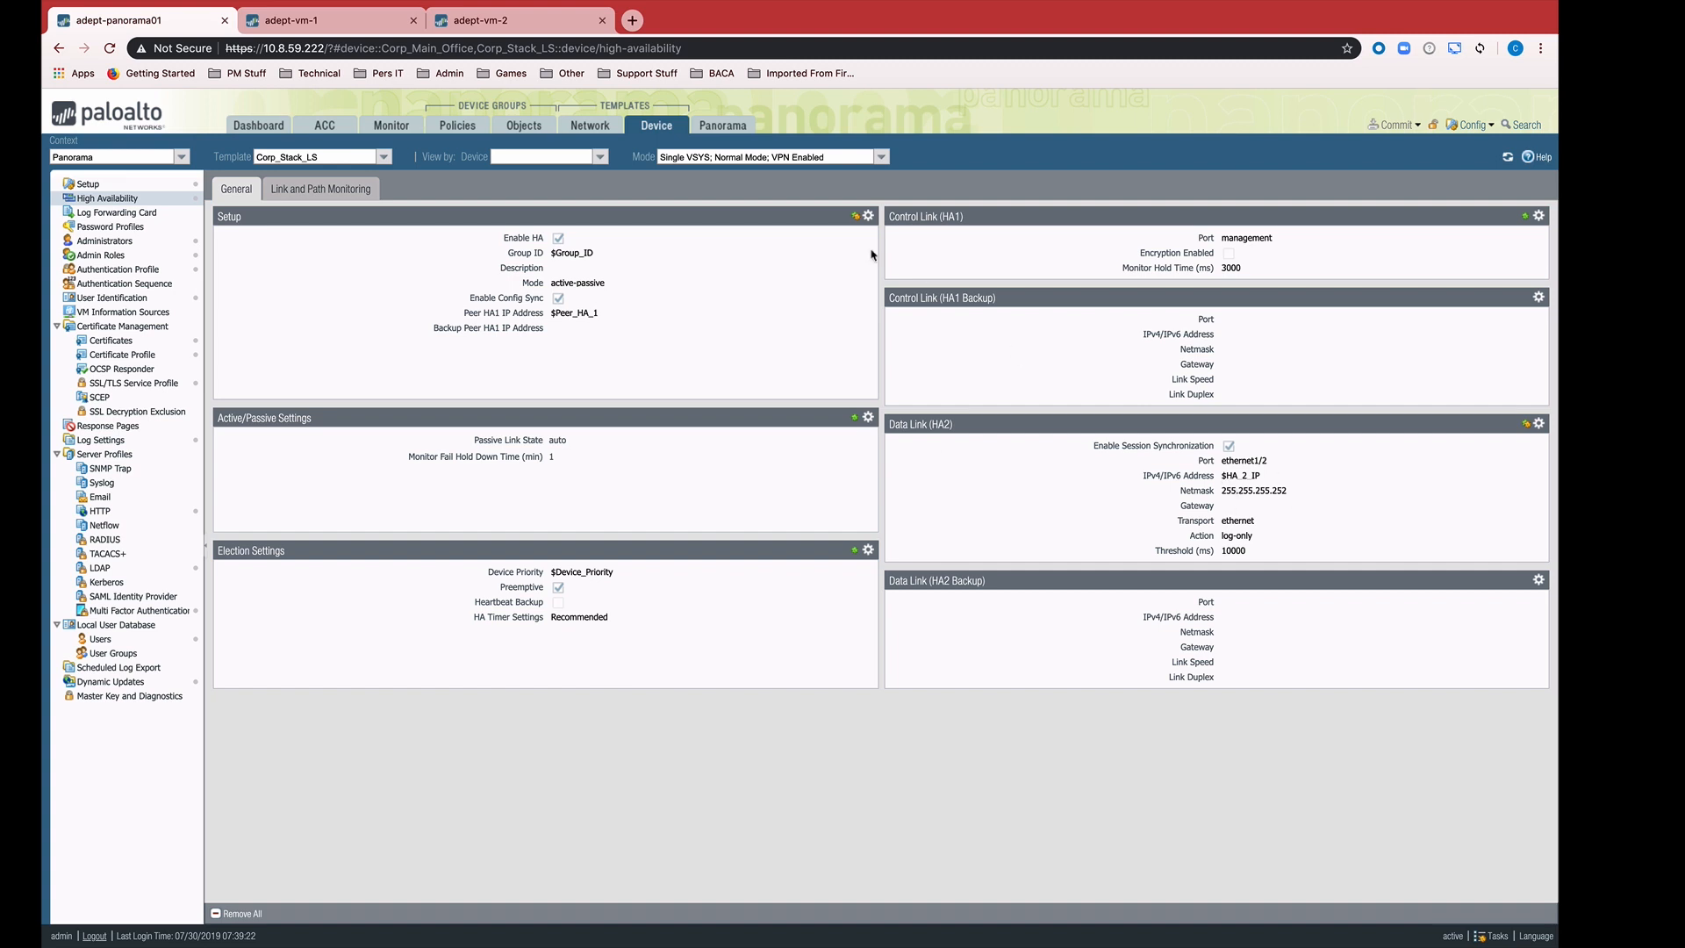
pyautogui.click(723, 124)
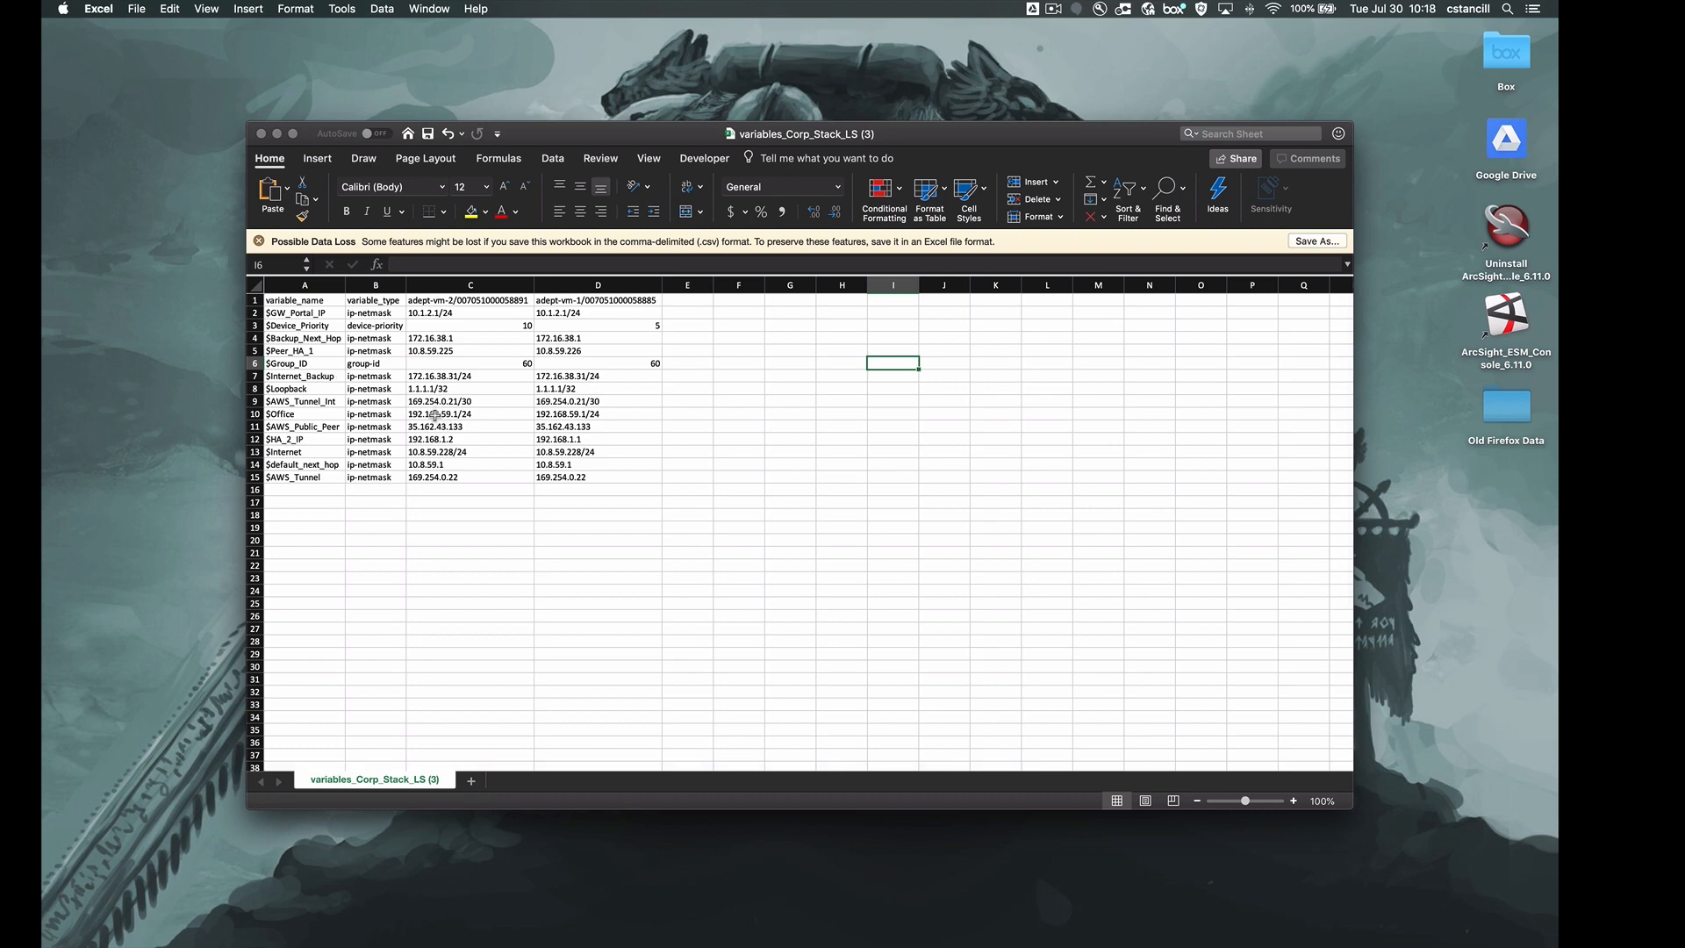
pyautogui.moveTo(494, 404)
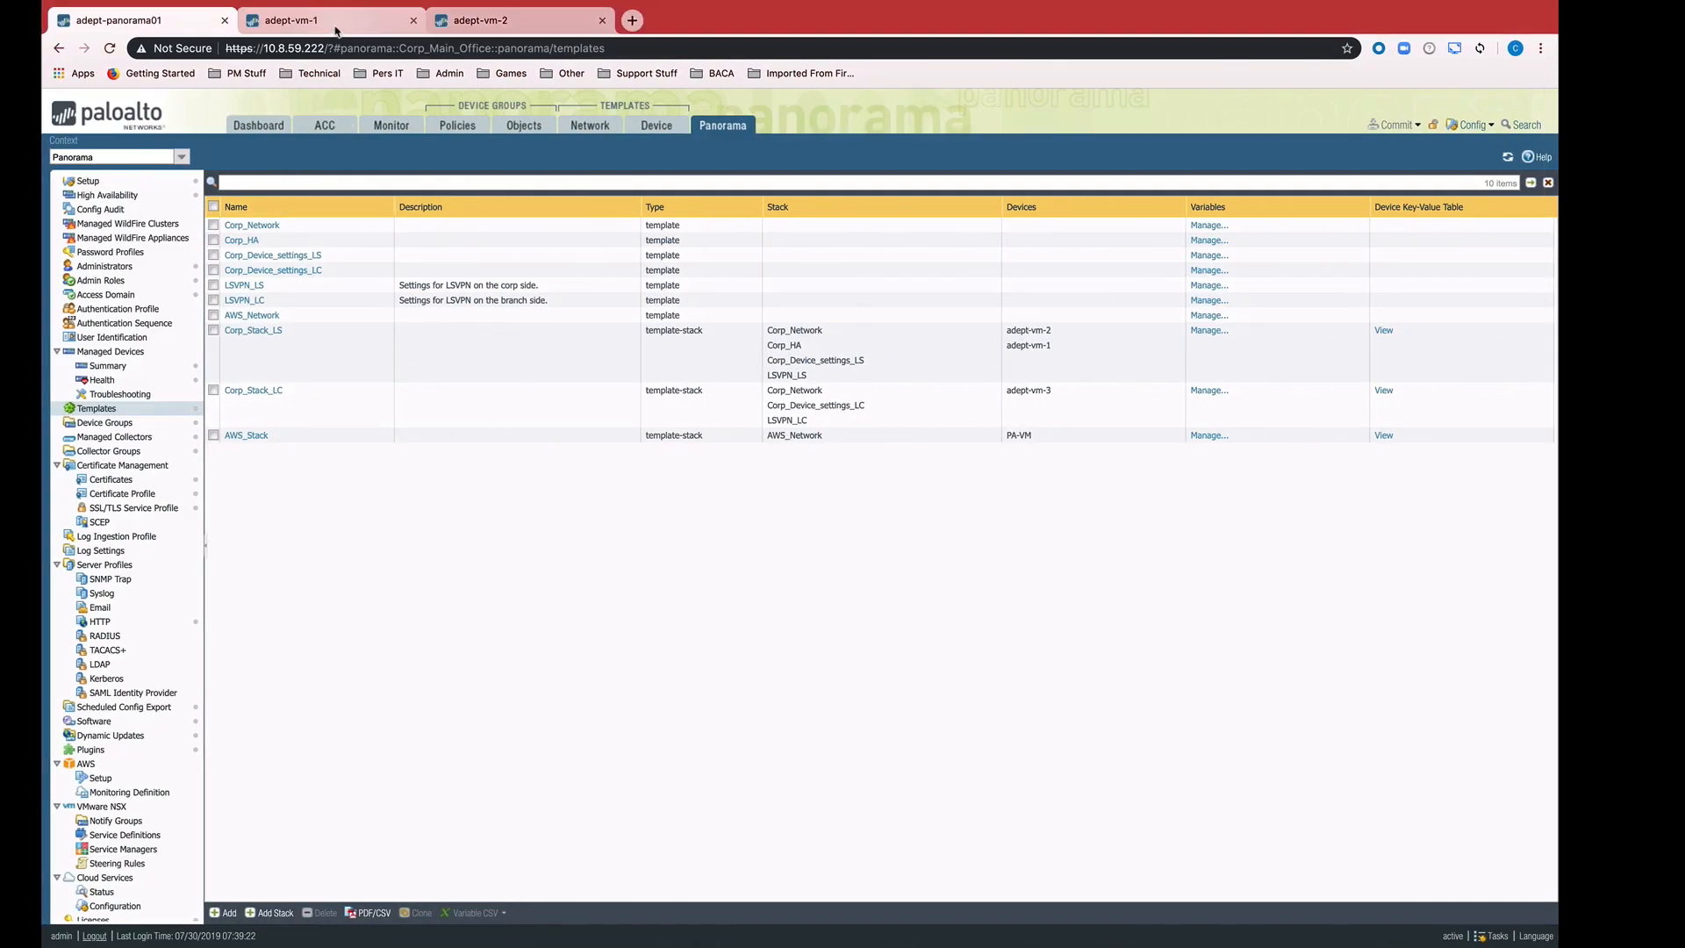
# Check variable interface addresses on adept-vm-1 and adept-vm-2, then open adept-vm-2's HA page
pyautogui.click(106, 365)
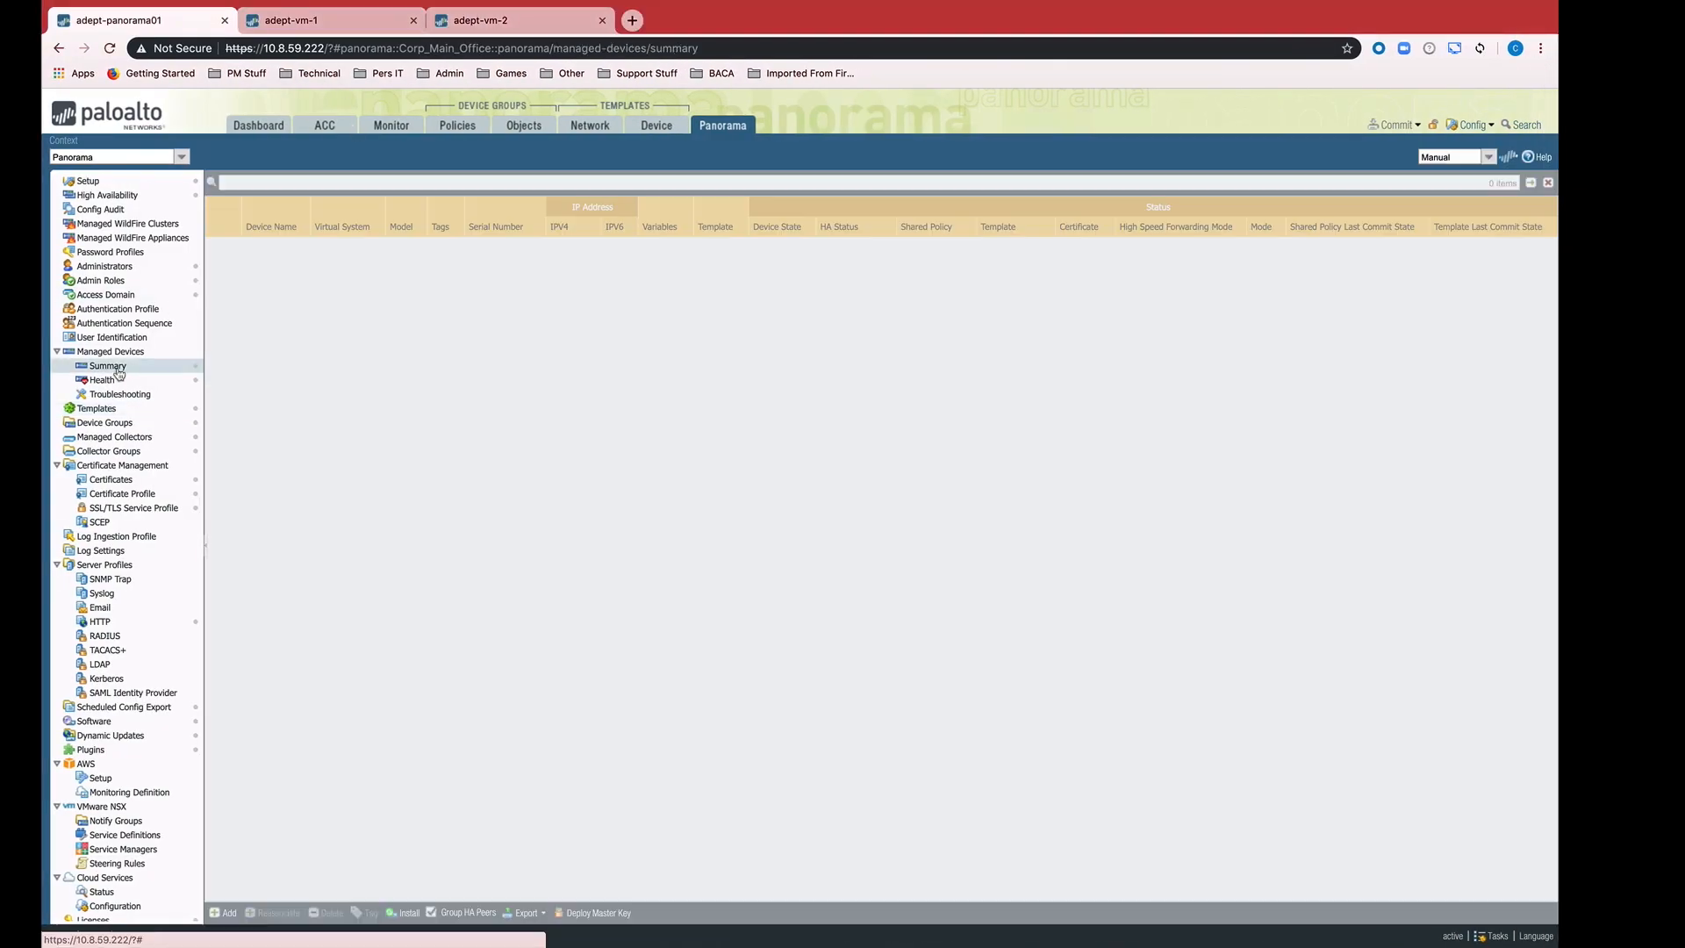
pyautogui.click(105, 365)
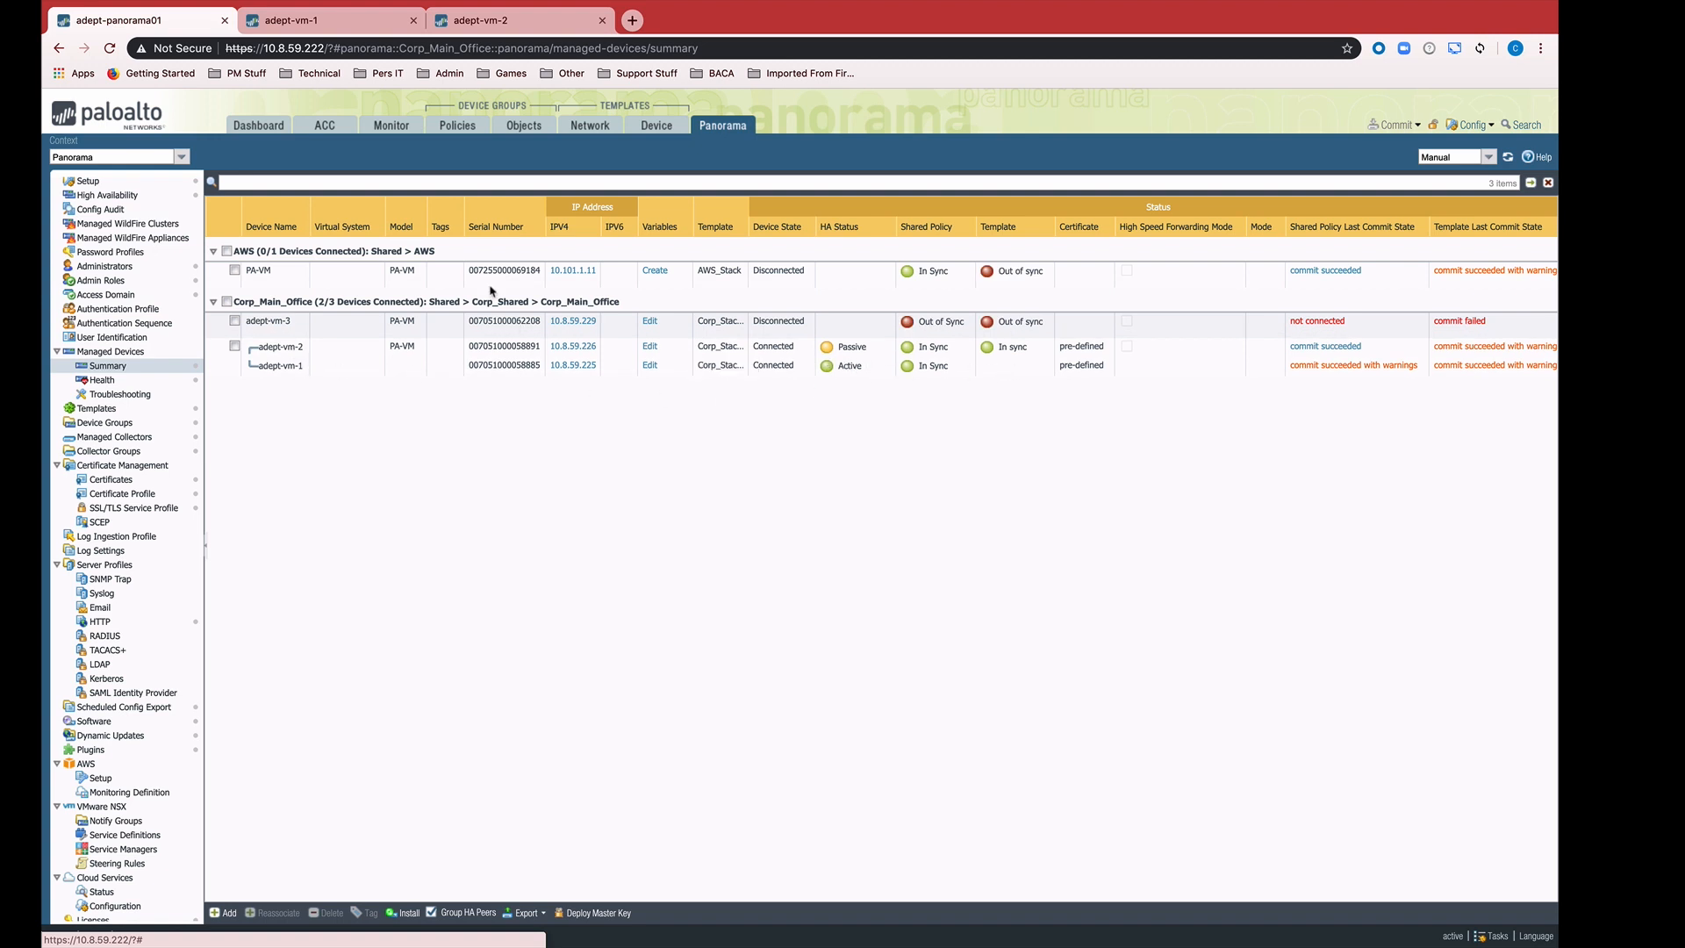
pyautogui.click(284, 19)
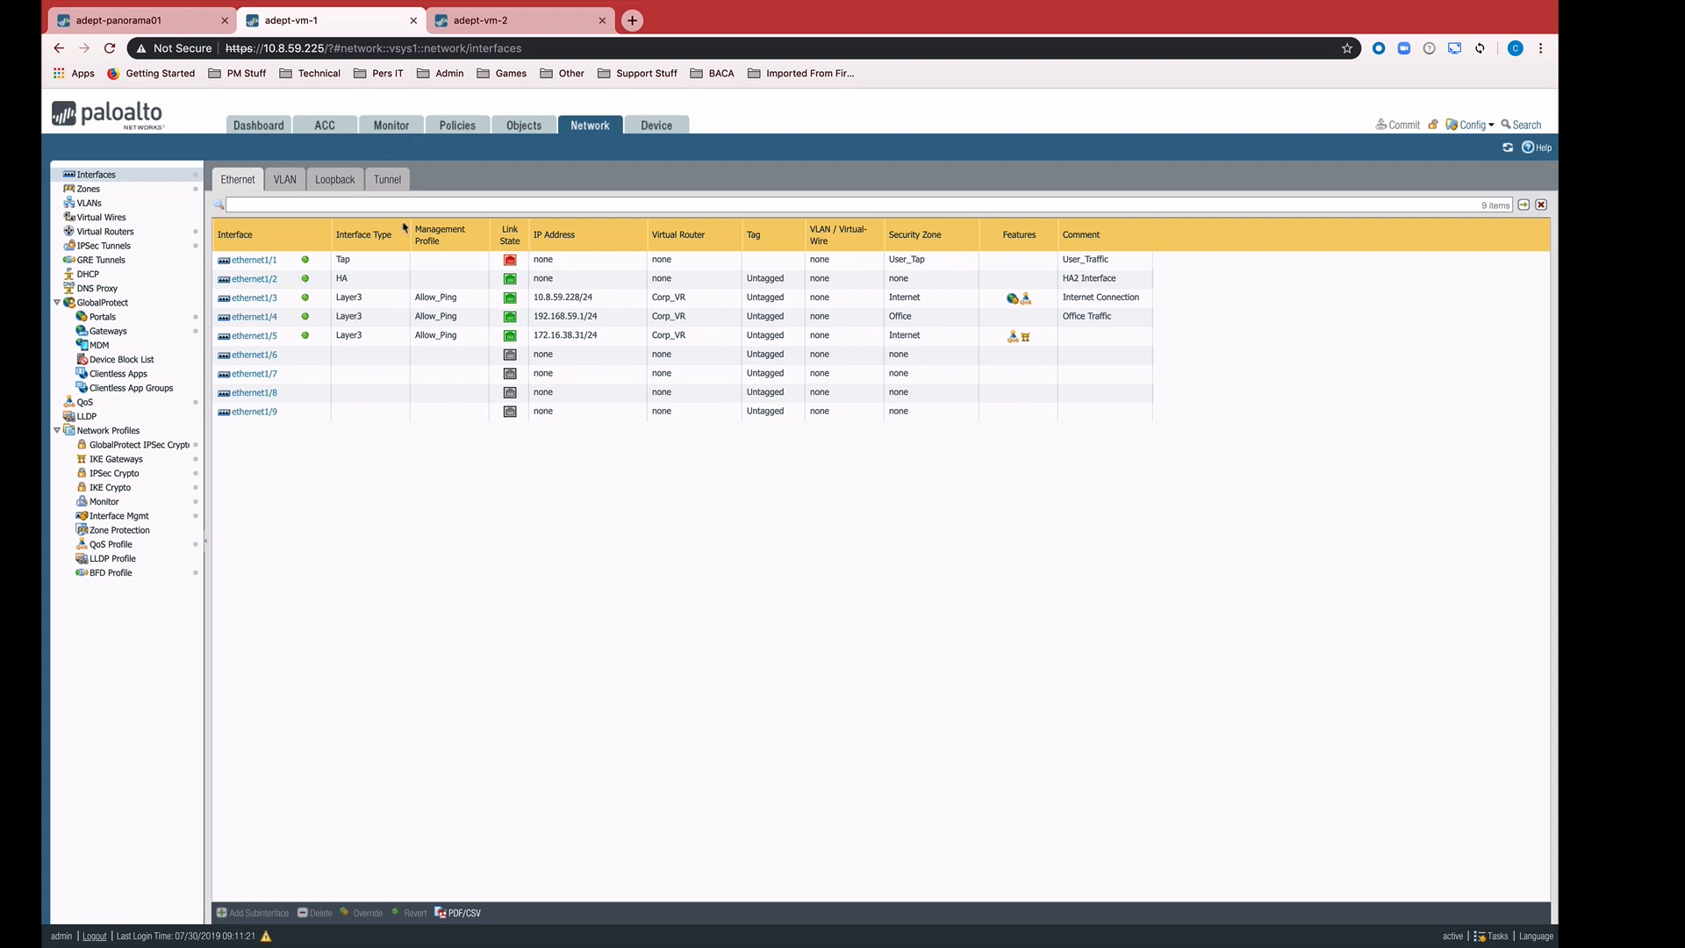
pyautogui.moveTo(380, 340)
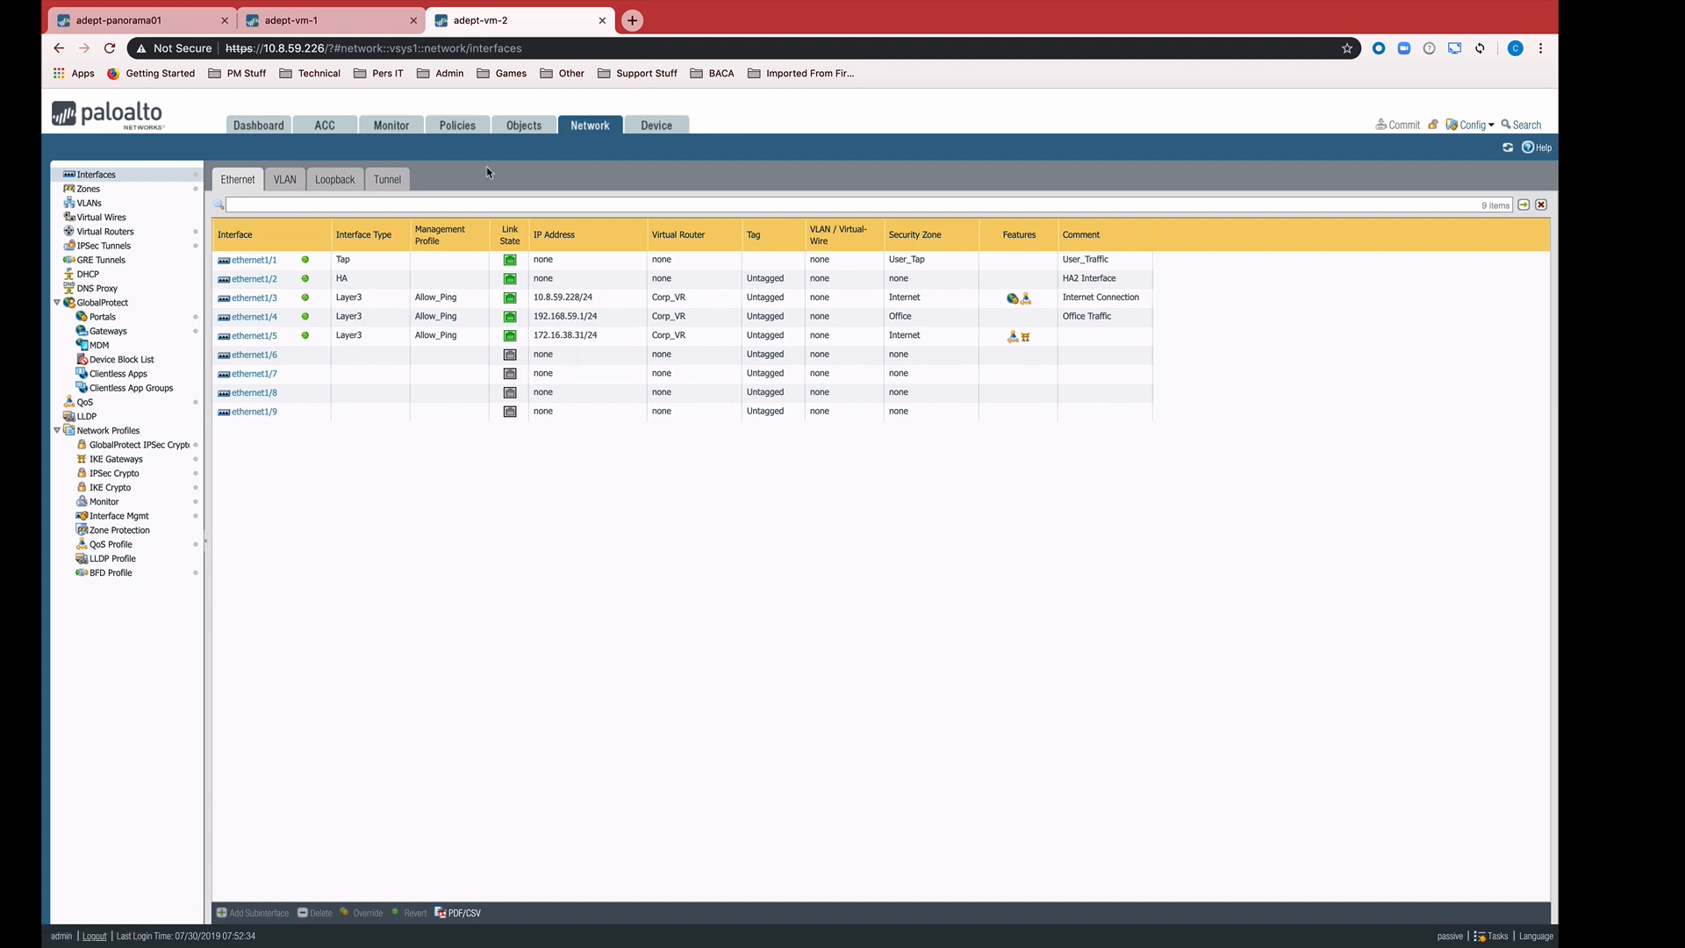
pyautogui.click(656, 125)
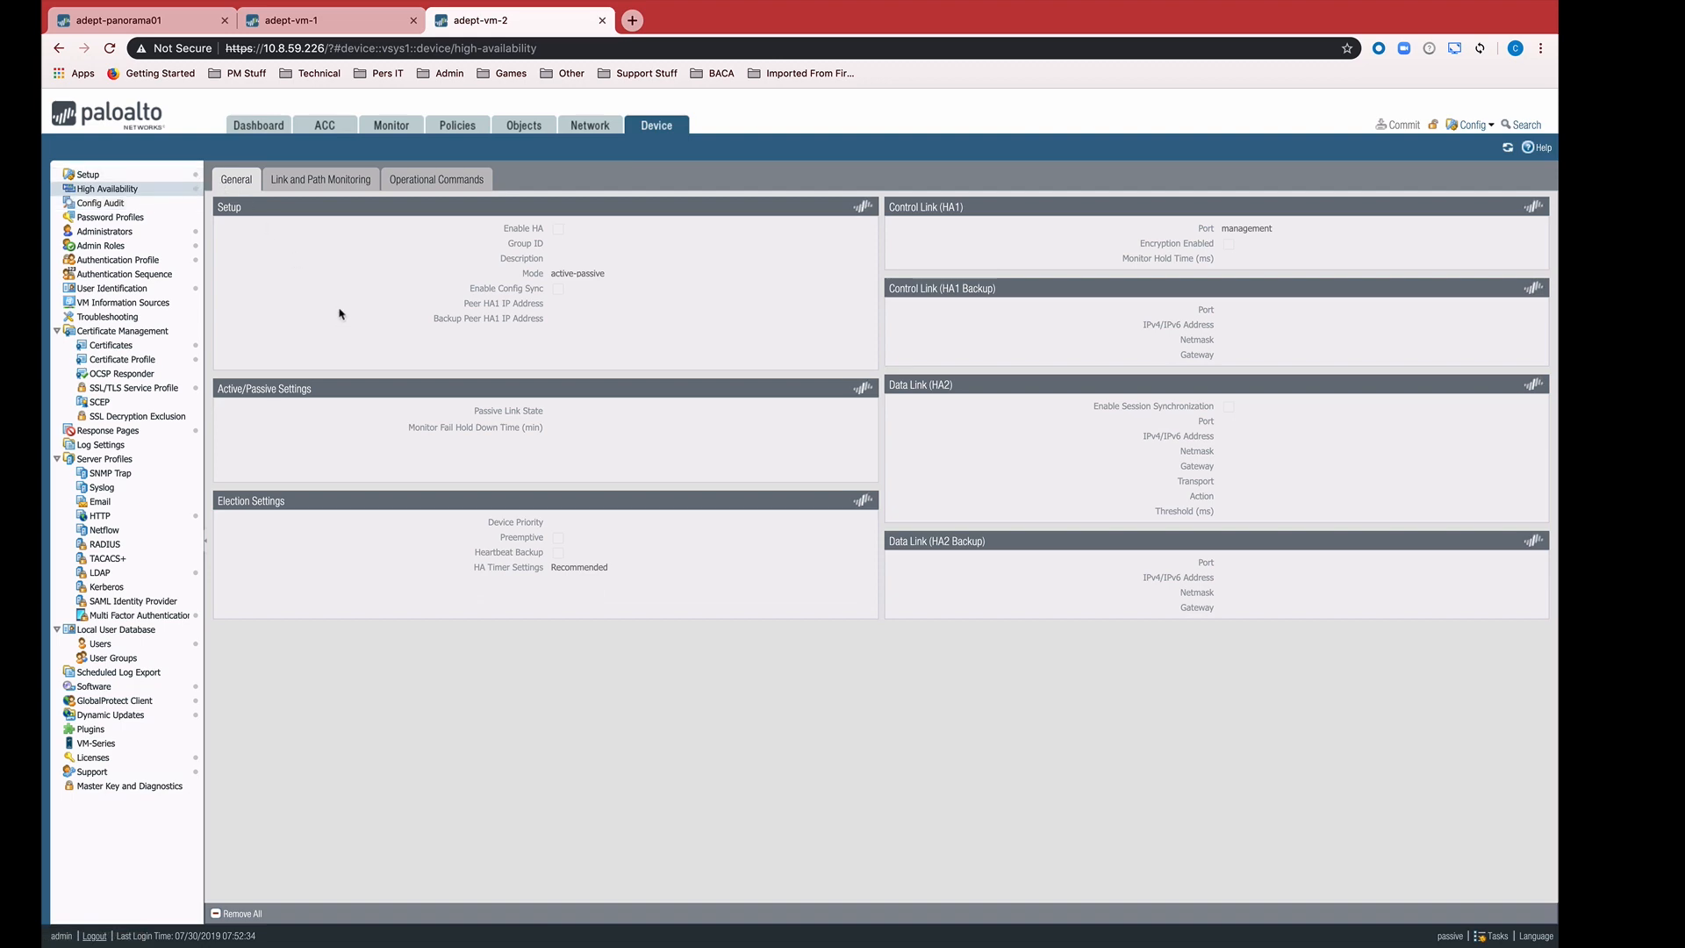
# View adept-vm-1's HA settings: group ID 60, peer 10.8.59.226, priority 5
pyautogui.click(331, 20)
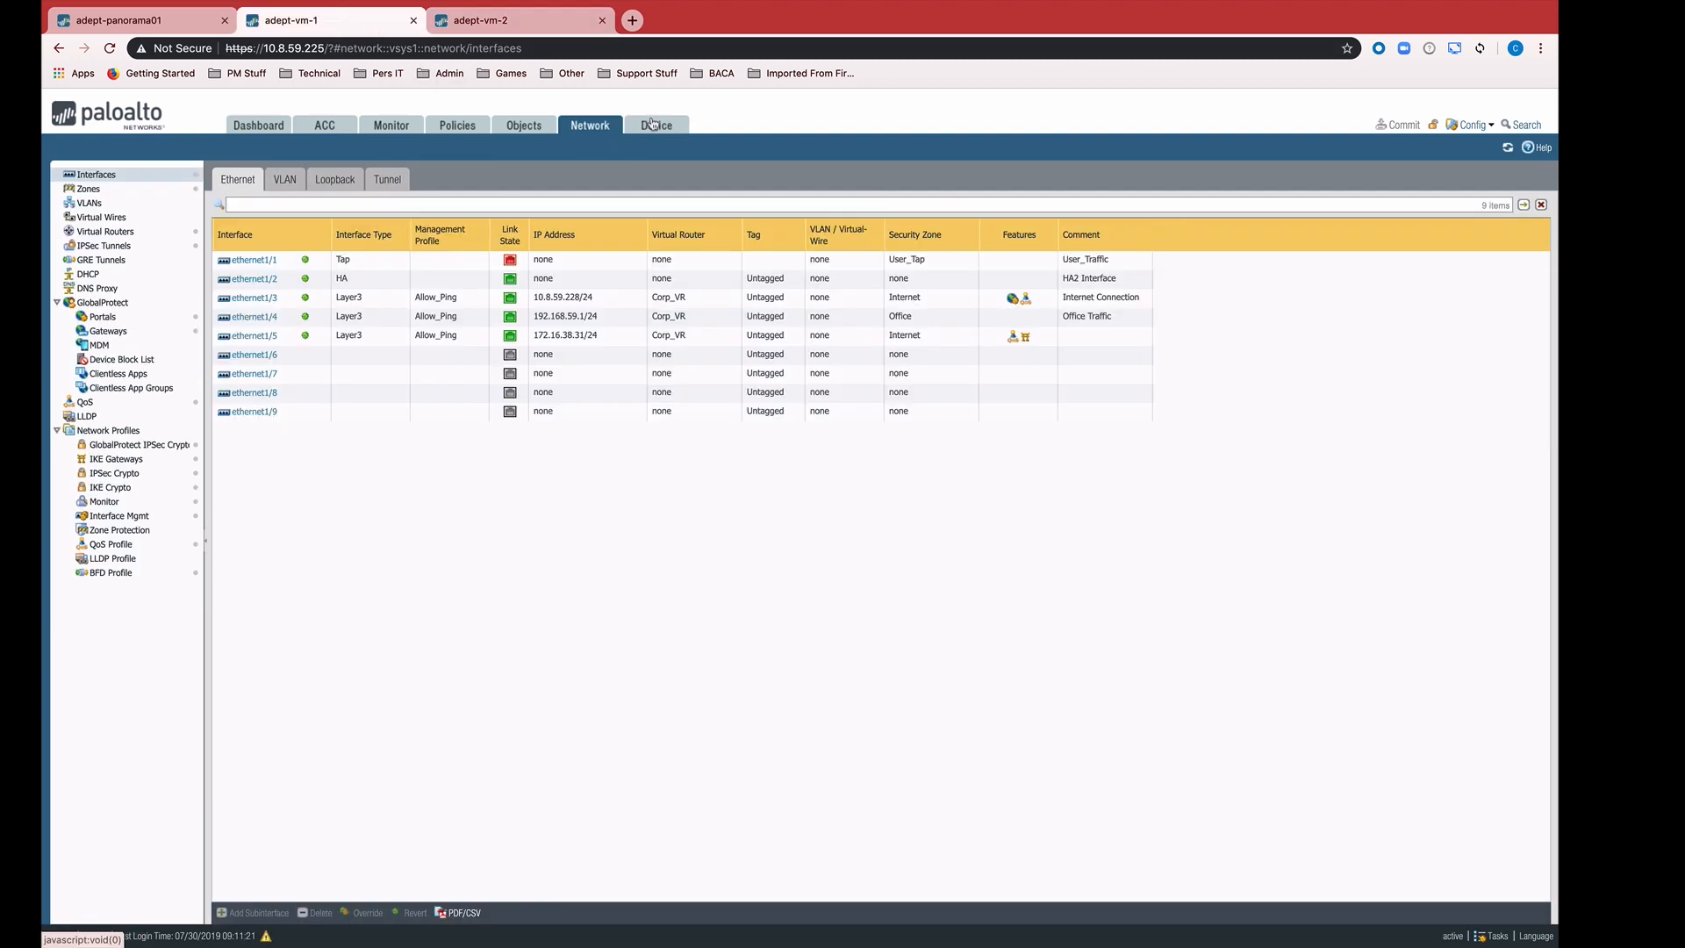
pyautogui.click(655, 124)
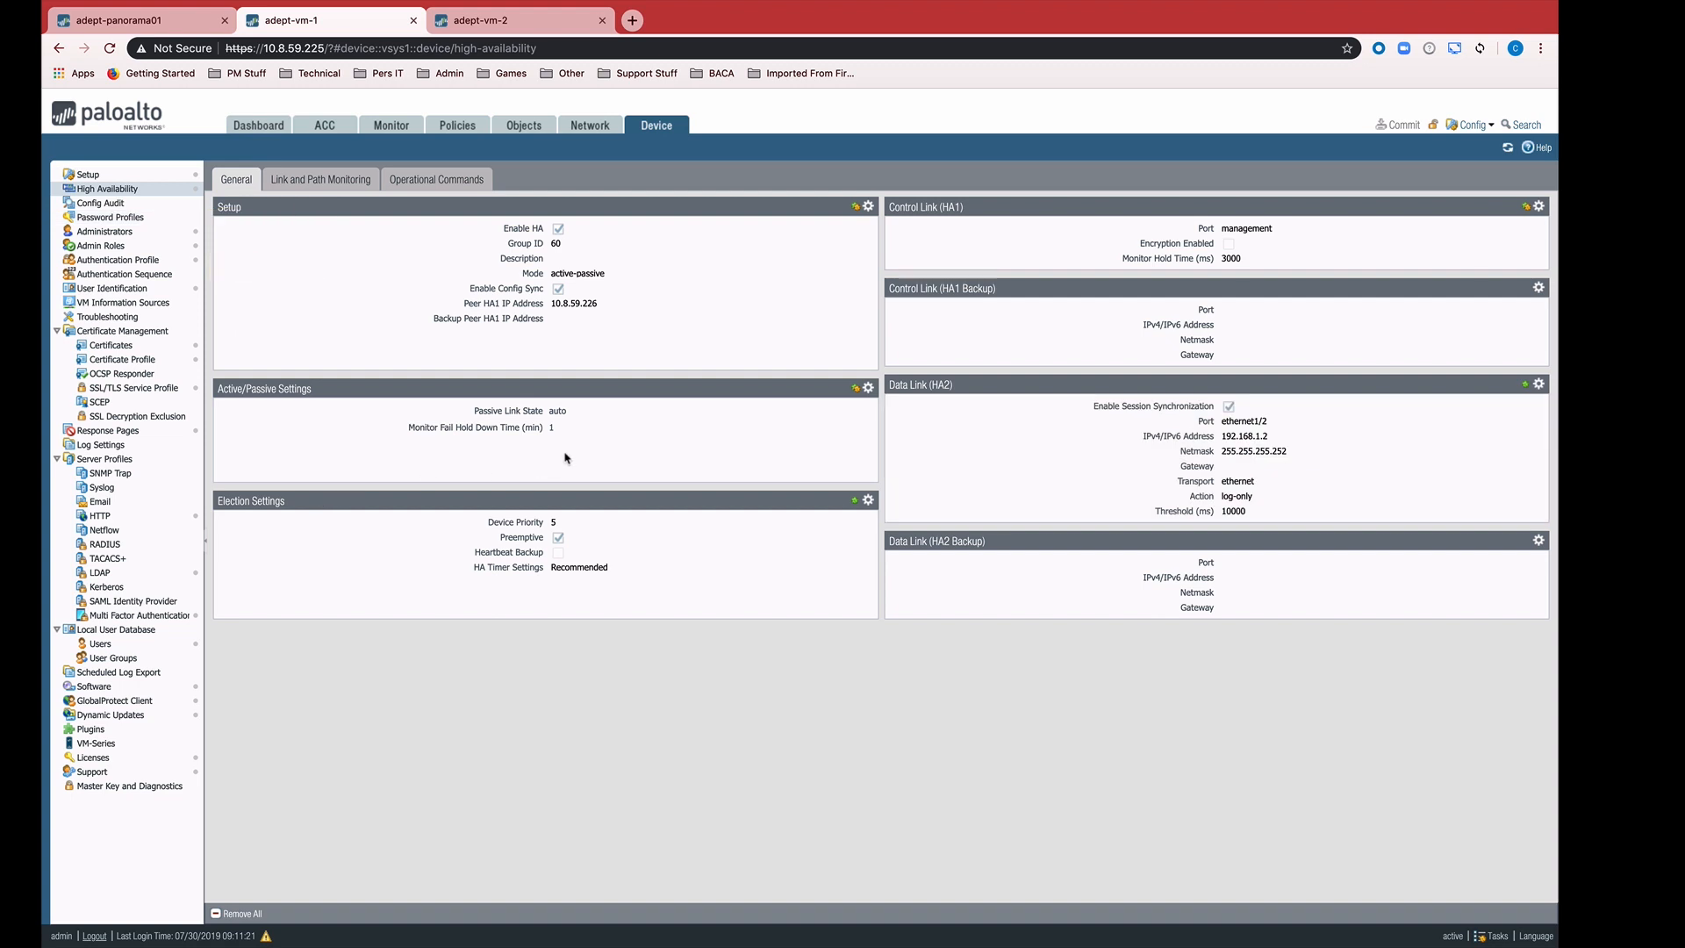
pyautogui.moveTo(588, 470)
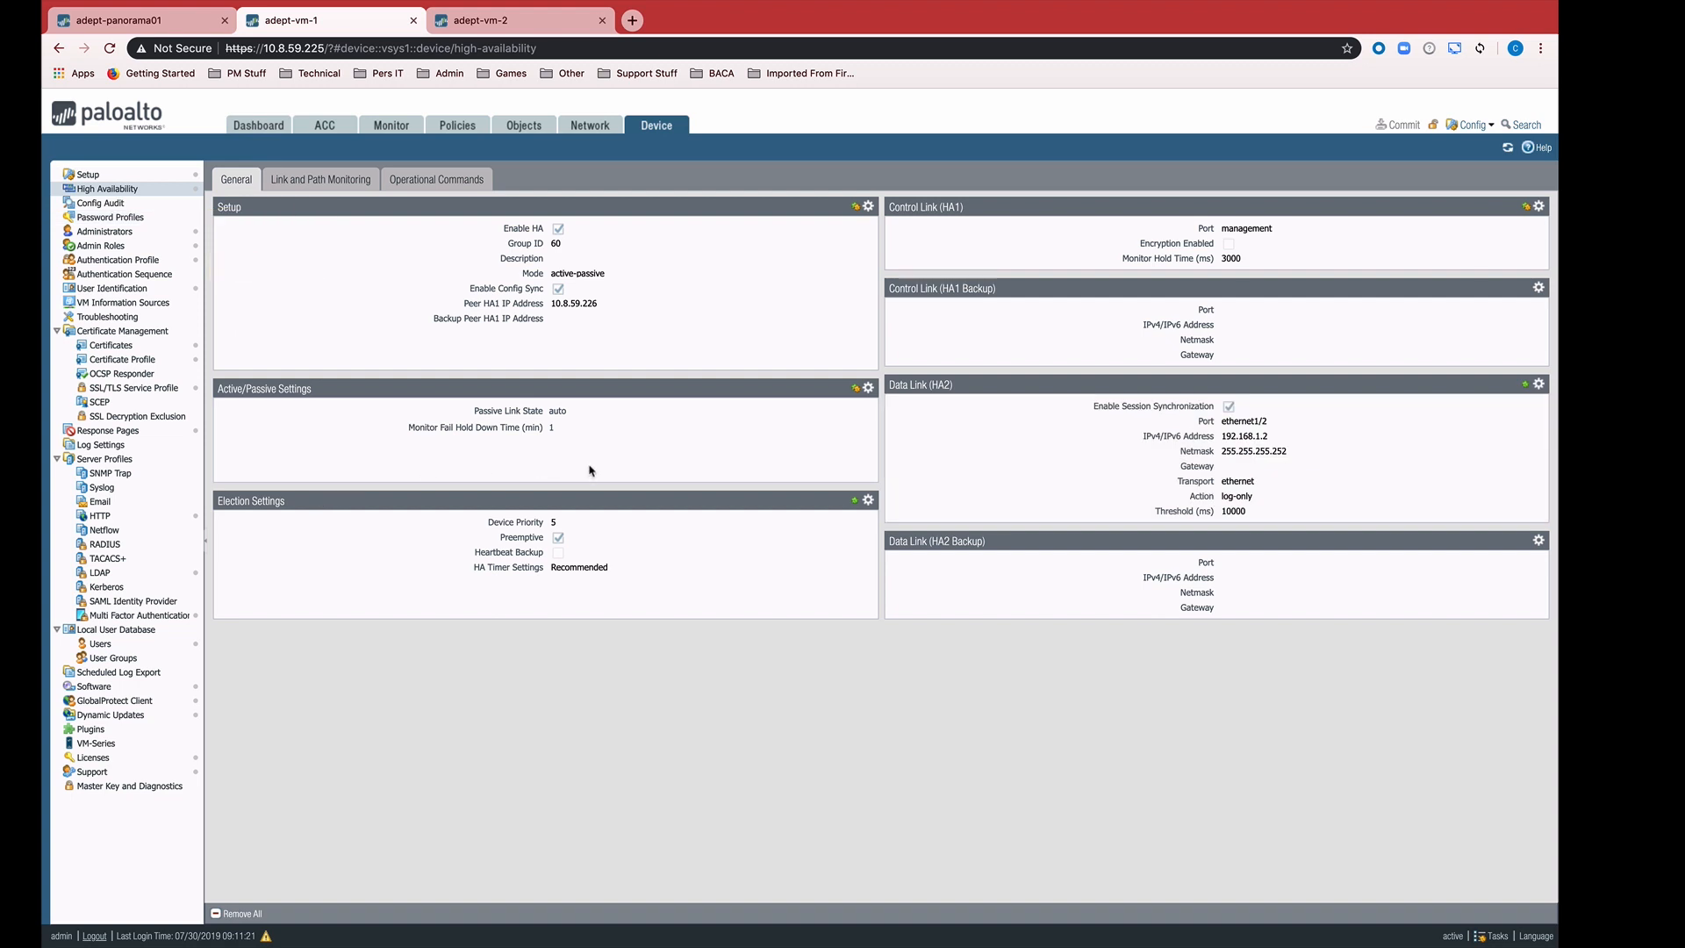
pyautogui.moveTo(574, 527)
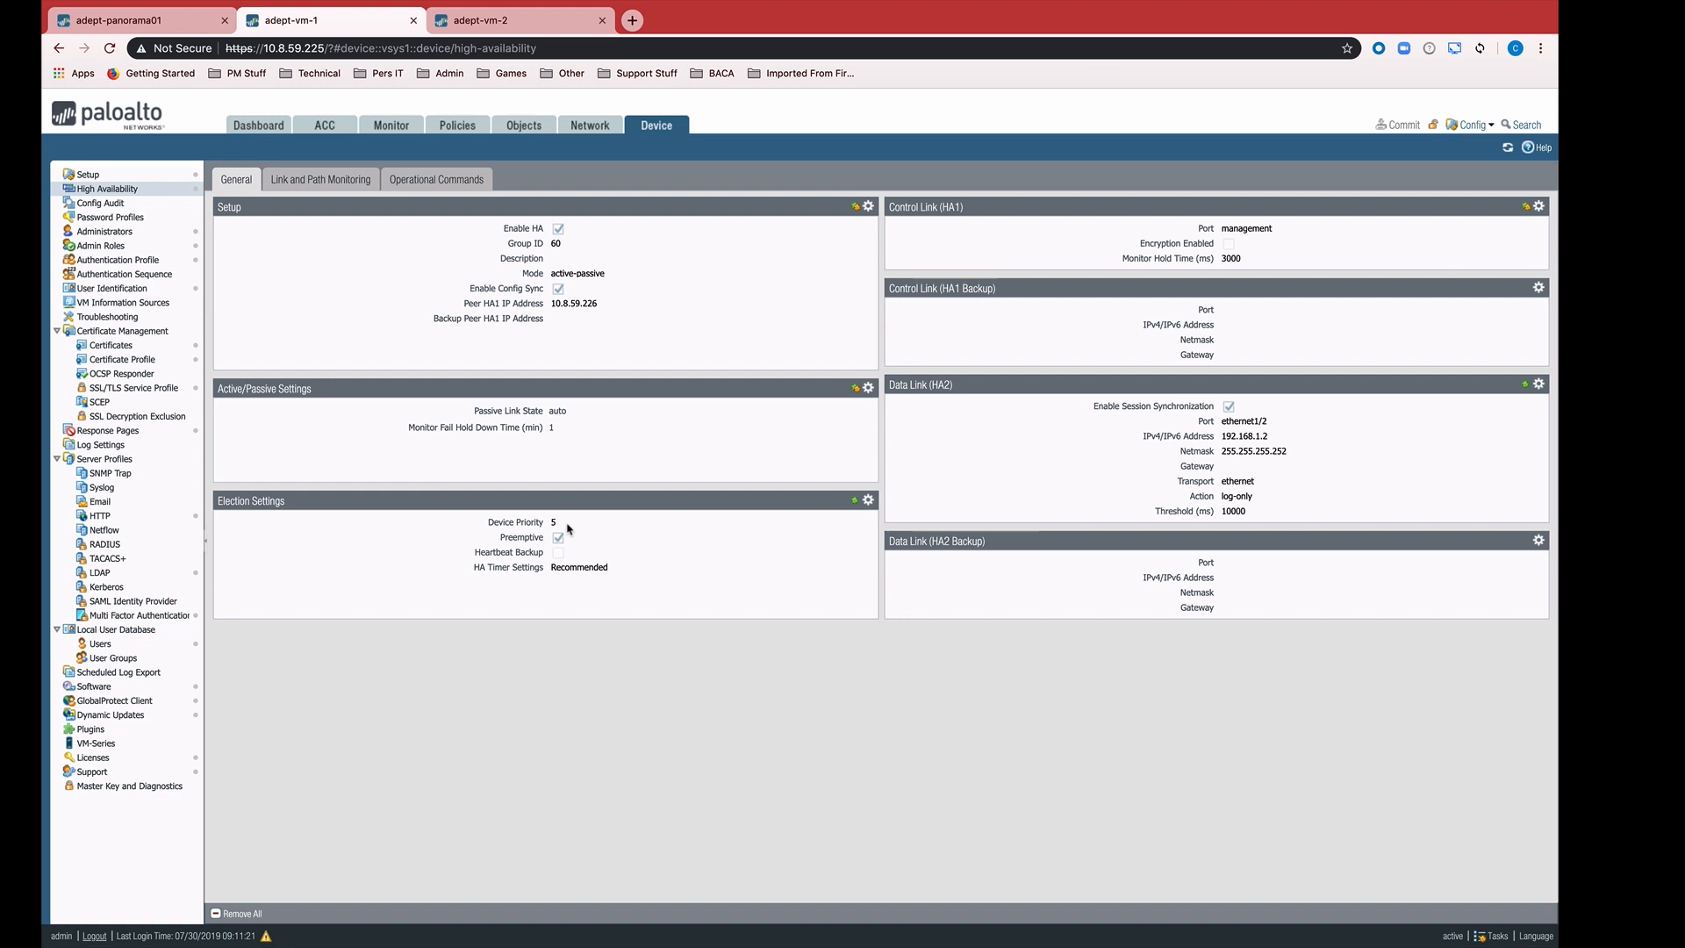
pyautogui.moveTo(571, 528)
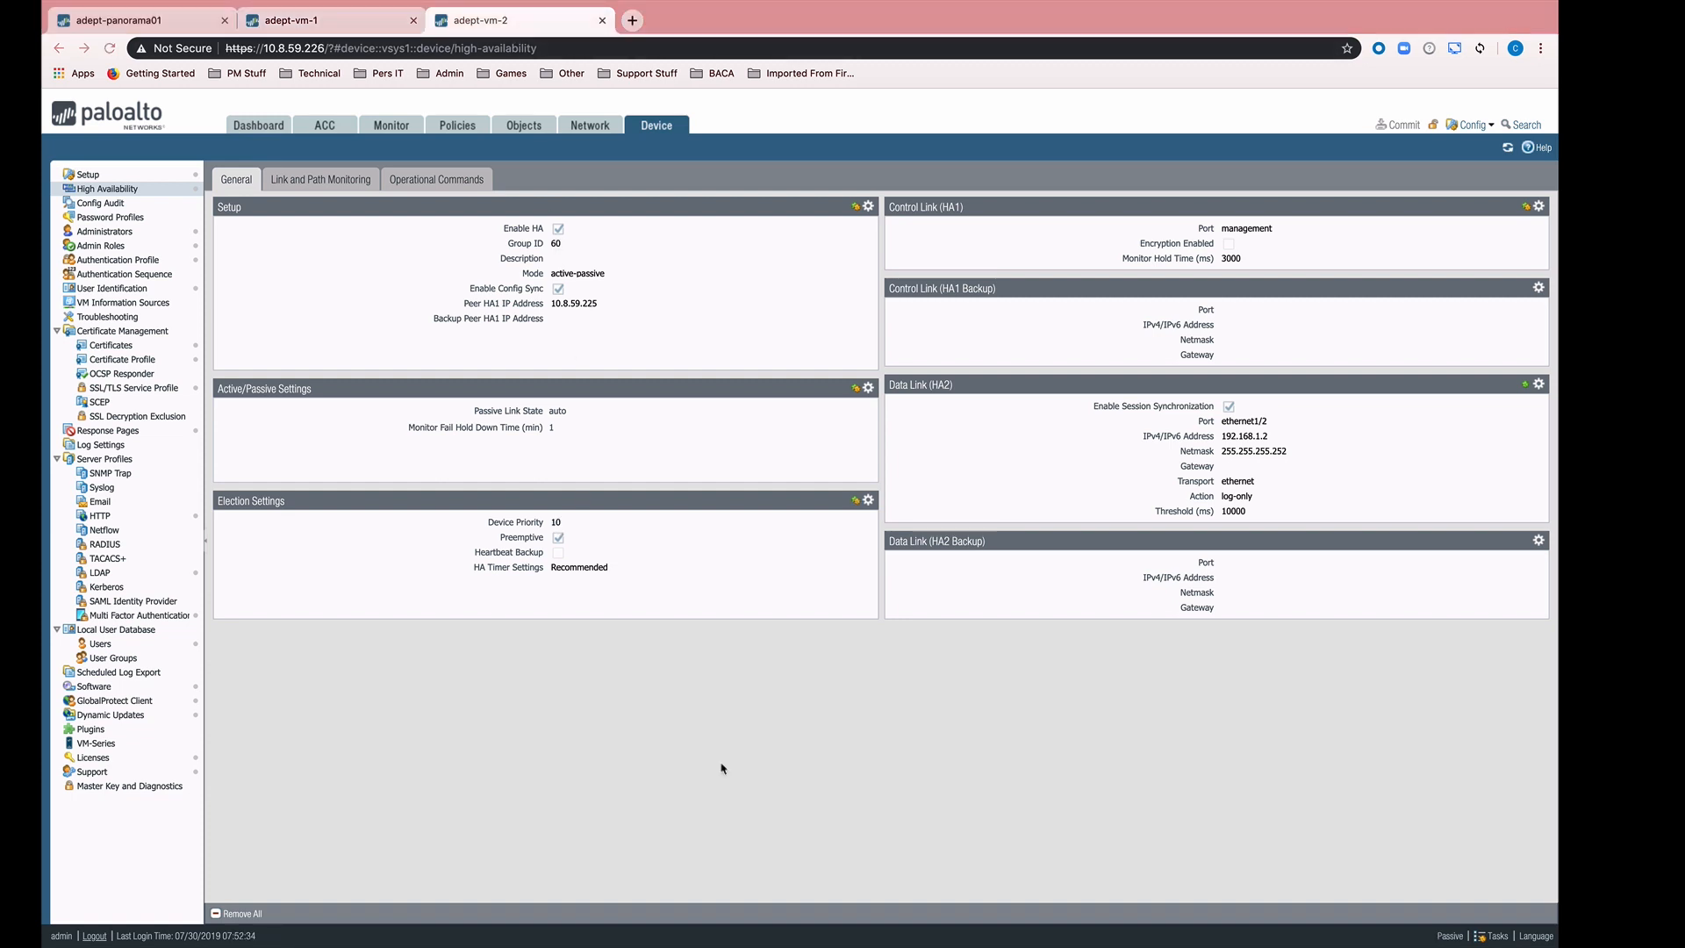
pyautogui.moveTo(642, 566)
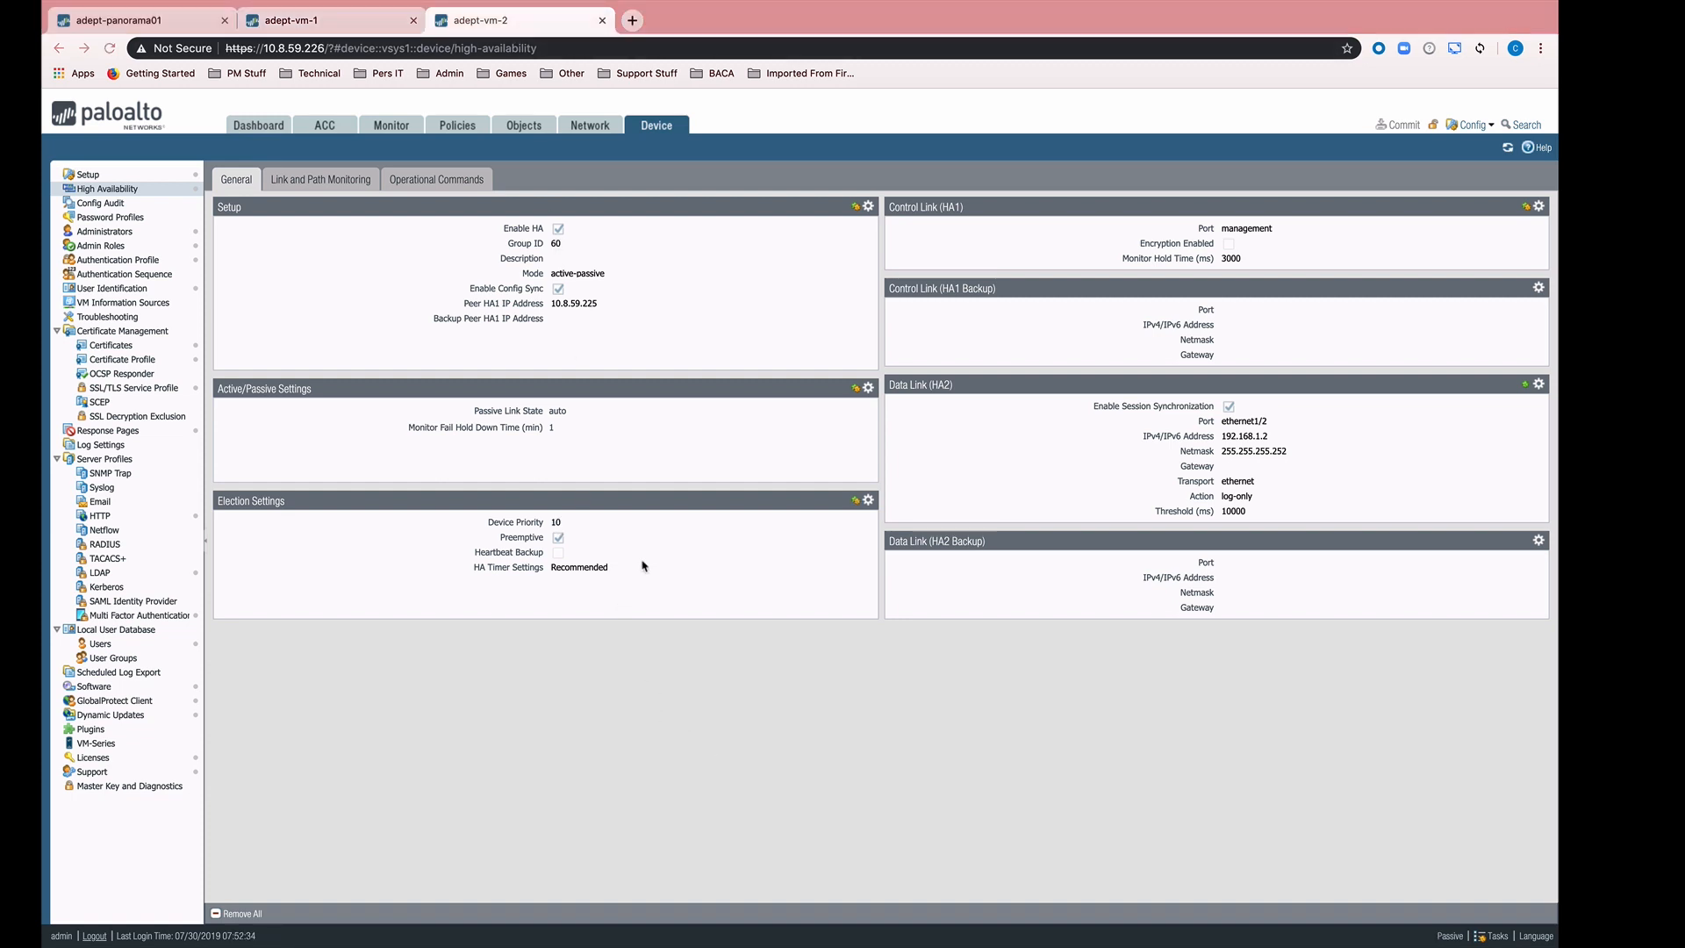